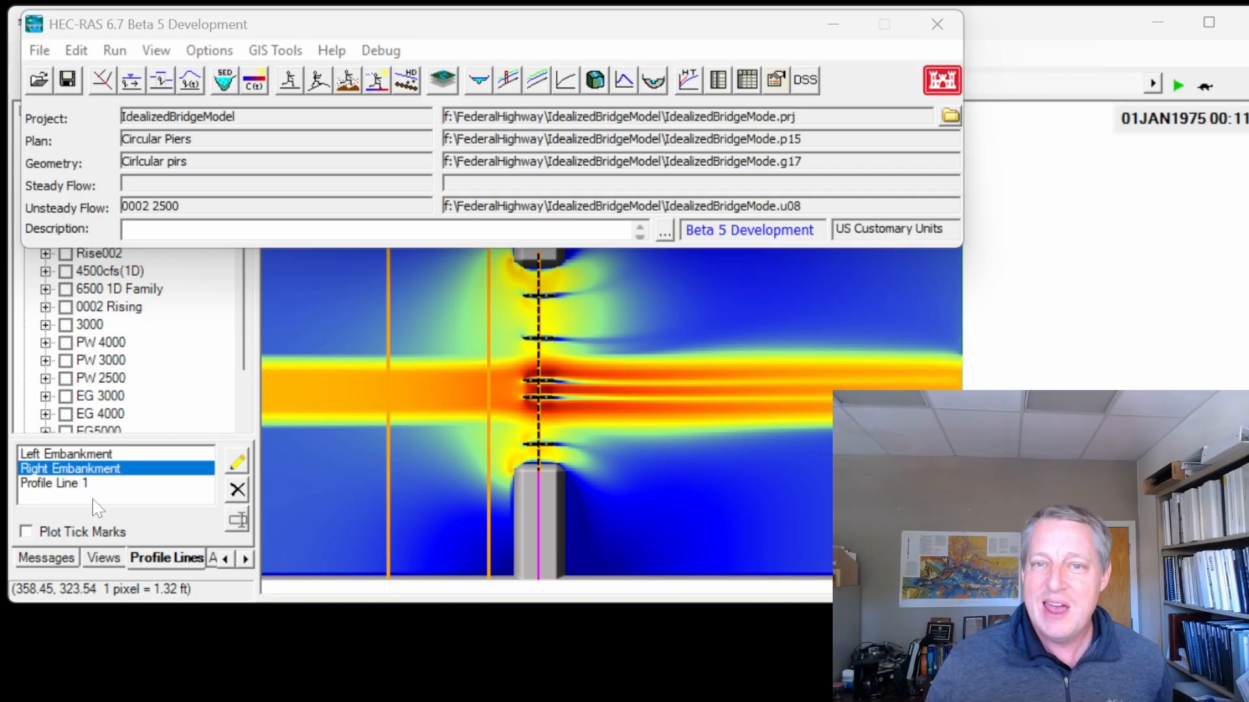
{"action": "mouse_move", "coordinate": [675, 9]}
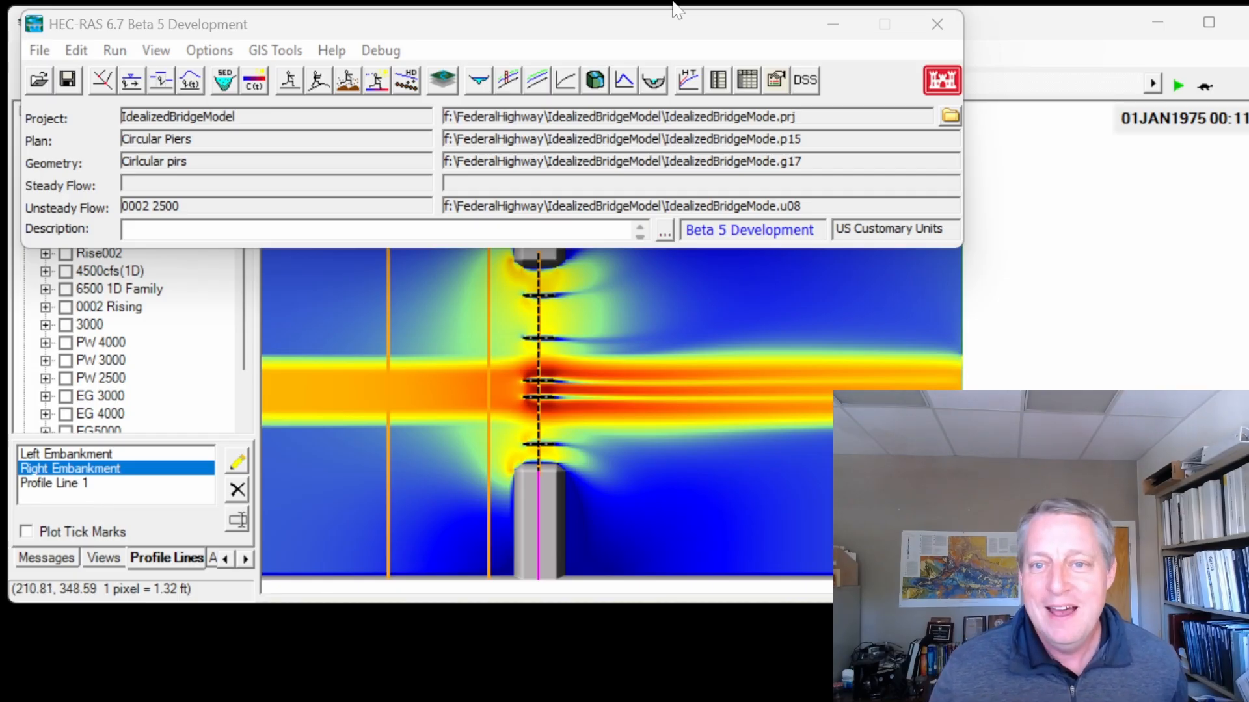
Open the online HEC-RAS User's Manual from the Help menu
{"action": "left_click", "coordinate": [332, 50]}
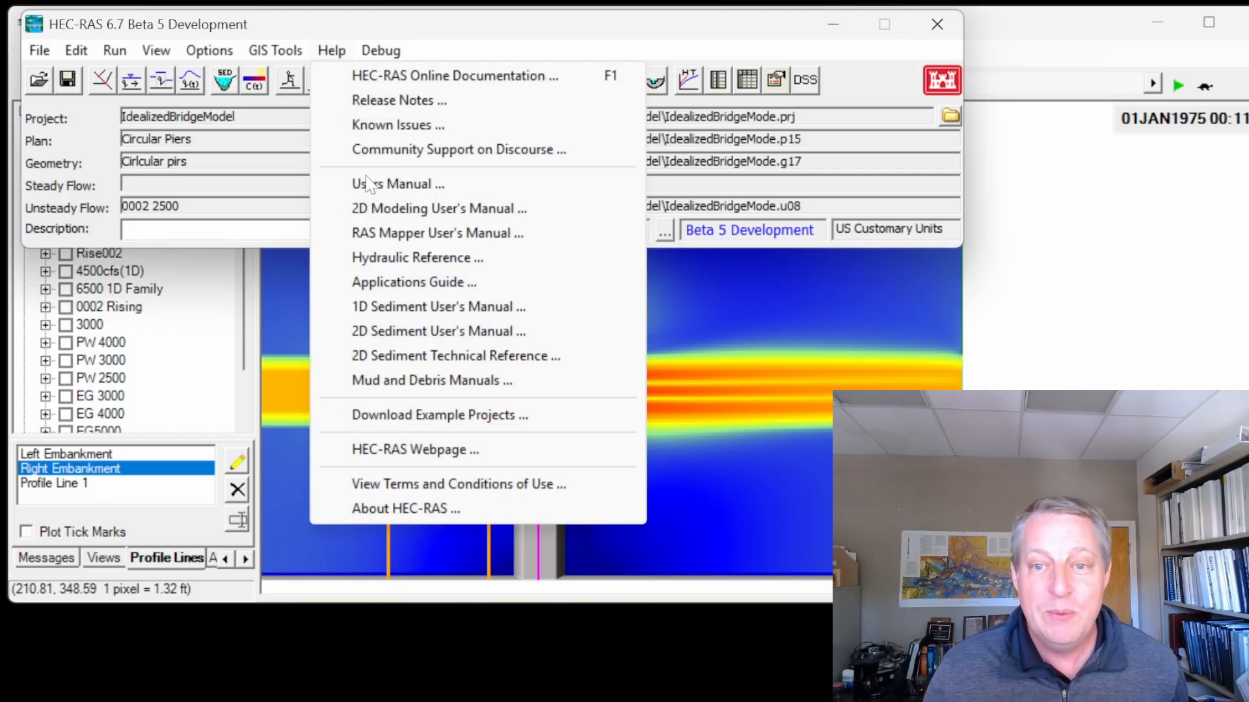
{"action": "left_click", "coordinate": [398, 183]}
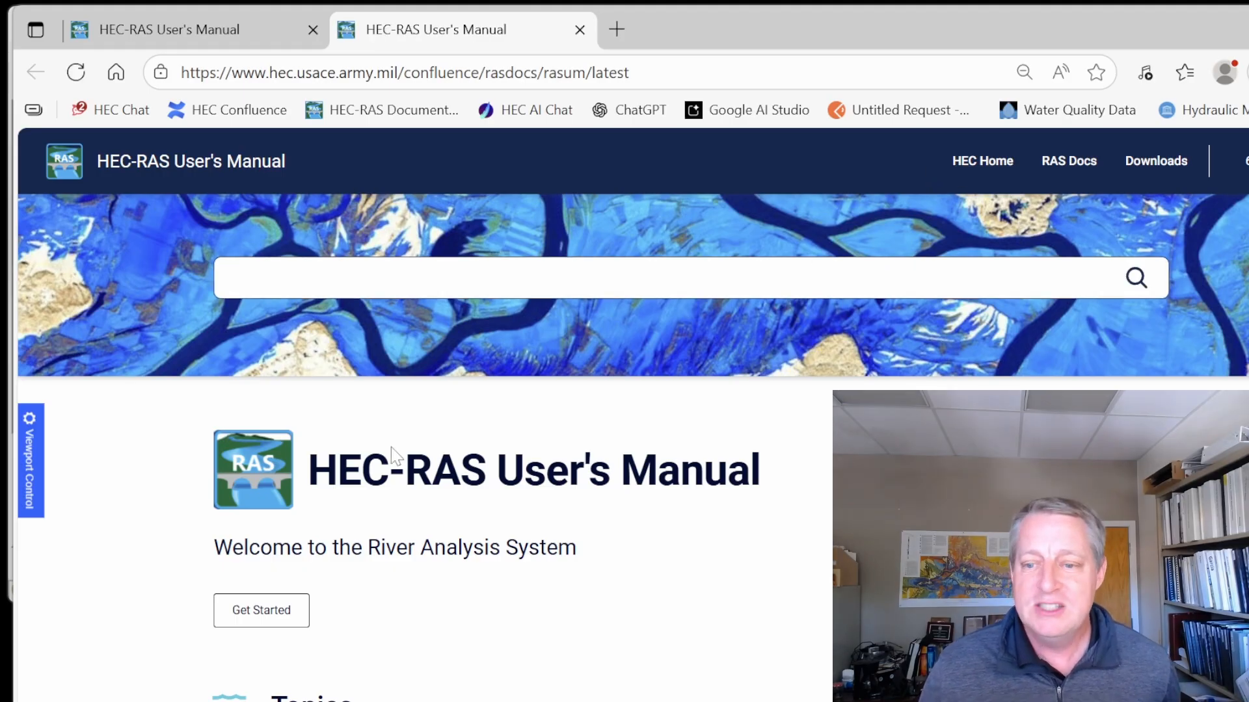
{"action": "mouse_move", "coordinate": [1070, 160]}
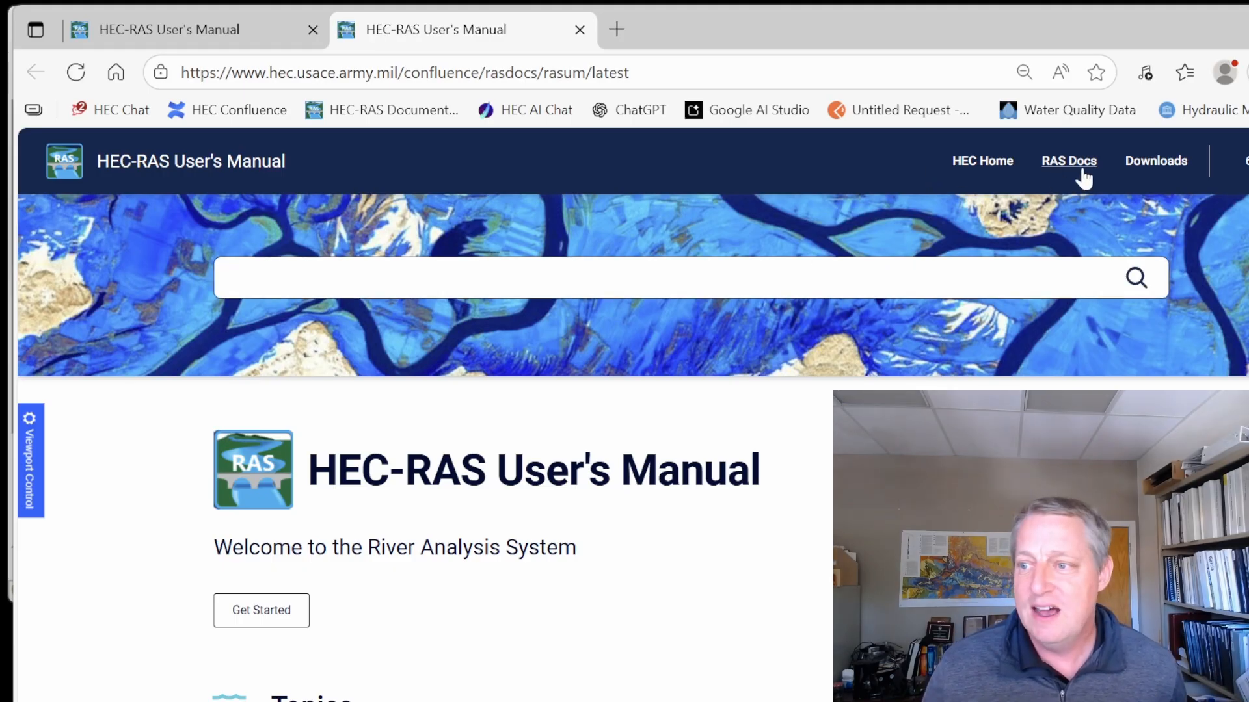
Go to RAS Docs, reach Additional Resources and enter the HEC-RAS Guides and Tutorials site
{"action": "left_click", "coordinate": [1069, 160]}
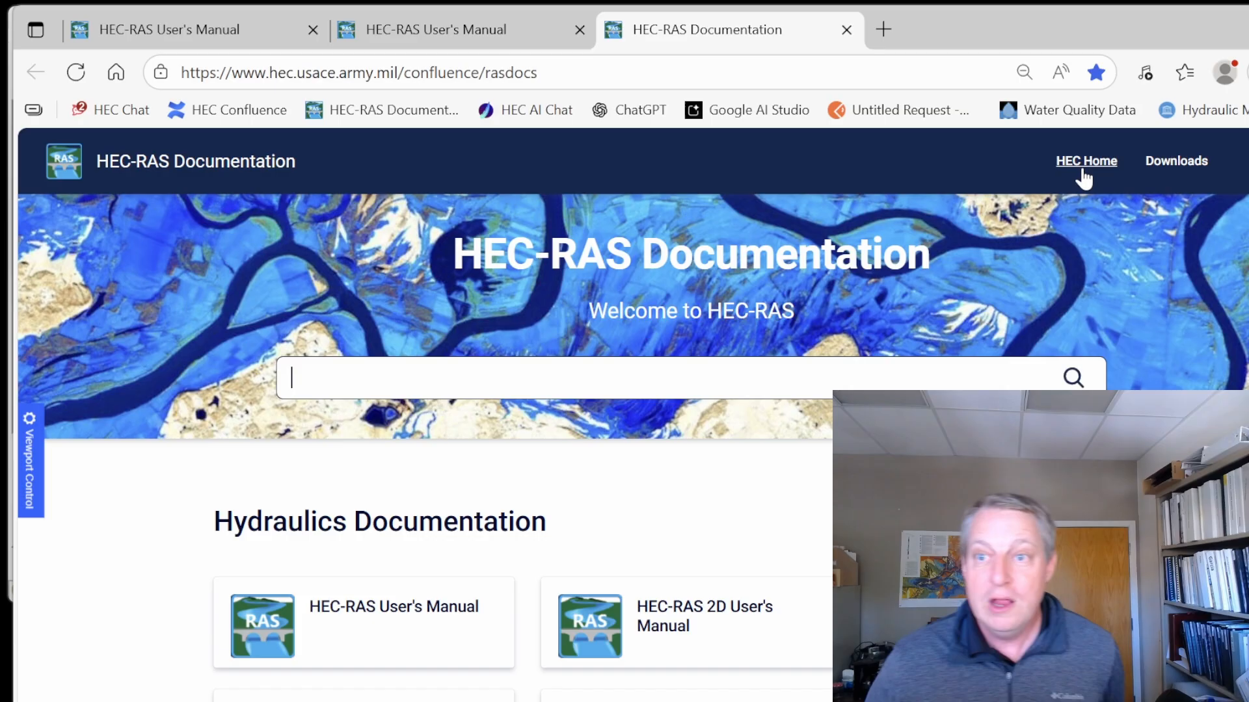
{"action": "scroll", "scroll_direction": "down", "scroll_amount": 3}
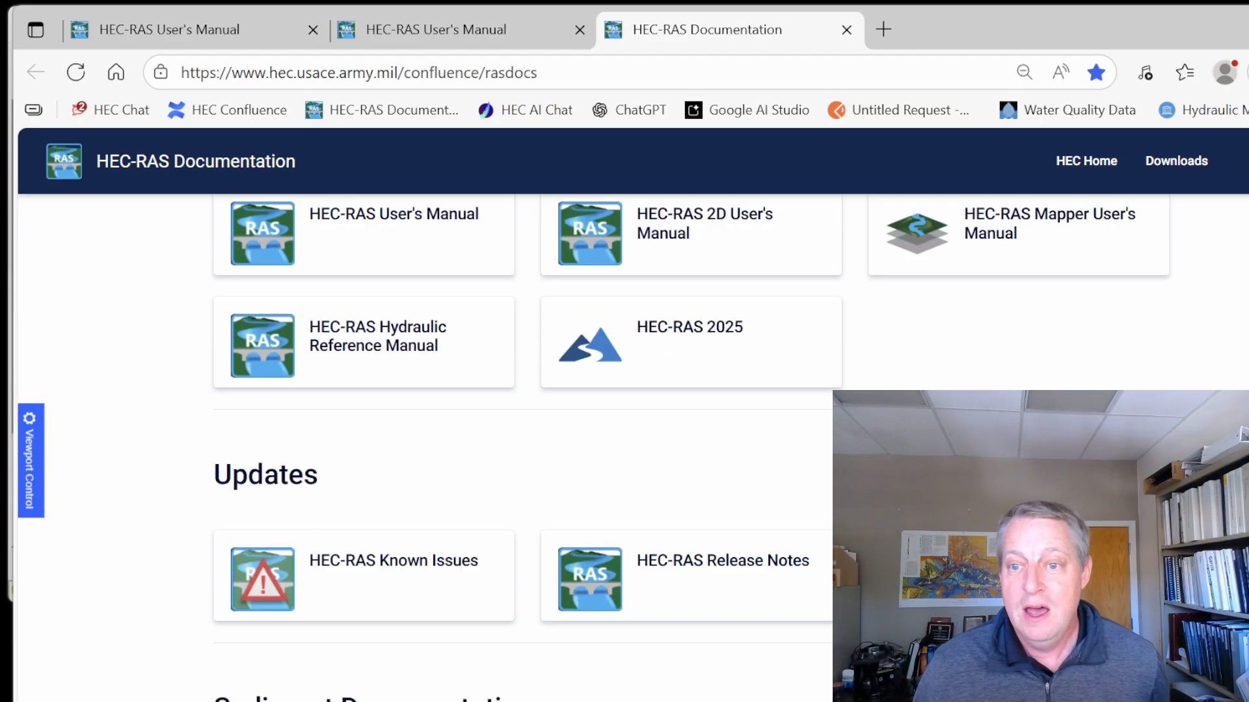
{"action": "scroll", "scroll_direction": "down", "scroll_amount": 3}
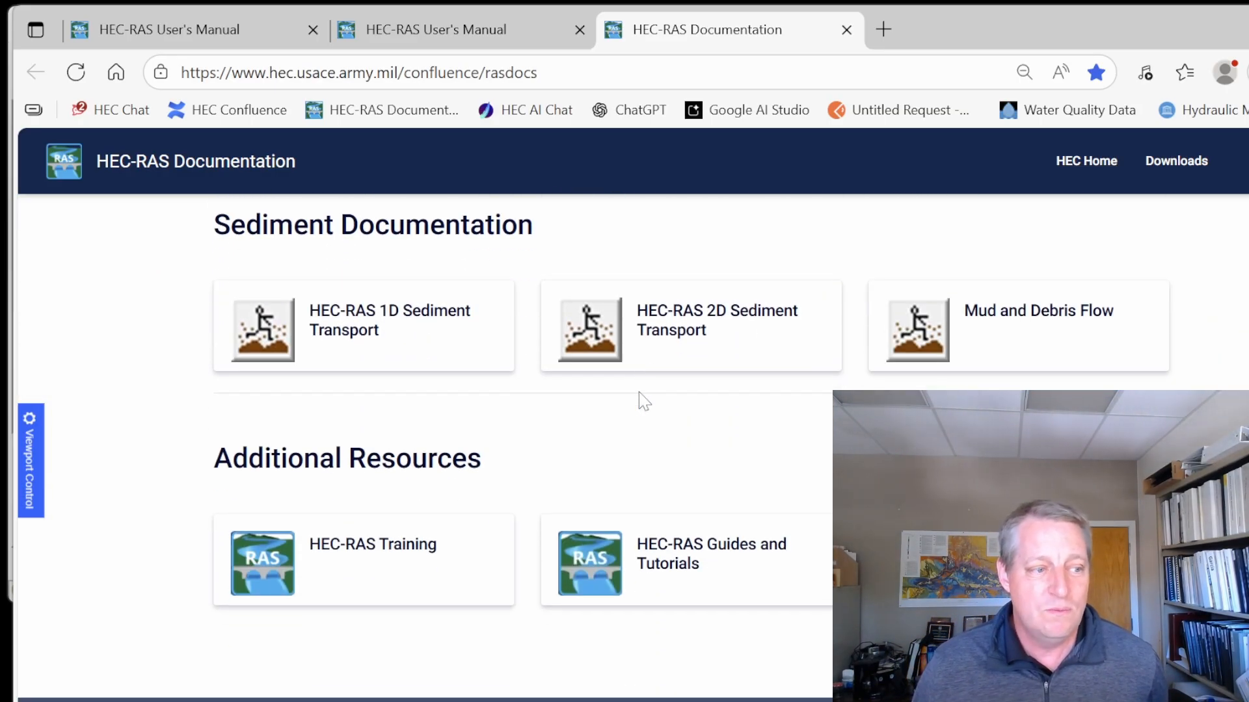
{"action": "mouse_move", "coordinate": [427, 575]}
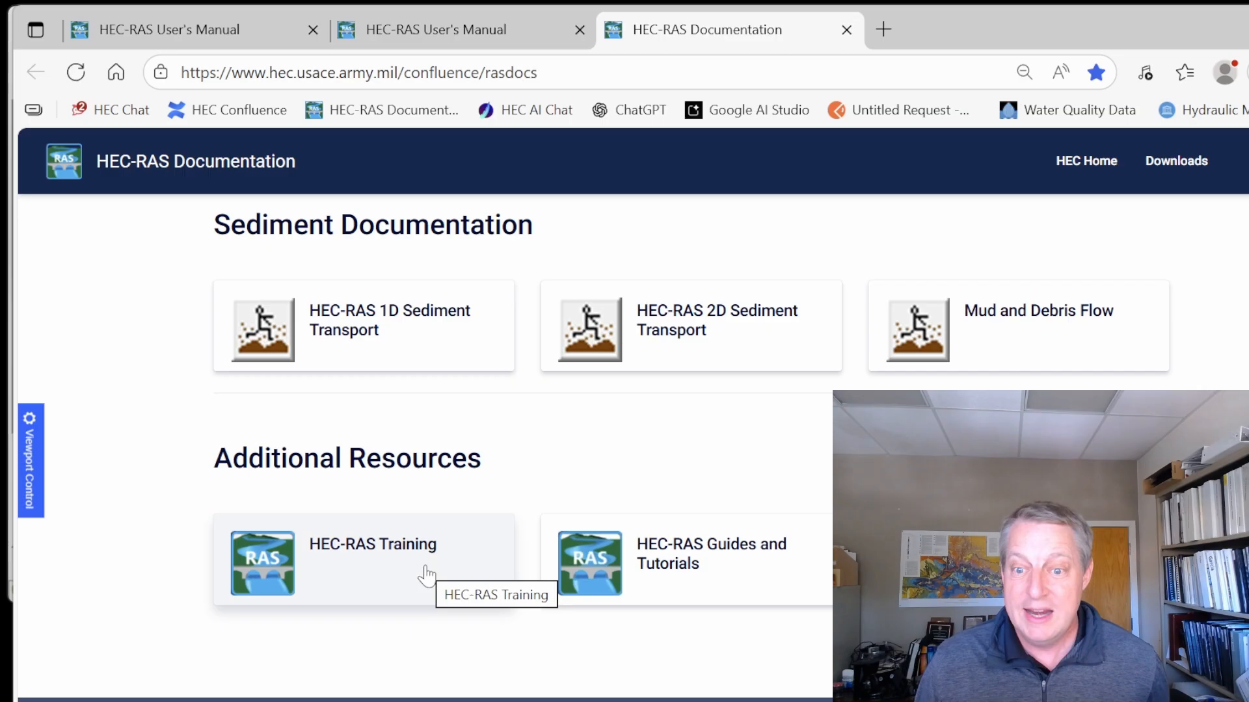
{"action": "mouse_move", "coordinate": [626, 573]}
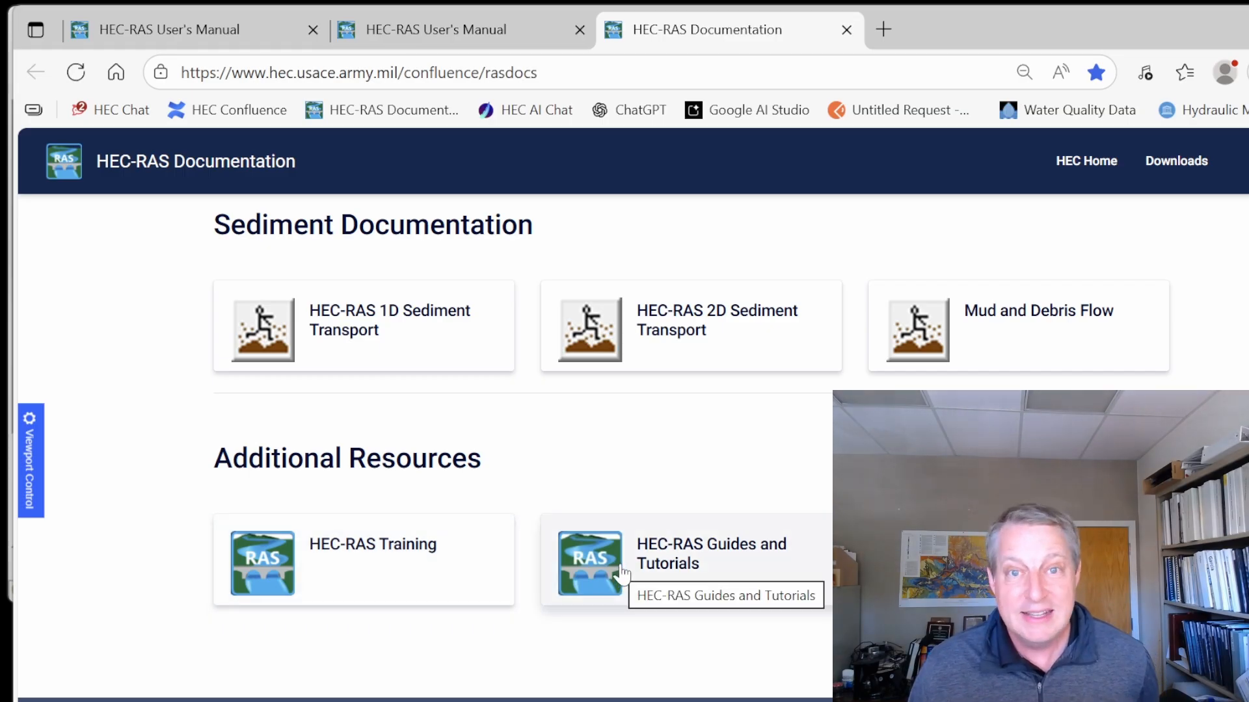
{"action": "mouse_move", "coordinate": [399, 556]}
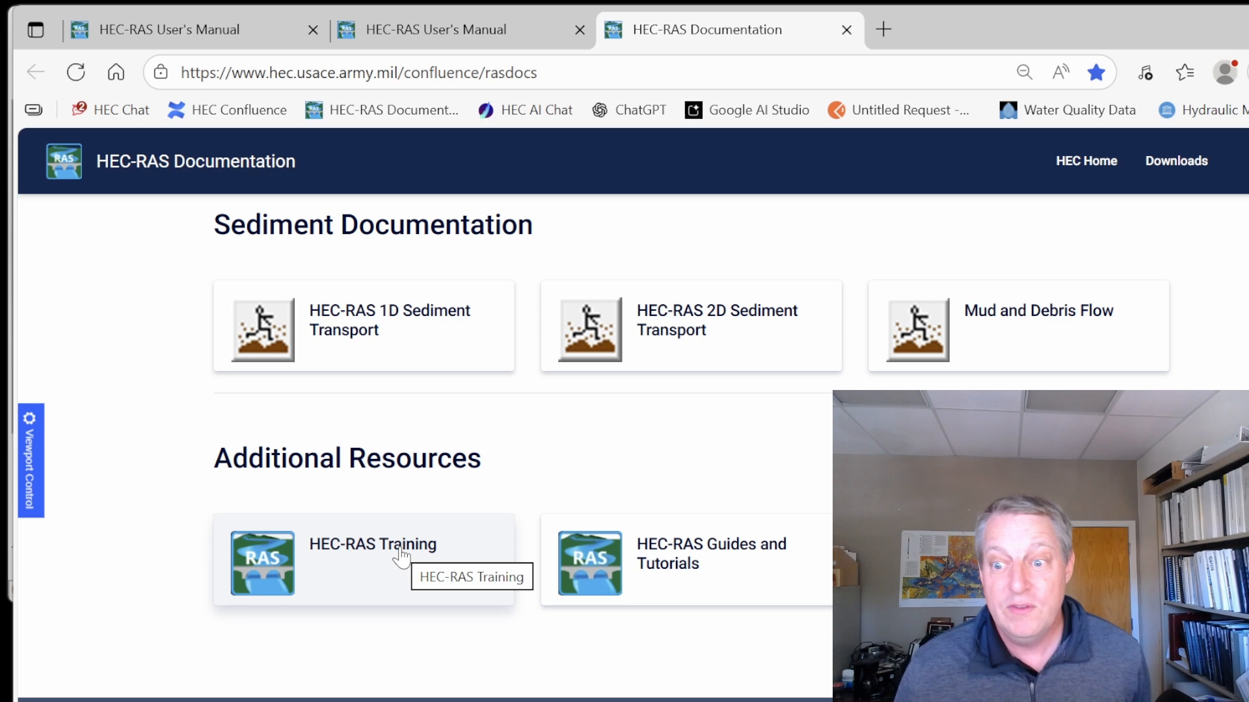
{"action": "left_click", "coordinate": [372, 543]}
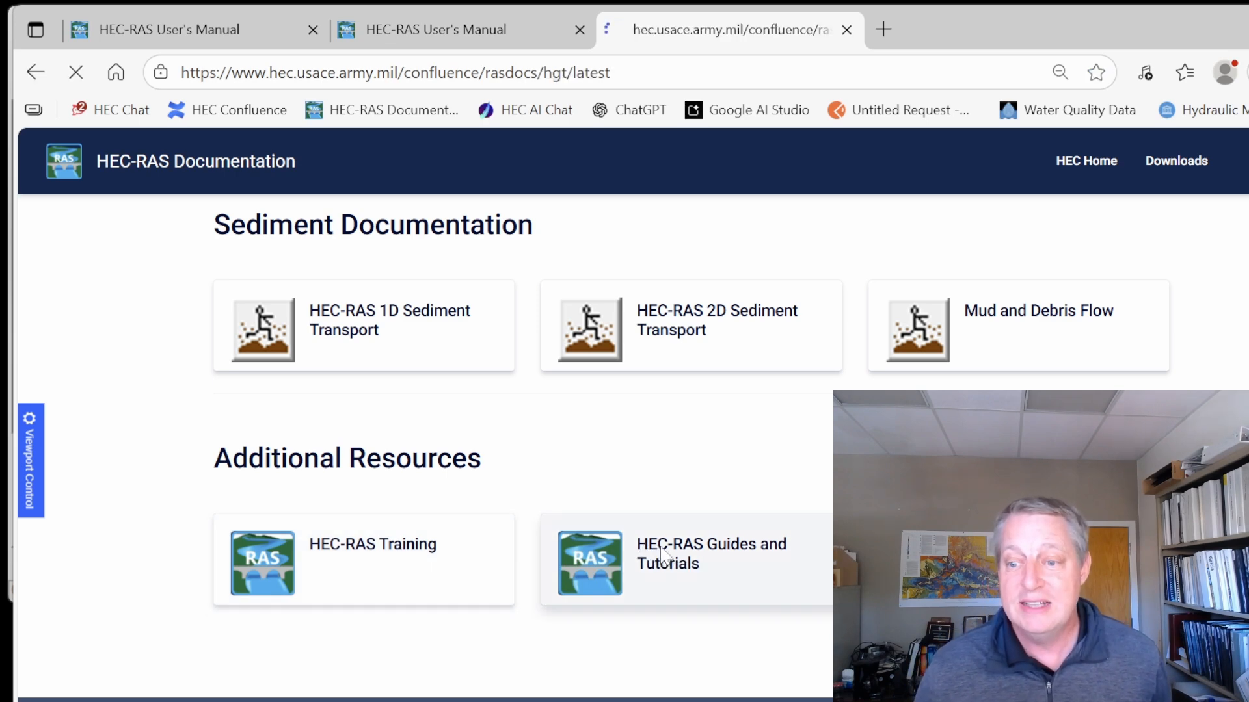
{"action": "left_click", "coordinate": [711, 554]}
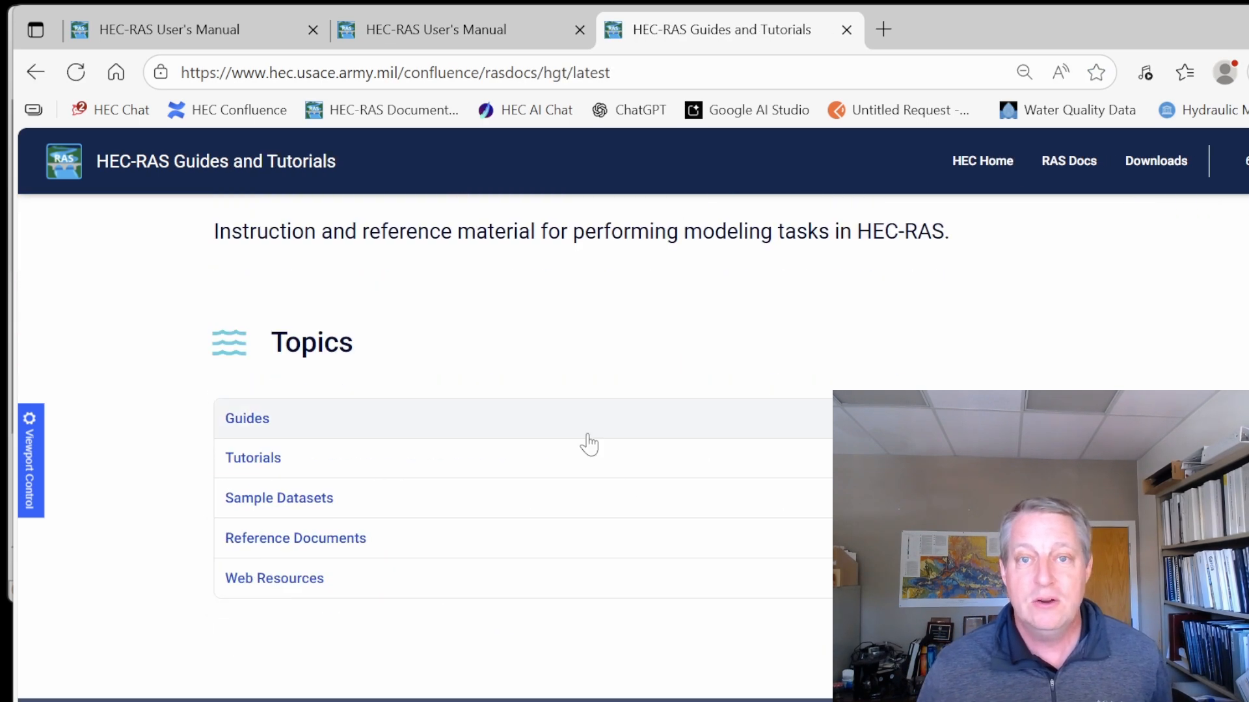
{"action": "mouse_move", "coordinate": [480, 460]}
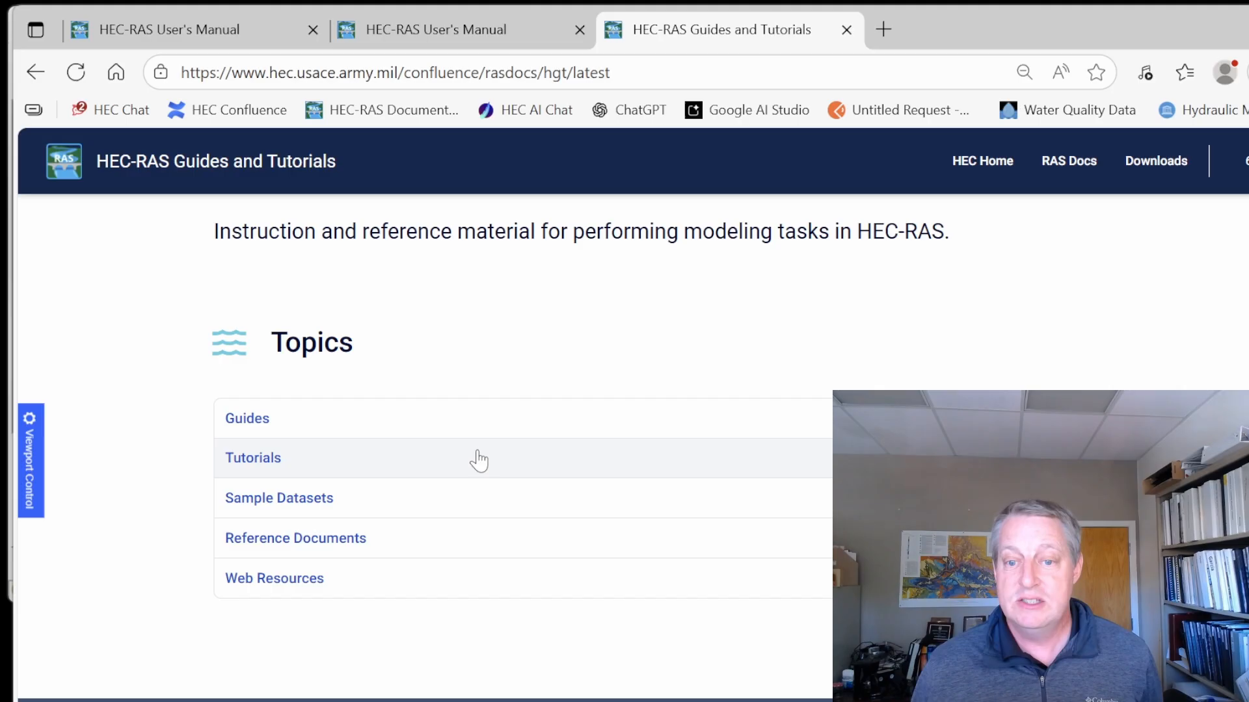
Open the 'Using 2D HEC-RAS Results for Bridge Scour Analysis' tutorial and scroll to its Steps
{"action": "left_click", "coordinate": [253, 457]}
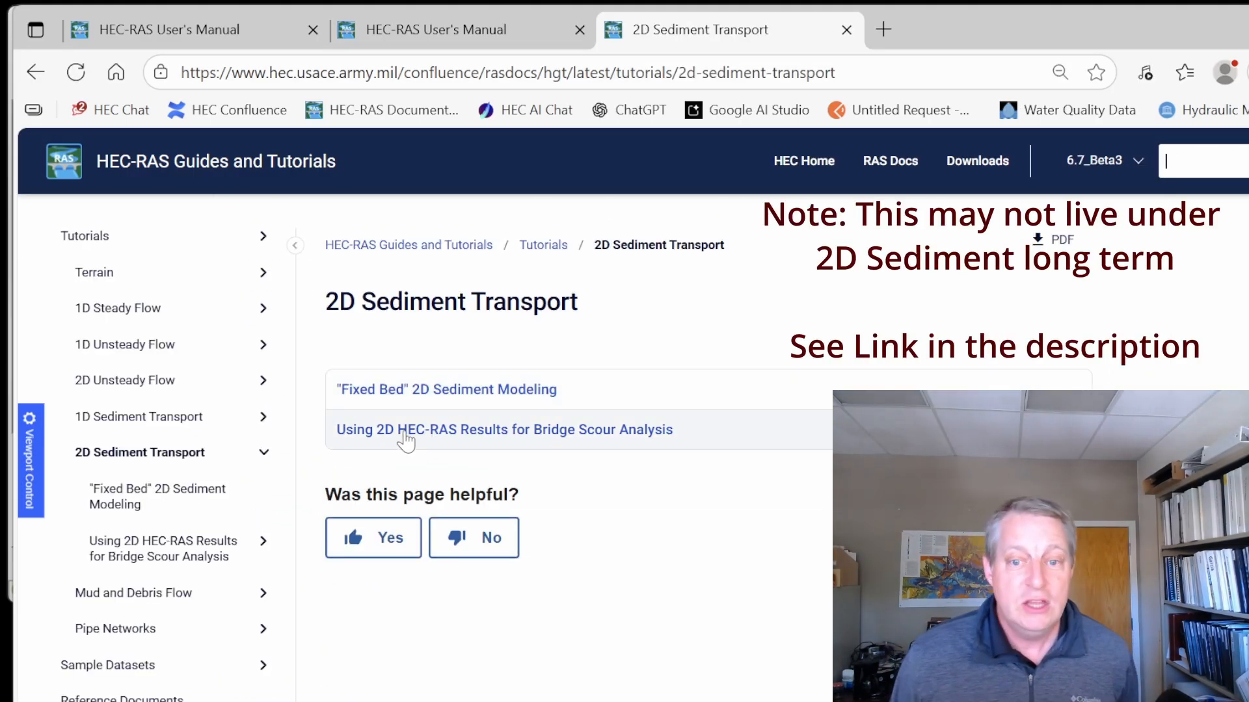
{"action": "mouse_move", "coordinate": [521, 440]}
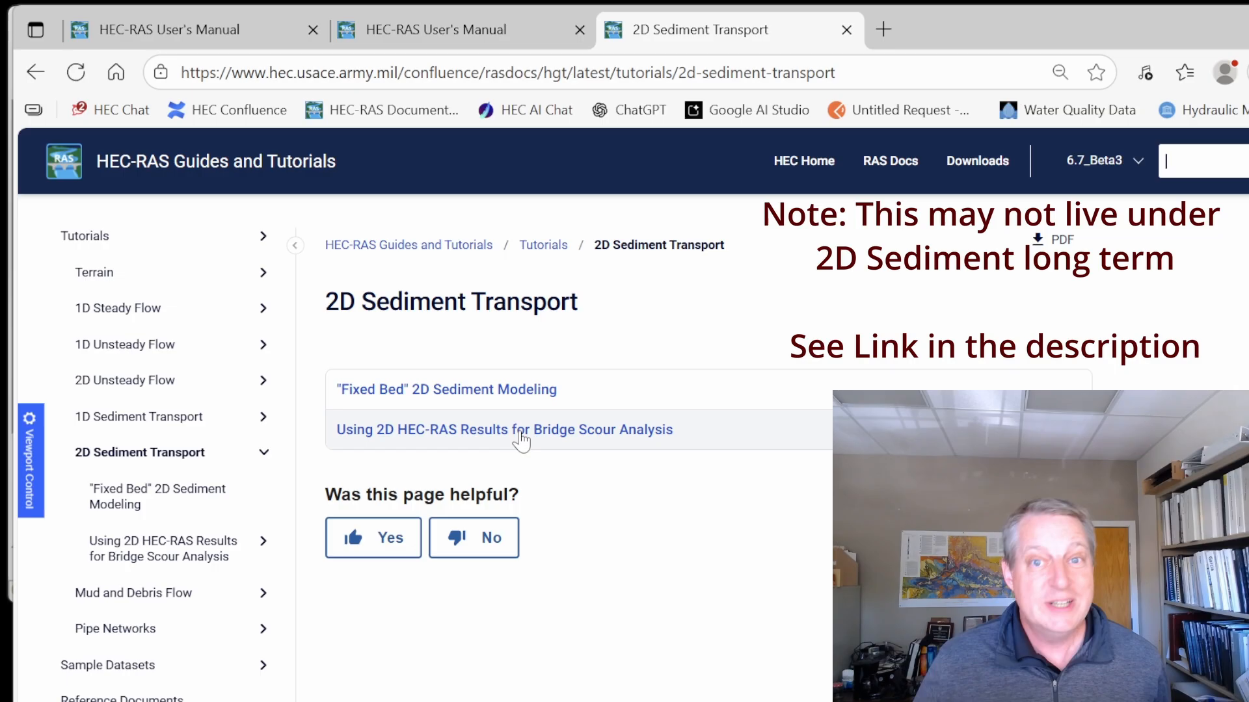
{"action": "left_click", "coordinate": [504, 429]}
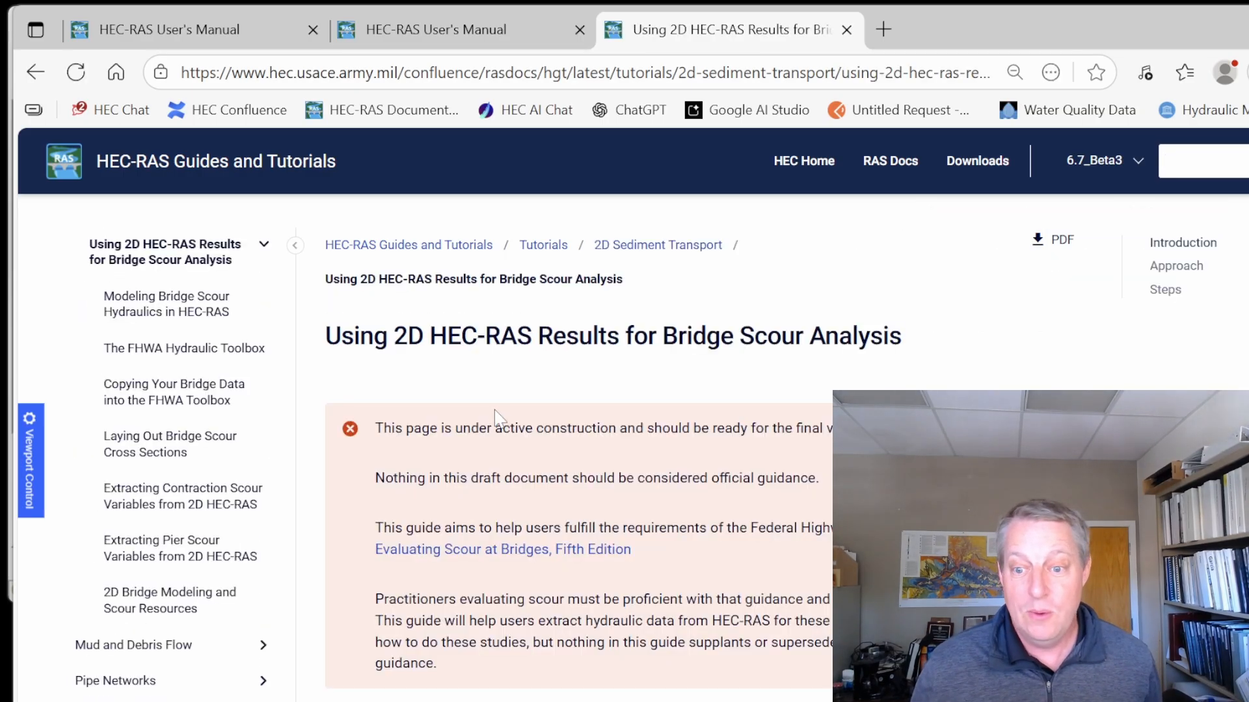
{"action": "scroll", "scroll_direction": "down", "scroll_amount": 3}
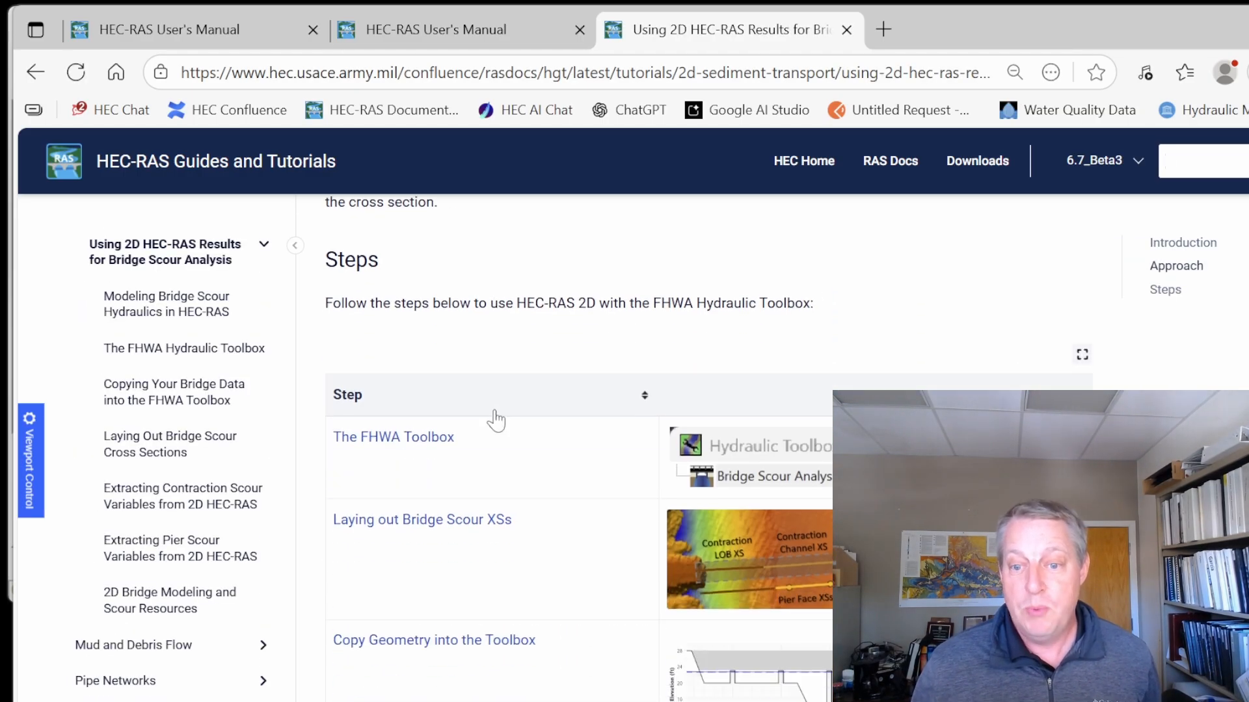
{"action": "scroll", "scroll_direction": "down", "scroll_amount": 3}
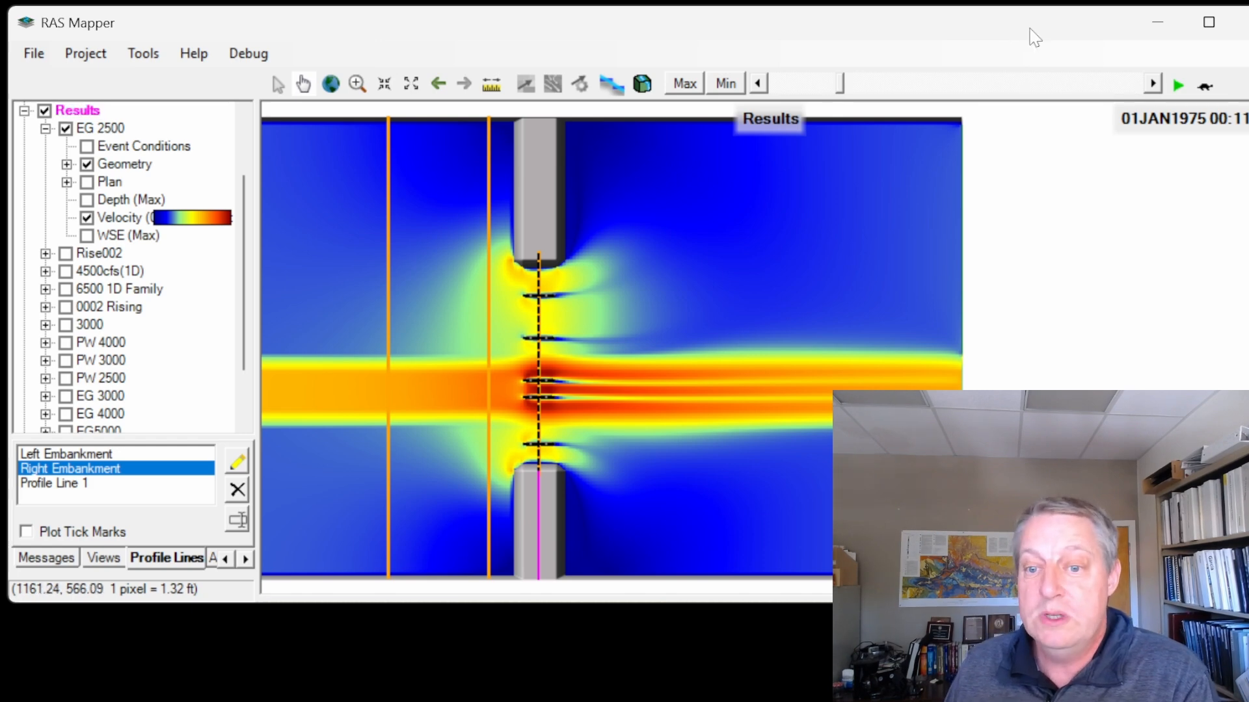
{"action": "mouse_move", "coordinate": [173, 289]}
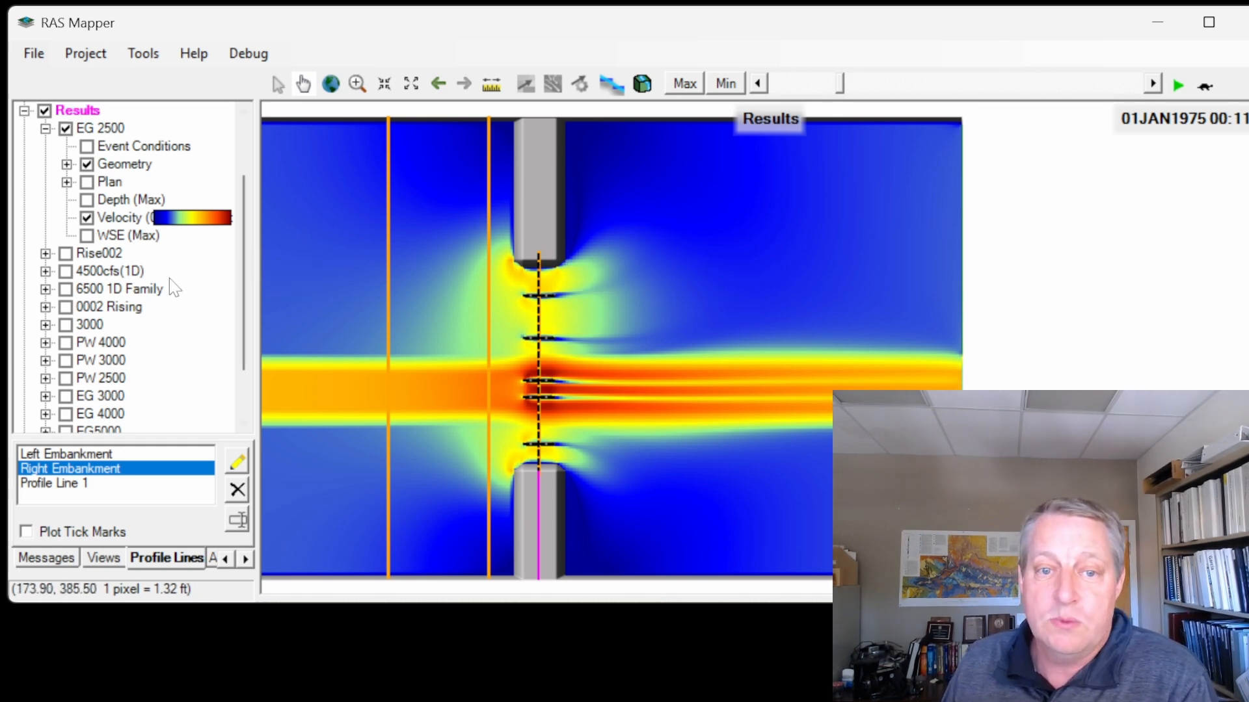
{"action": "mouse_move", "coordinate": [657, 275]}
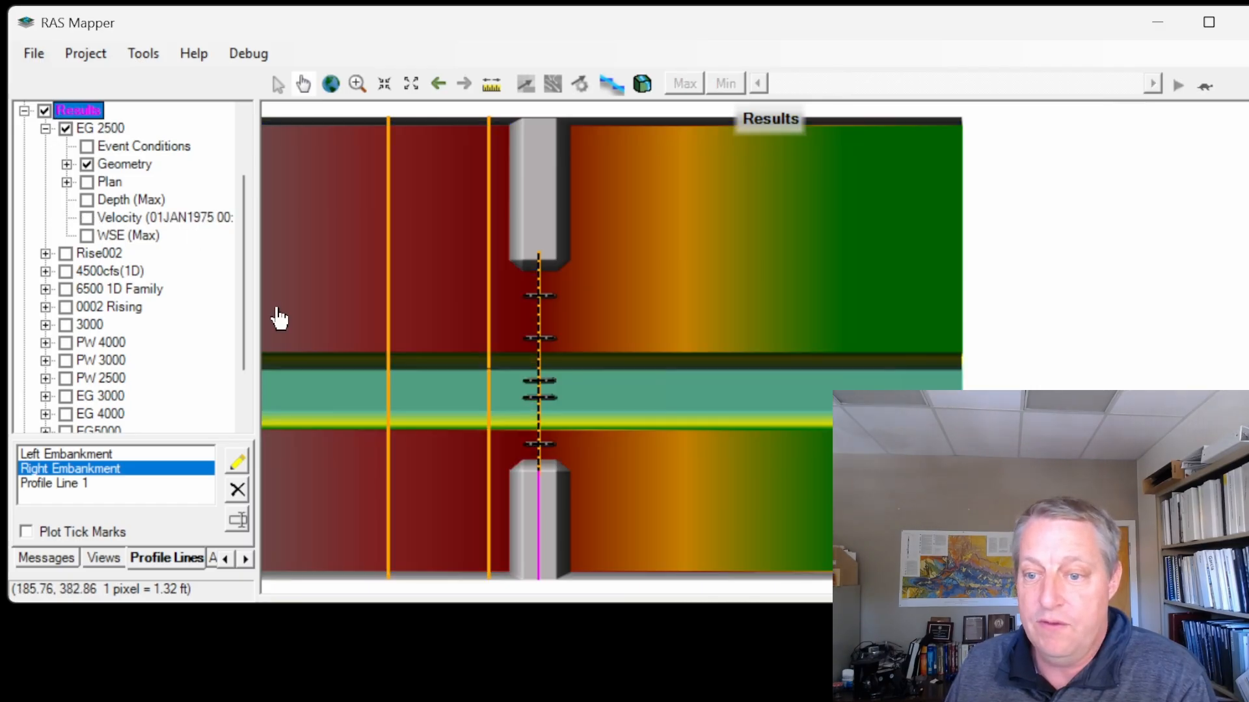
{"action": "mouse_move", "coordinate": [578, 338]}
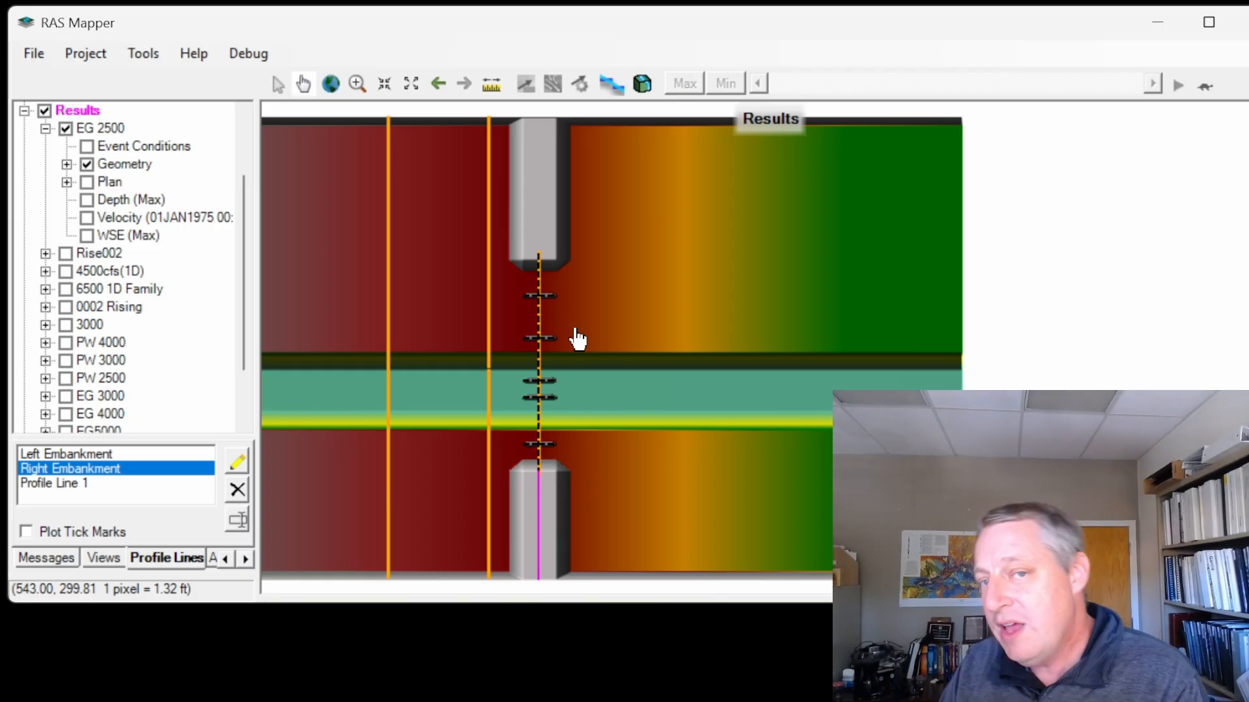
{"action": "mouse_move", "coordinate": [541, 477]}
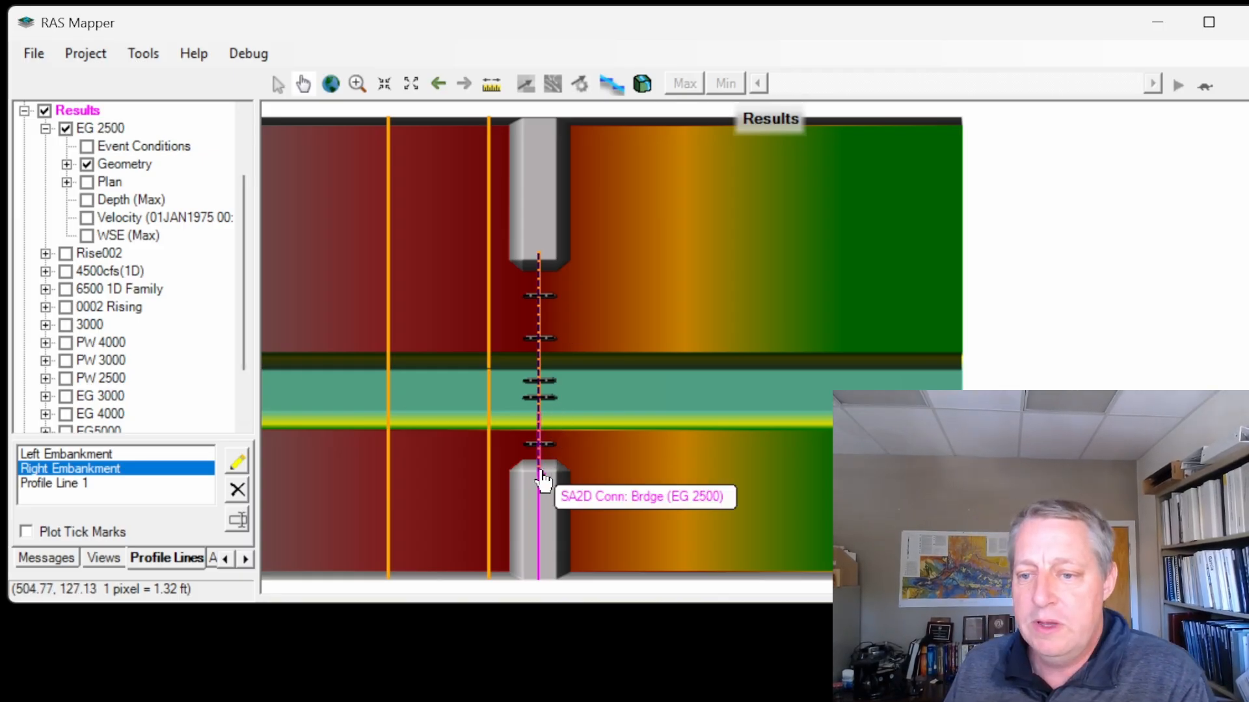
{"action": "mouse_move", "coordinate": [534, 307]}
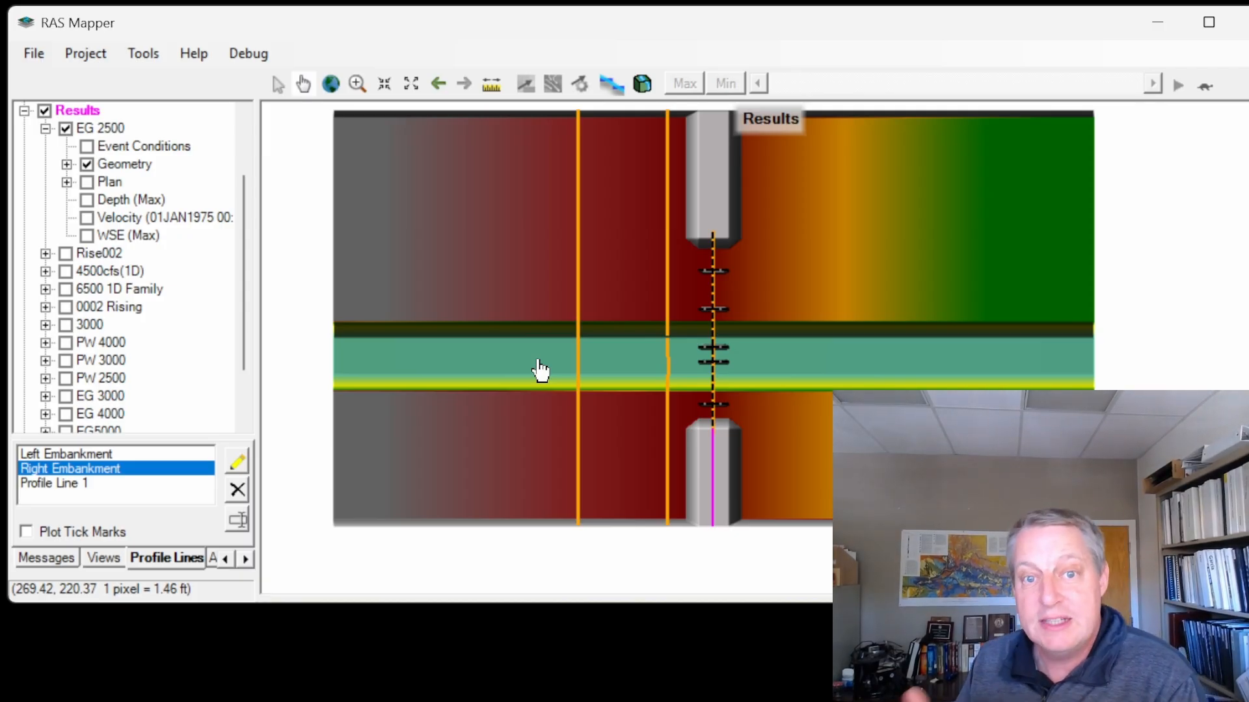
{"action": "mouse_move", "coordinate": [428, 300]}
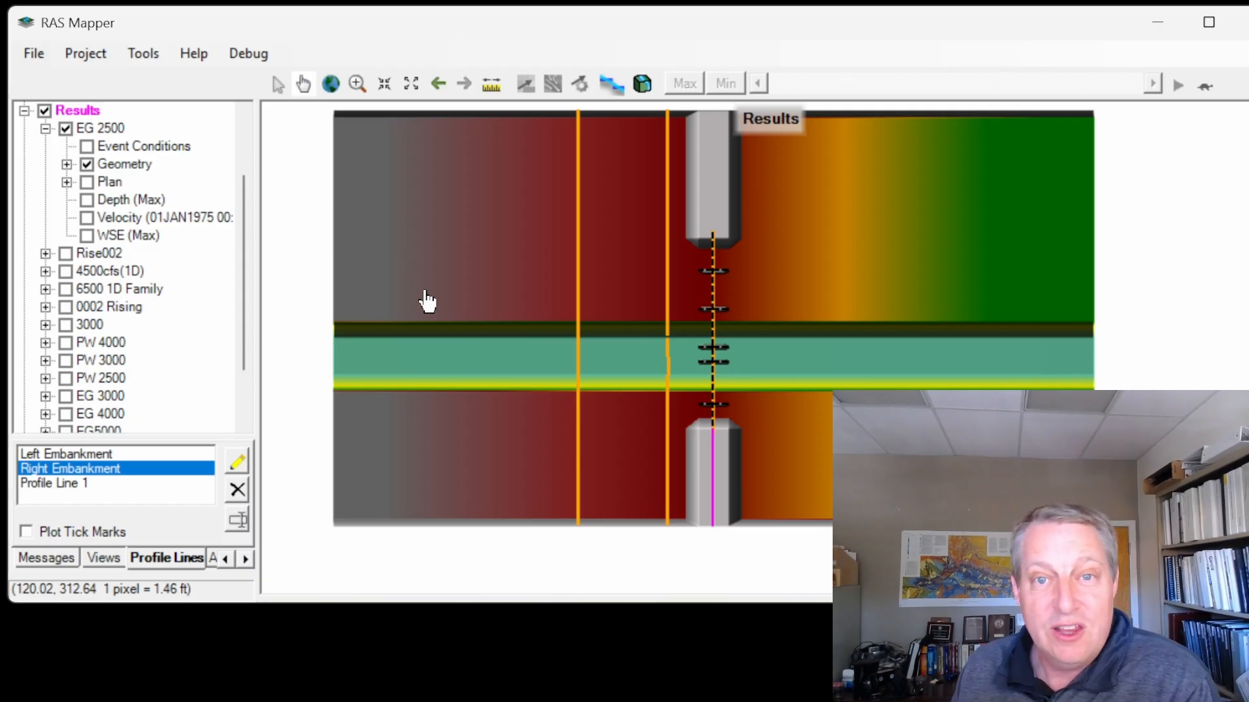
{"action": "mouse_move", "coordinate": [117, 136]}
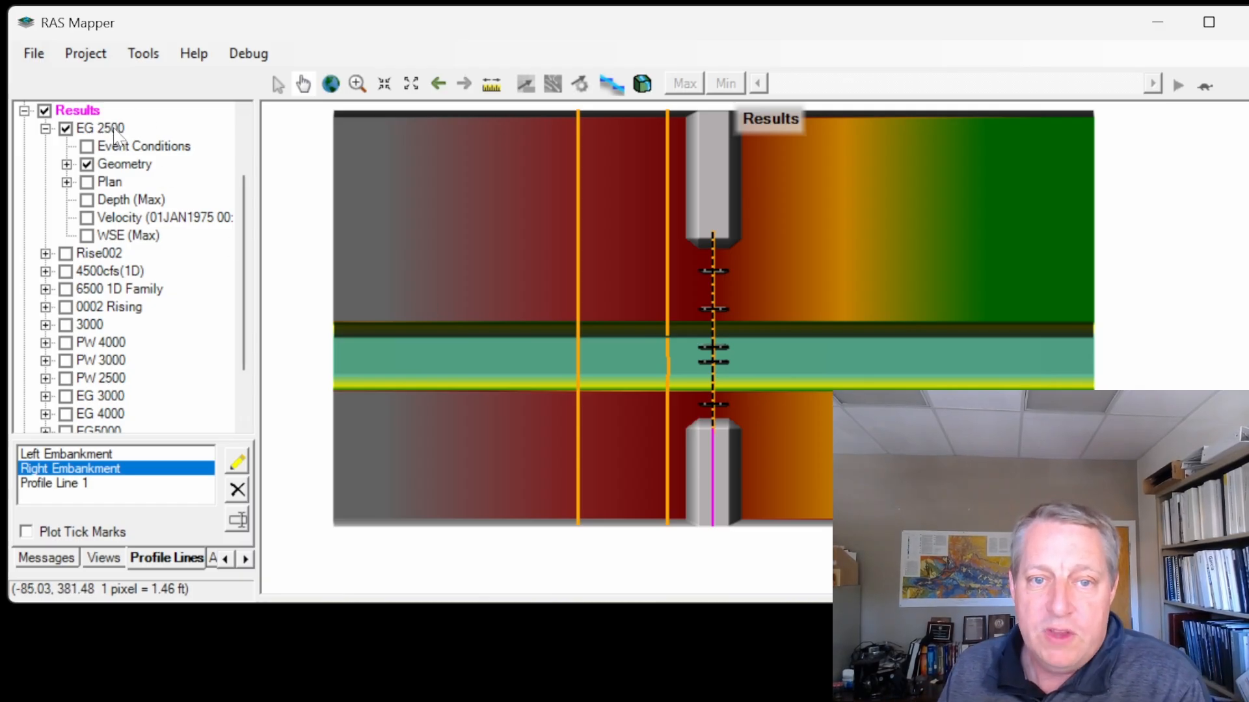
View the EG 2500 results table with maximum-profile values, then close it back to the map
{"action": "right_click", "coordinate": [97, 129]}
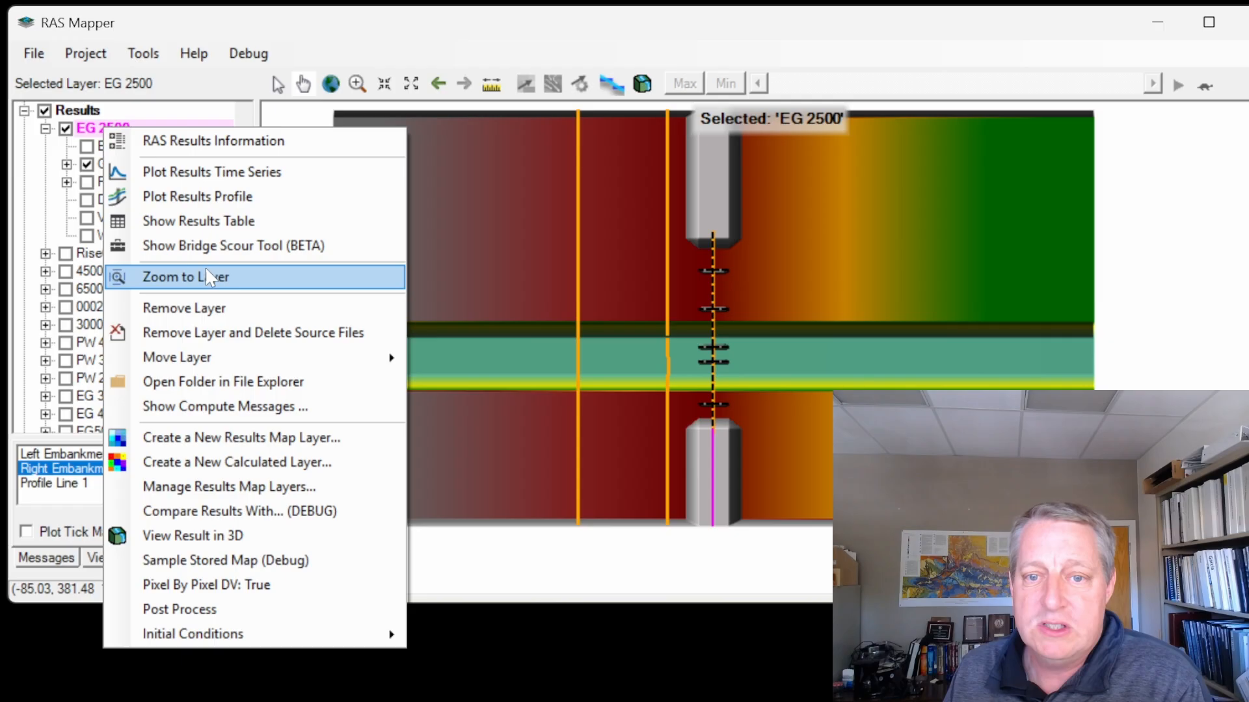
{"action": "left_click", "coordinate": [198, 221]}
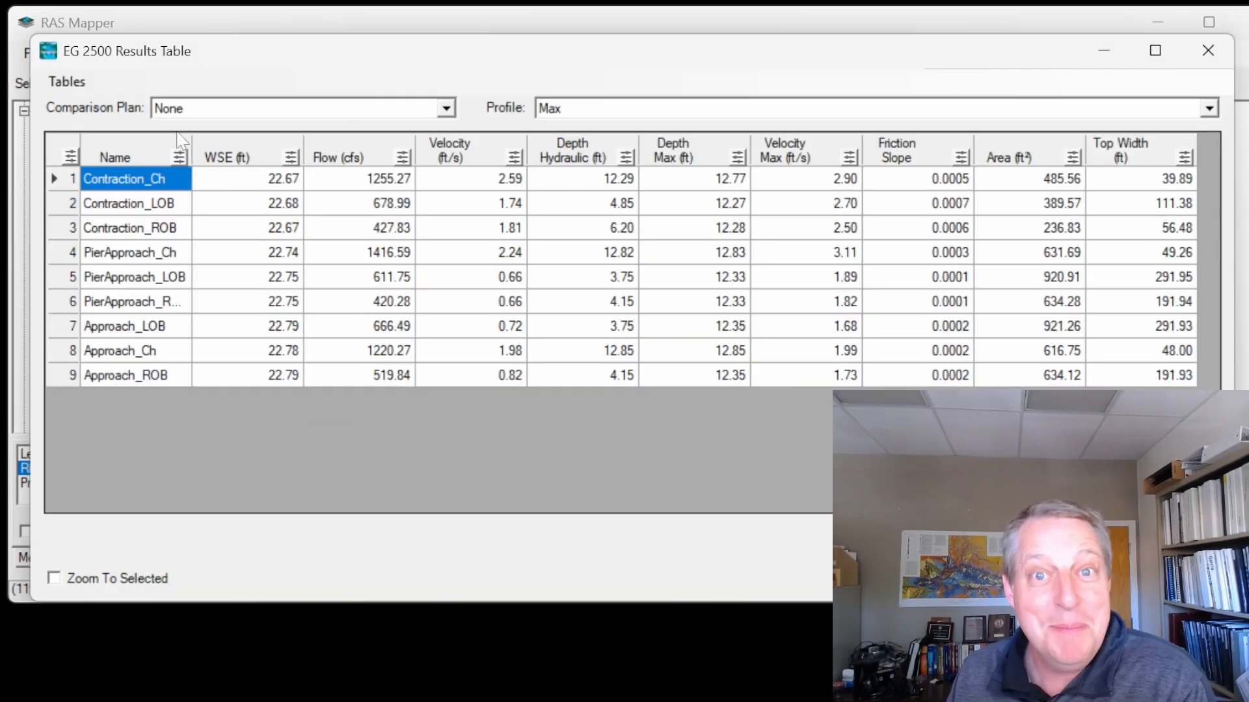
{"action": "mouse_move", "coordinate": [491, 172]}
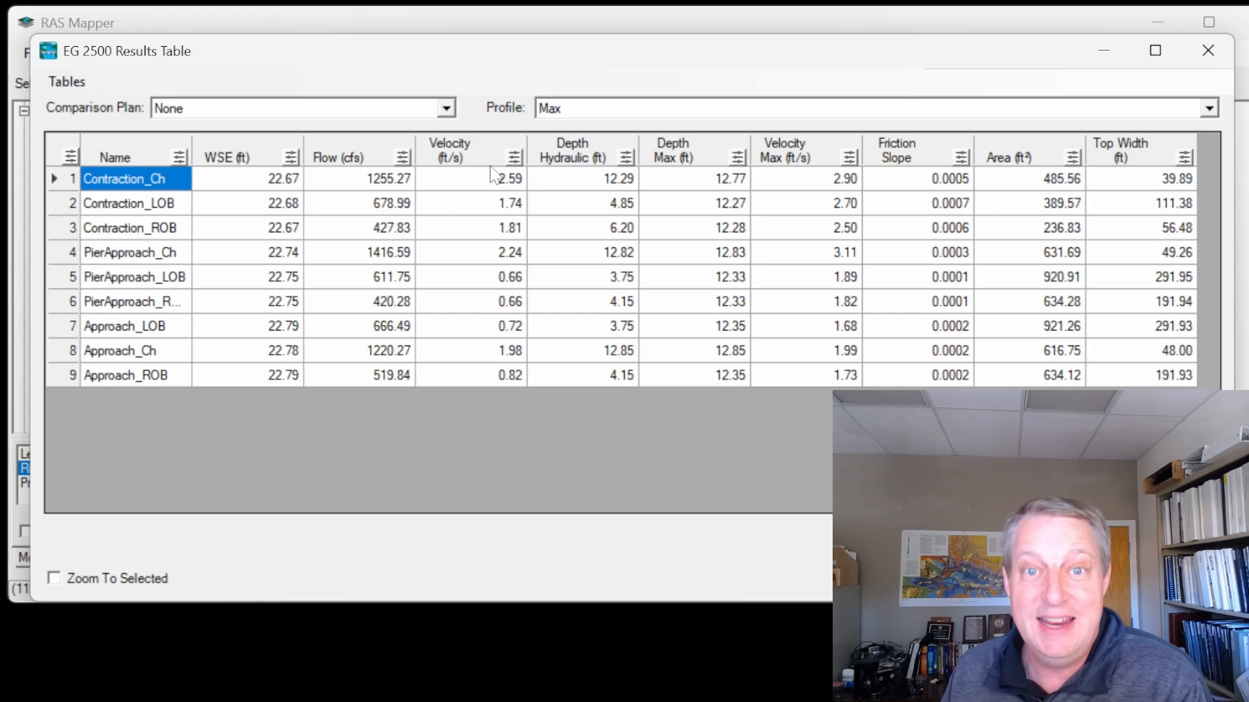
{"action": "mouse_move", "coordinate": [476, 147]}
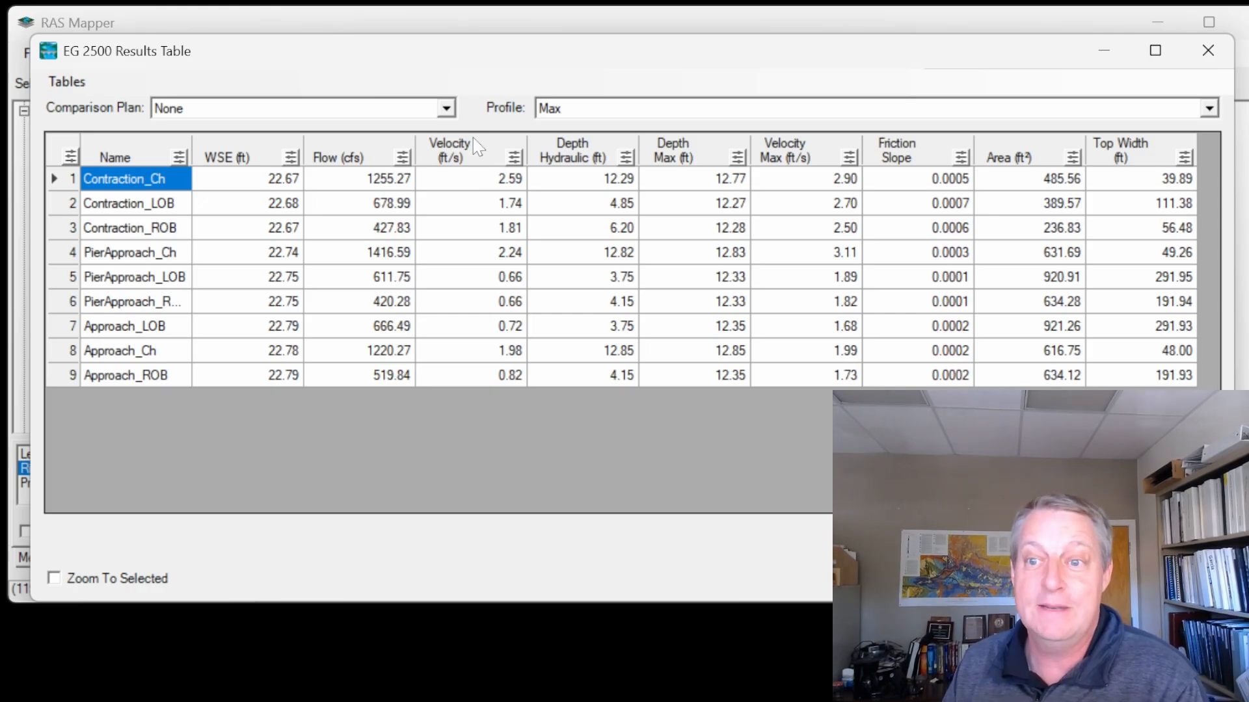
{"action": "mouse_move", "coordinate": [588, 159]}
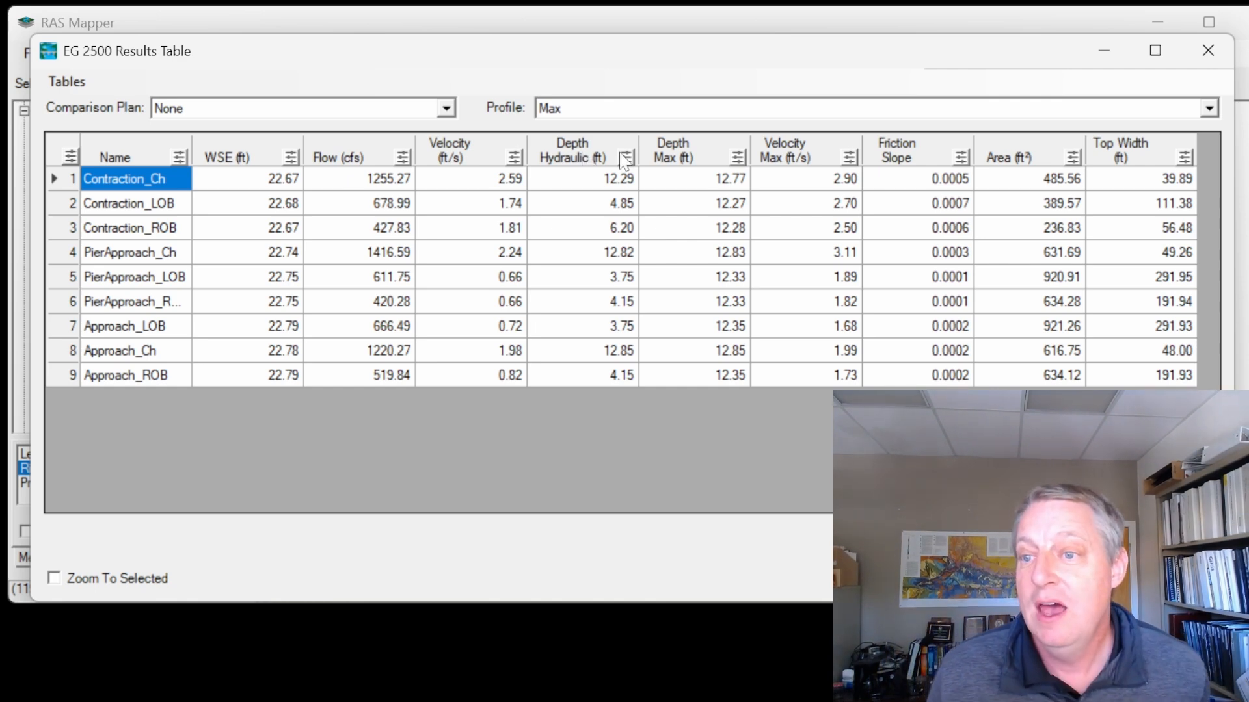
{"action": "mouse_move", "coordinate": [733, 150]}
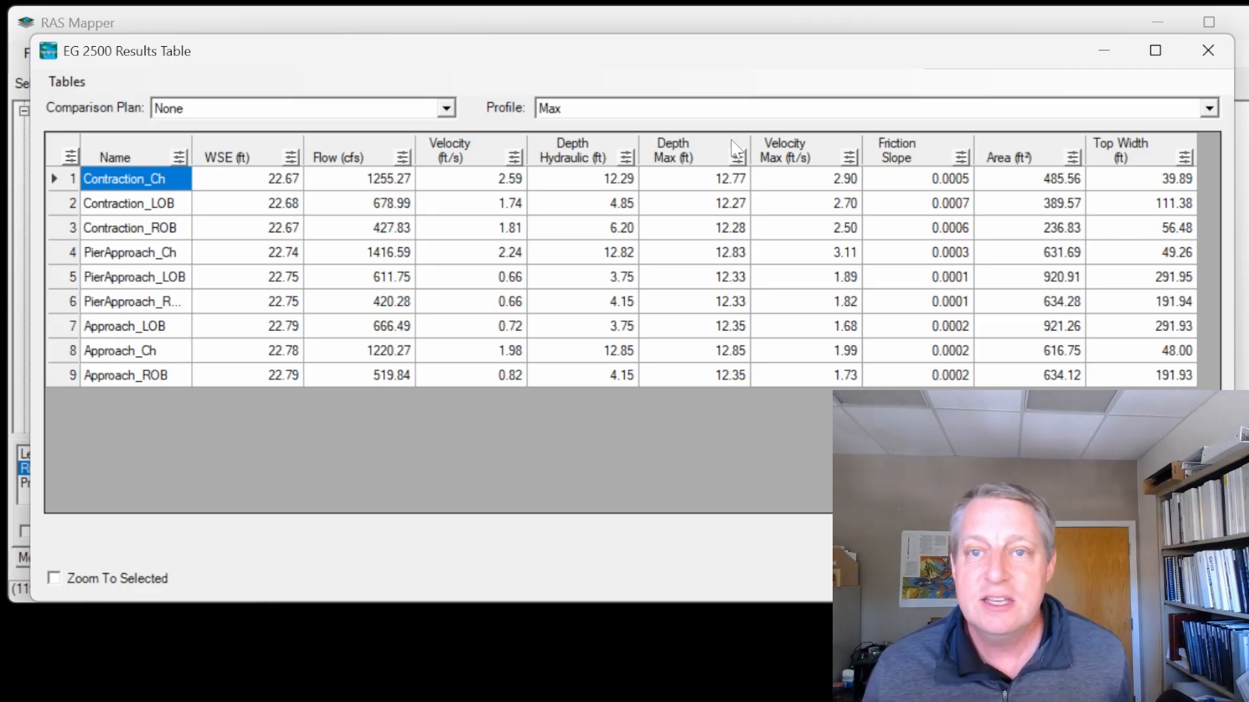
{"action": "left_click", "coordinate": [1207, 51]}
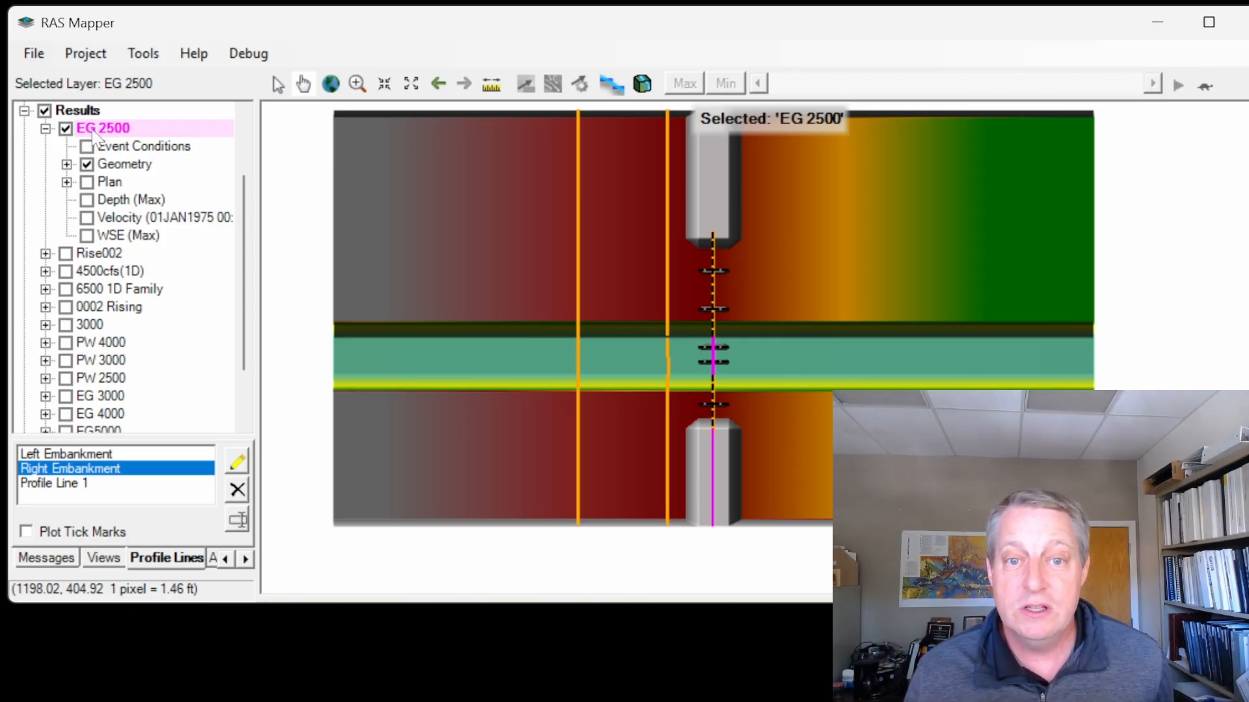
Bring up the bridge structure's options to reach the 2D Bridge Scour tool
{"action": "right_click", "coordinate": [102, 129]}
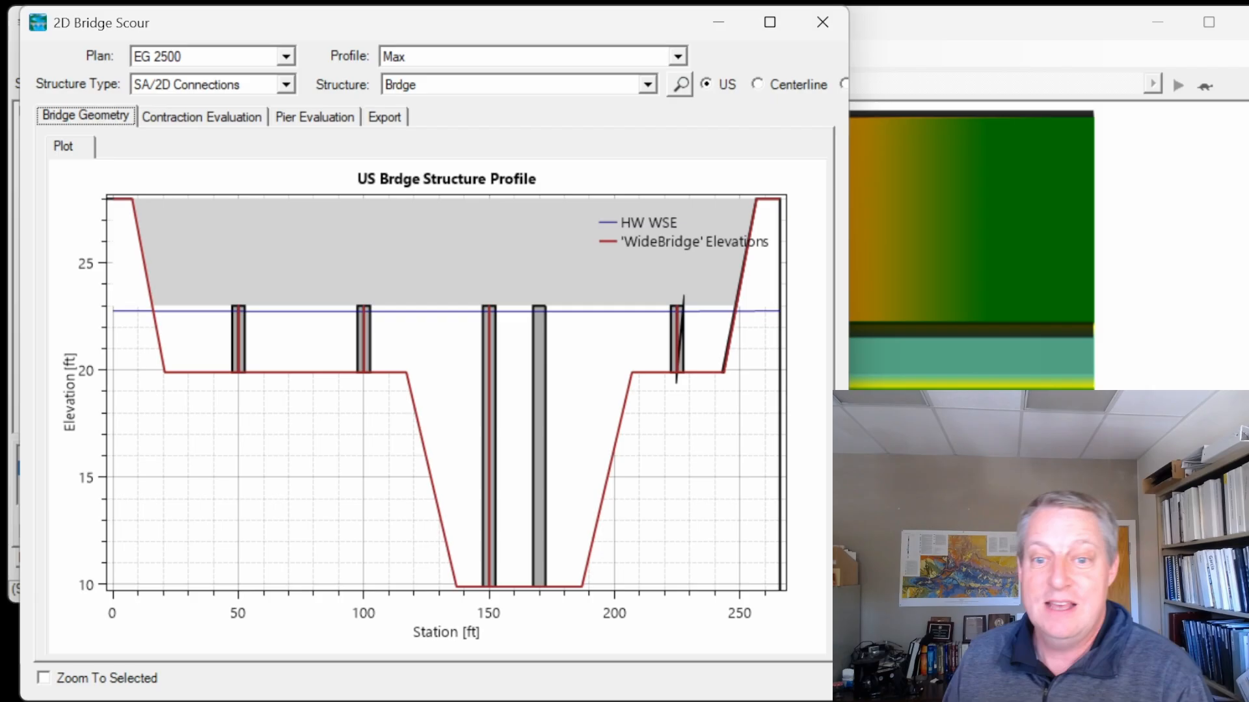
{"action": "mouse_move", "coordinate": [750, 386]}
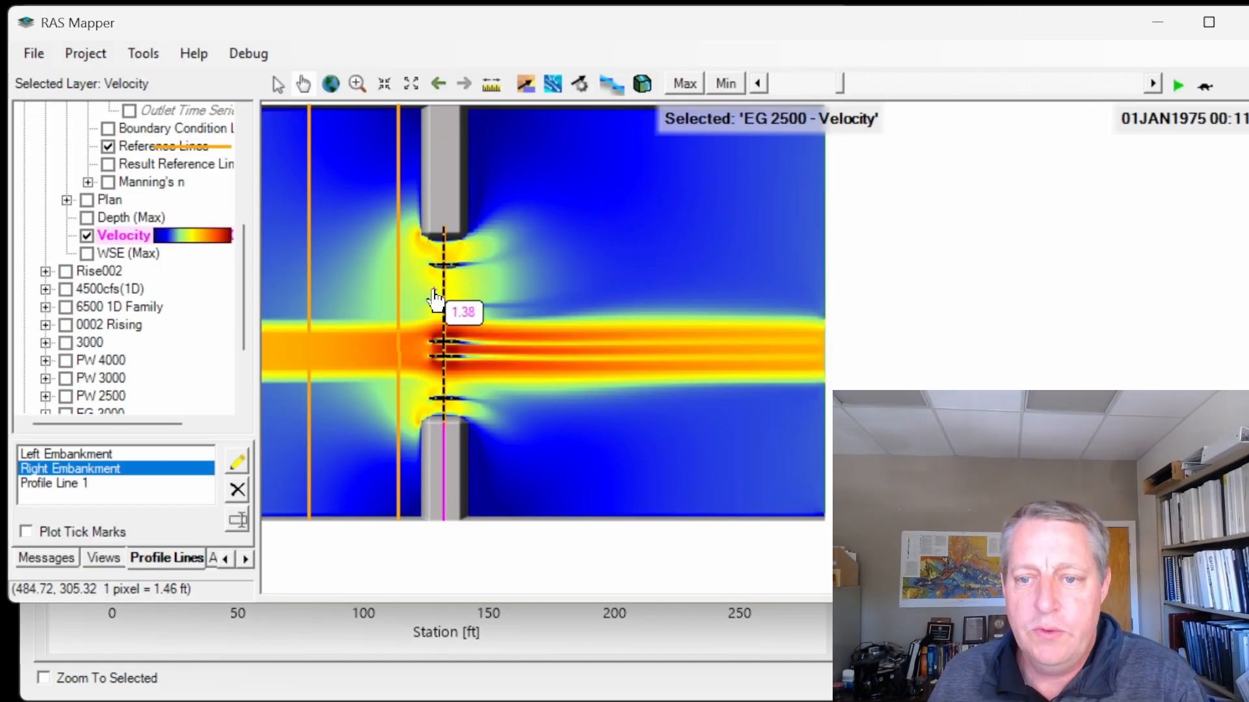
Plot the SA2D connection data for the bridge under the EG 2500 plan
{"action": "right_click", "coordinate": [437, 303]}
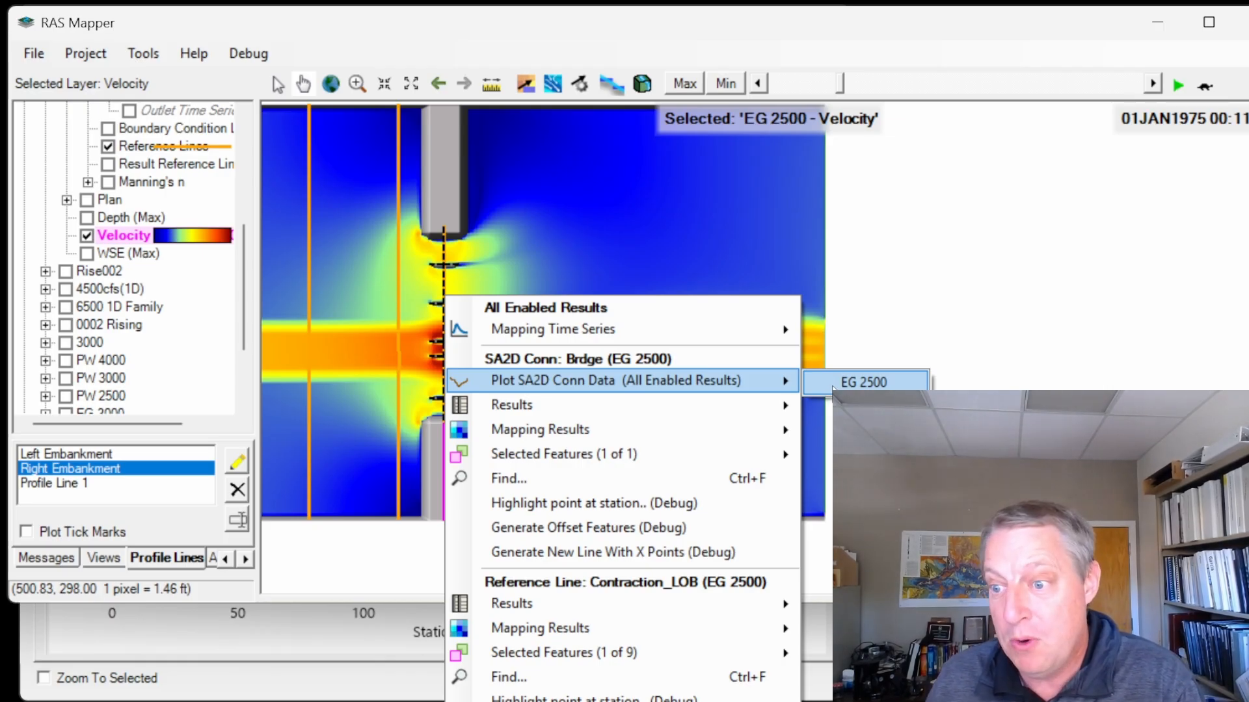
{"action": "left_click", "coordinate": [861, 383]}
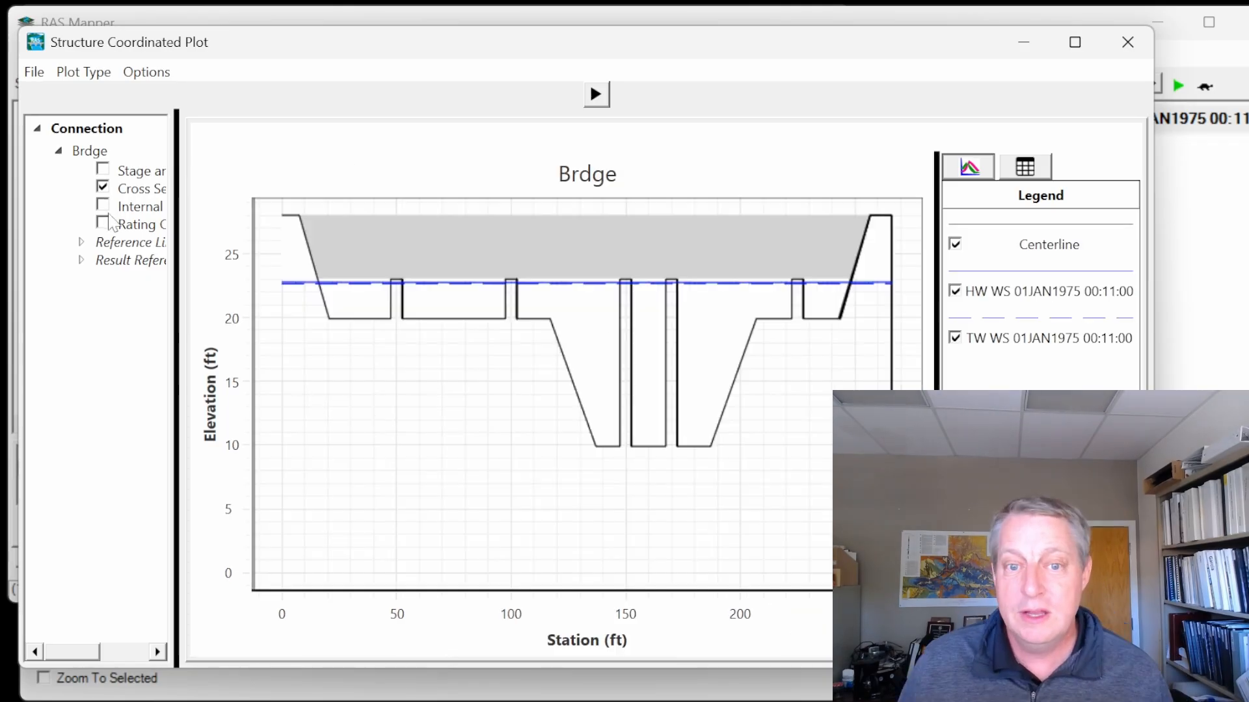
Toggle the Internal Boundary and Rating curves on the connection plot
{"action": "left_click", "coordinate": [103, 205]}
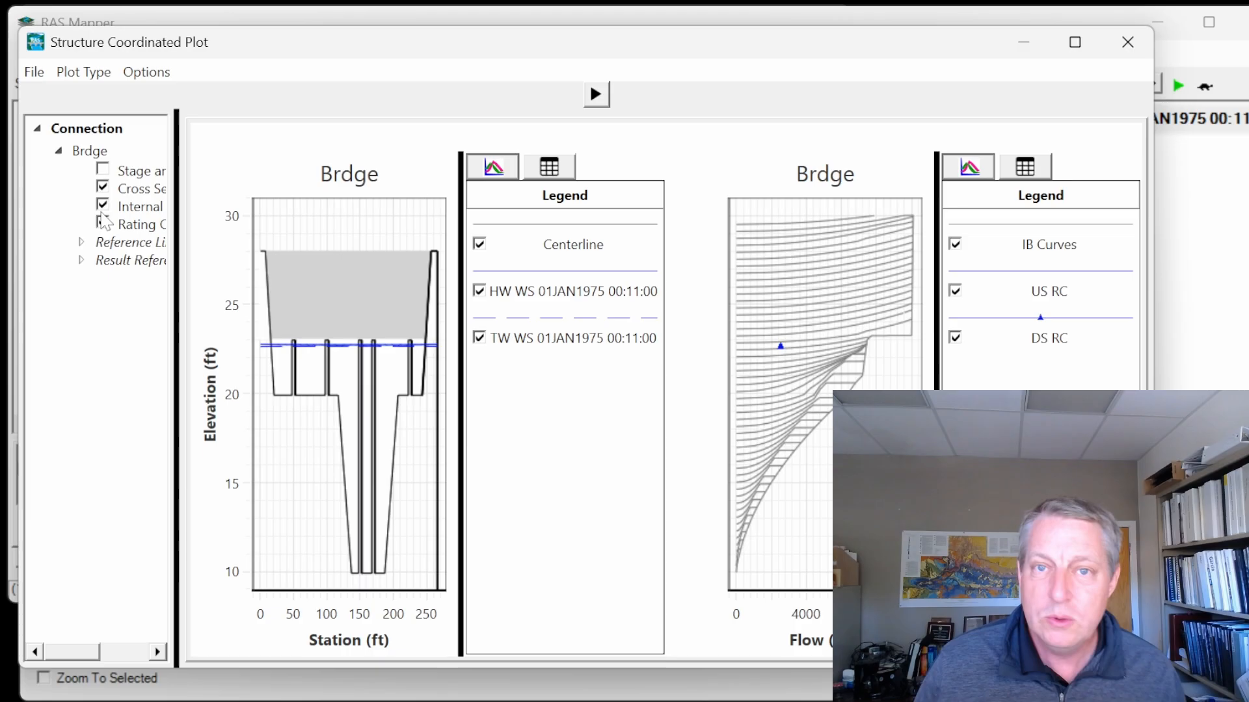
{"action": "left_click", "coordinate": [102, 223]}
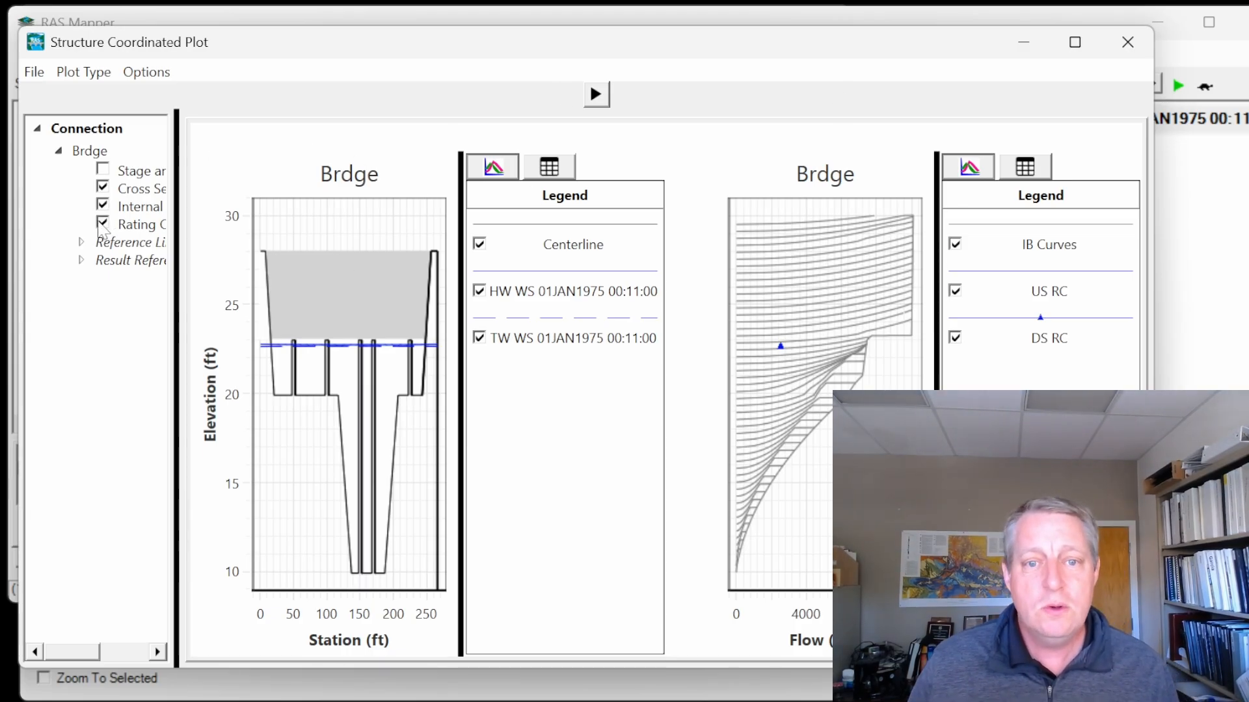
{"action": "left_click", "coordinate": [103, 224]}
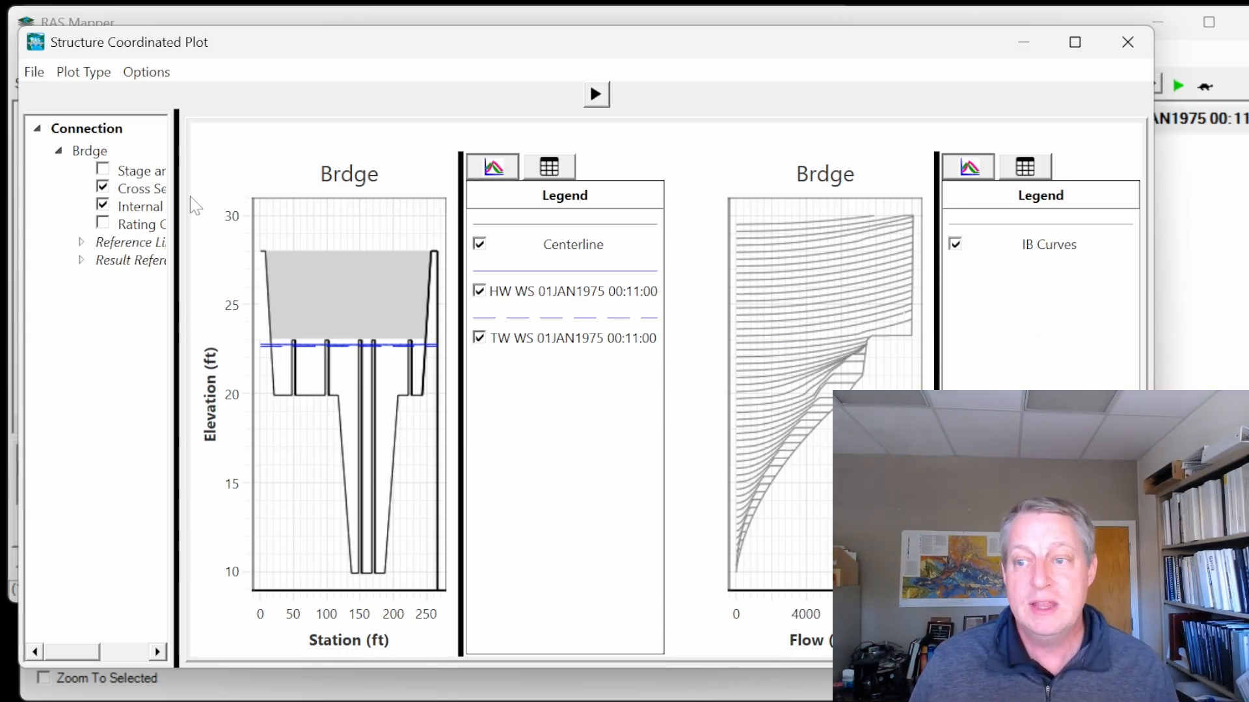
{"action": "left_click", "coordinate": [103, 205]}
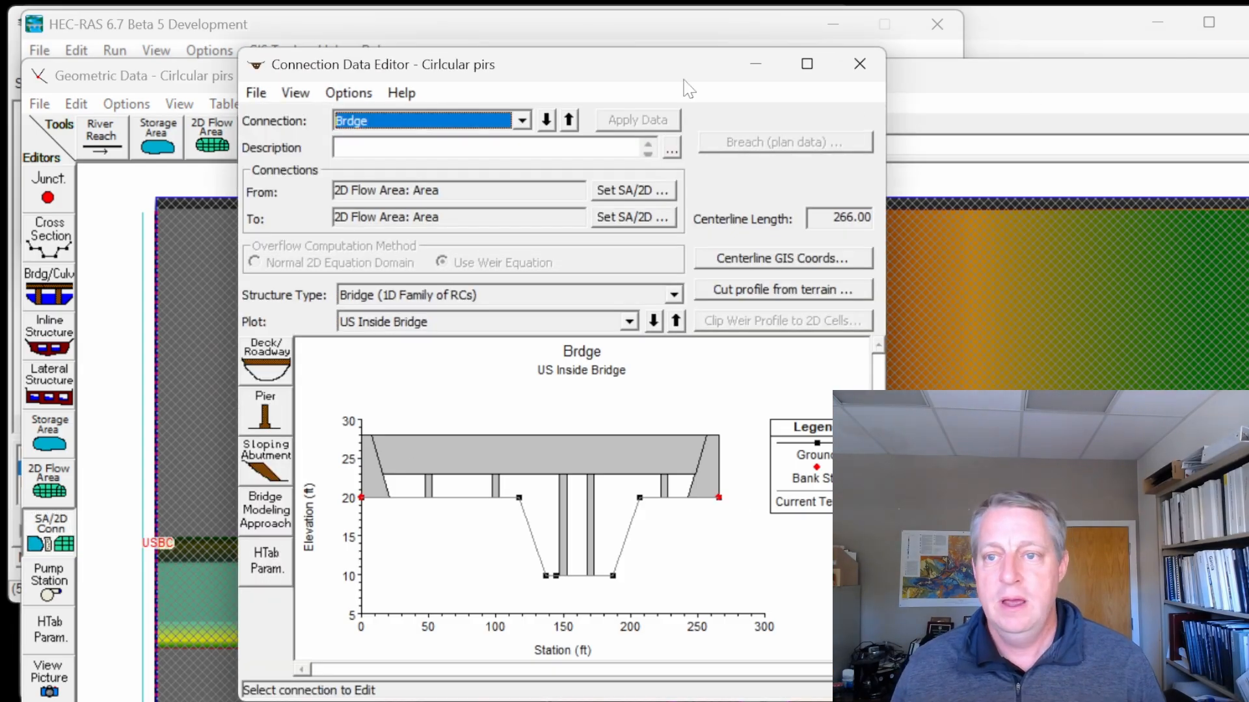
{"action": "mouse_move", "coordinate": [587, 494]}
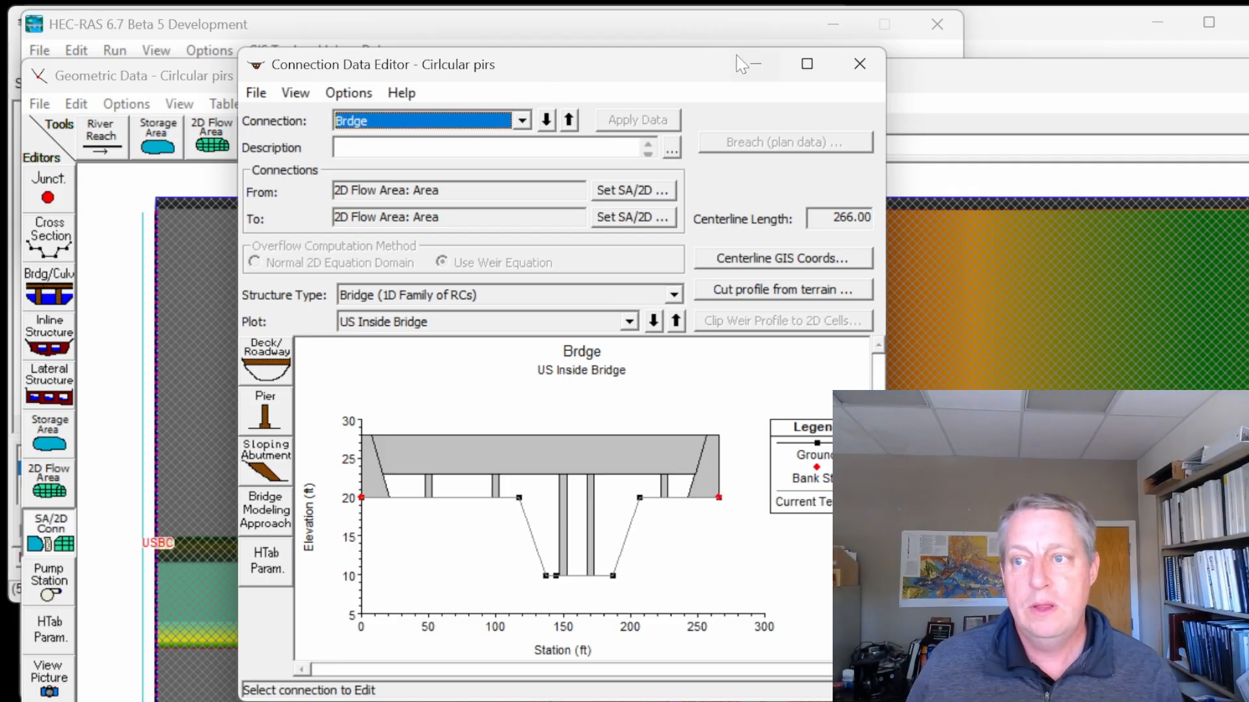
{"action": "mouse_move", "coordinate": [593, 83]}
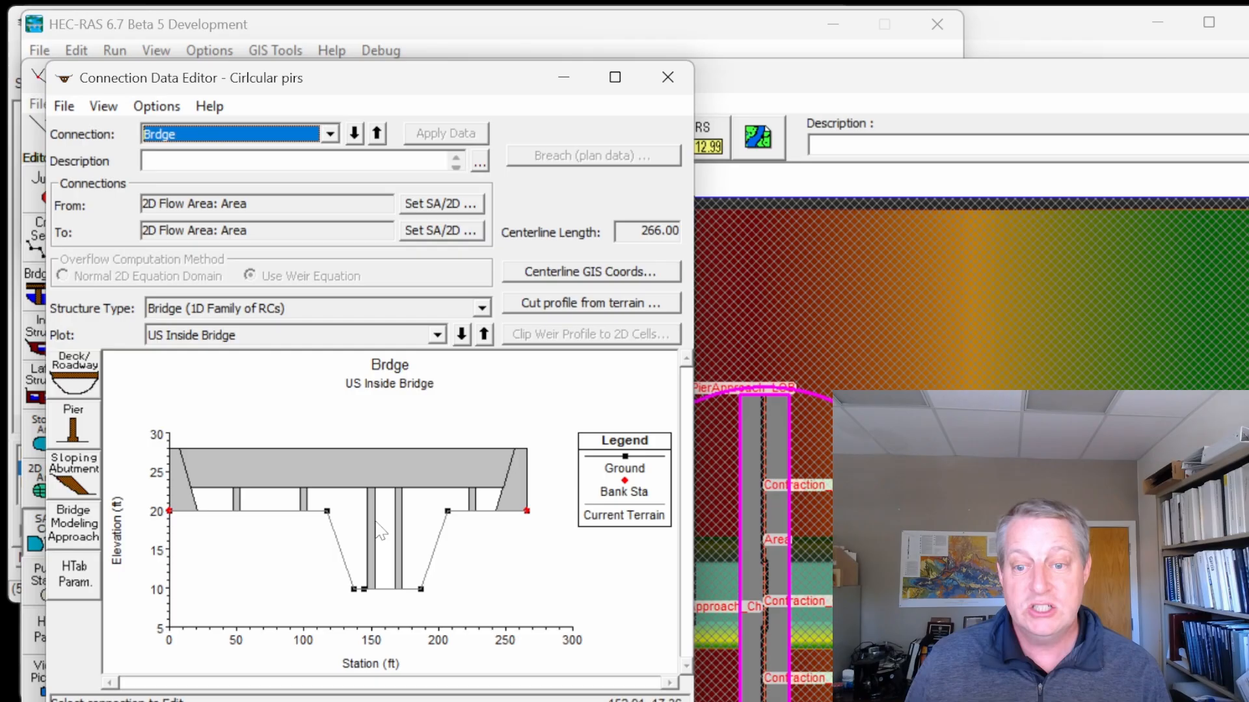
{"action": "mouse_move", "coordinate": [349, 495]}
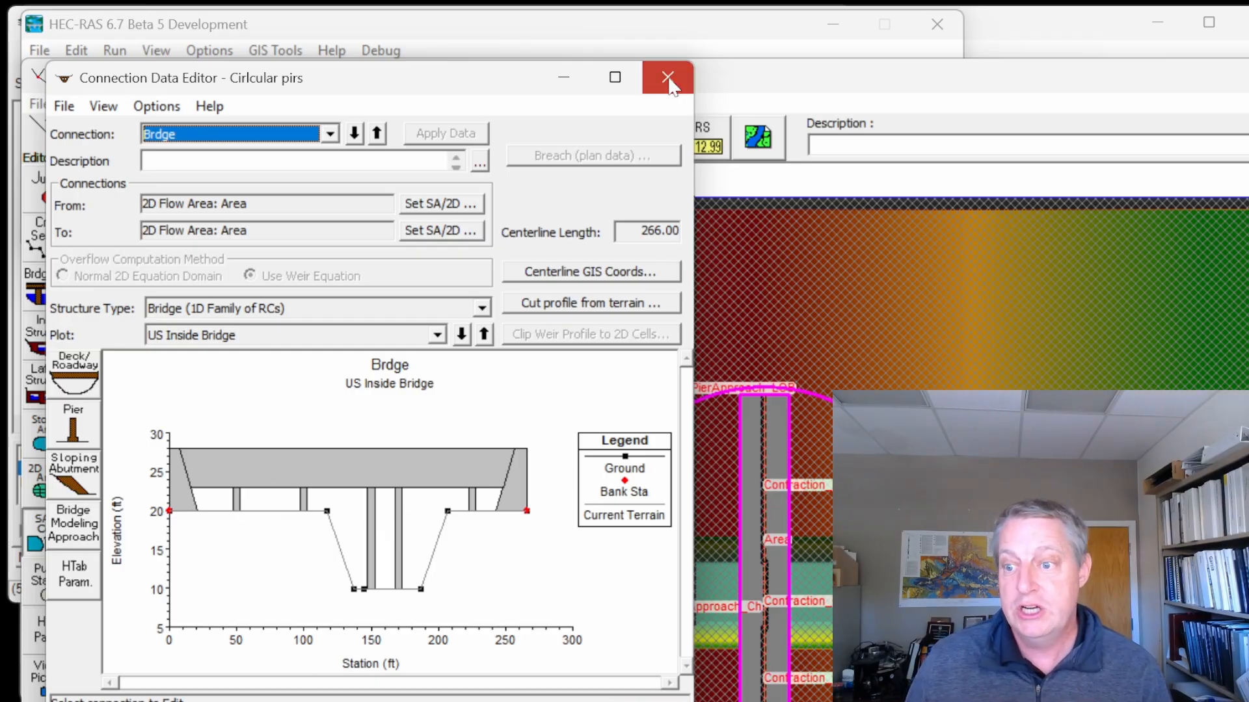
Close the Connection Data Editor to return to the main HEC-RAS window
{"action": "left_click", "coordinate": [667, 77]}
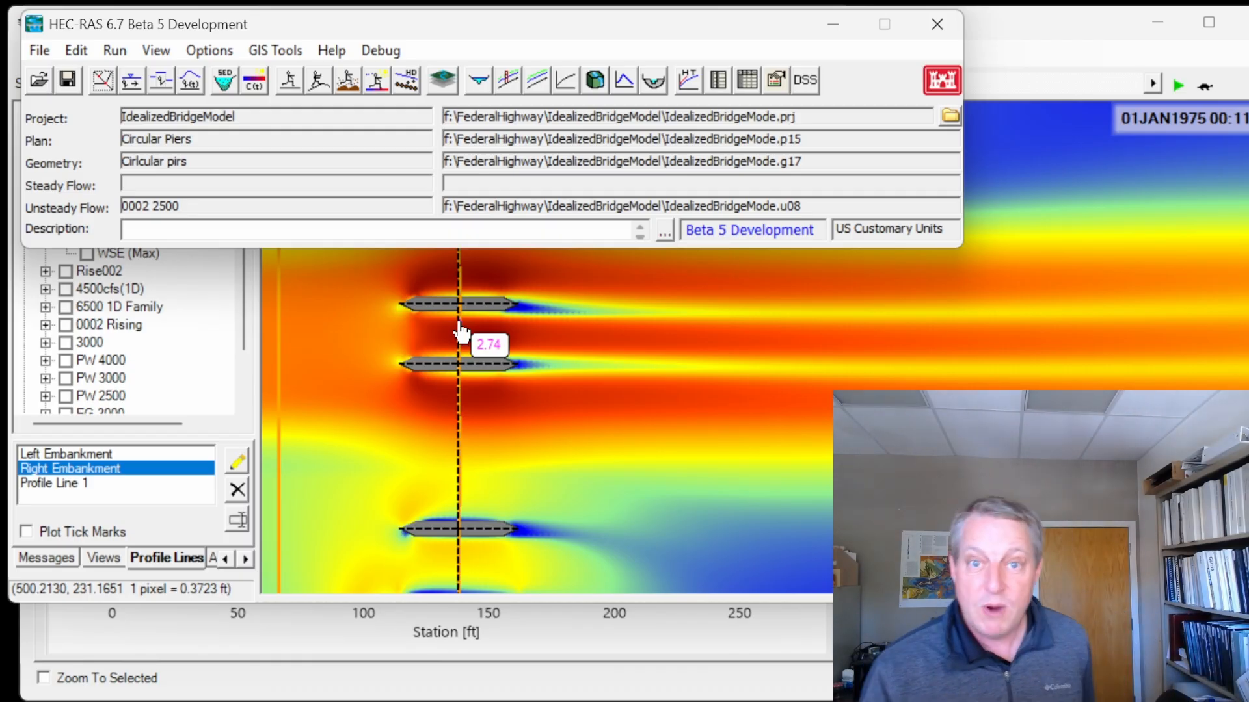
{"action": "mouse_move", "coordinate": [617, 418]}
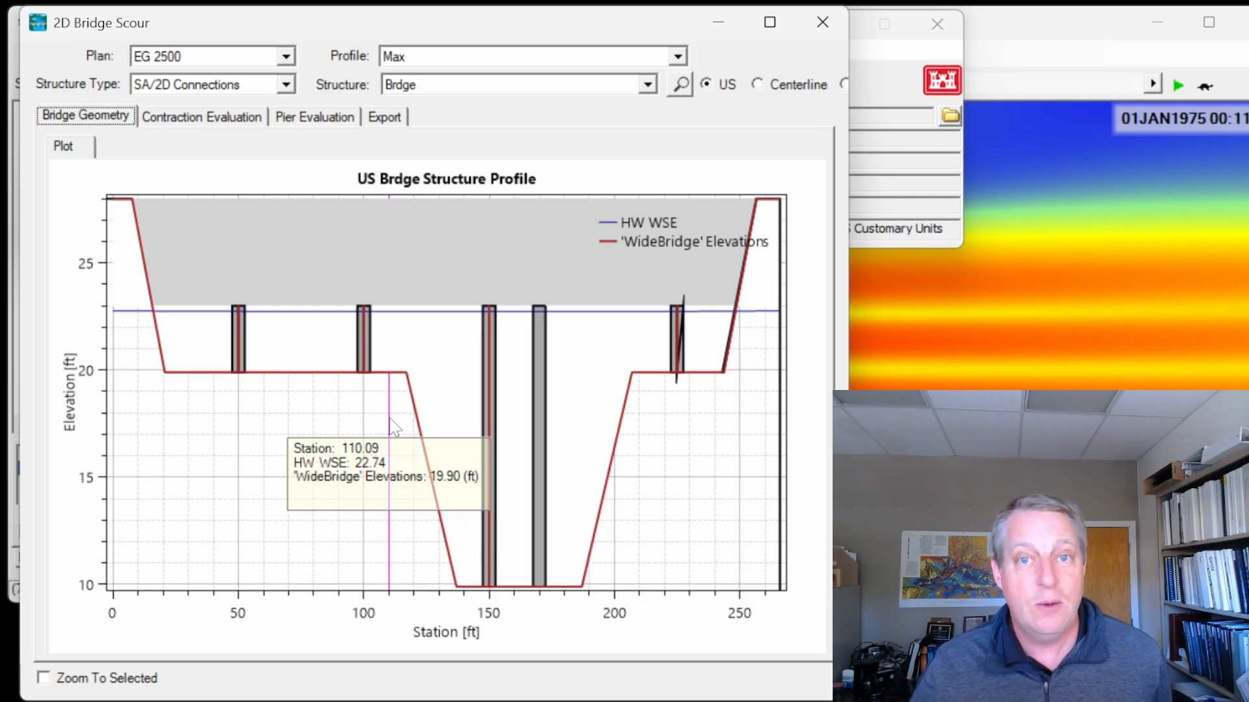
{"action": "mouse_move", "coordinate": [214, 123]}
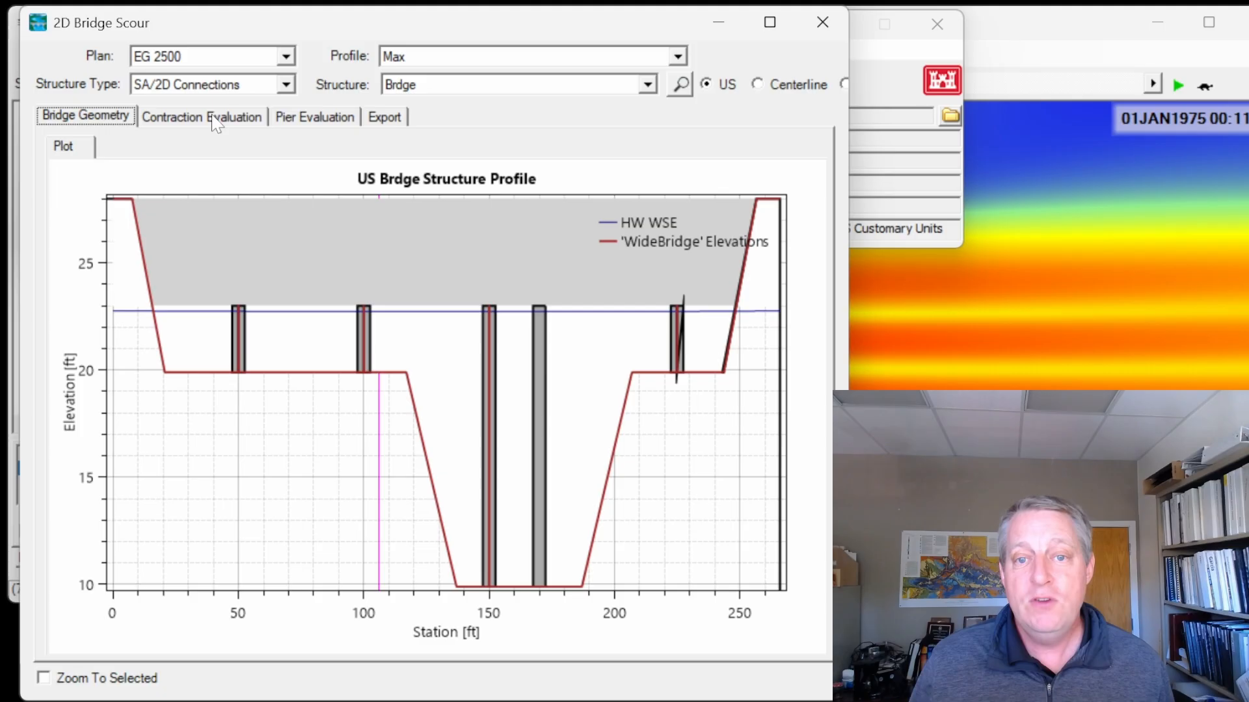
On Contraction Evaluation, assign Approach_LOB and Approach_Ch reference lines to the approach left overbank and channel
{"action": "left_click", "coordinate": [201, 117]}
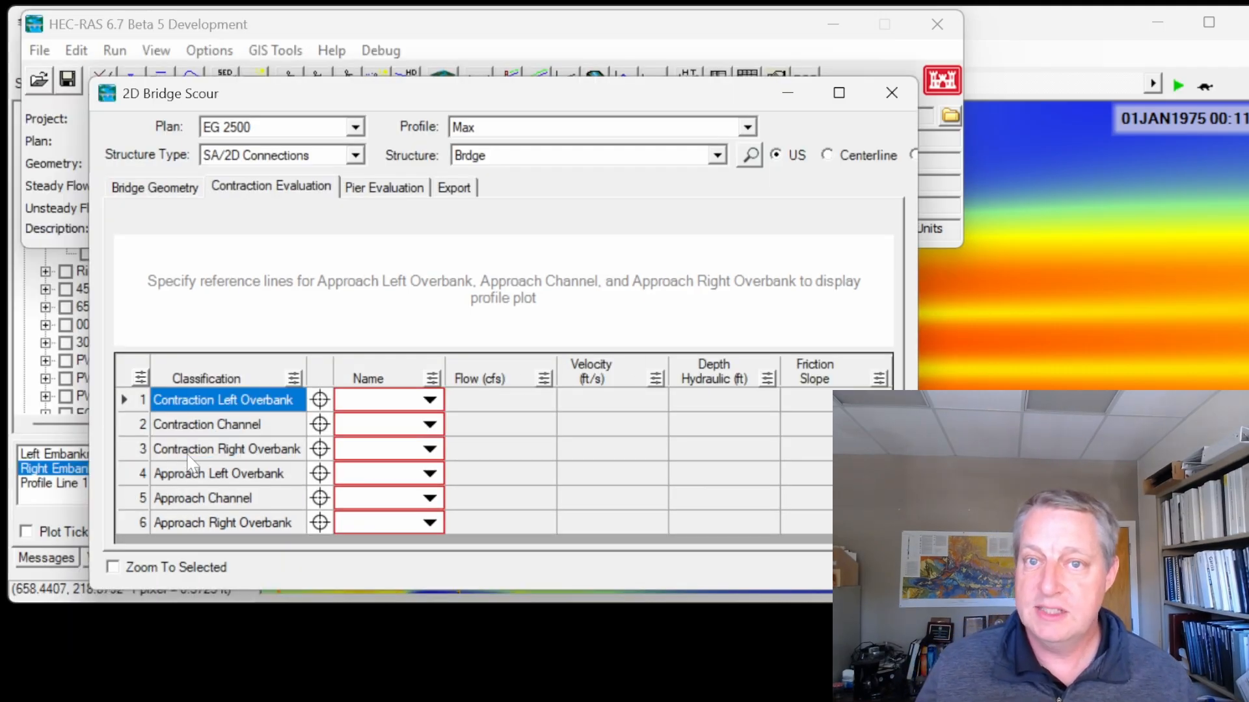
{"action": "mouse_move", "coordinate": [327, 410]}
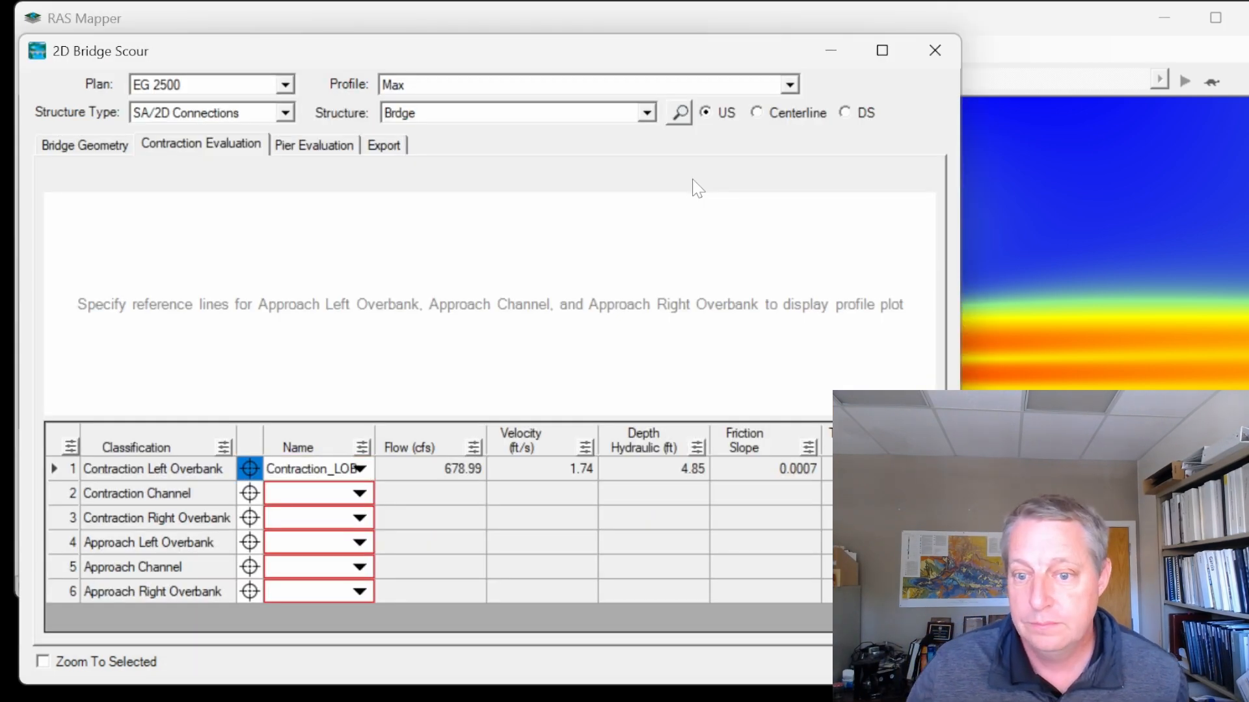
{"action": "mouse_move", "coordinate": [632, 491]}
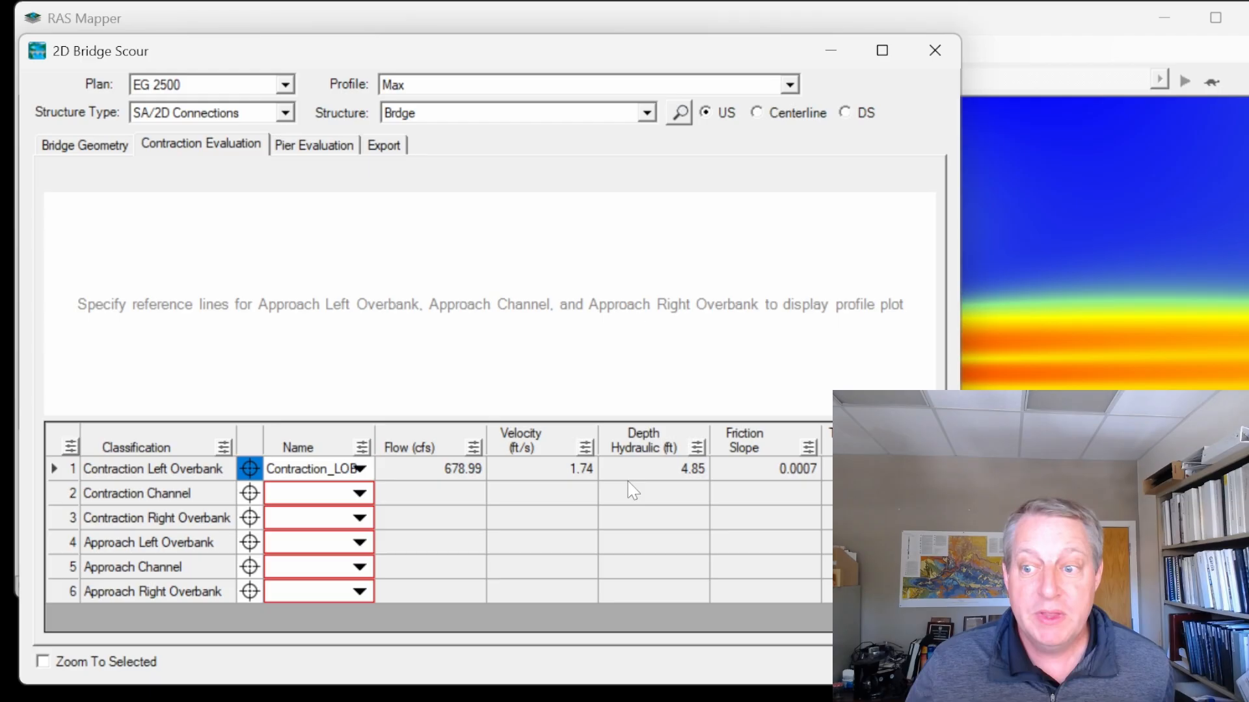
{"action": "mouse_move", "coordinate": [263, 502]}
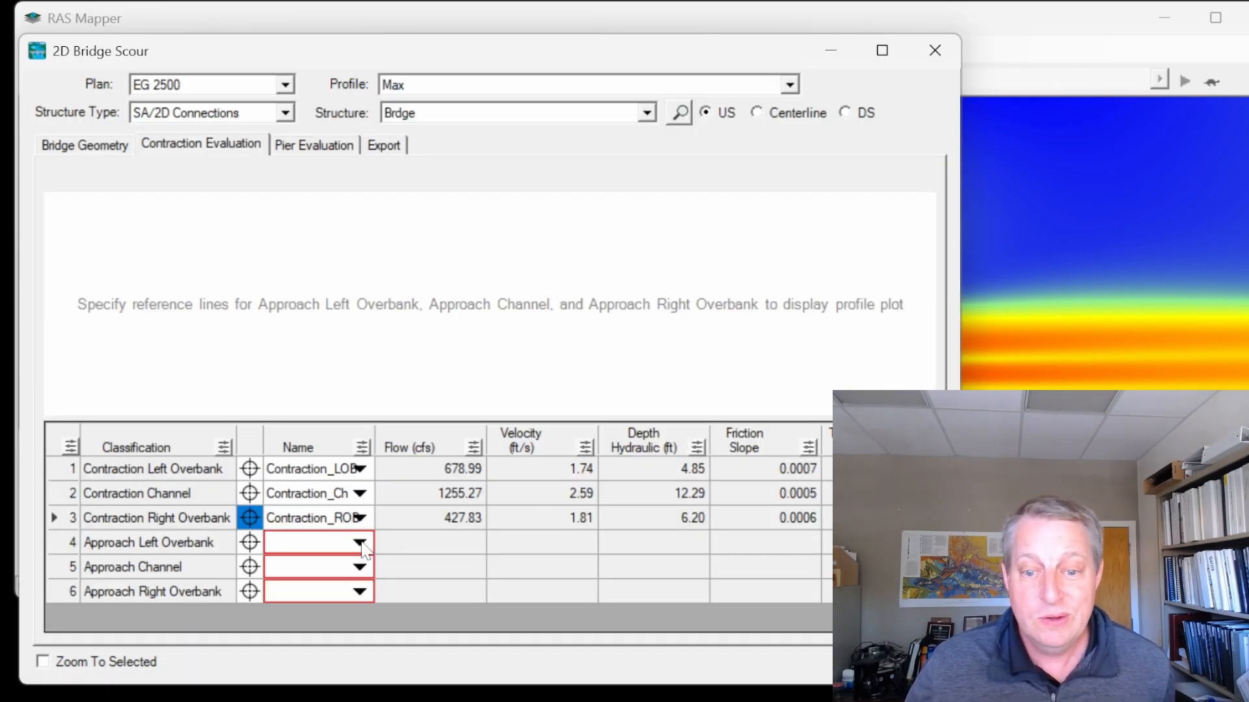
{"action": "left_click", "coordinate": [362, 543]}
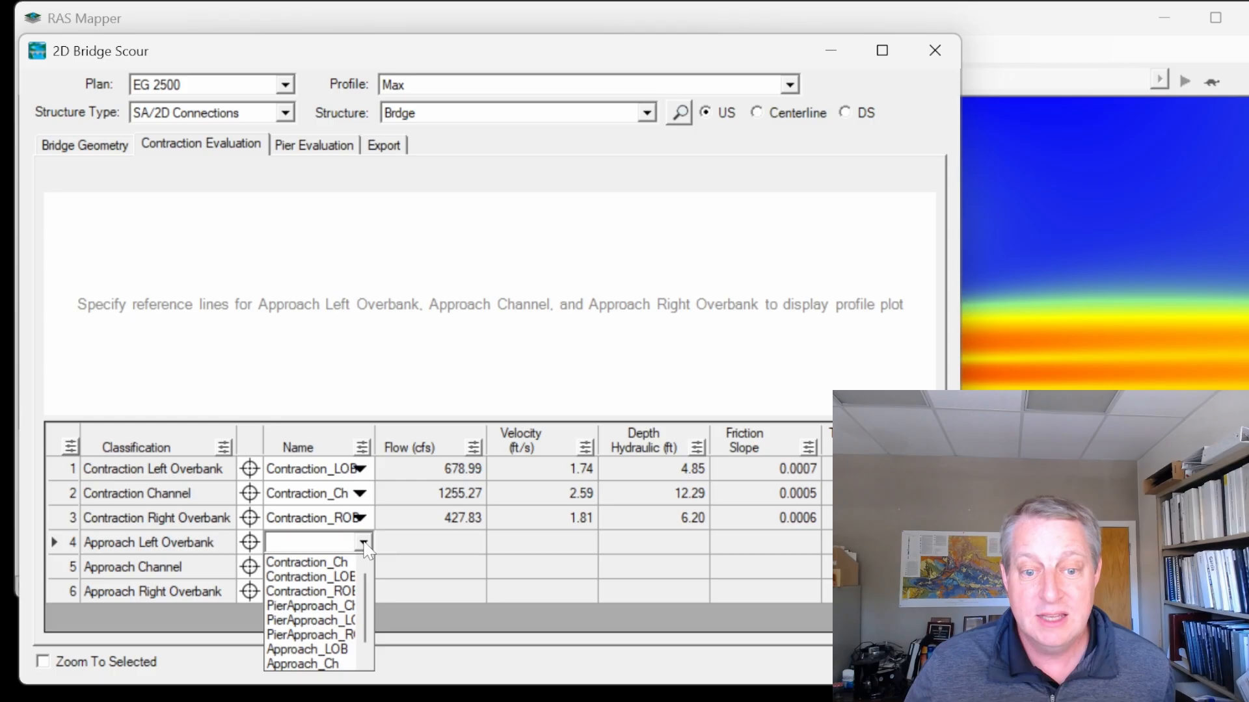
{"action": "mouse_move", "coordinate": [359, 600]}
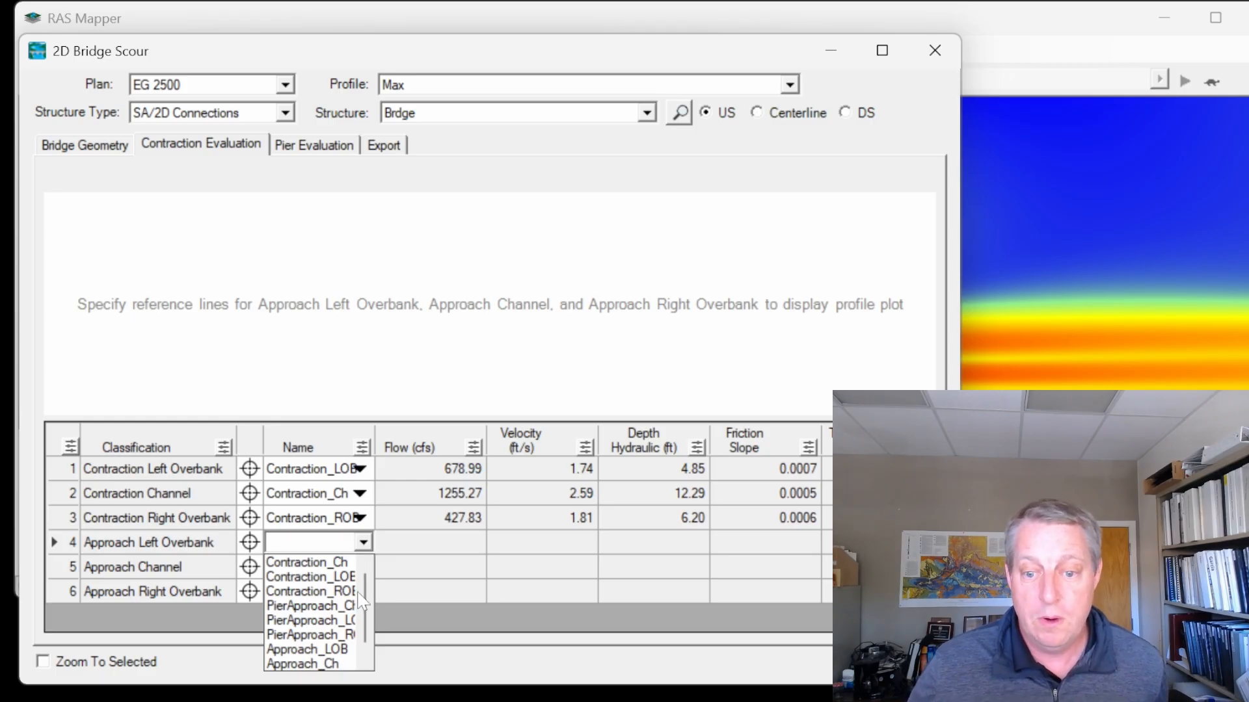
{"action": "left_click", "coordinate": [307, 648]}
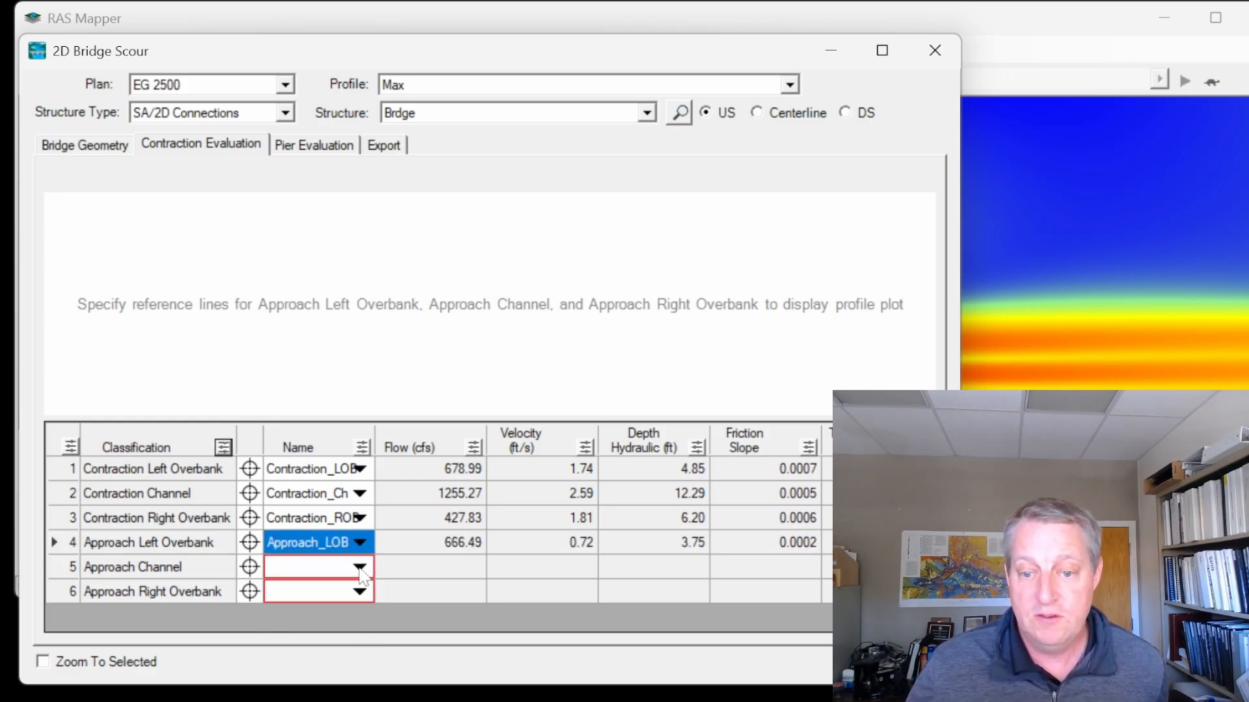
{"action": "left_click", "coordinate": [363, 566]}
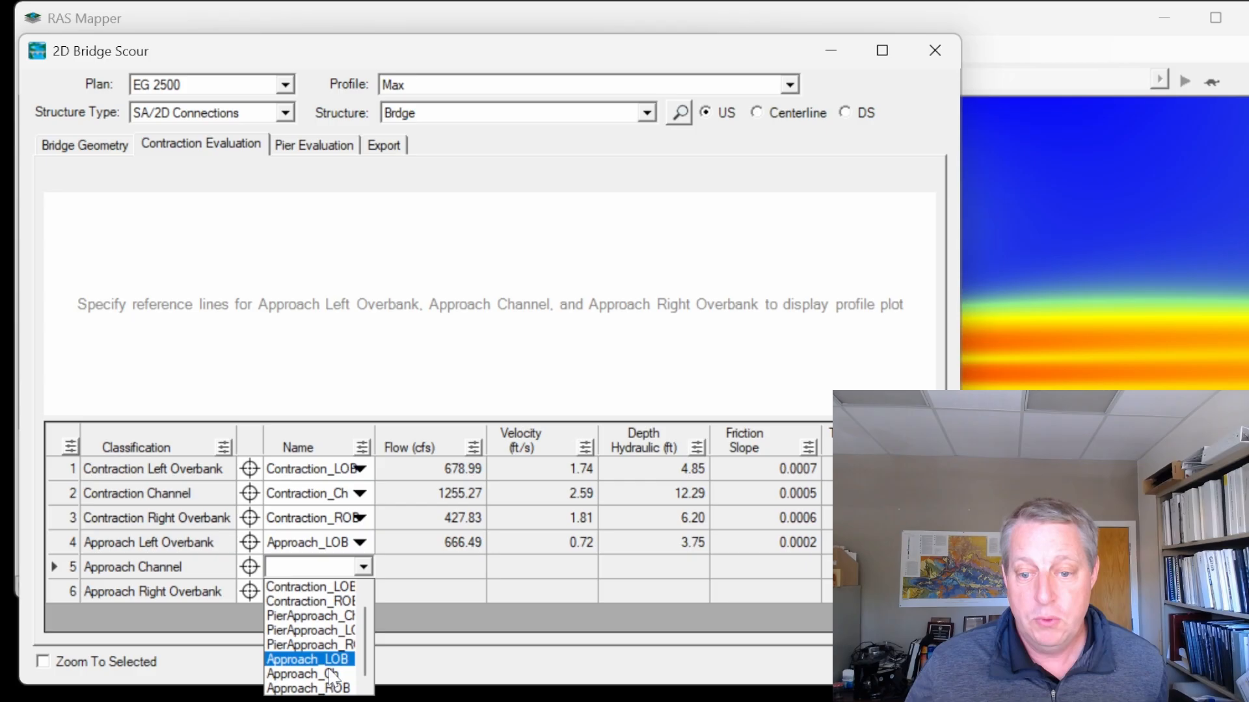
{"action": "left_click", "coordinate": [309, 673]}
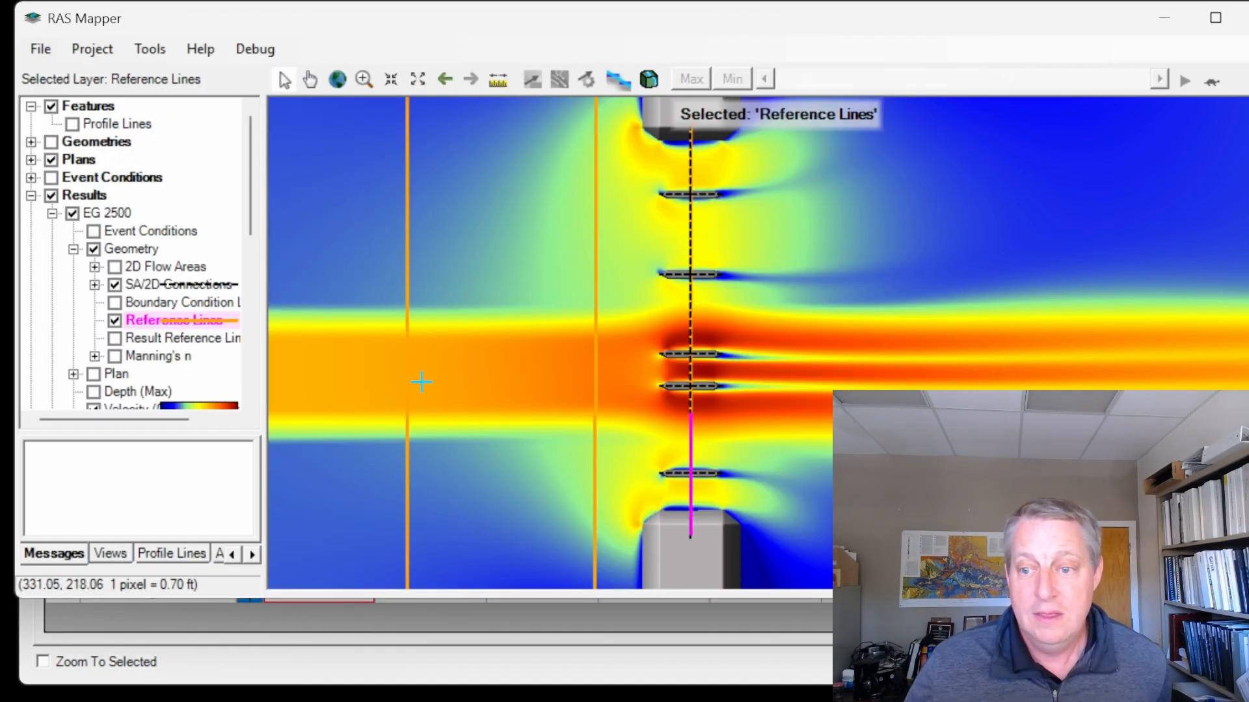
{"action": "mouse_move", "coordinate": [368, 117]}
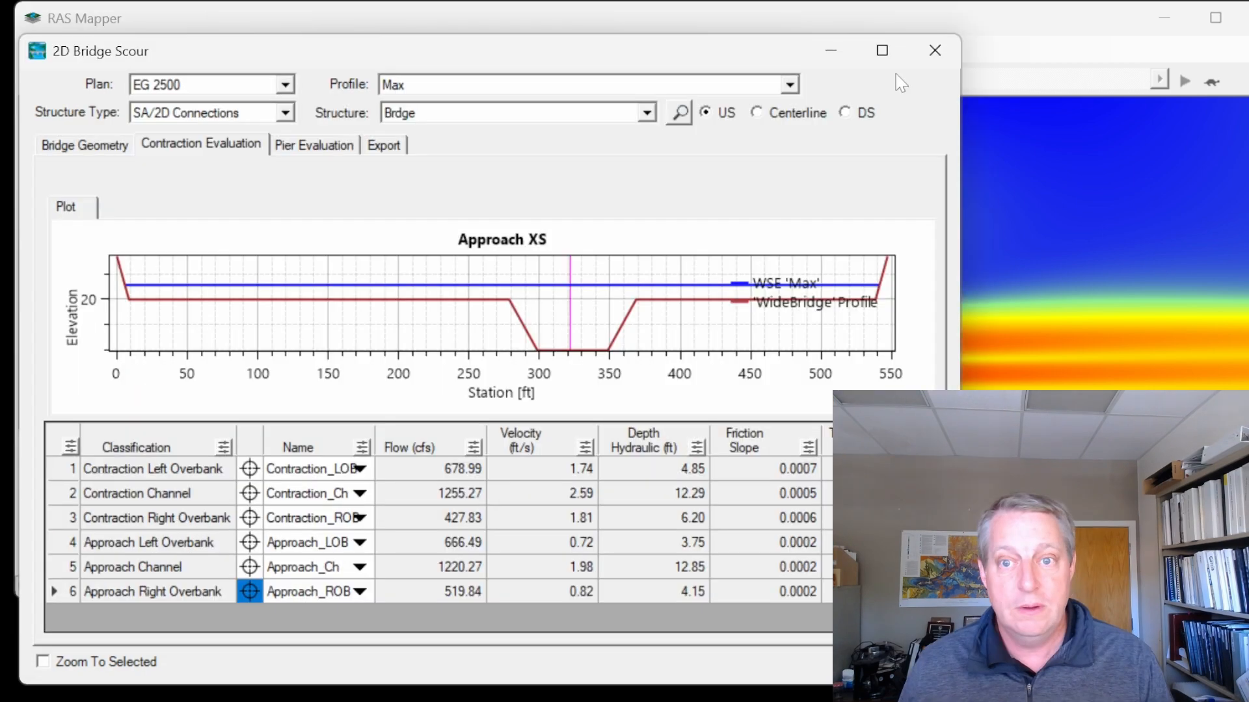
{"action": "mouse_move", "coordinate": [993, 19]}
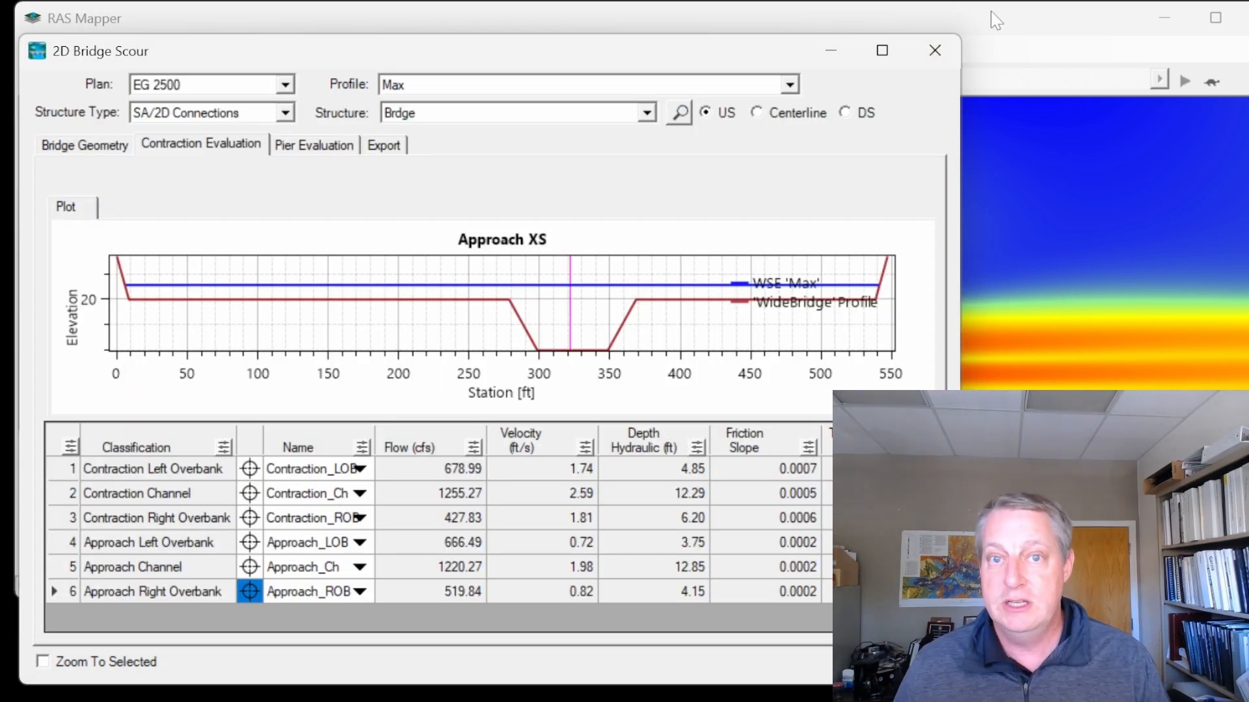
{"action": "left_click", "coordinate": [934, 51]}
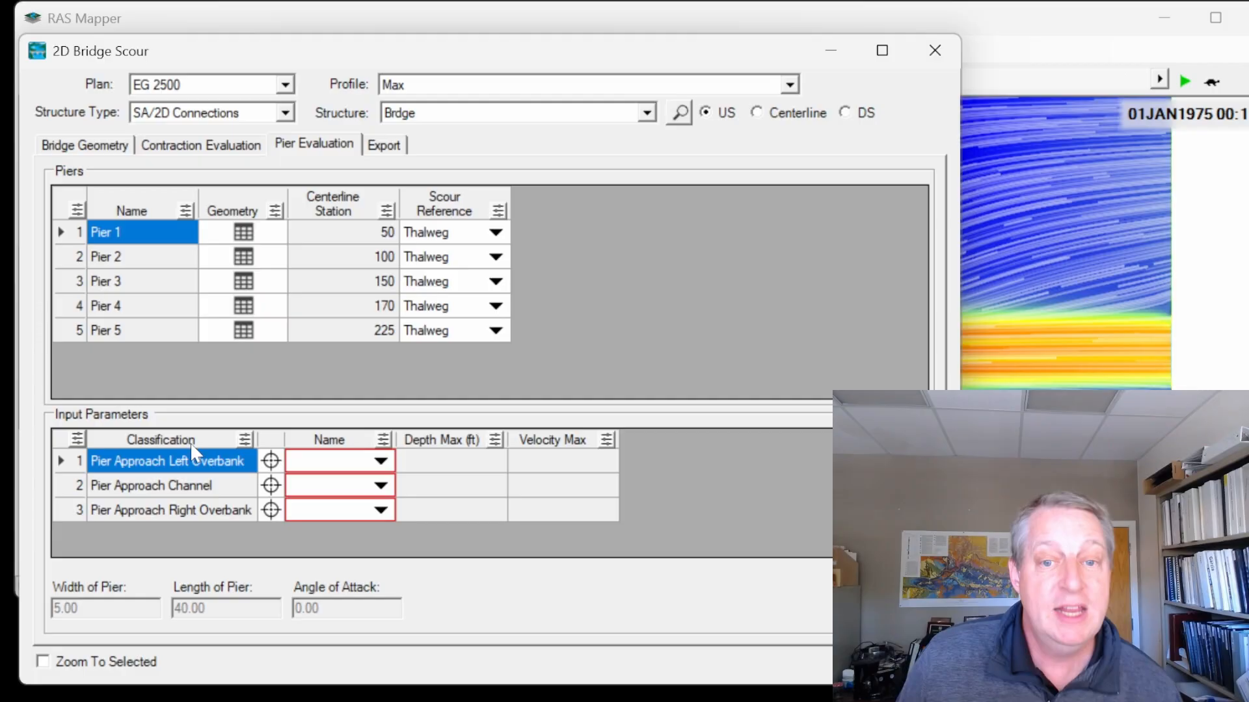
{"action": "mouse_move", "coordinate": [274, 490]}
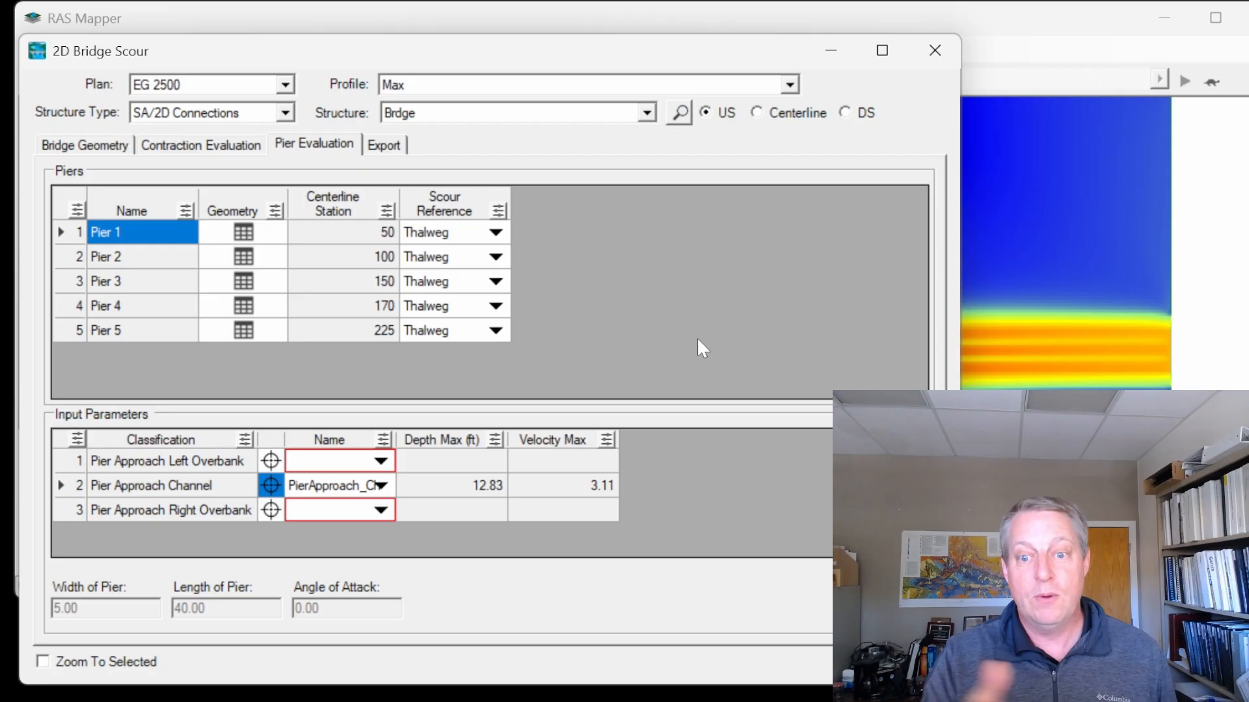
{"action": "mouse_move", "coordinate": [270, 461]}
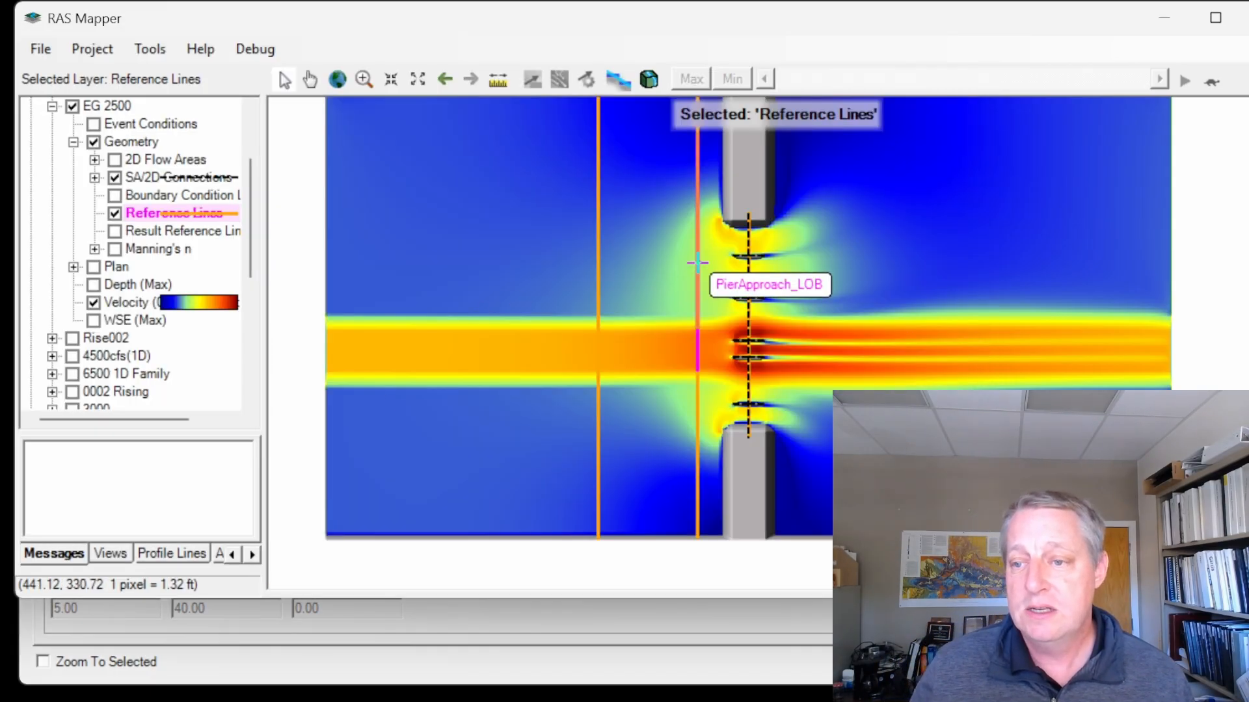
{"action": "mouse_move", "coordinate": [579, 482]}
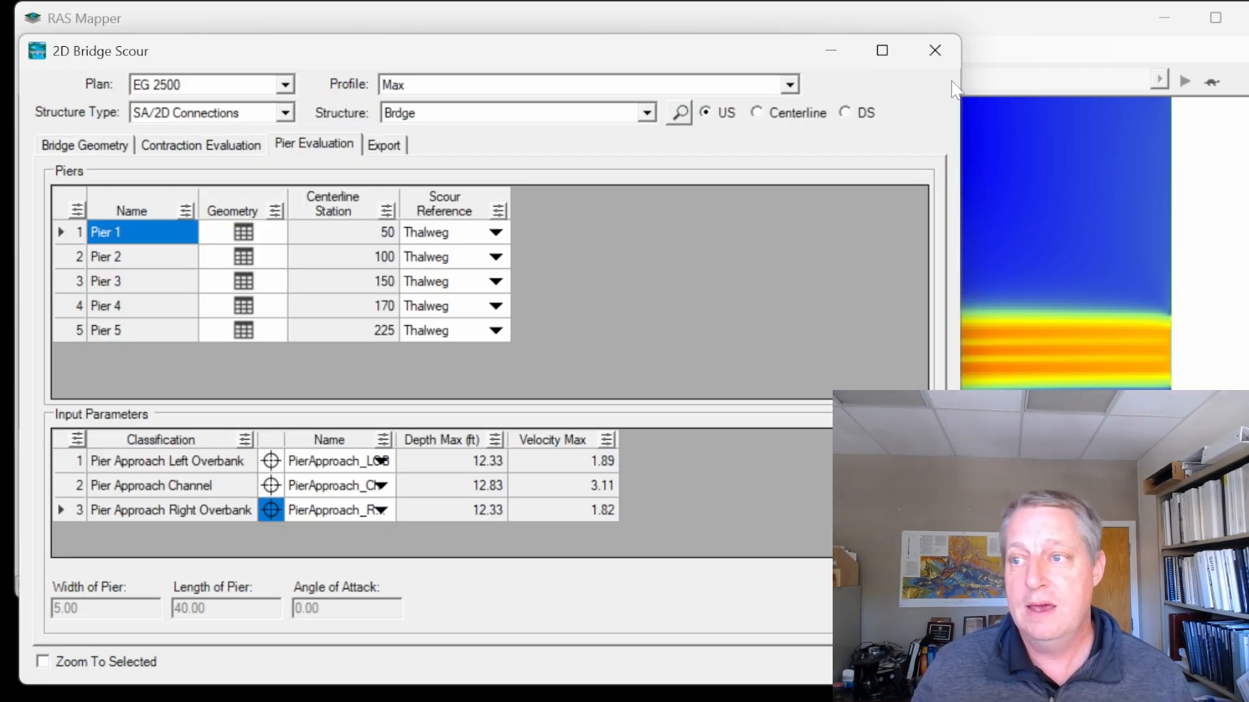
{"action": "mouse_move", "coordinate": [619, 675]}
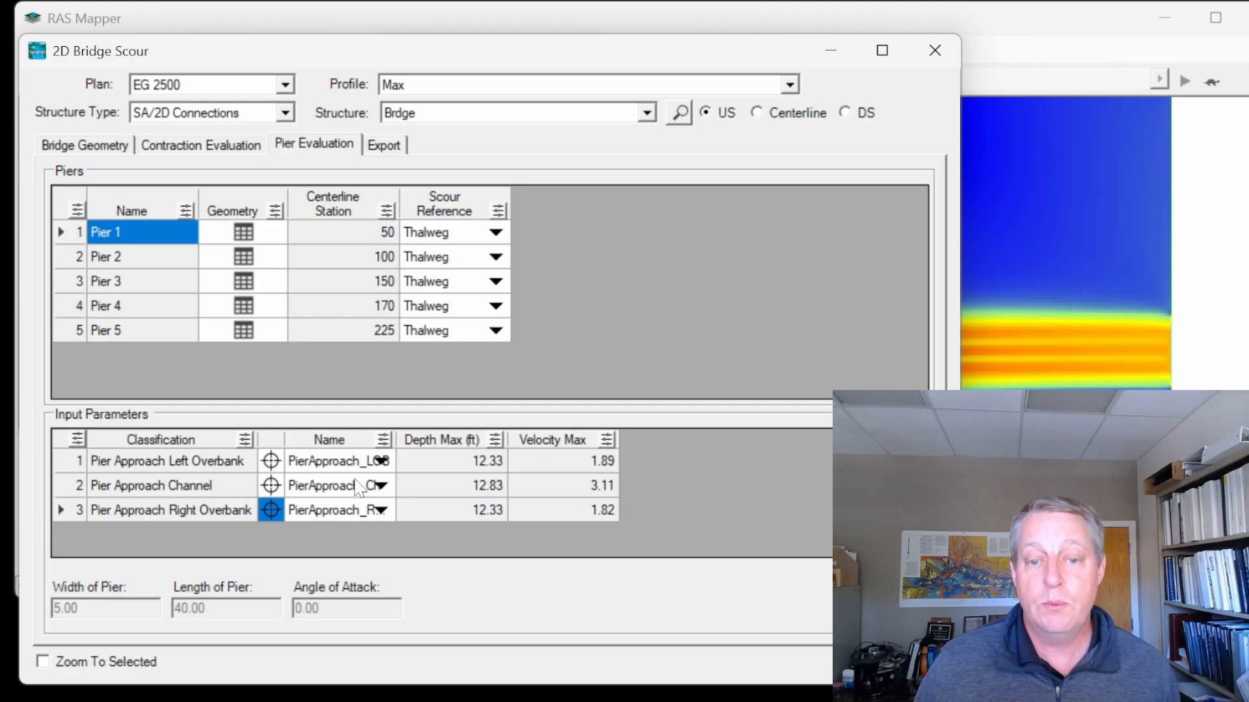
{"action": "mouse_move", "coordinate": [514, 492]}
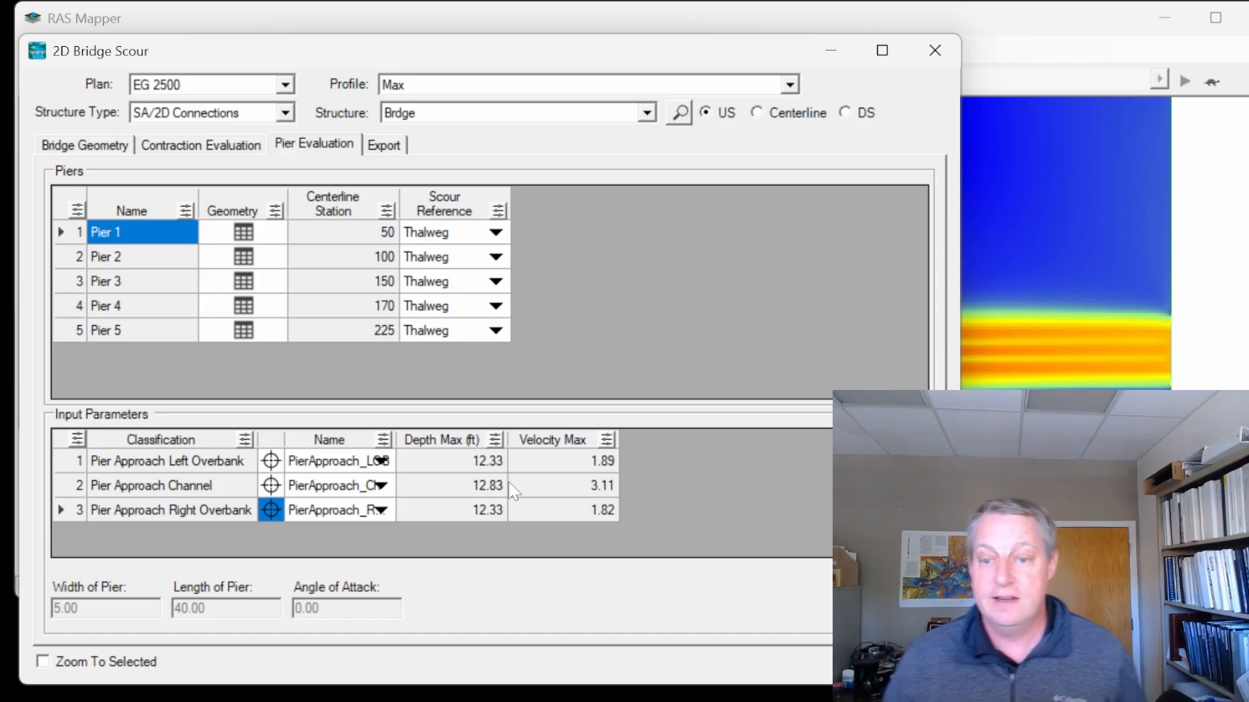
{"action": "mouse_move", "coordinate": [554, 490]}
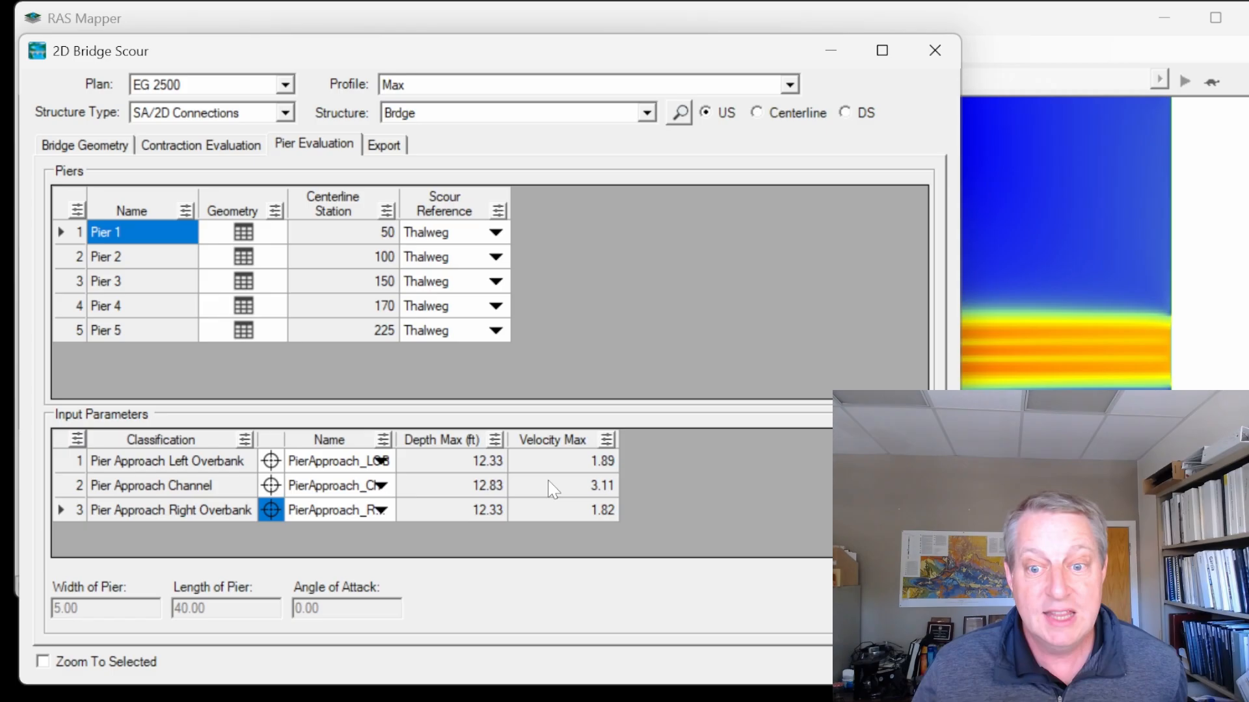
{"action": "mouse_move", "coordinate": [470, 464]}
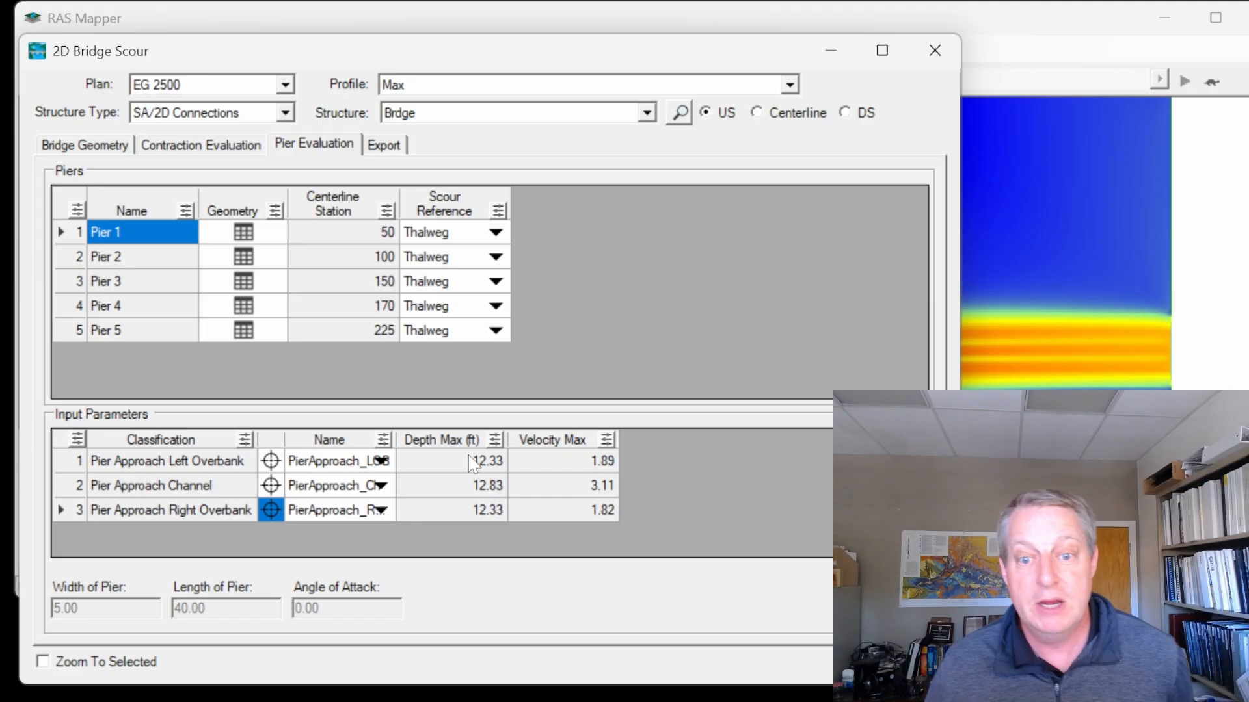
{"action": "mouse_move", "coordinate": [582, 462]}
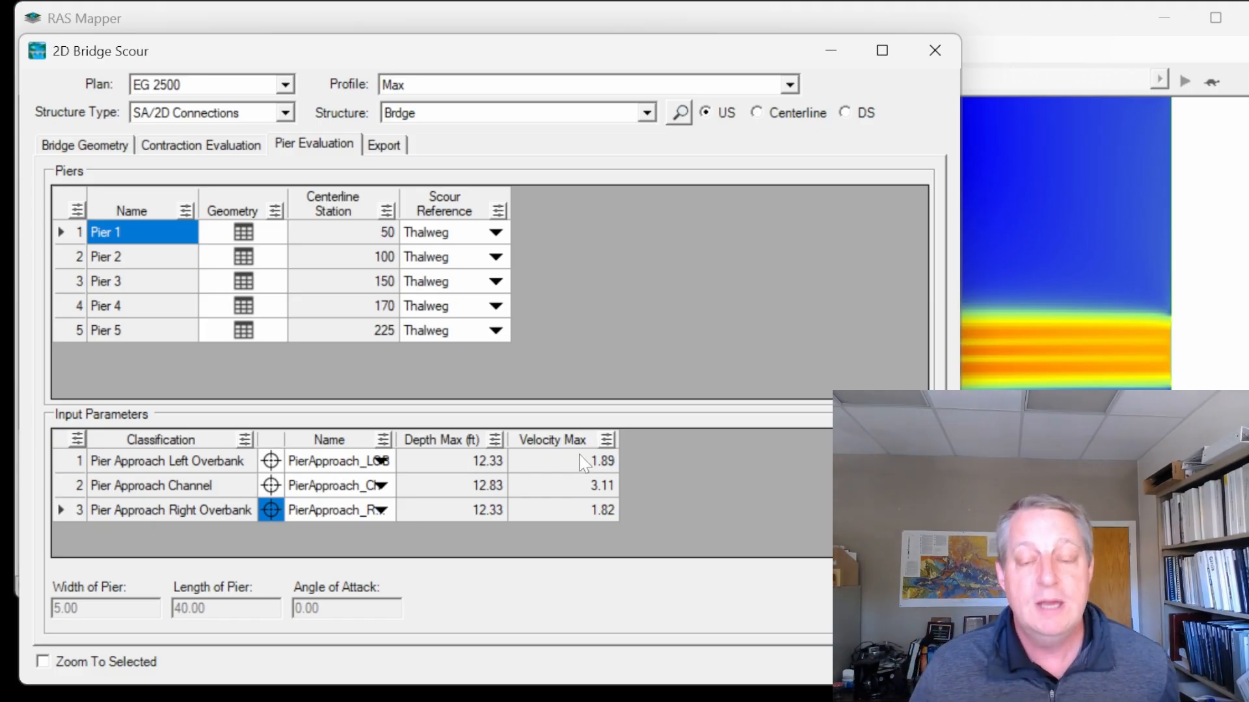
{"action": "mouse_move", "coordinate": [268, 485]}
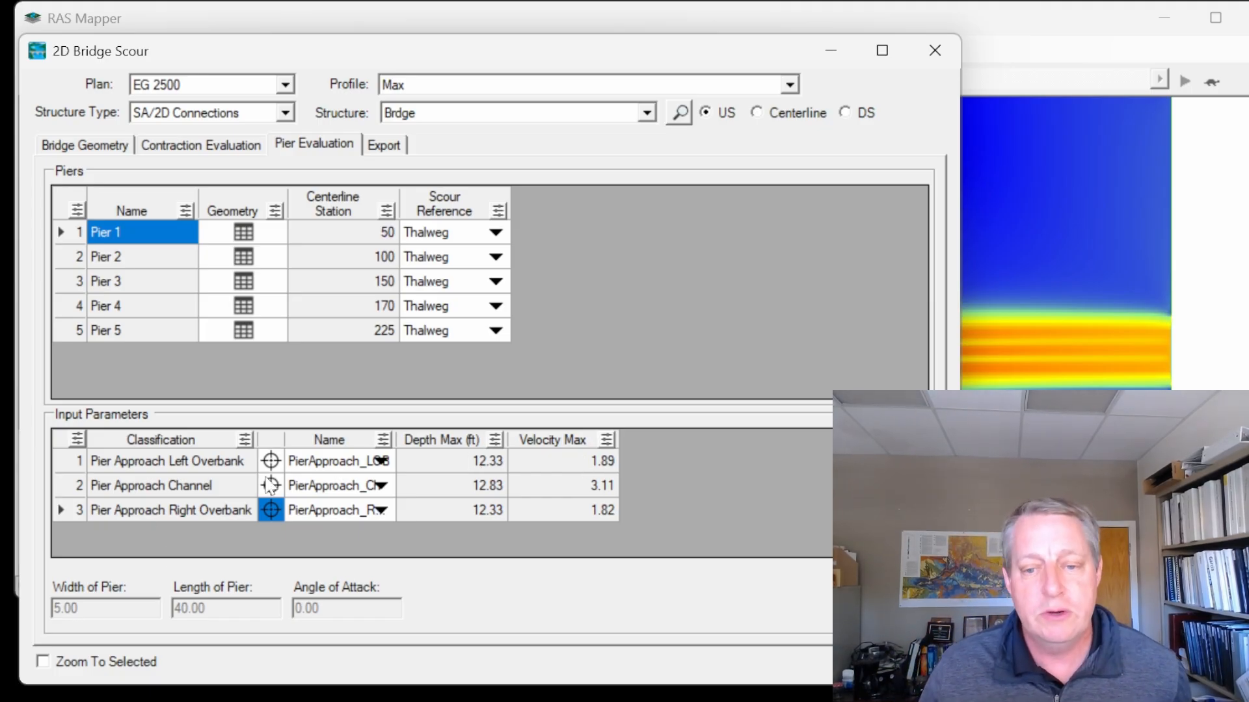
{"action": "mouse_move", "coordinate": [554, 402]}
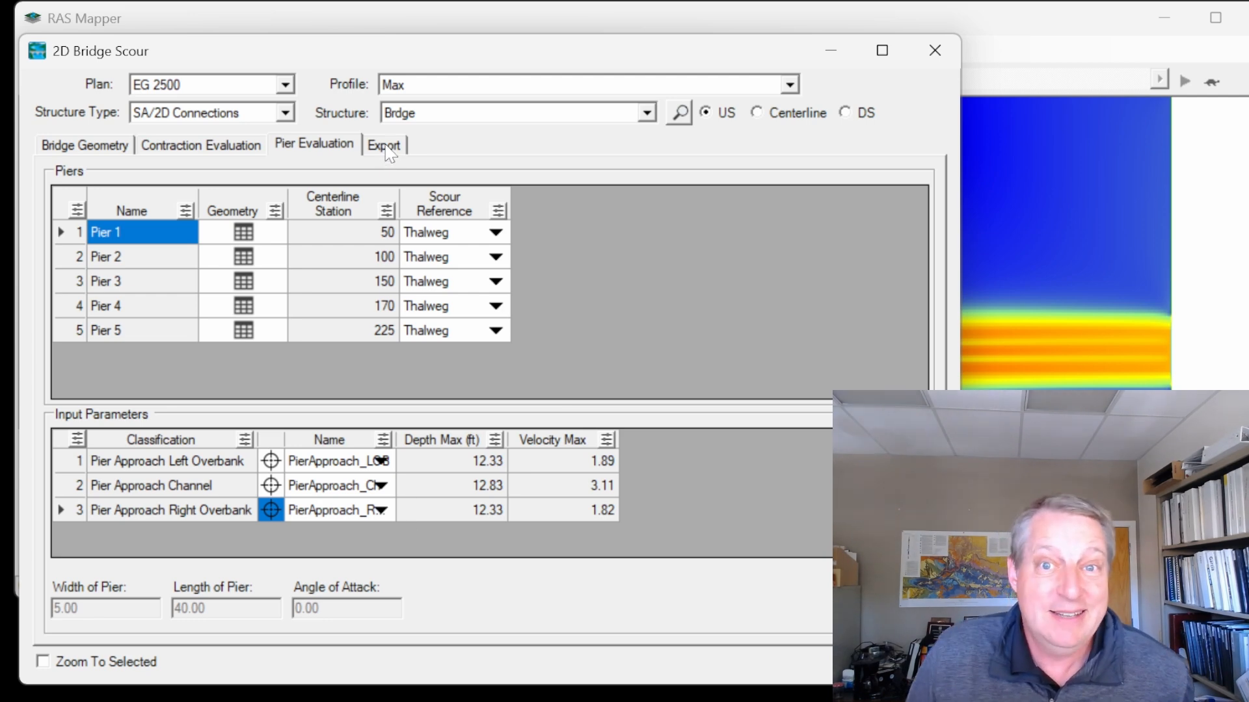
Export all bridge scour inputs to a .hyd file in the IdealizedBridgeModel folder
{"action": "left_click", "coordinate": [384, 144]}
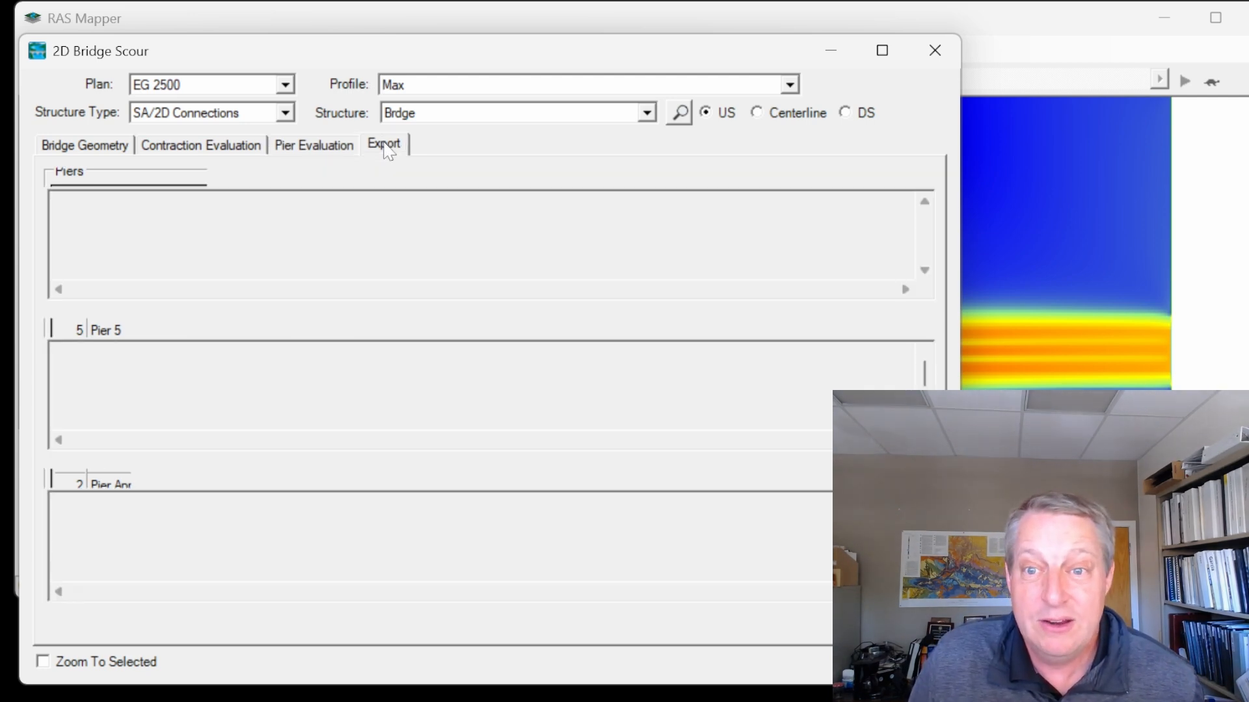
{"action": "left_click", "coordinate": [384, 145]}
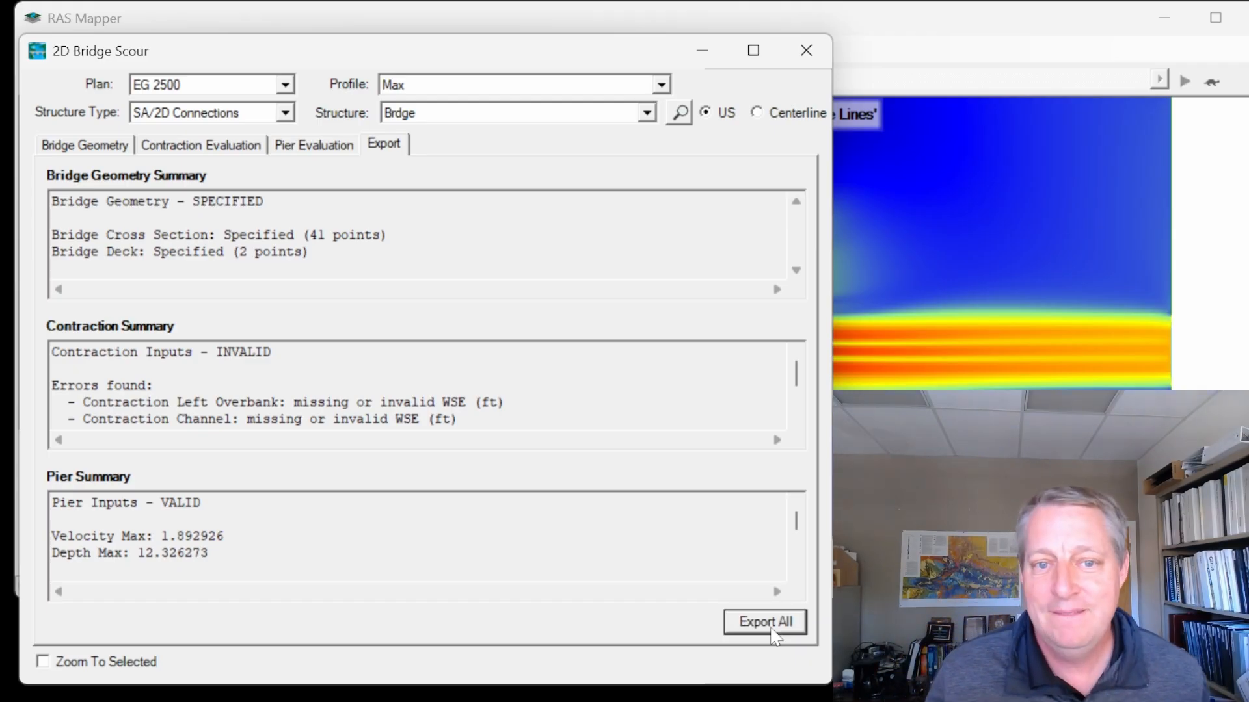
{"action": "left_click", "coordinate": [763, 622]}
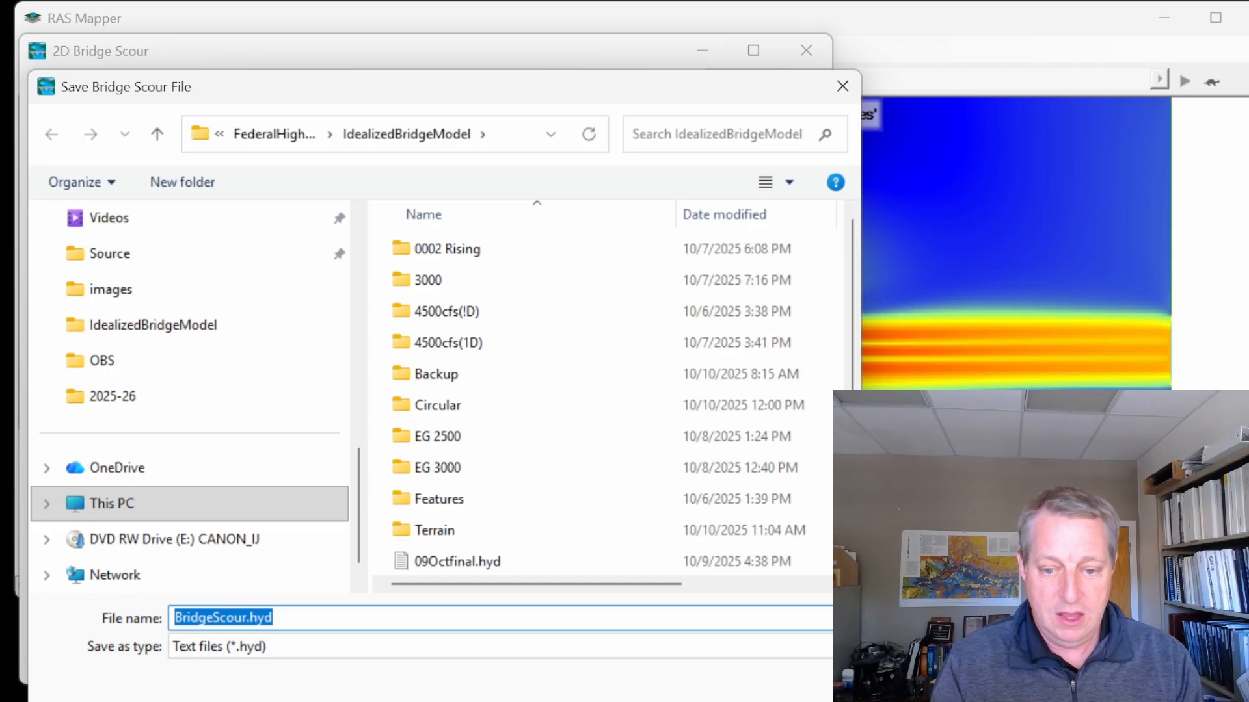
{"action": "left_click", "coordinate": [239, 617]}
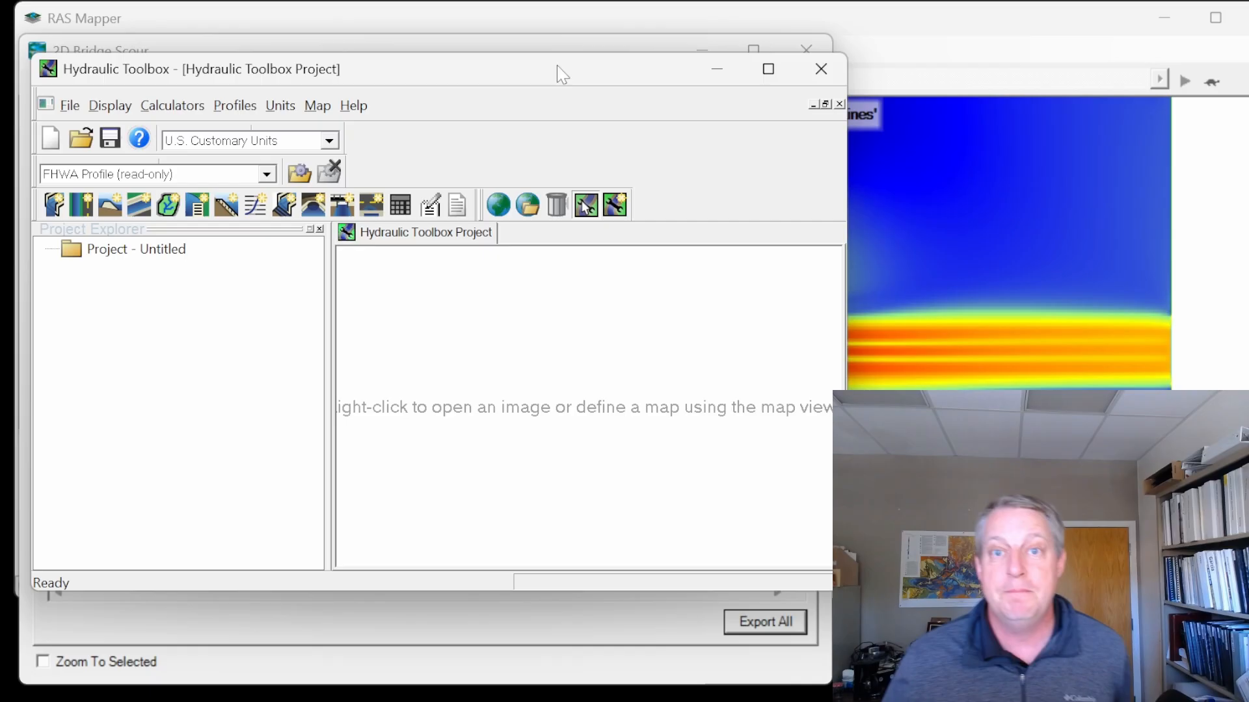
{"action": "mouse_move", "coordinate": [290, 315]}
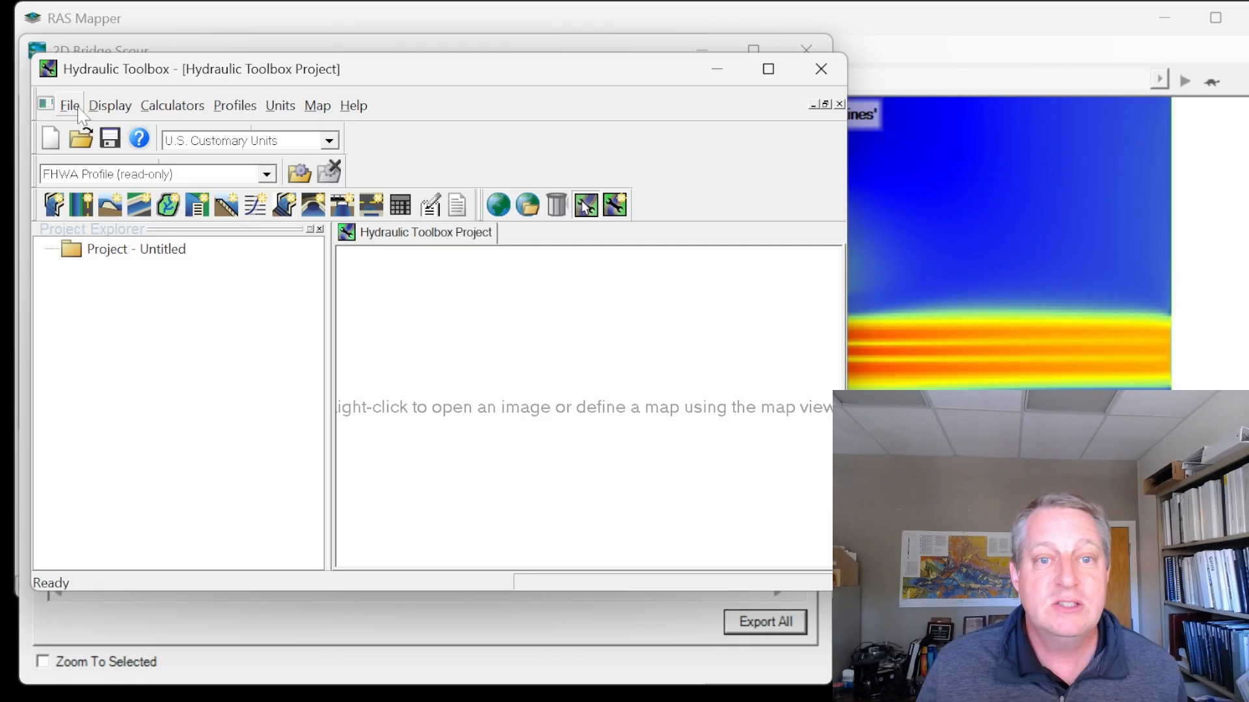
Open BridgeScourVideo.hyd so the project gains a Bridge Scour Analysis
{"action": "left_click", "coordinate": [81, 138]}
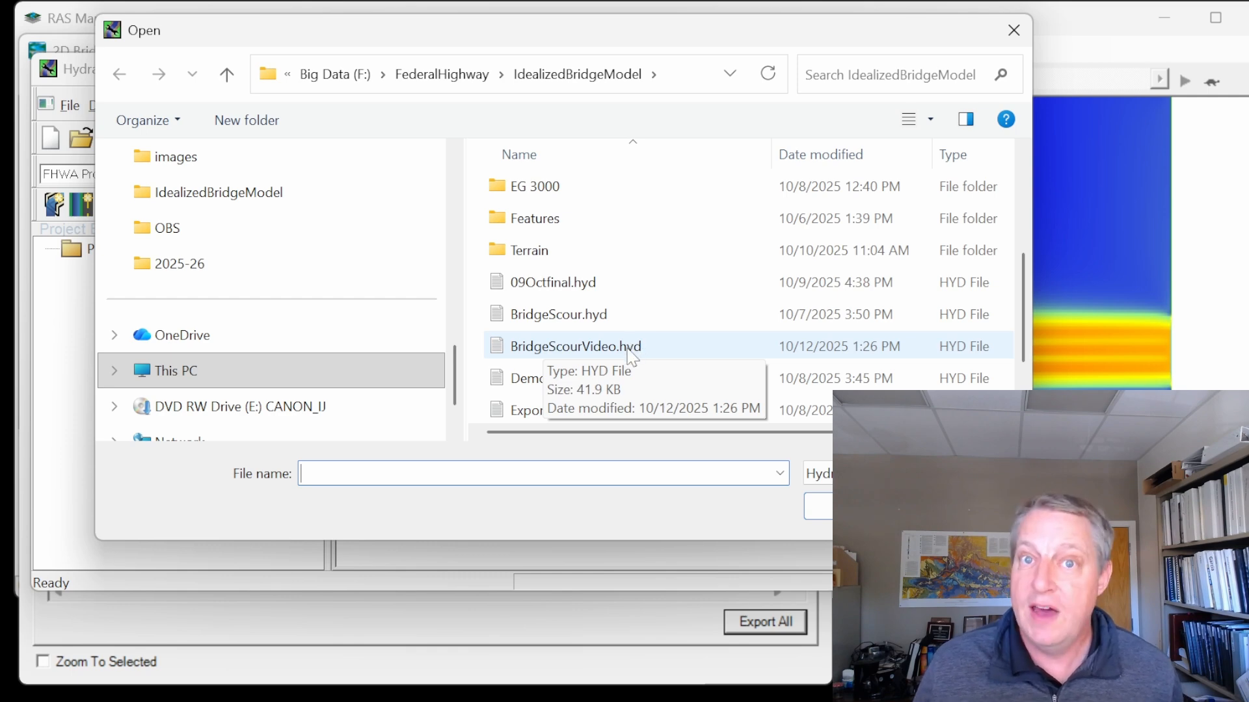
{"action": "mouse_move", "coordinate": [583, 356]}
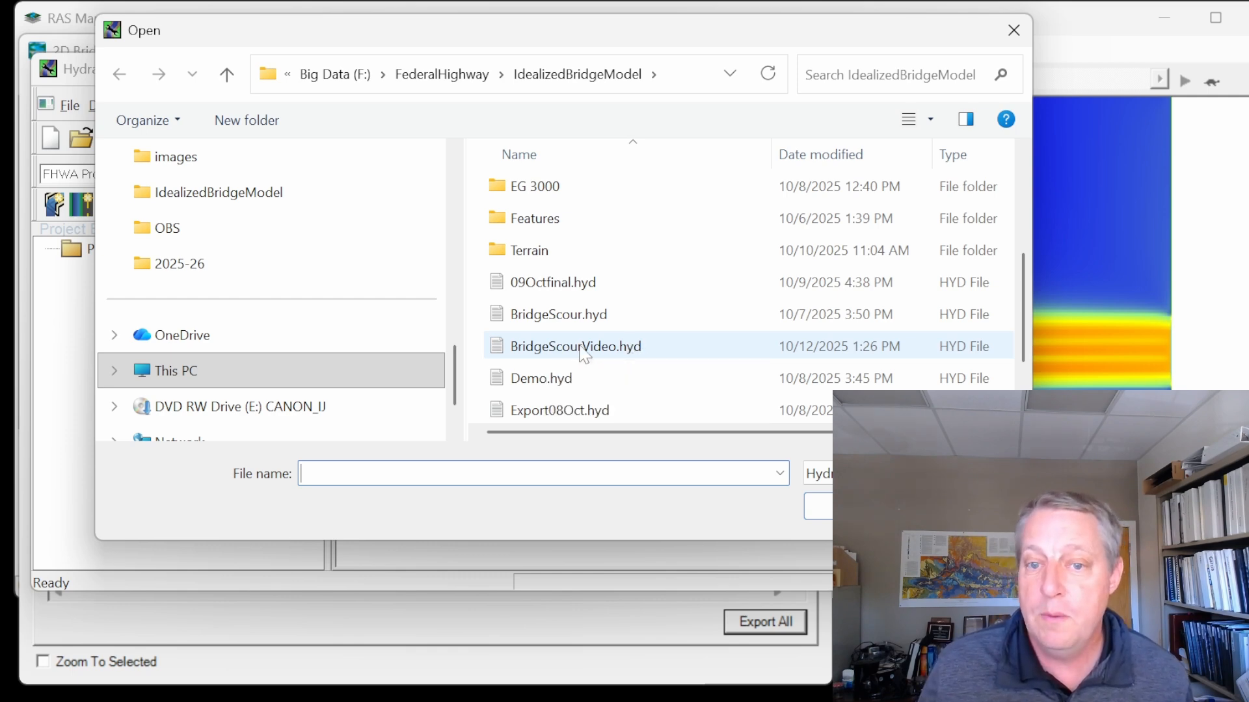
{"action": "double_click", "coordinate": [577, 346]}
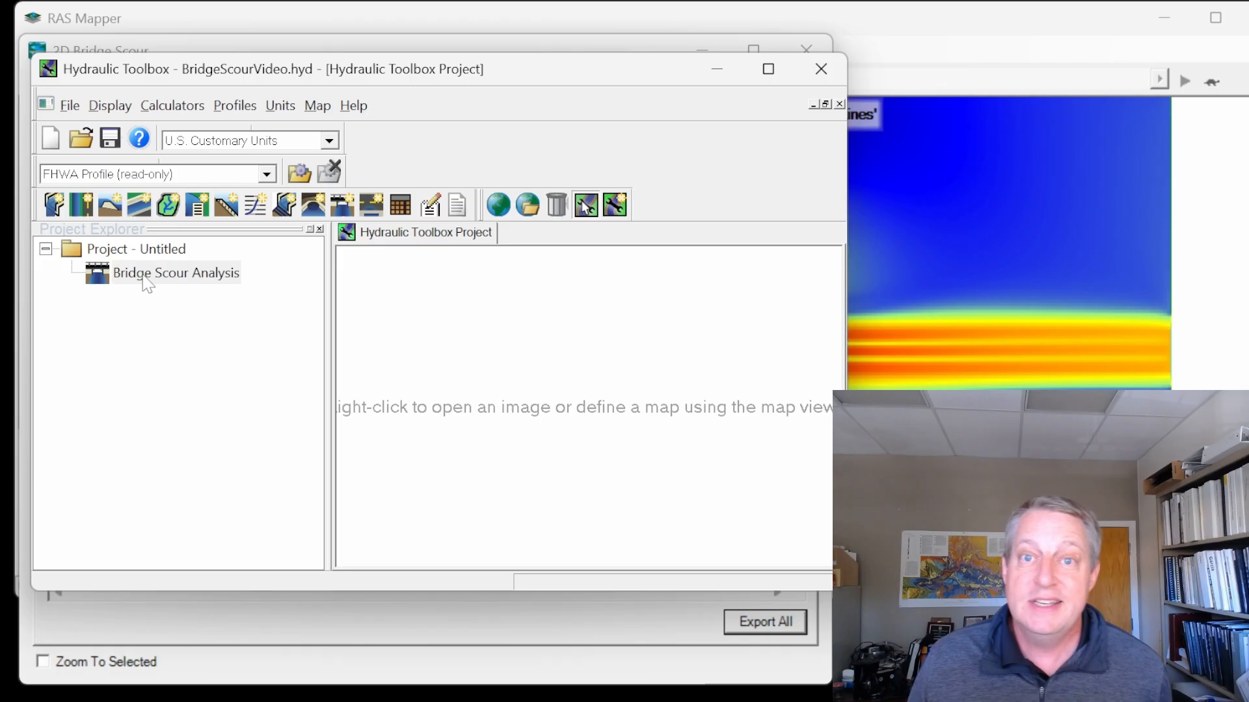
{"action": "mouse_move", "coordinate": [151, 292]}
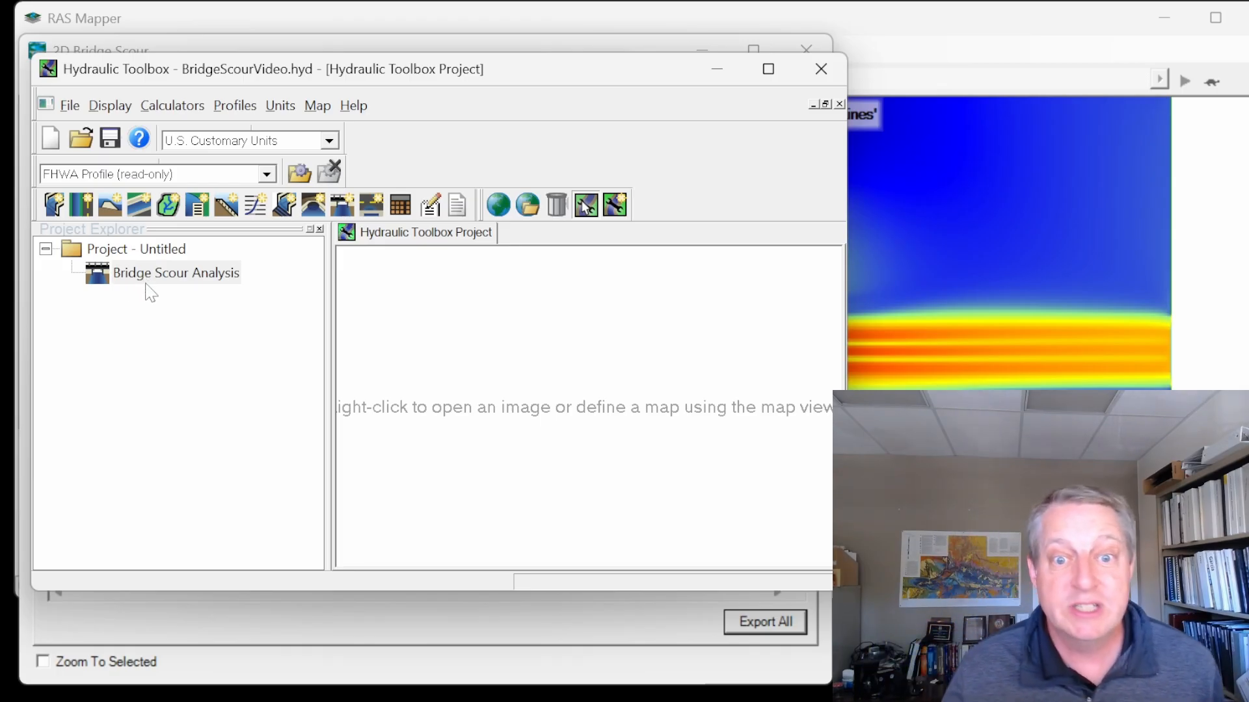
{"action": "mouse_move", "coordinate": [154, 281]}
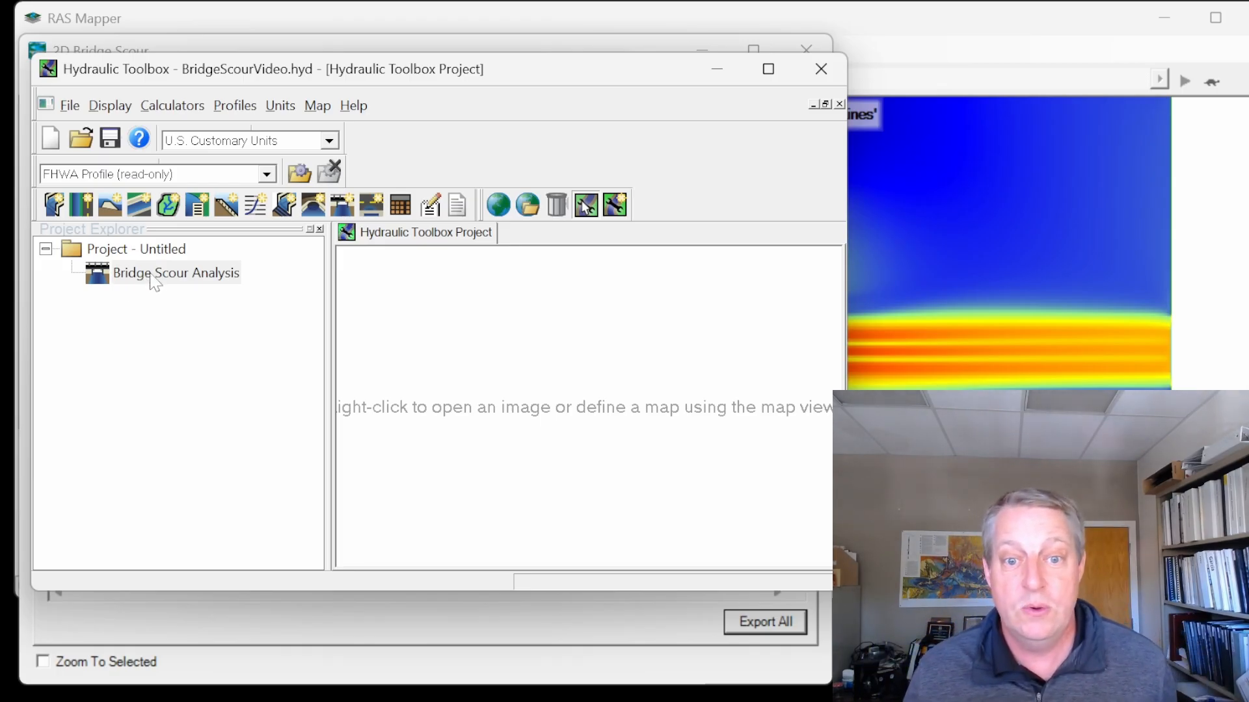
View the Bridge Scour Analysis preview plot of pier and contraction scour, then close it
{"action": "double_click", "coordinate": [176, 272]}
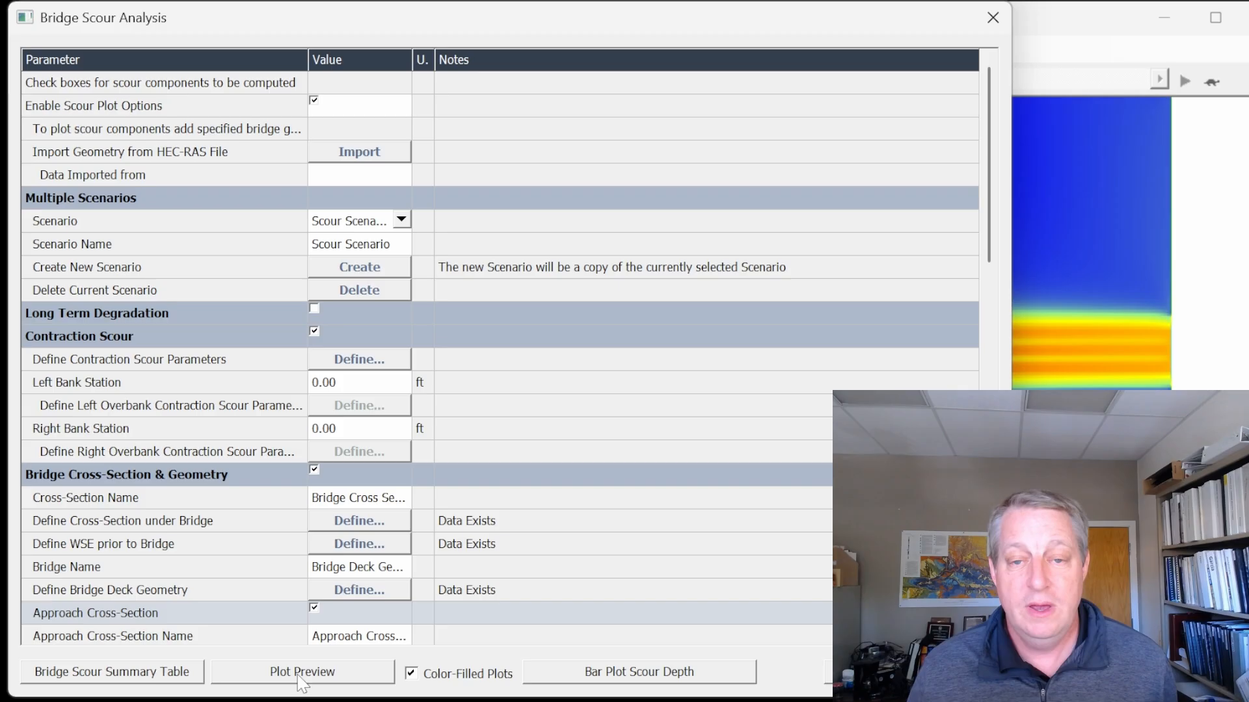
{"action": "left_click", "coordinate": [302, 671]}
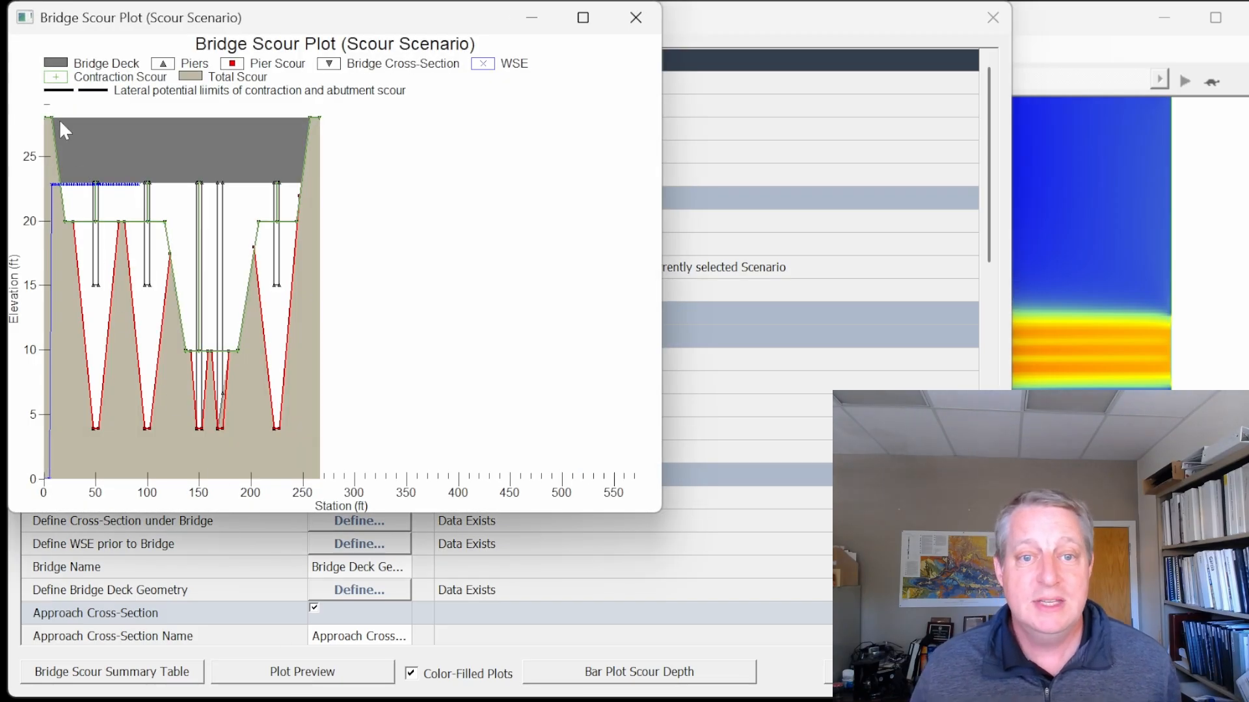
{"action": "mouse_move", "coordinate": [94, 276]}
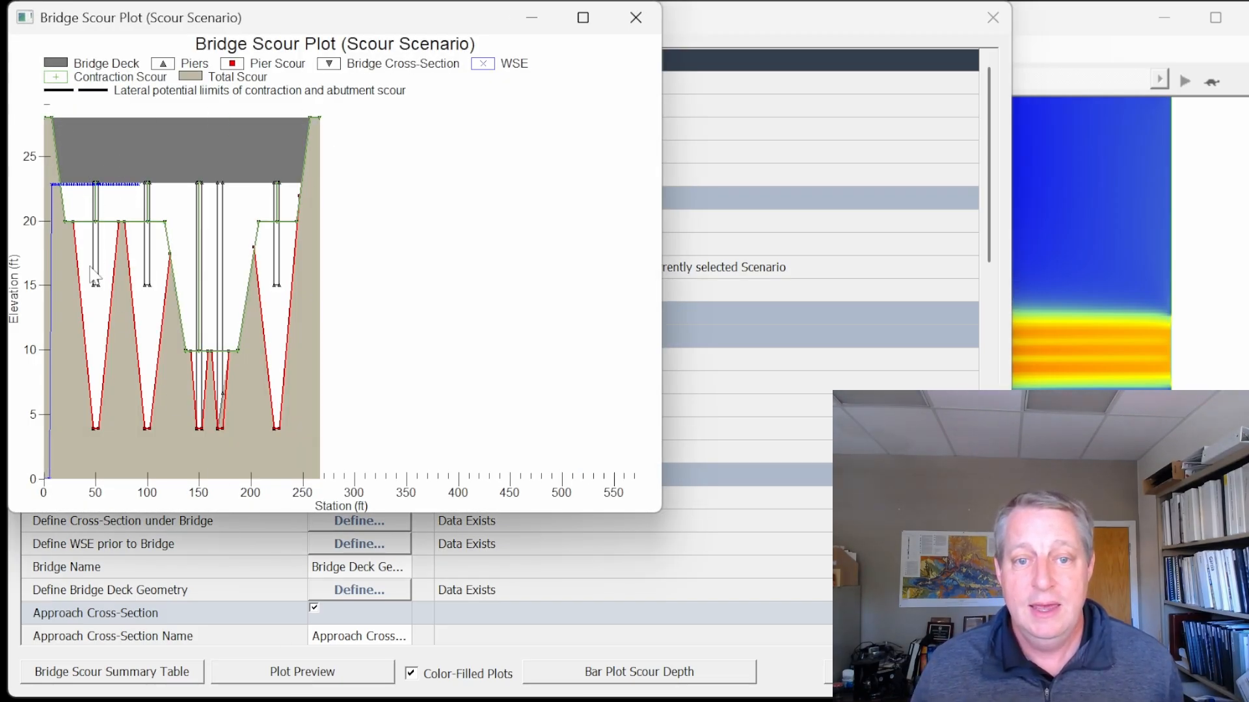
{"action": "mouse_move", "coordinate": [463, 129]}
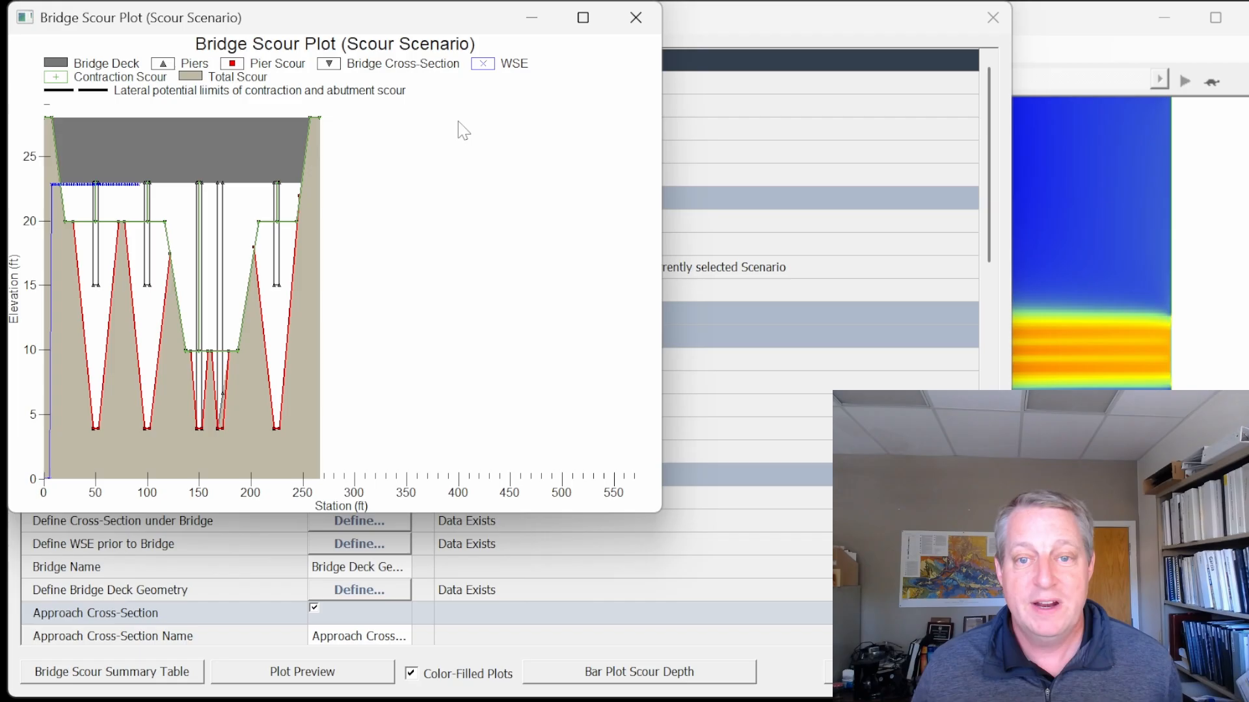
{"action": "mouse_move", "coordinate": [636, 16]}
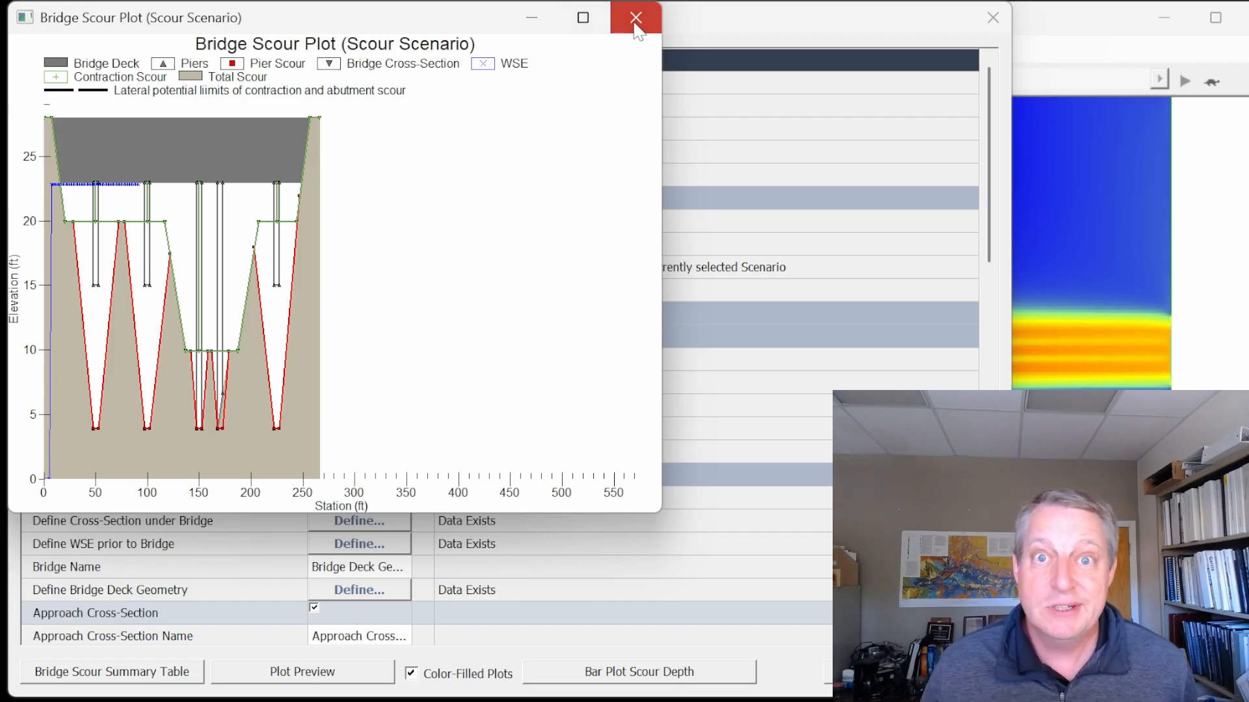
{"action": "left_click", "coordinate": [635, 17]}
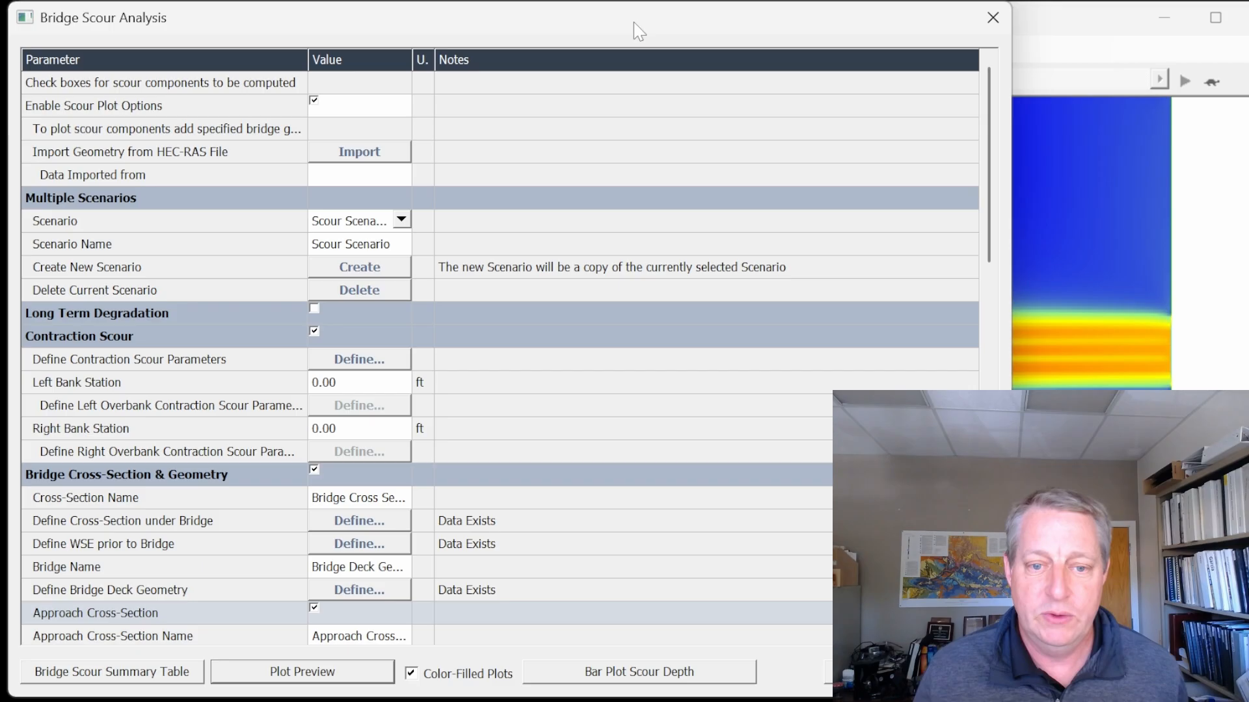
{"action": "mouse_move", "coordinate": [299, 403]}
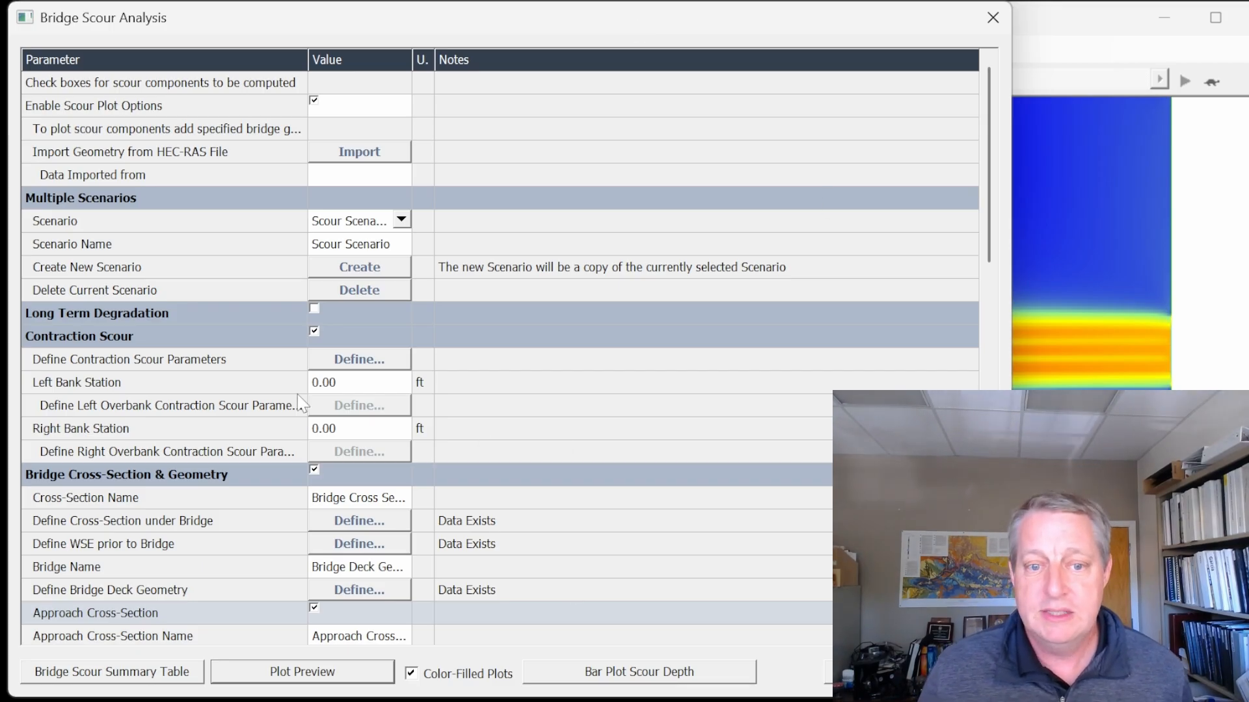
{"action": "mouse_move", "coordinate": [366, 420]}
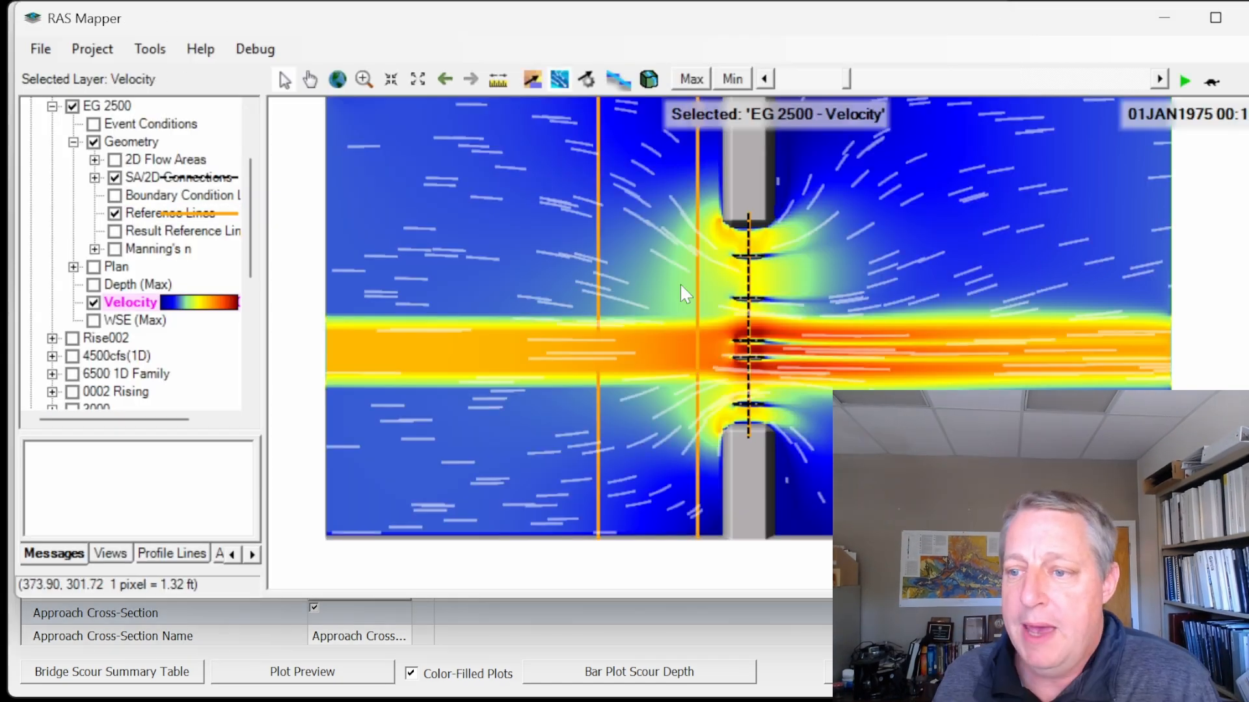
Bring up the context menu for the bridge SA/2D connection to reach its Structure Coordinated Plot
{"action": "right_click", "coordinate": [750, 300]}
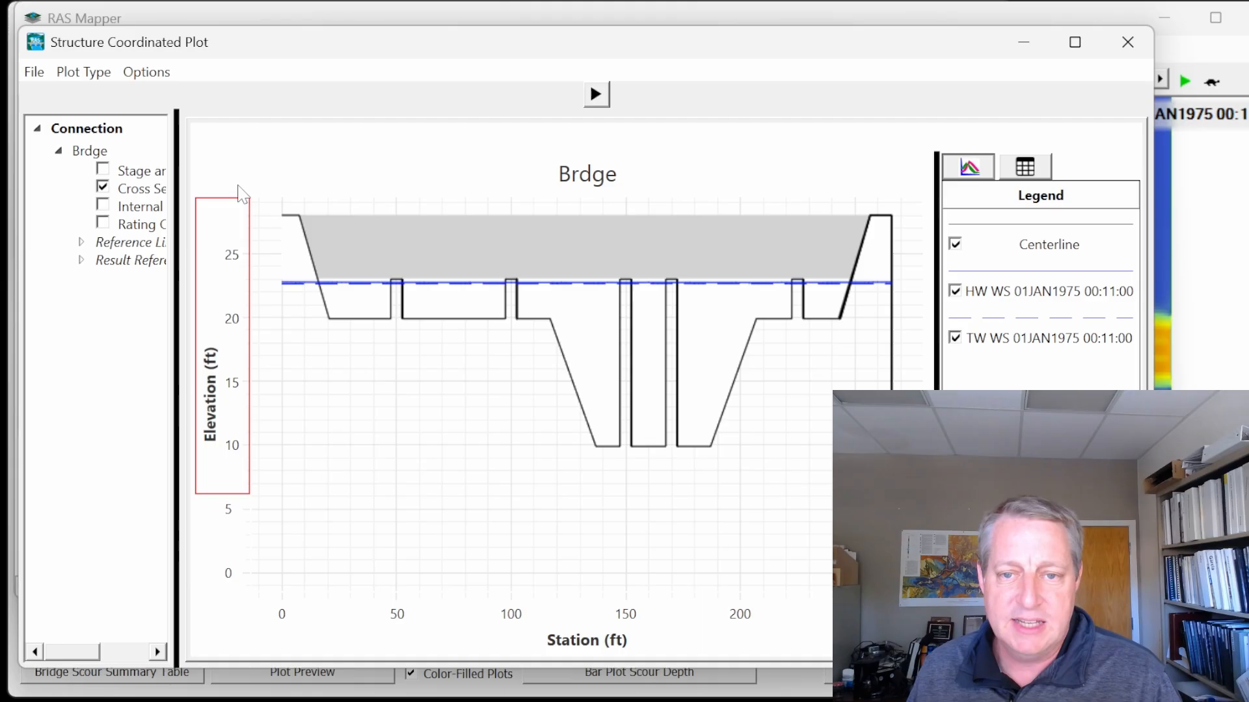
{"action": "mouse_move", "coordinate": [780, 371]}
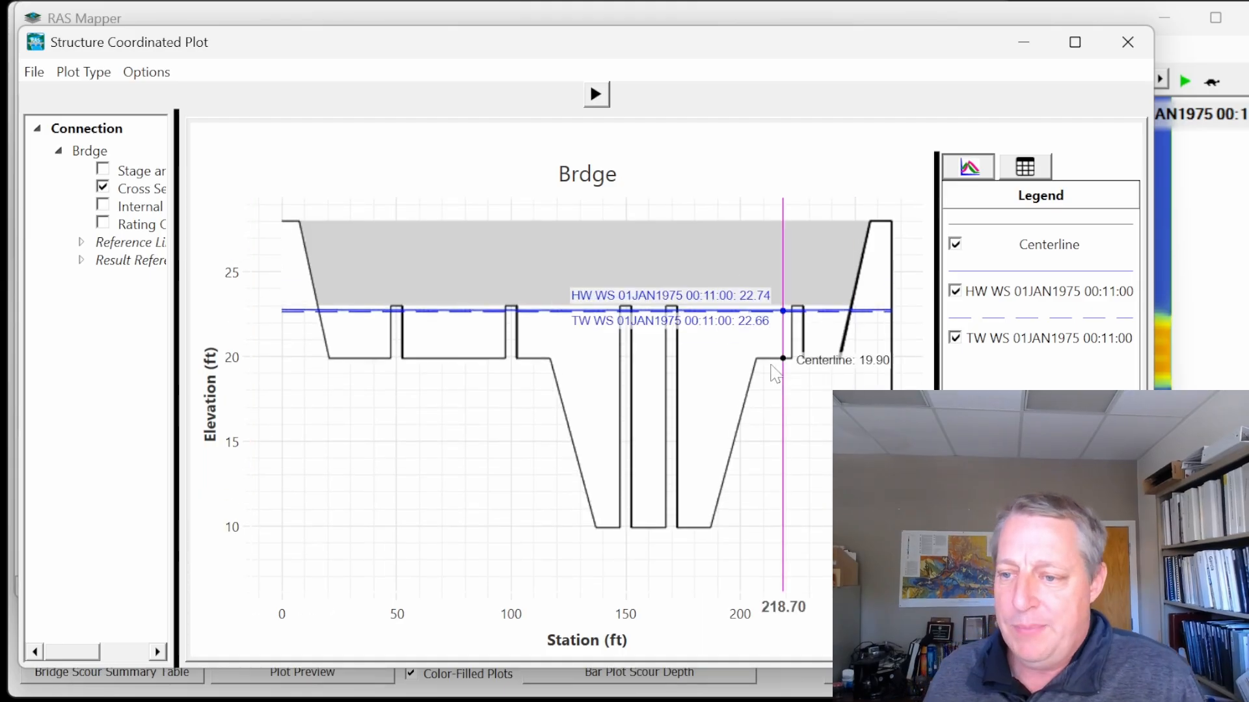
{"action": "mouse_move", "coordinate": [554, 359]}
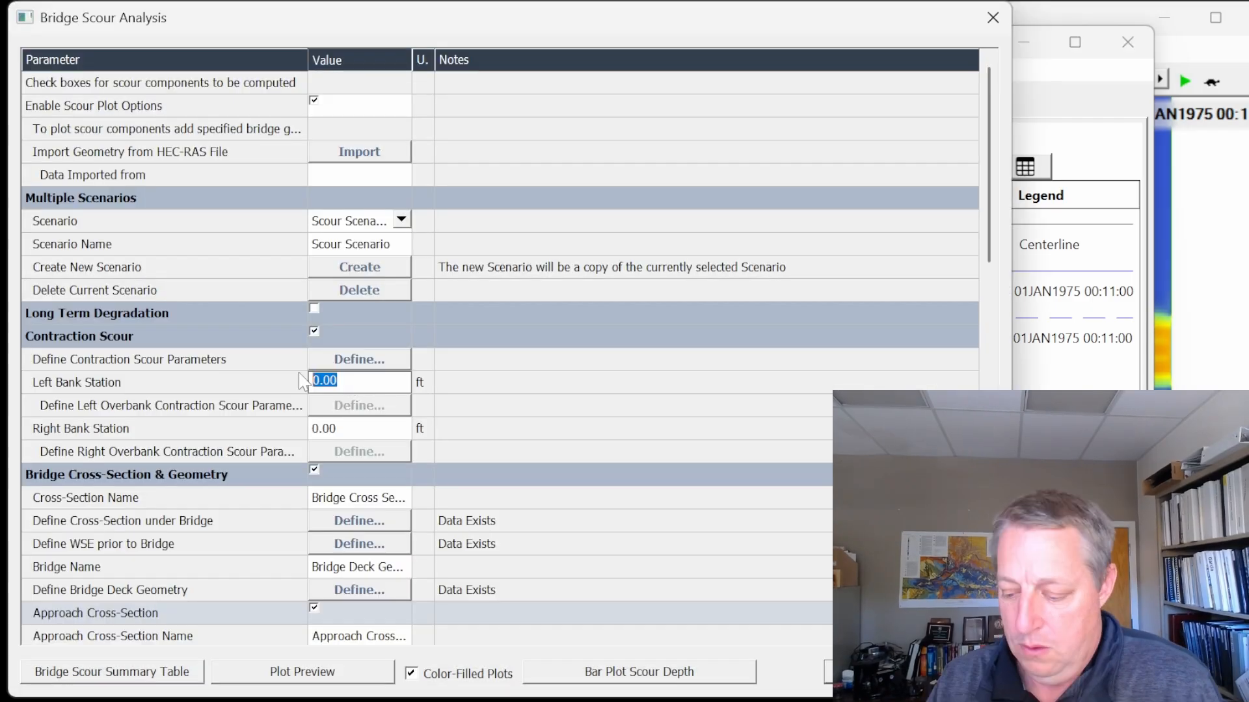
Enter left bank station 137 ft and scroll through the analysis to the Contraction Scour section
{"action": "type", "text": "137"}
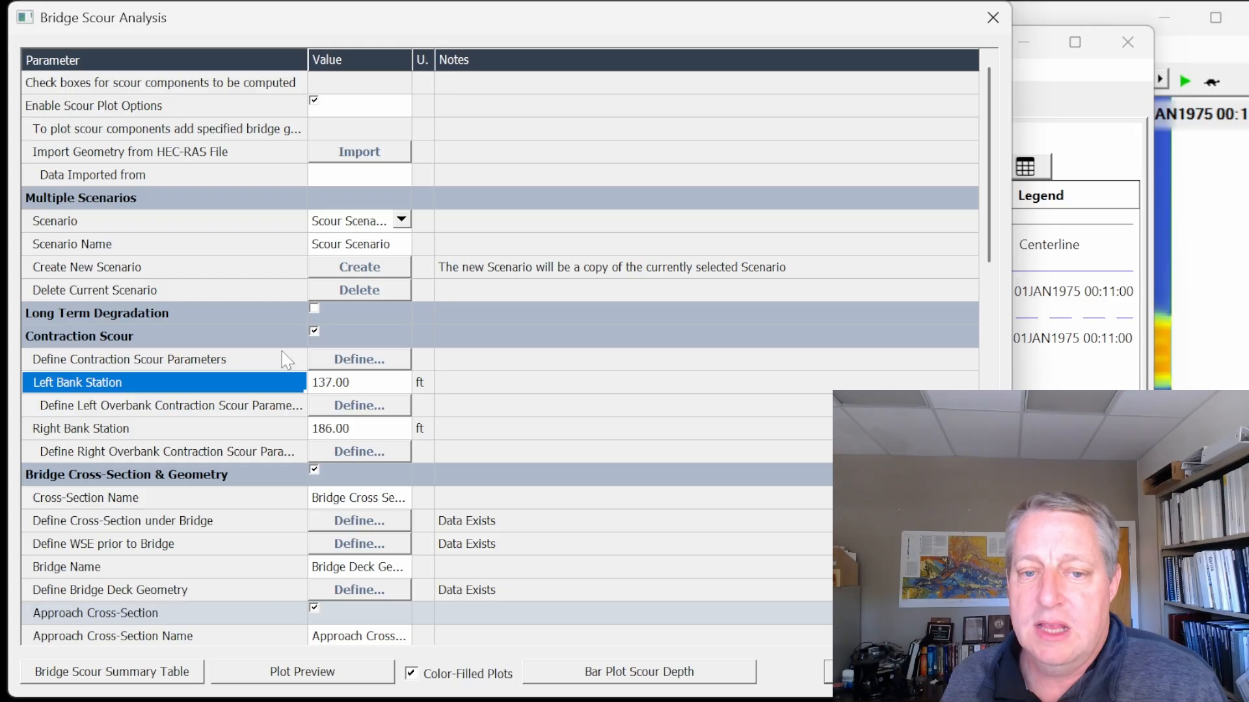
{"action": "mouse_move", "coordinate": [243, 211]}
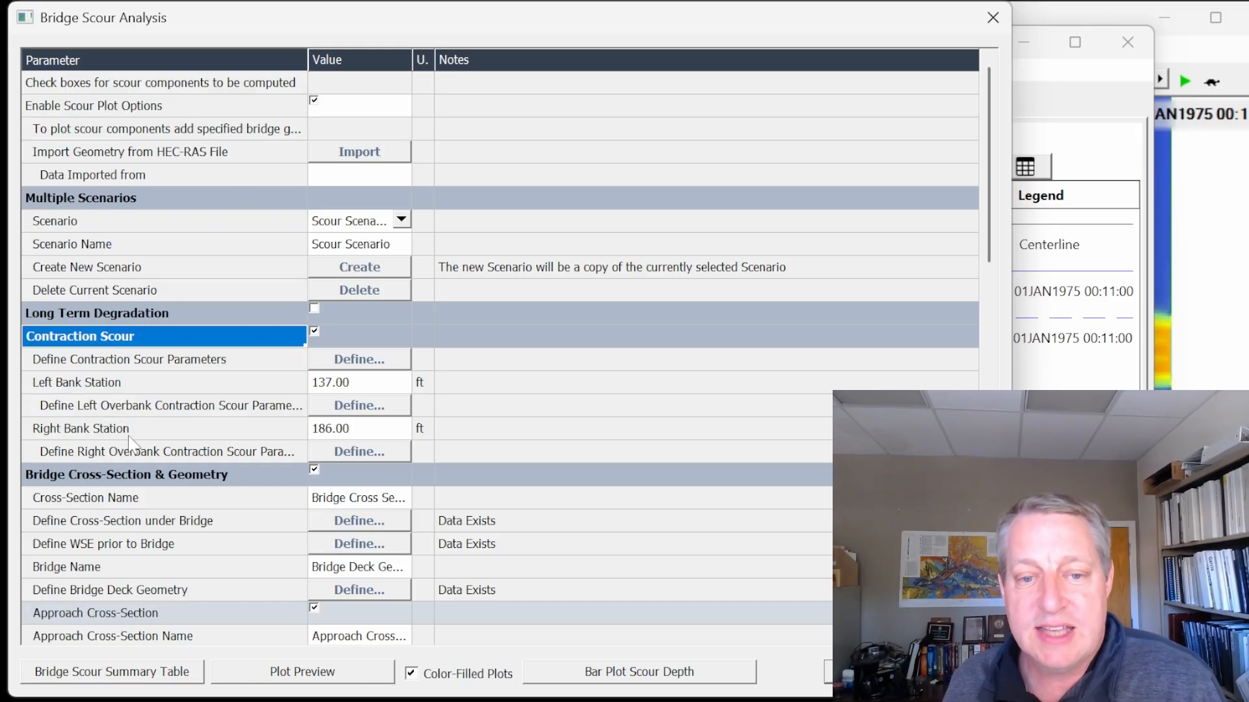
{"action": "scroll", "scroll_direction": "down", "scroll_amount": 3}
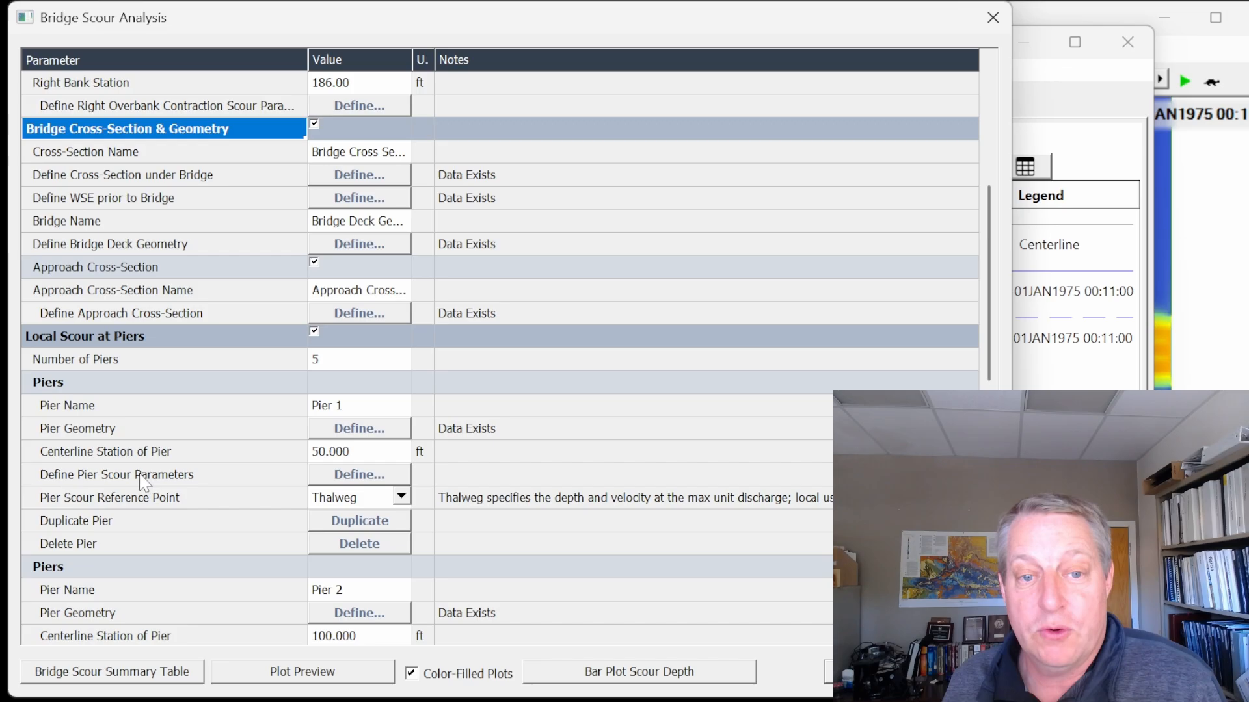
{"action": "scroll", "scroll_direction": "down", "scroll_amount": 3}
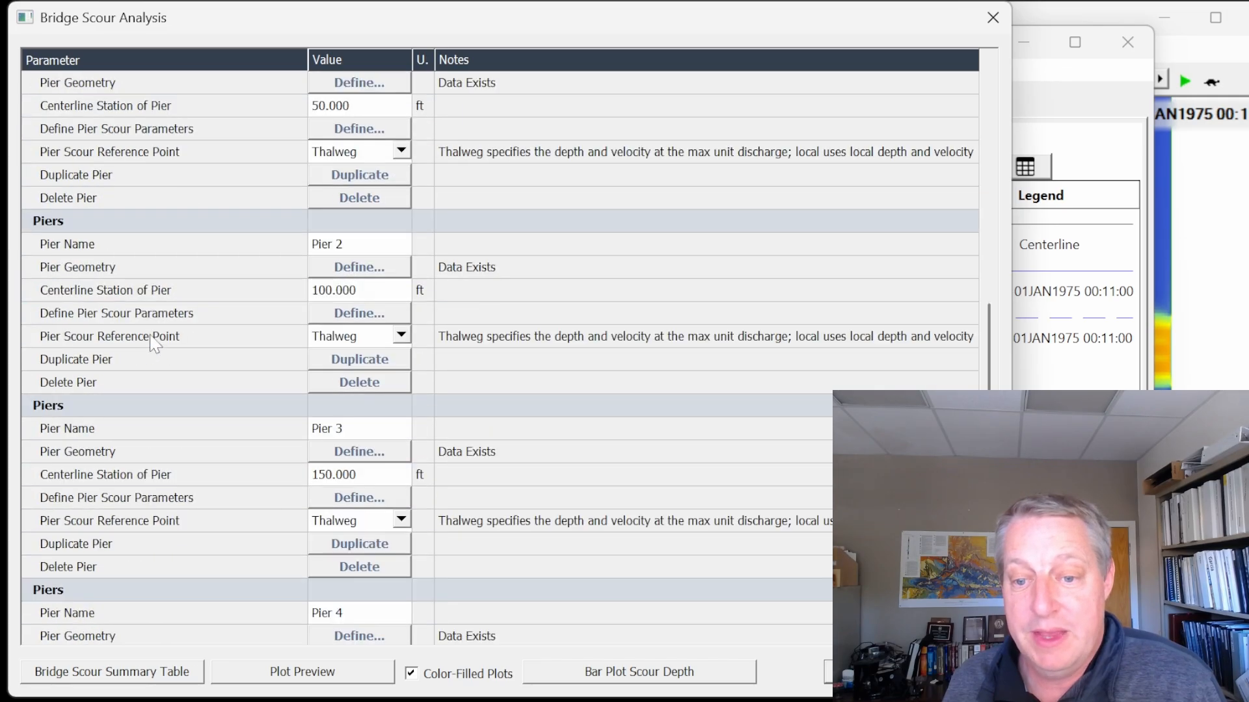
{"action": "scroll", "scroll_direction": "down", "scroll_amount": 3}
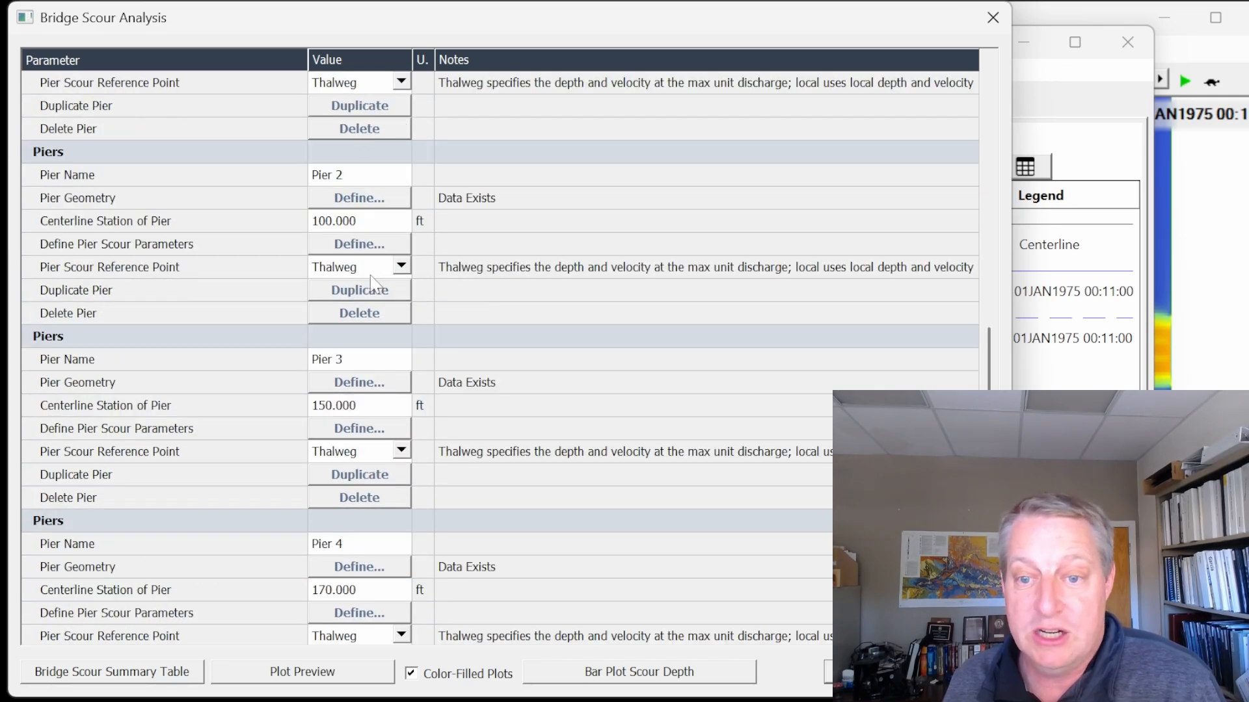
{"action": "scroll", "scroll_direction": "down", "scroll_amount": 3}
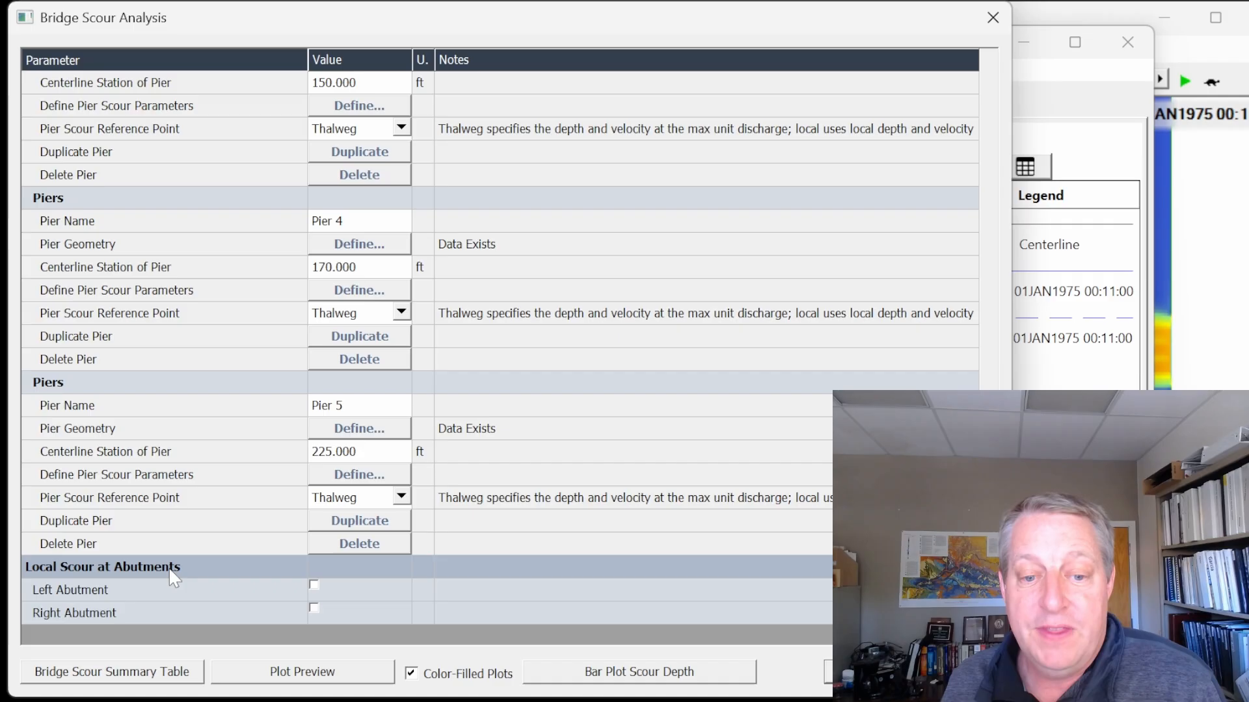
{"action": "scroll", "scroll_direction": "up", "scroll_amount": 3}
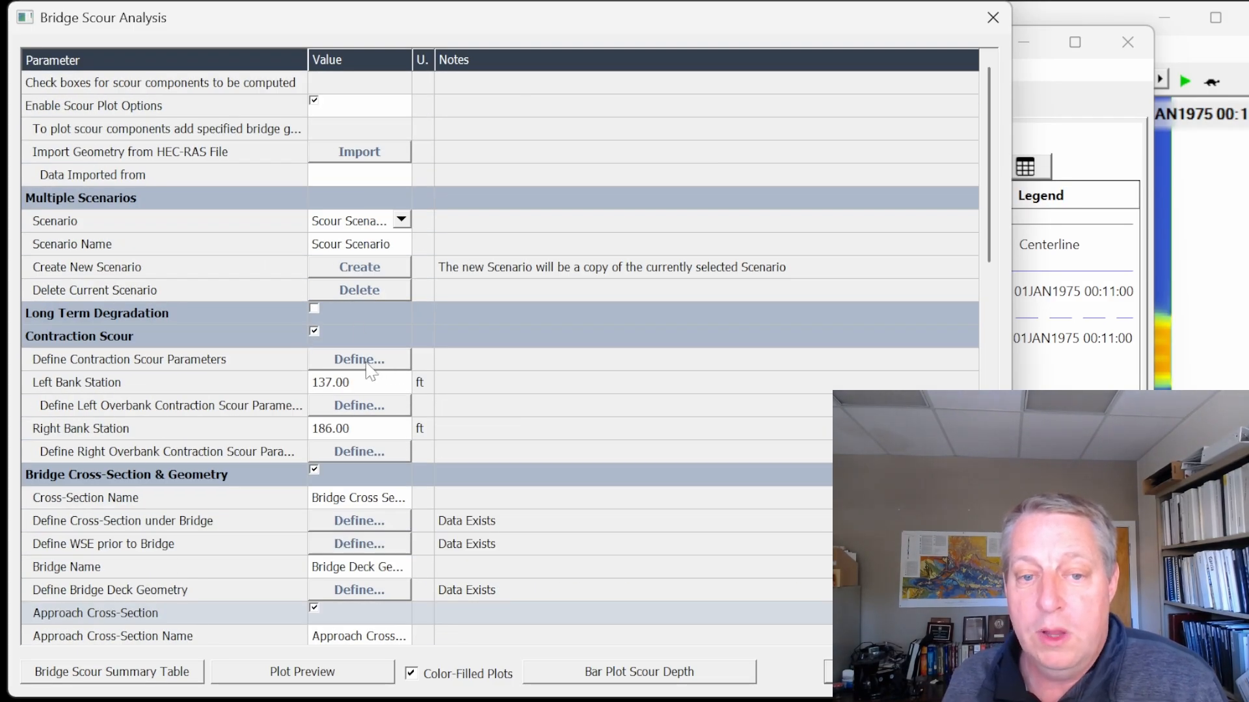
{"action": "mouse_move", "coordinate": [235, 359]}
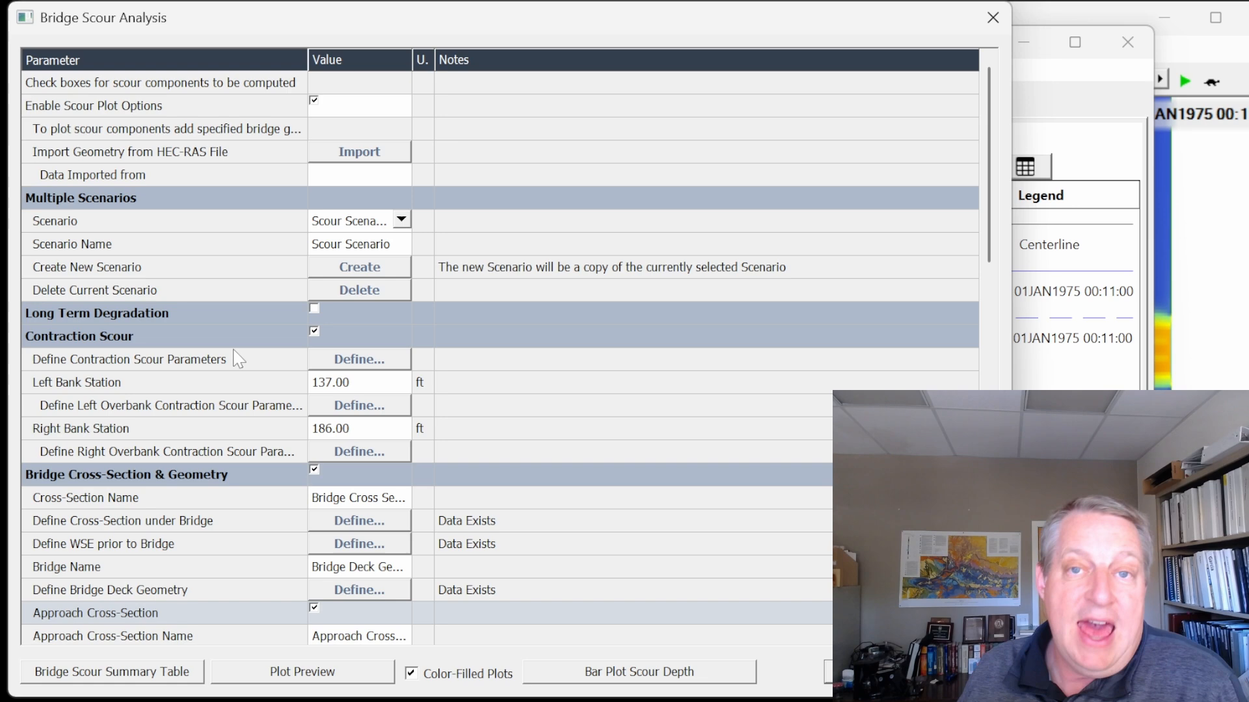
{"action": "mouse_move", "coordinate": [254, 352]}
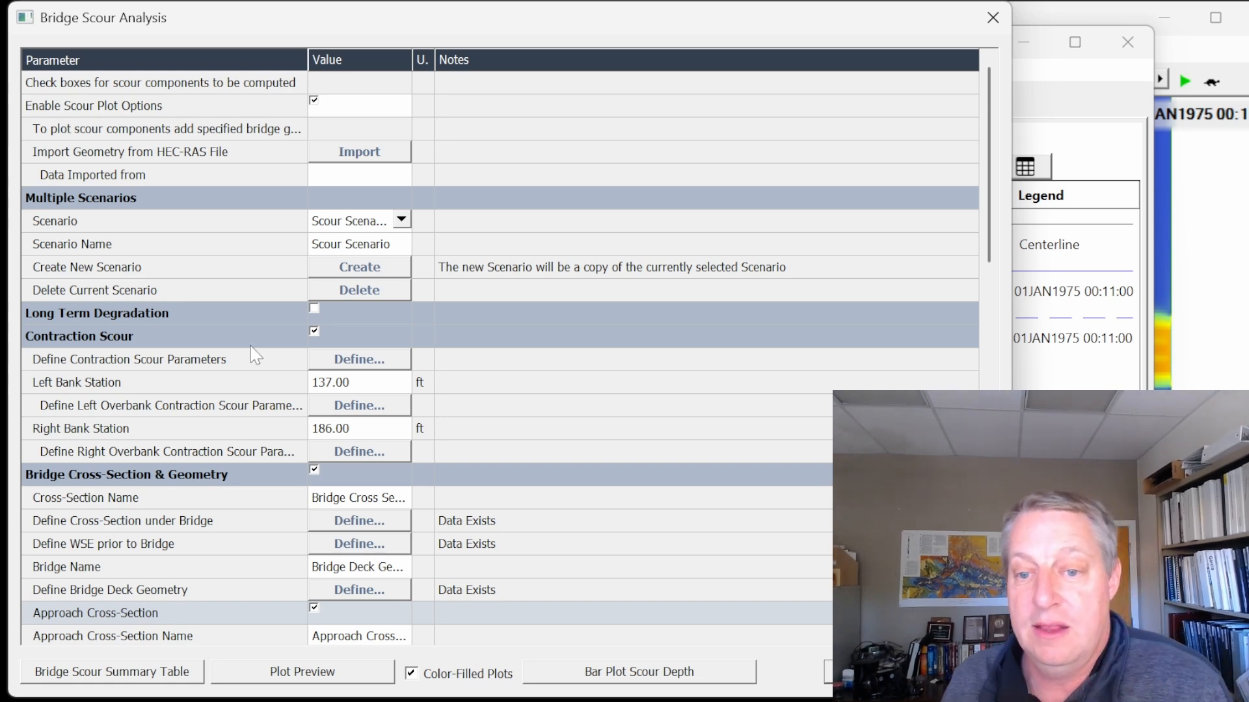
{"action": "mouse_move", "coordinate": [346, 364]}
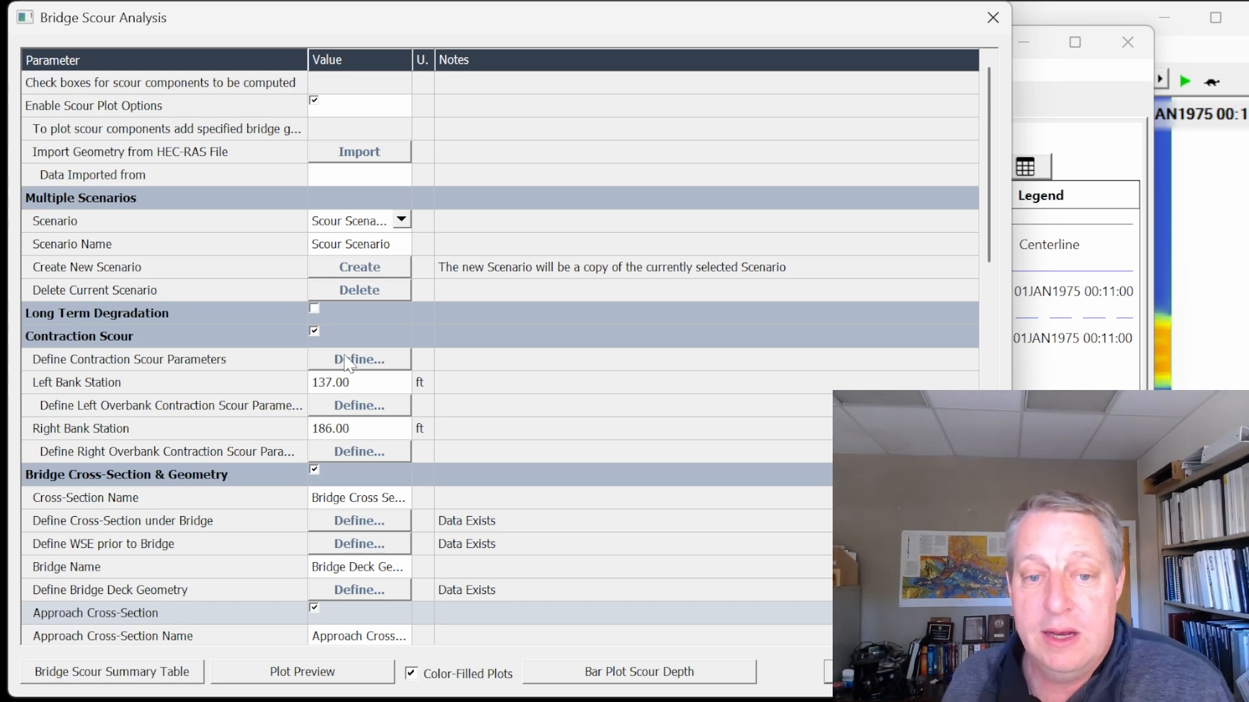
Set contraction scour D50 to 0.5 mm, review the 1.71 ft clear-water scour result, and accept
{"action": "left_click", "coordinate": [359, 359]}
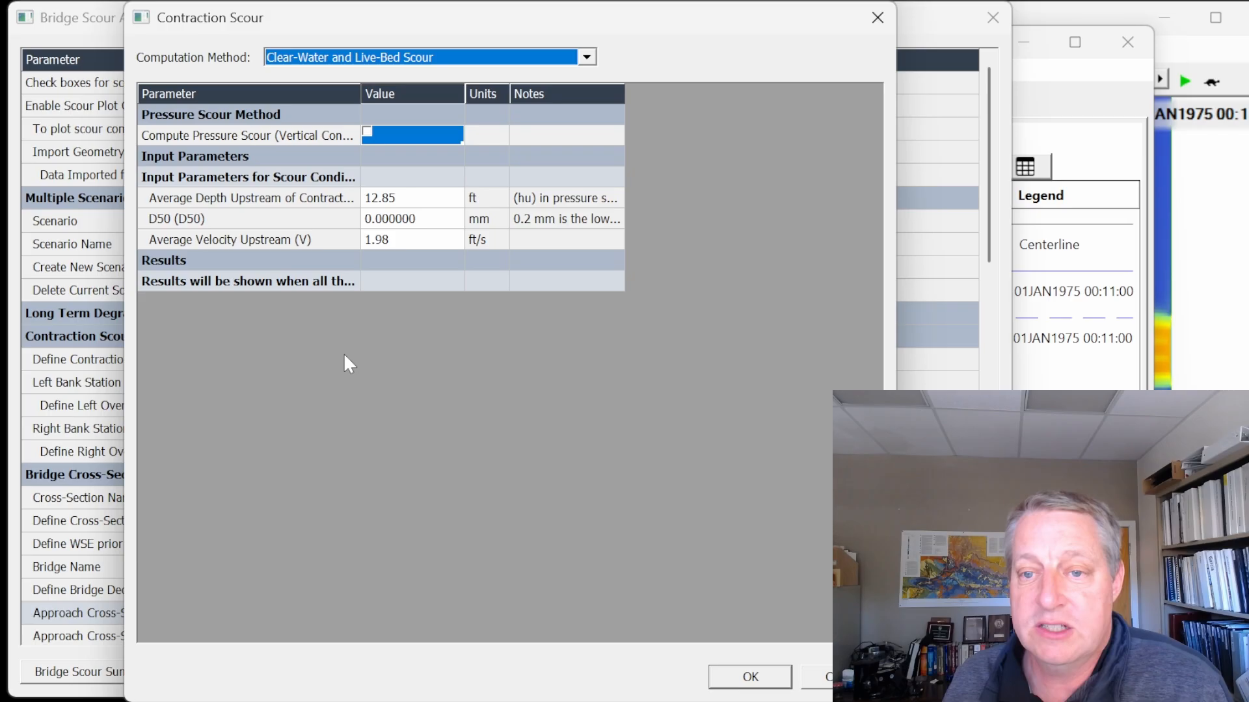
{"action": "mouse_move", "coordinate": [414, 229]}
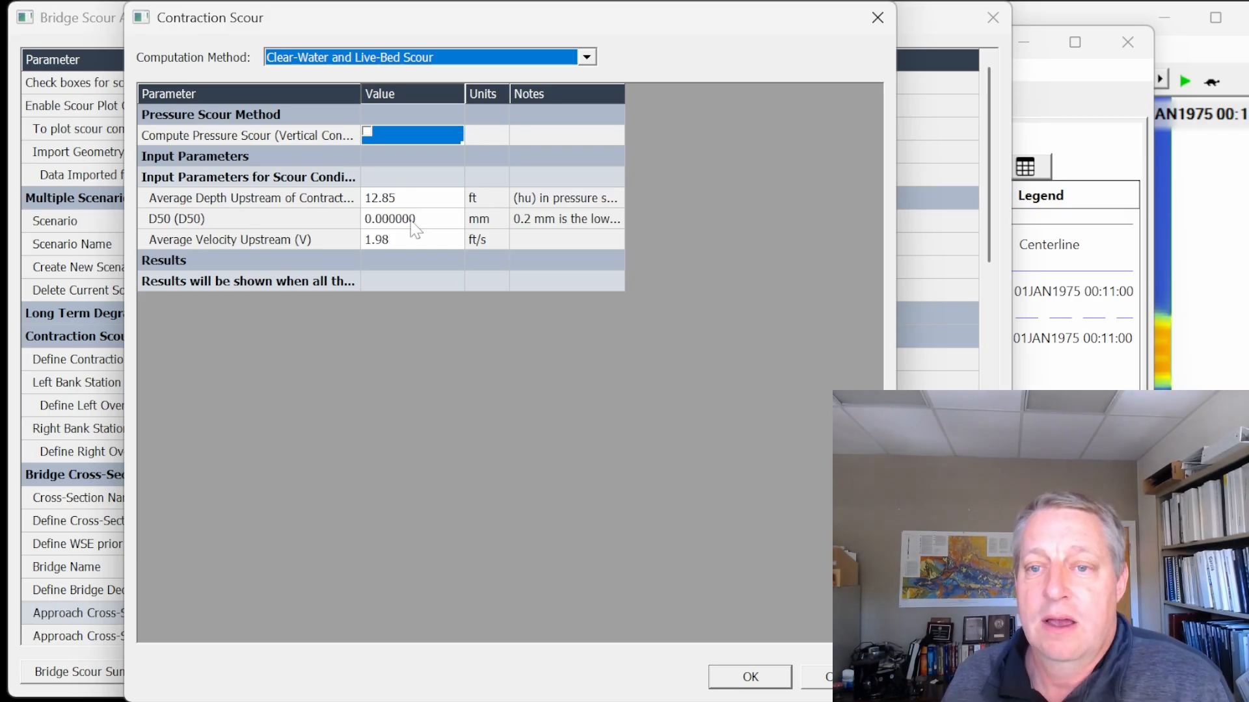
{"action": "left_click", "coordinate": [413, 218]}
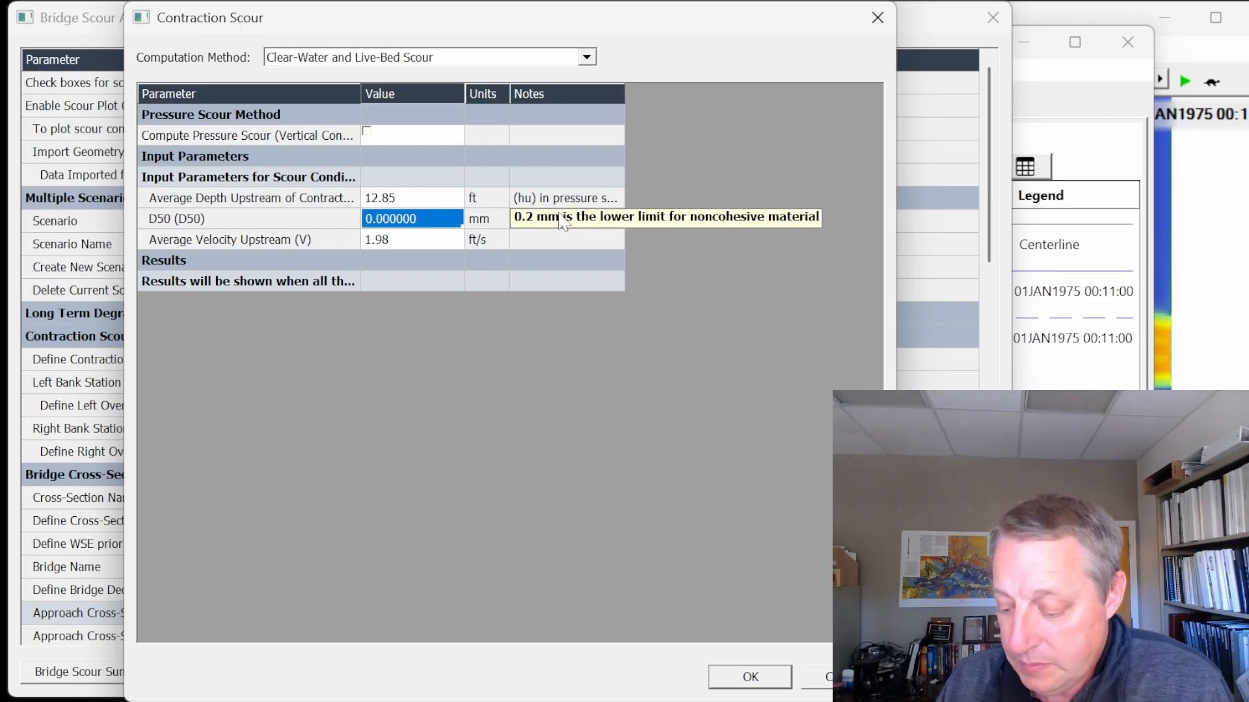
{"action": "type", "text": "0.5"}
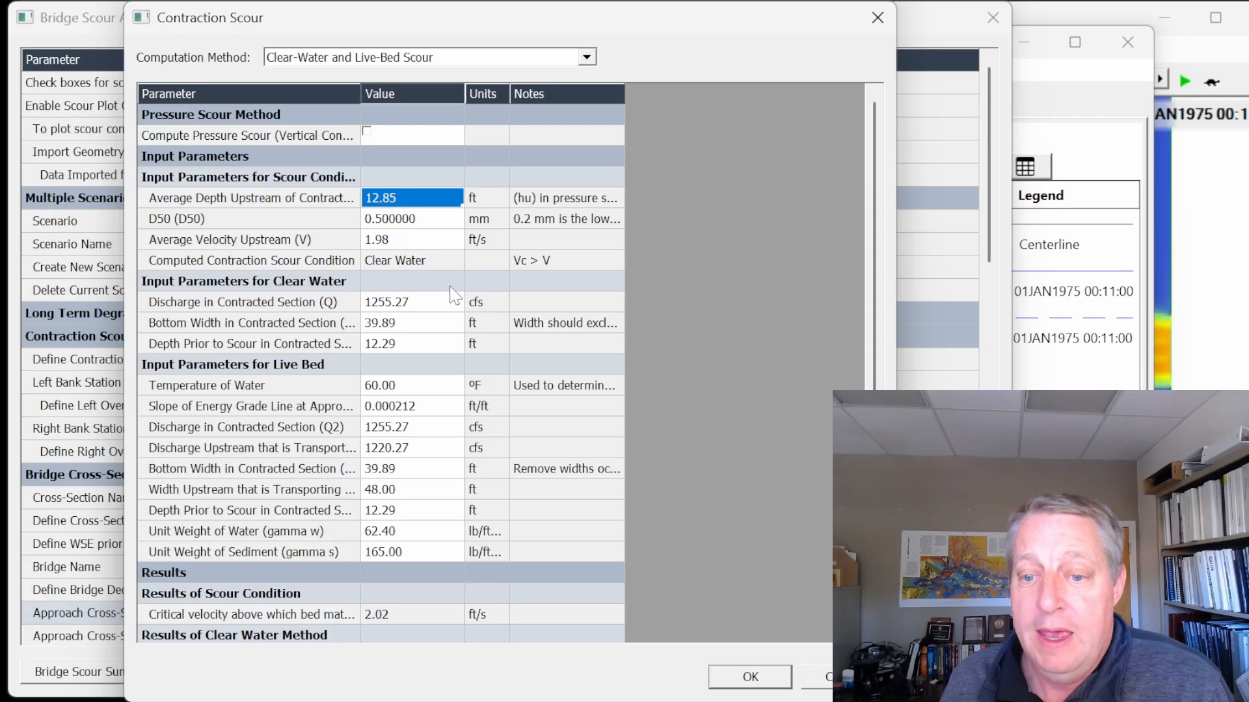
{"action": "left_click", "coordinate": [248, 322]}
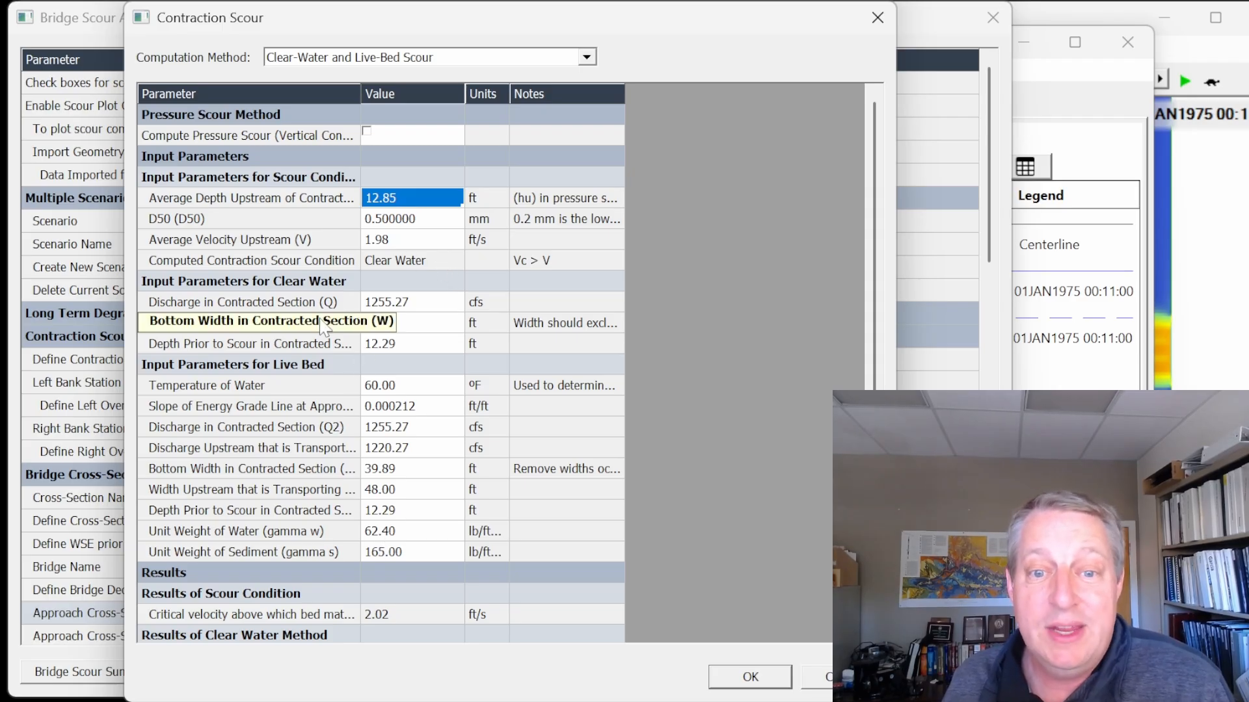
{"action": "scroll", "scroll_direction": "down", "scroll_amount": 3}
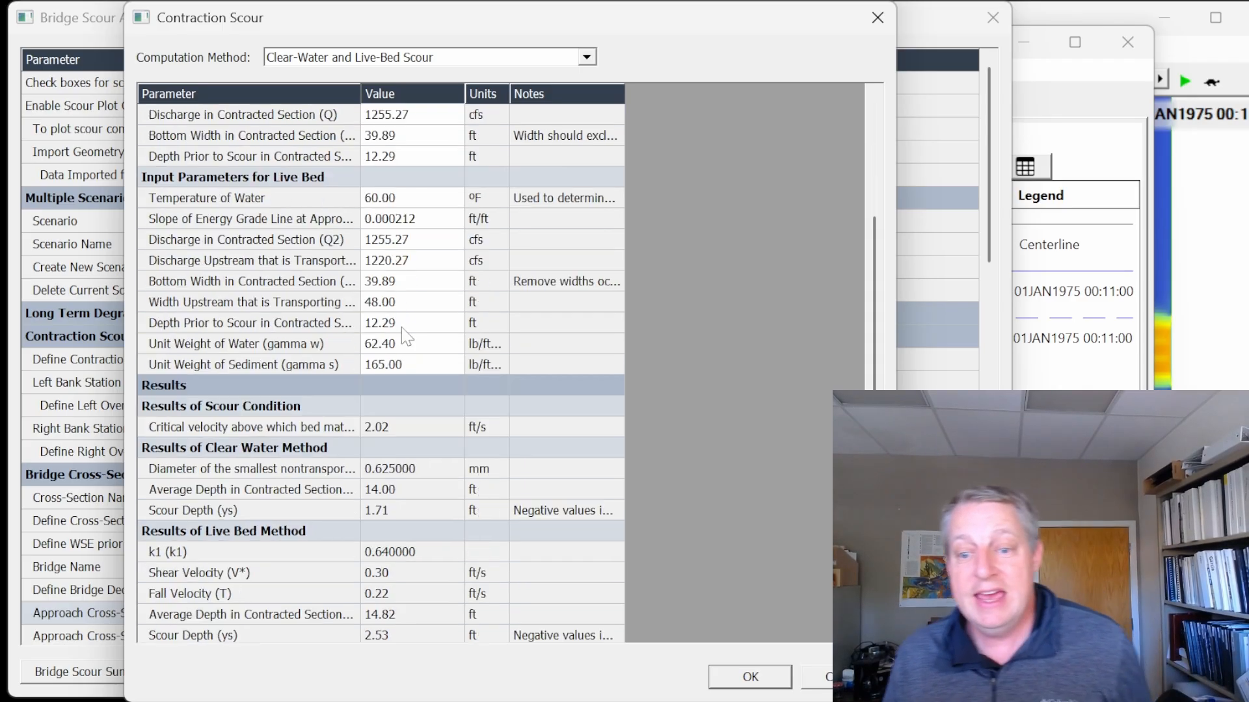
{"action": "scroll", "scroll_direction": "down", "scroll_amount": 3}
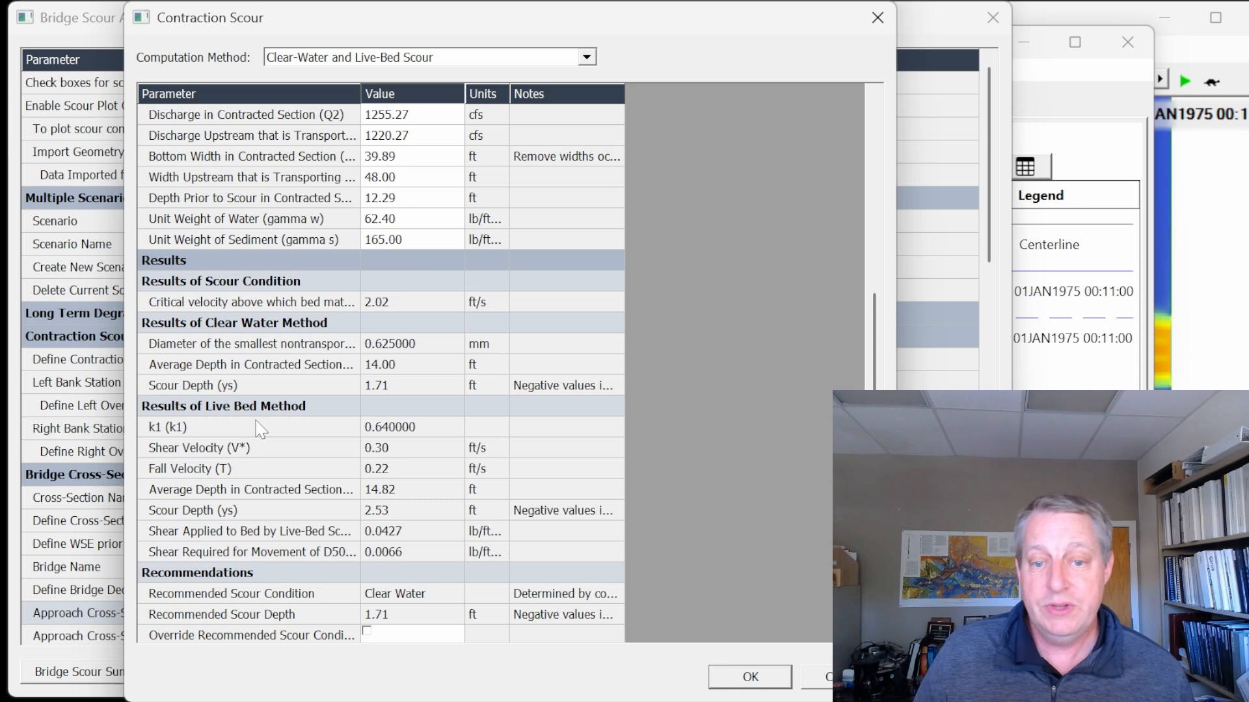
{"action": "scroll", "scroll_direction": "down", "scroll_amount": 3}
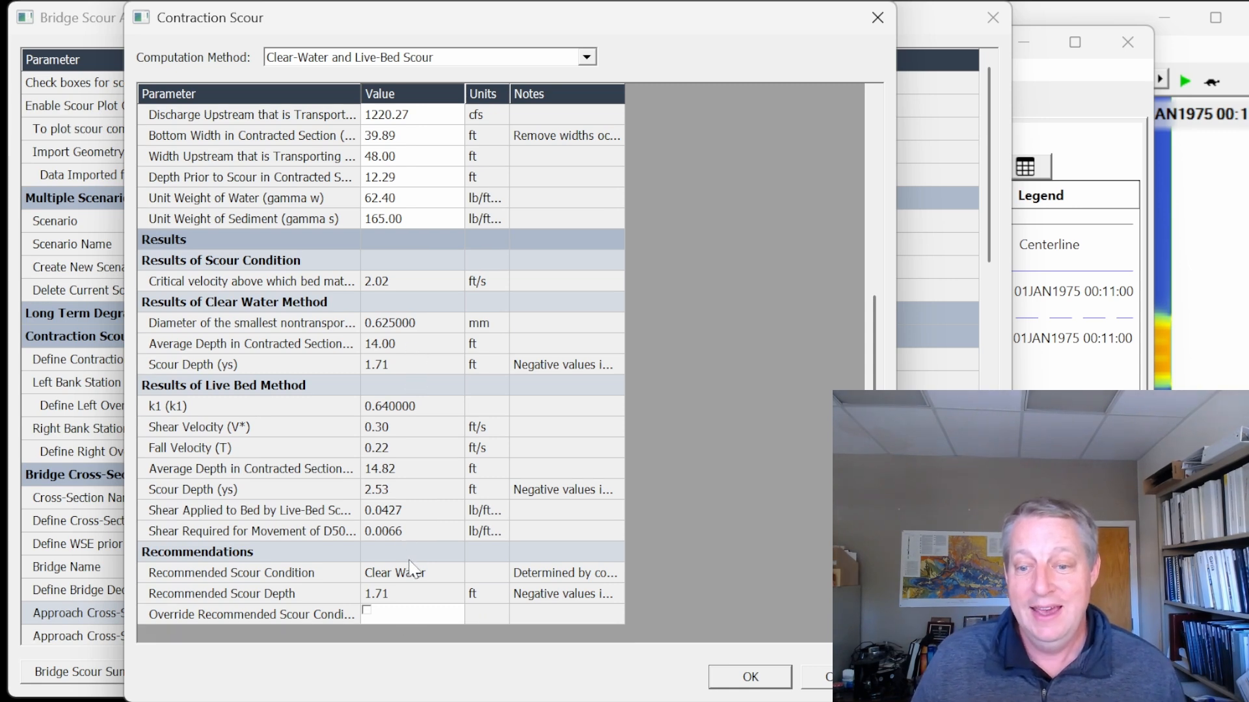
{"action": "mouse_move", "coordinate": [393, 374]}
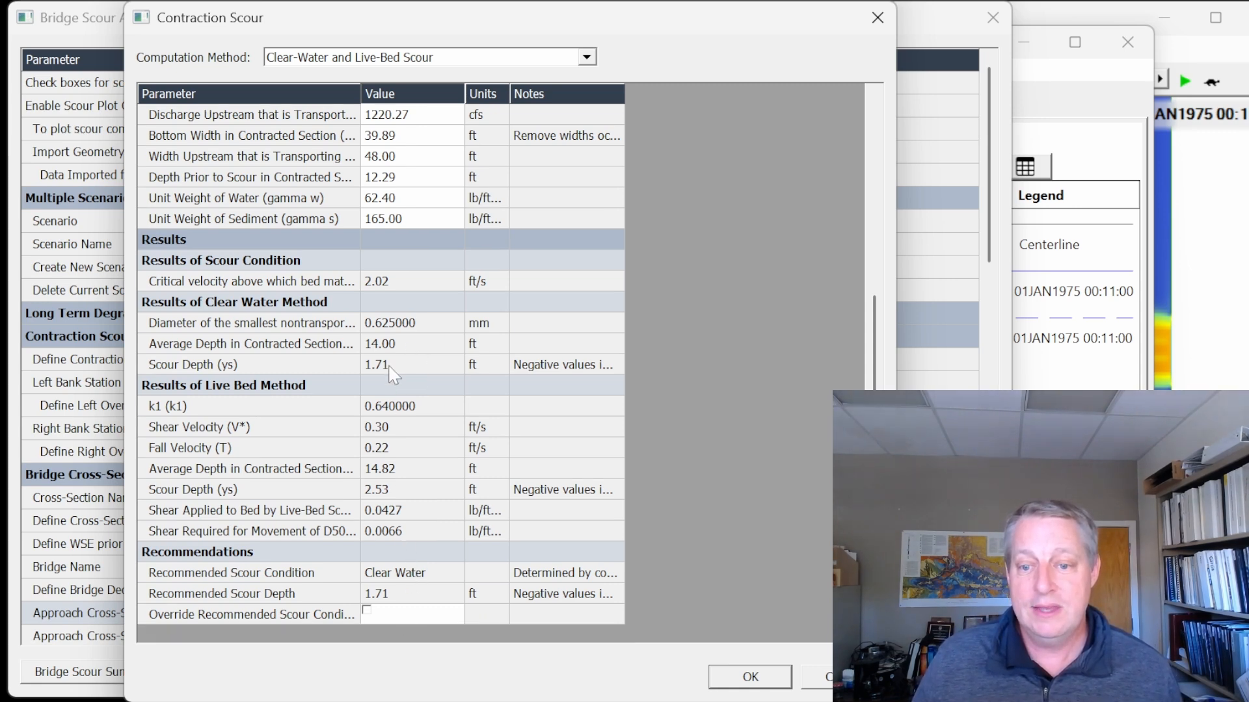
{"action": "mouse_move", "coordinate": [444, 541]}
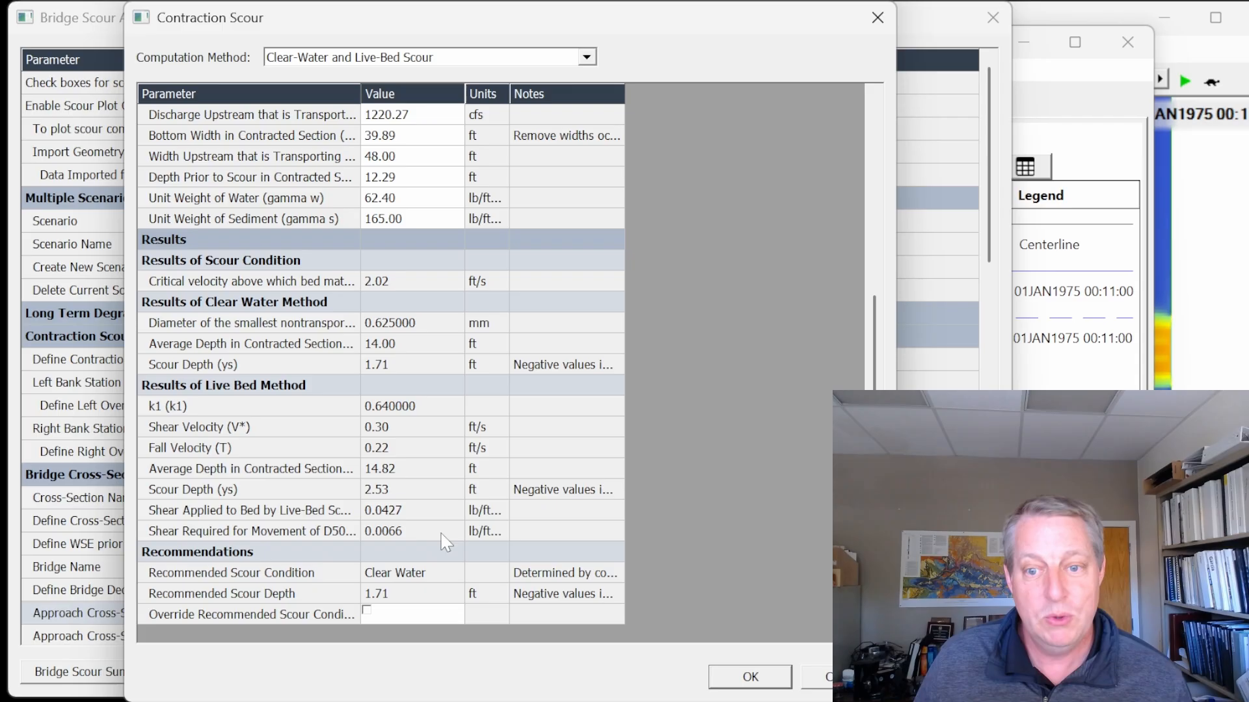
{"action": "mouse_move", "coordinate": [397, 376]}
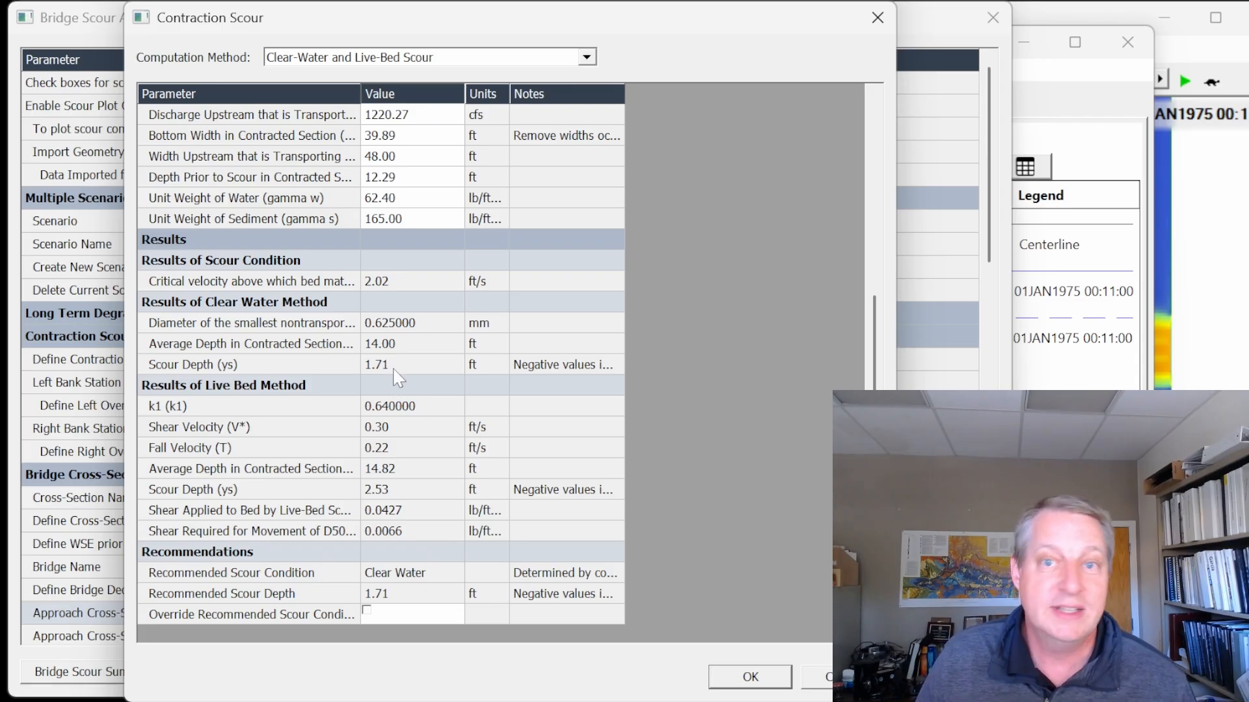
{"action": "mouse_move", "coordinate": [333, 548]}
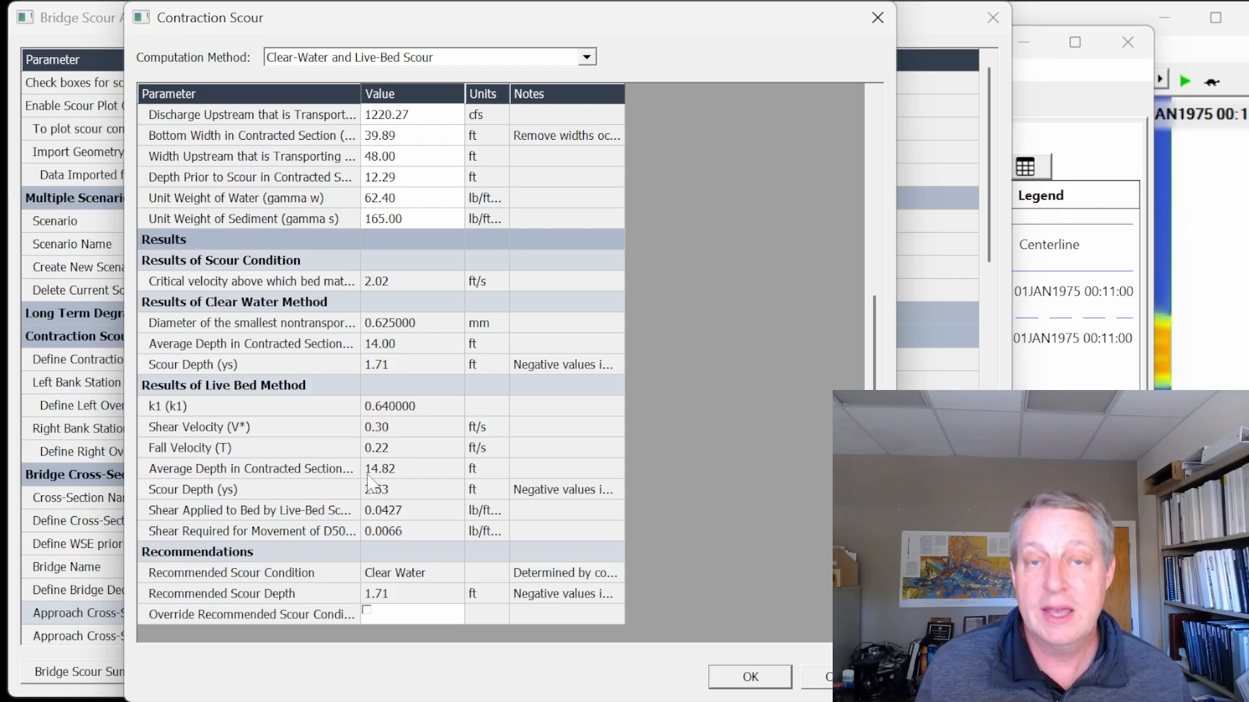
{"action": "left_click", "coordinate": [749, 677]}
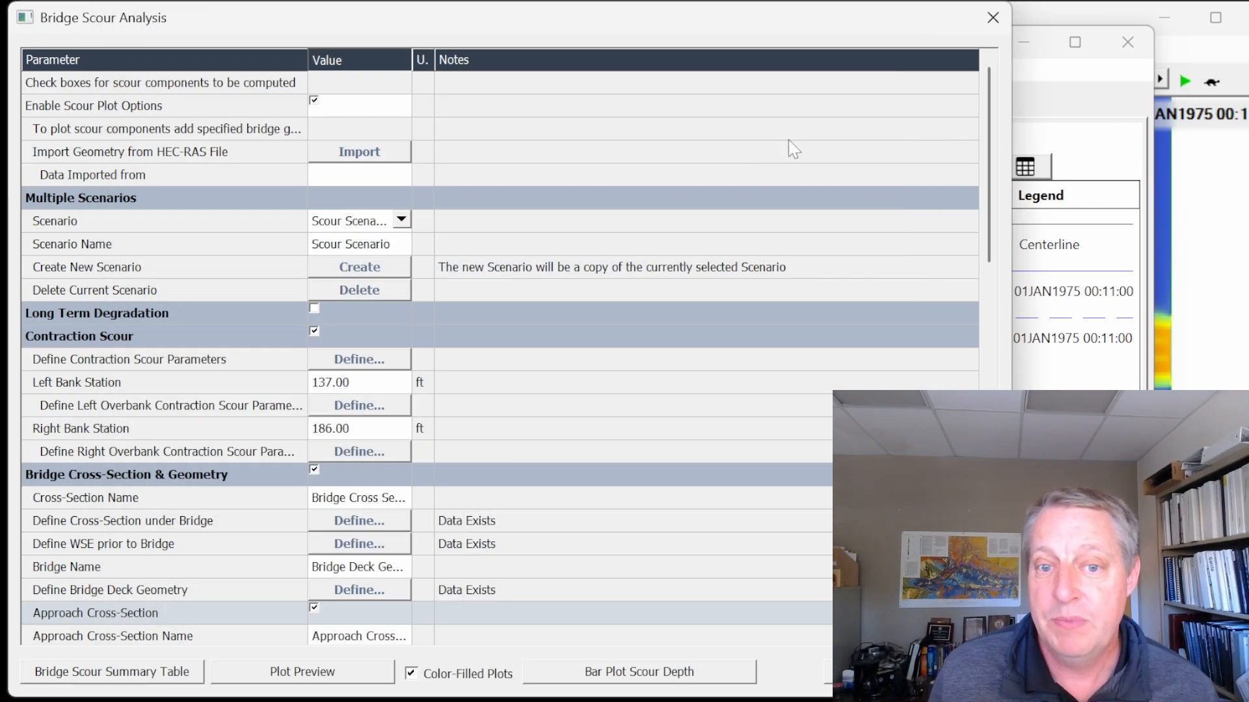
Change Pier 1's shape (K1) from Square Nose to Sharp Nose and accept, reducing scour to 4.93 ft
{"action": "left_click", "coordinate": [359, 359]}
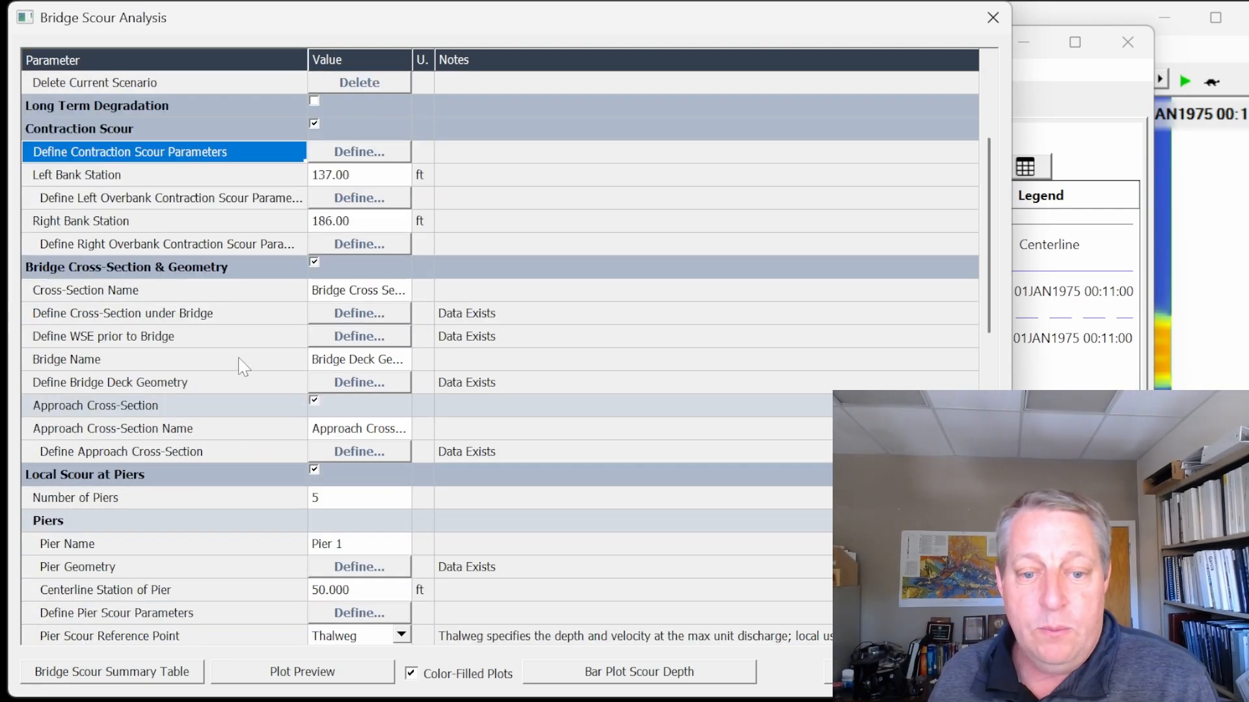
{"action": "scroll", "scroll_direction": "down", "scroll_amount": 3}
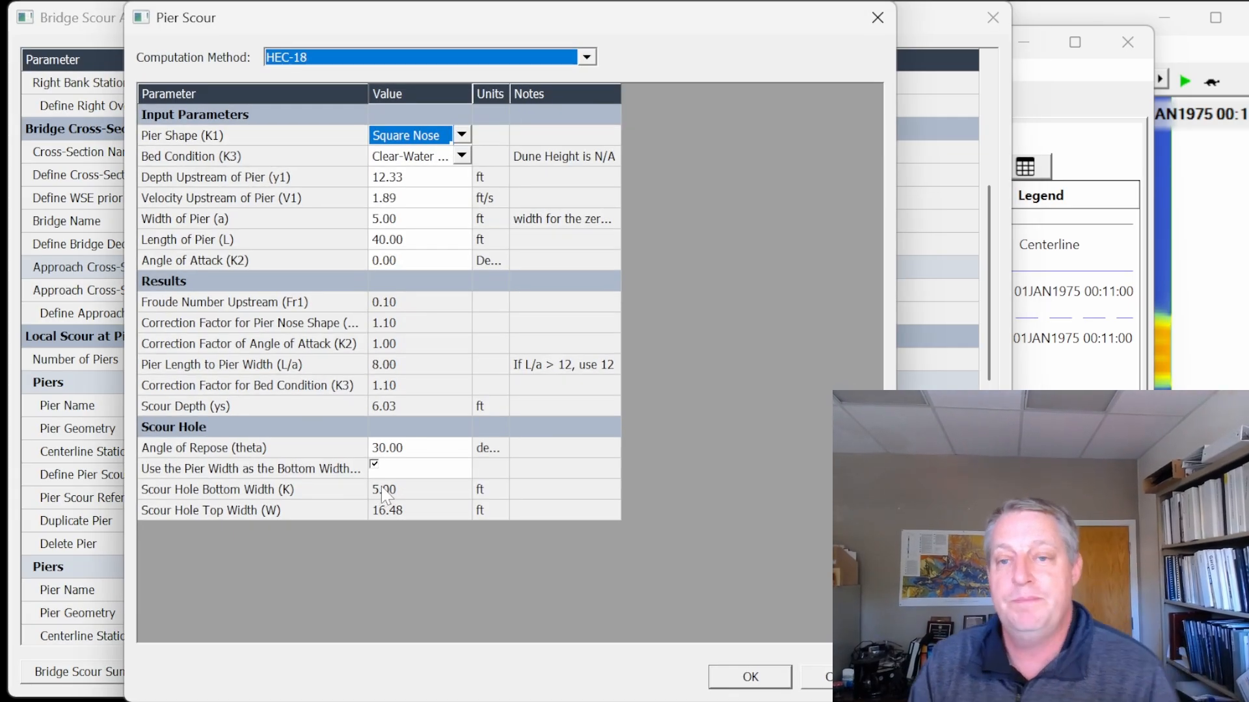
{"action": "mouse_move", "coordinate": [454, 282]}
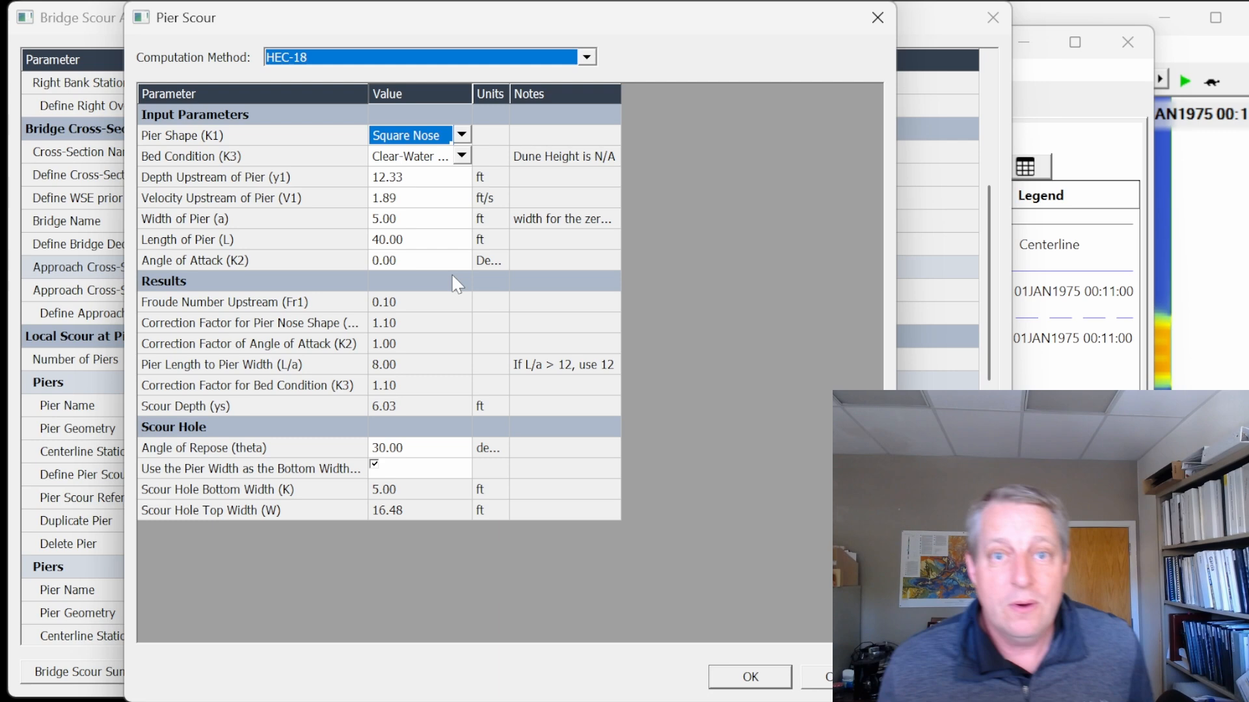
{"action": "mouse_move", "coordinate": [471, 182]}
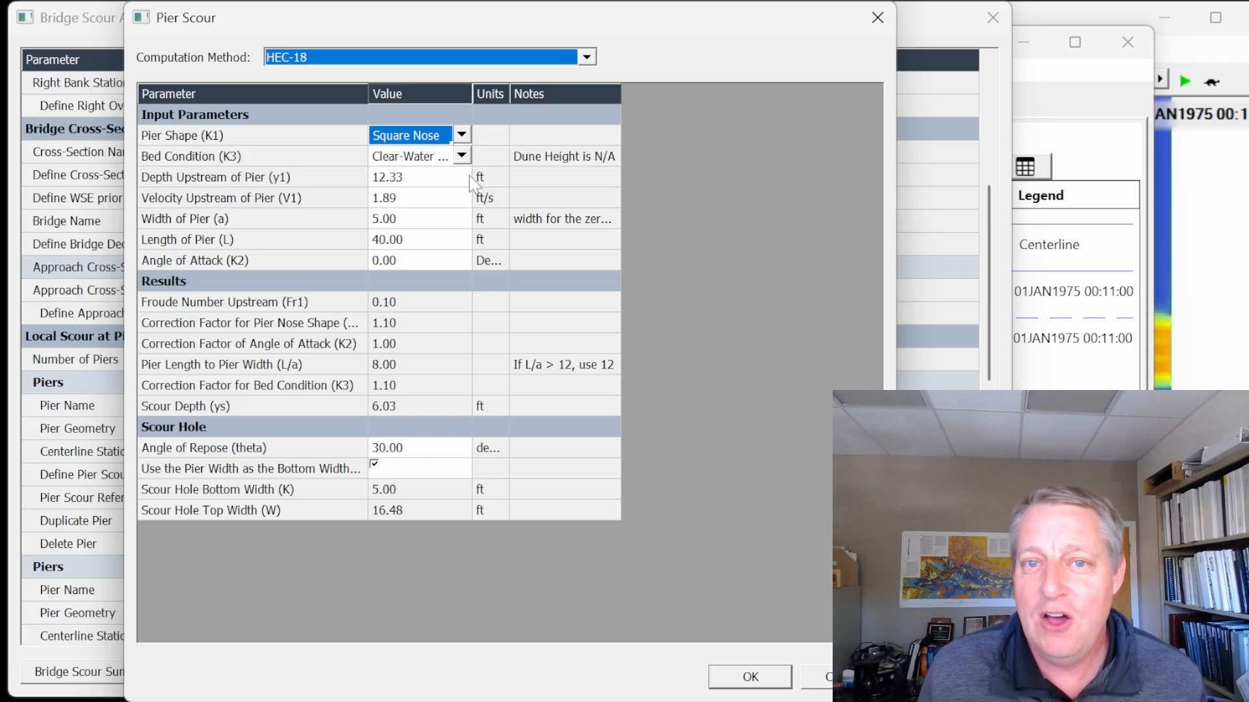
{"action": "mouse_move", "coordinate": [338, 132]}
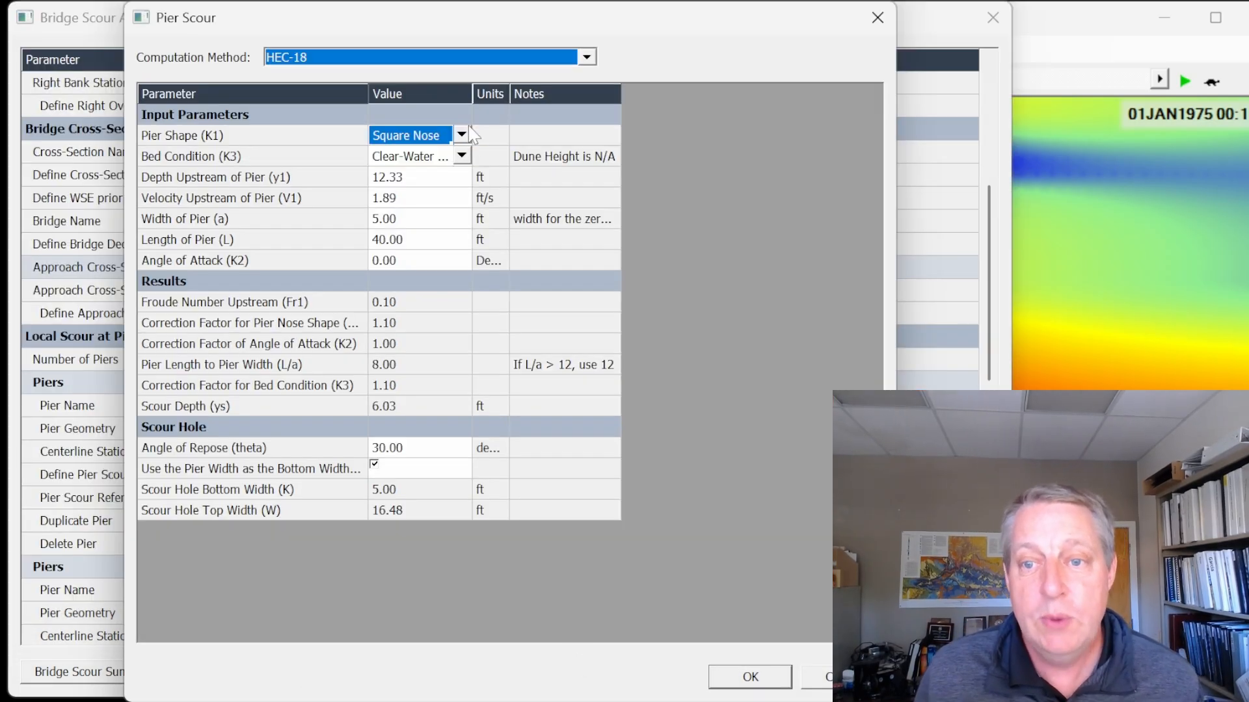
{"action": "left_click", "coordinate": [460, 134]}
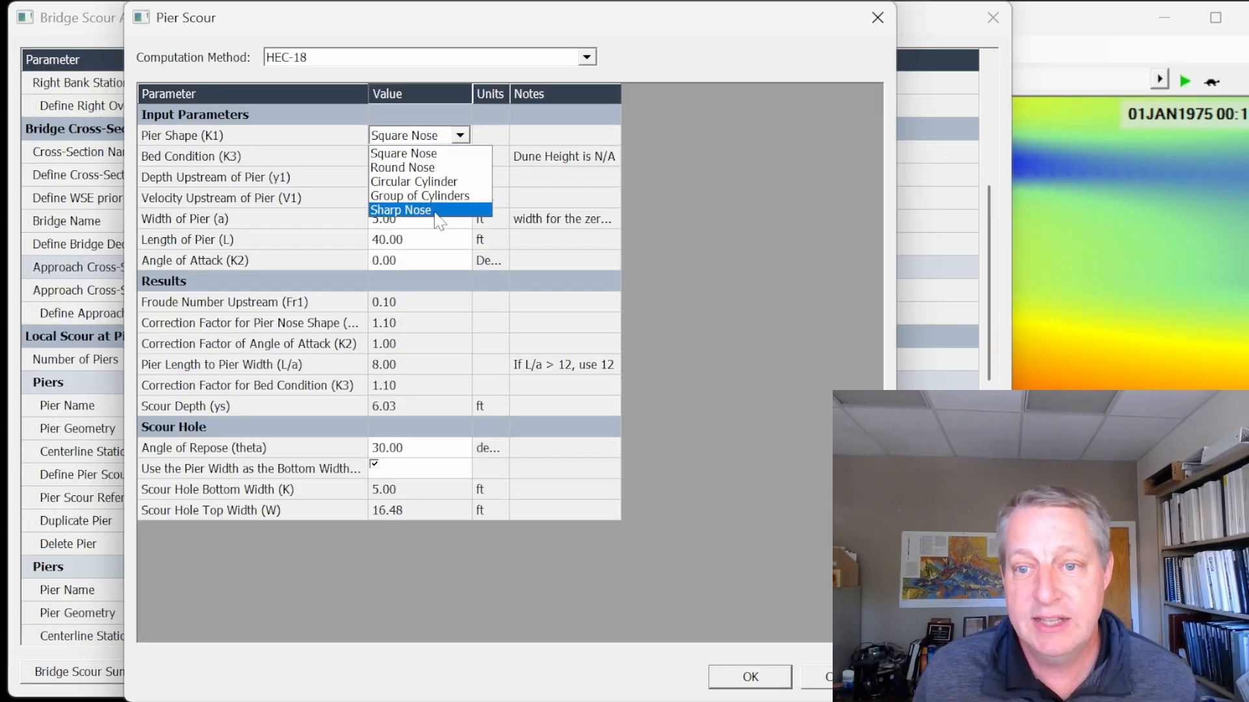
{"action": "left_click", "coordinate": [400, 210]}
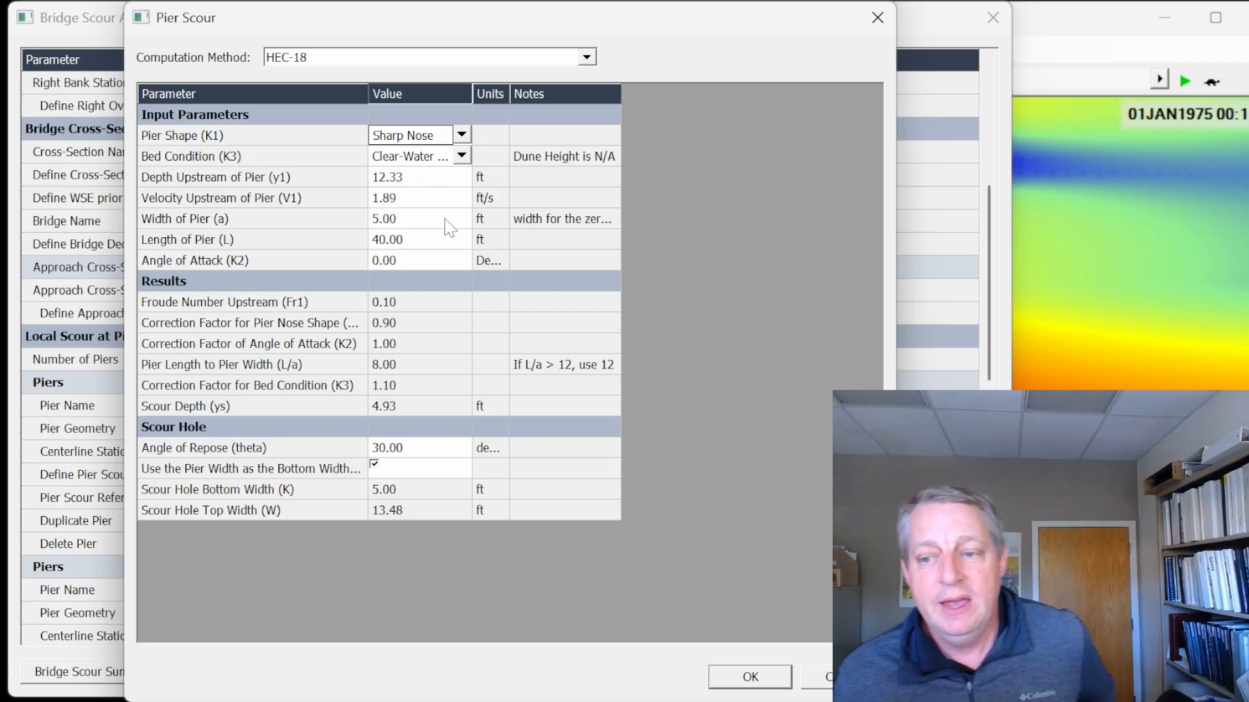
{"action": "left_click", "coordinate": [303, 671]}
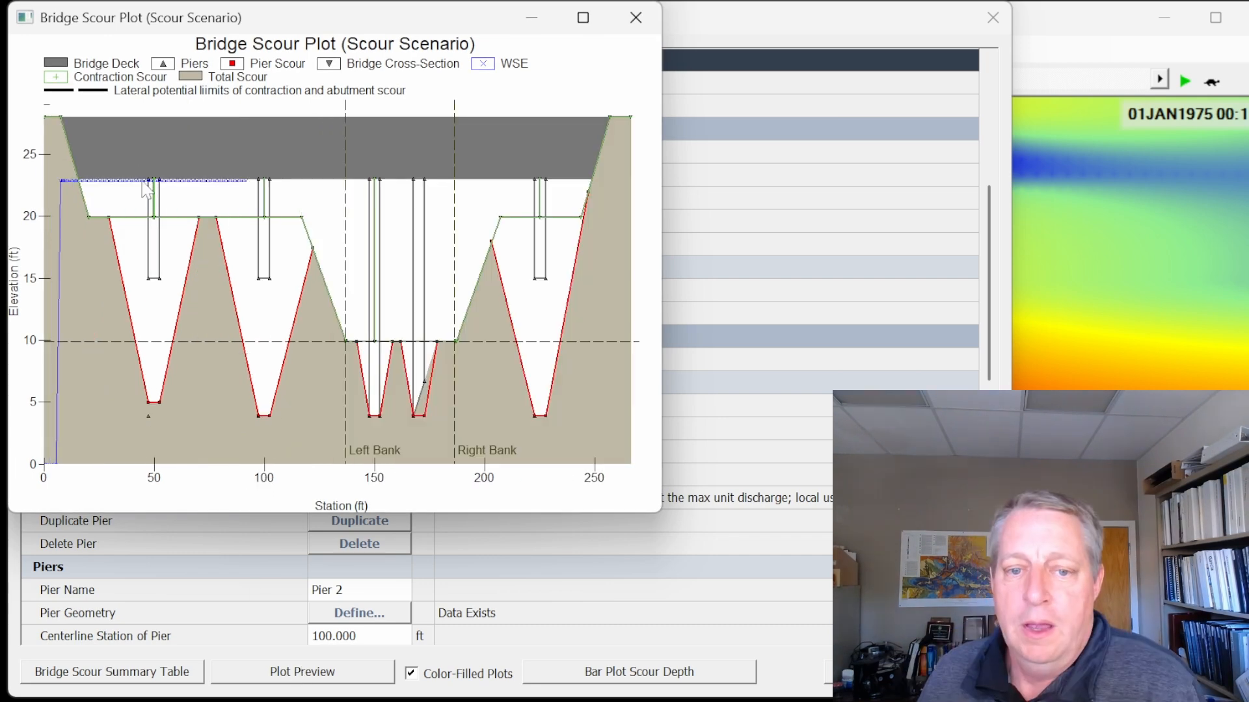
{"action": "mouse_move", "coordinate": [135, 199]}
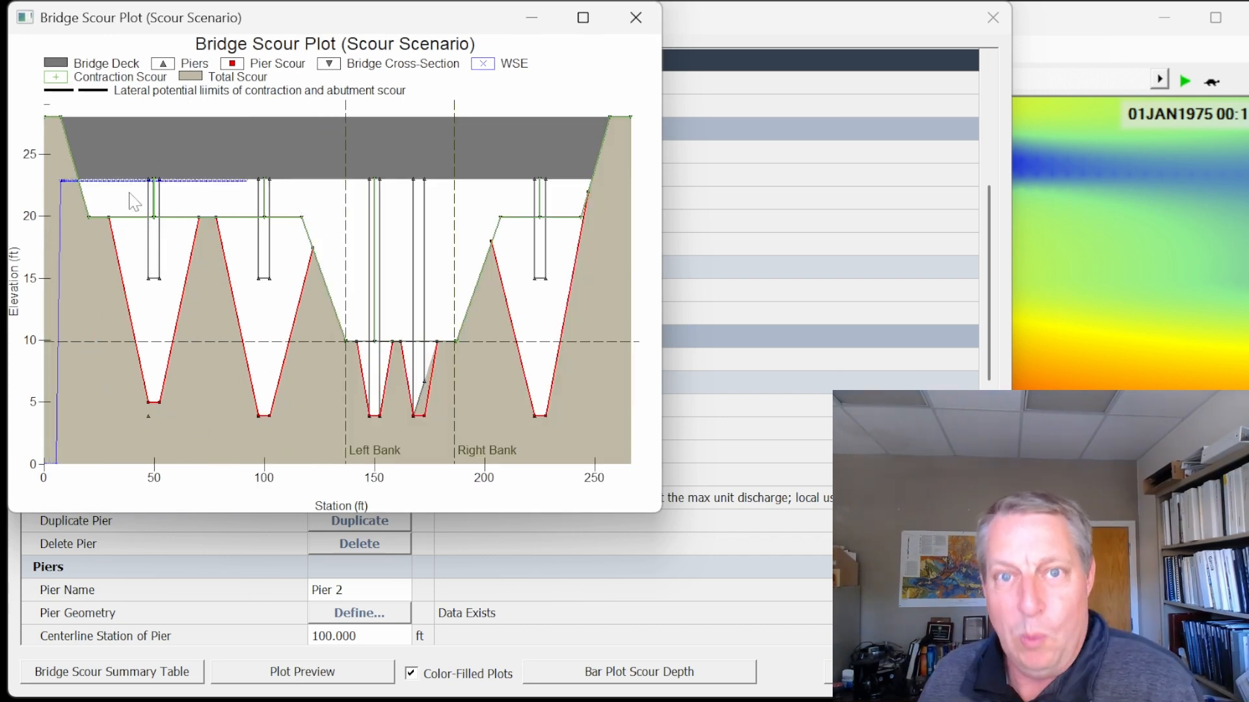
{"action": "mouse_move", "coordinate": [420, 431]}
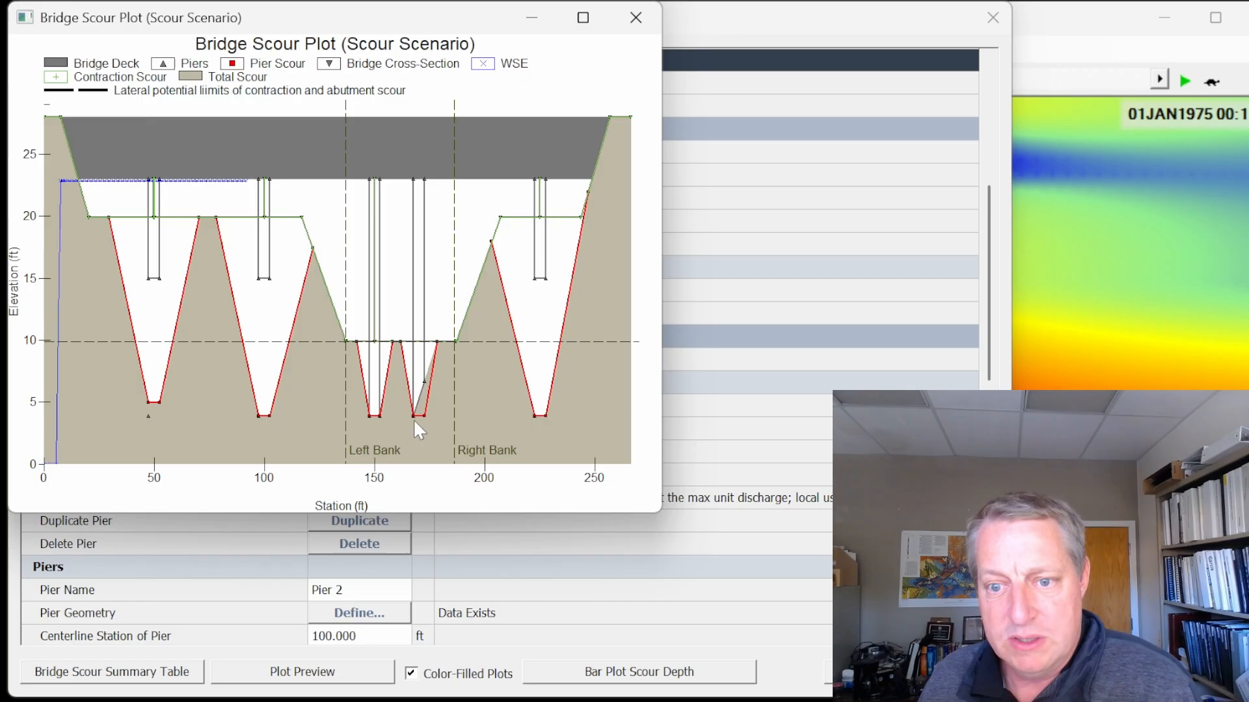
{"action": "mouse_move", "coordinate": [446, 200]}
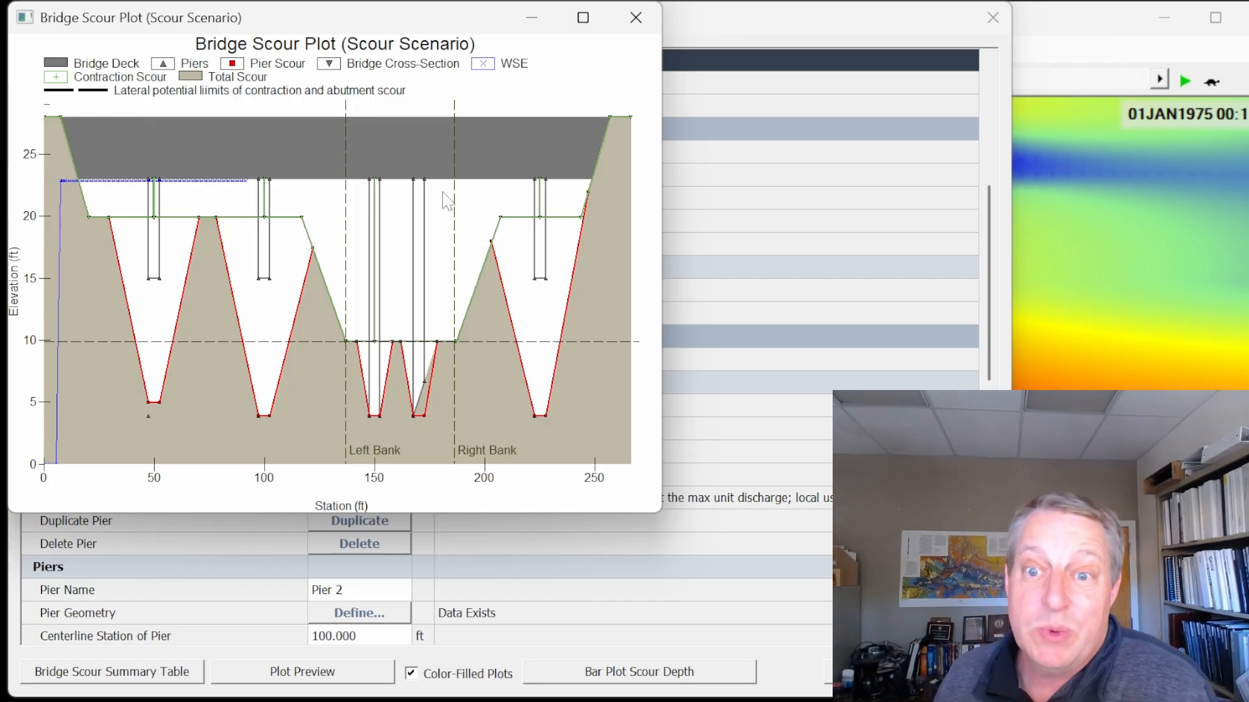
{"action": "mouse_move", "coordinate": [466, 334]}
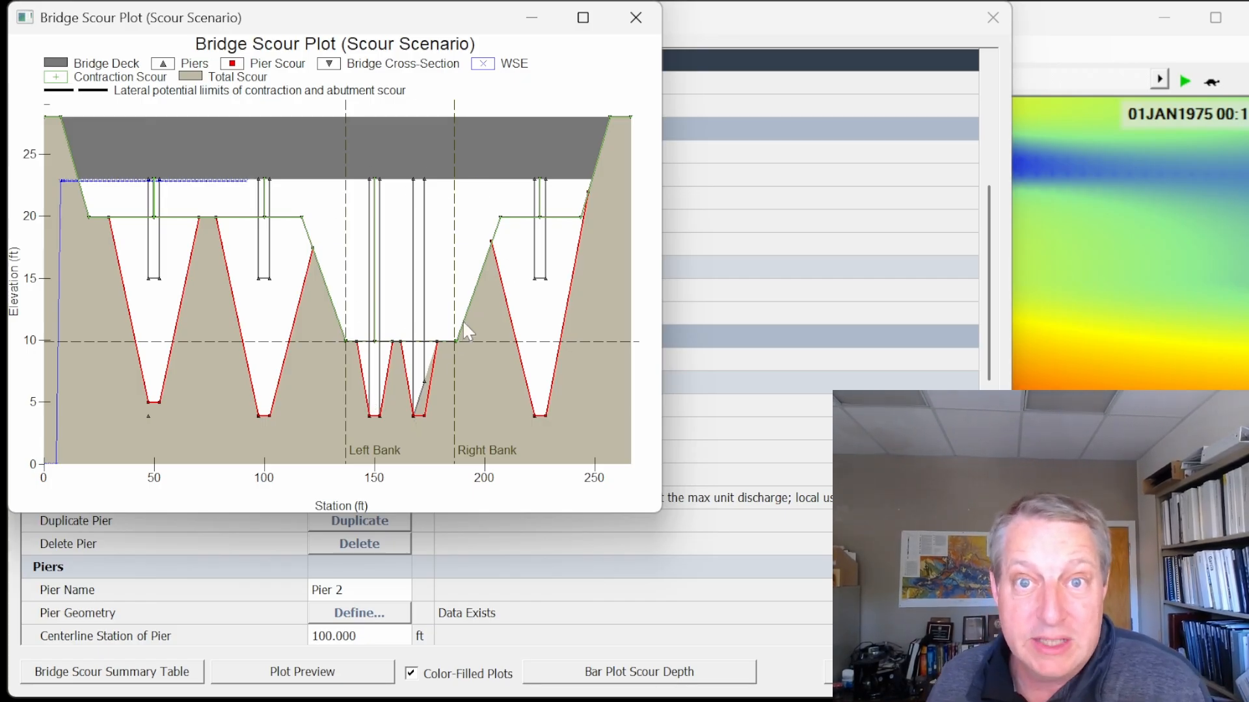
{"action": "mouse_move", "coordinate": [269, 253]}
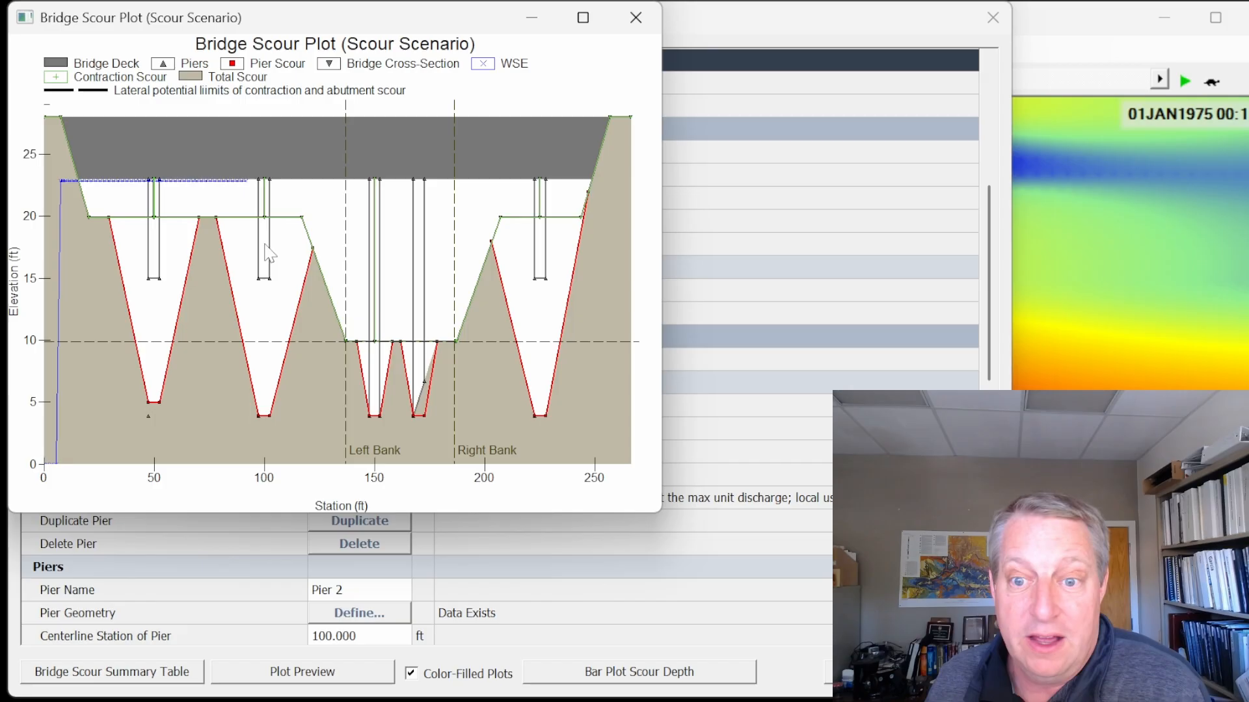
{"action": "mouse_move", "coordinate": [317, 225]}
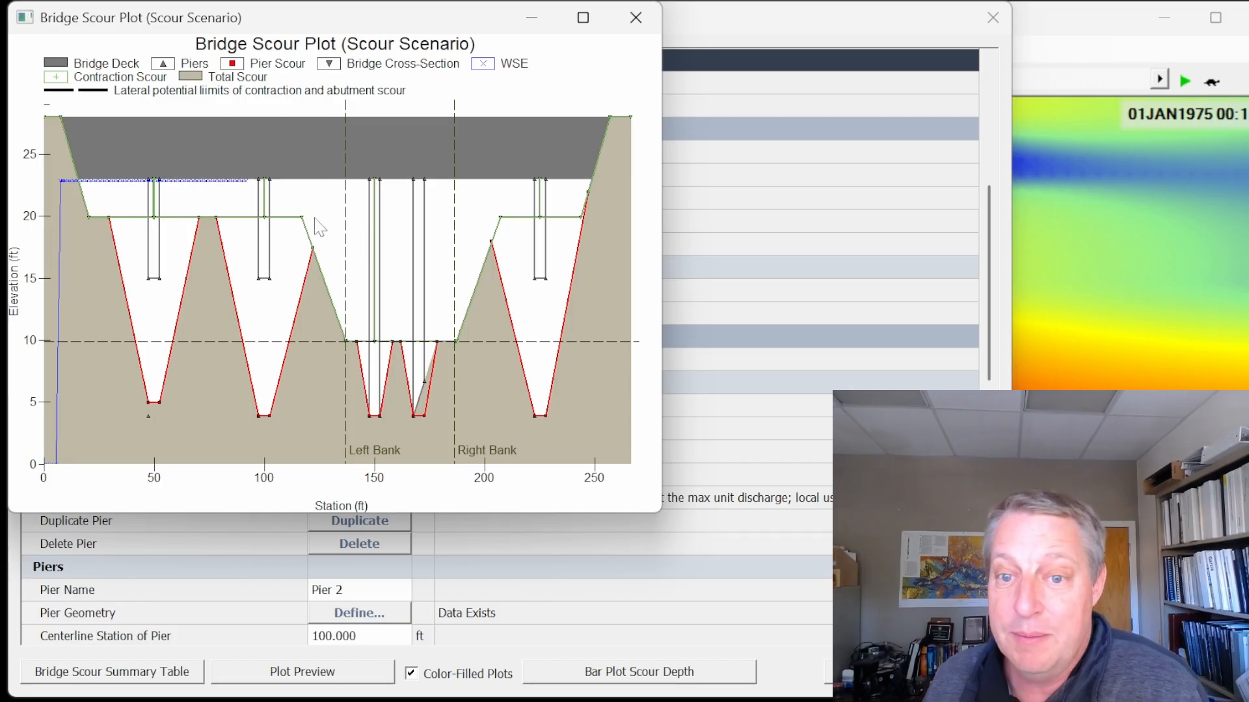
{"action": "mouse_move", "coordinate": [306, 232]}
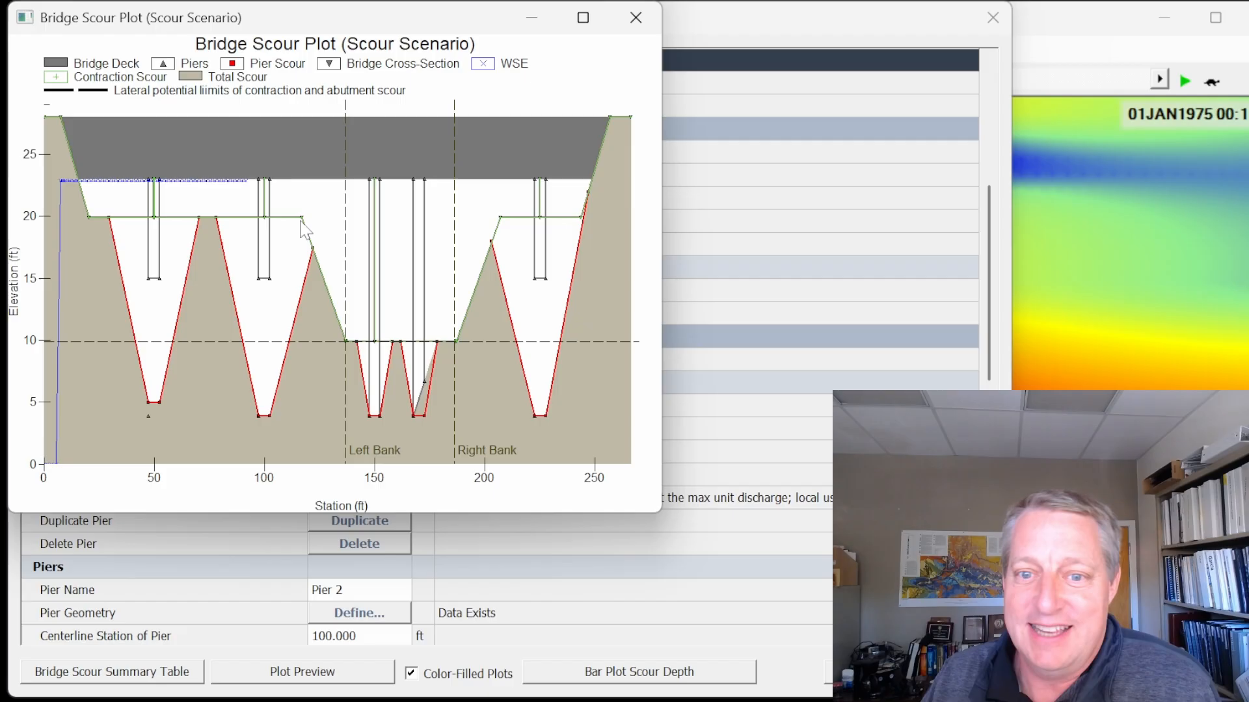
{"action": "mouse_move", "coordinate": [333, 262]}
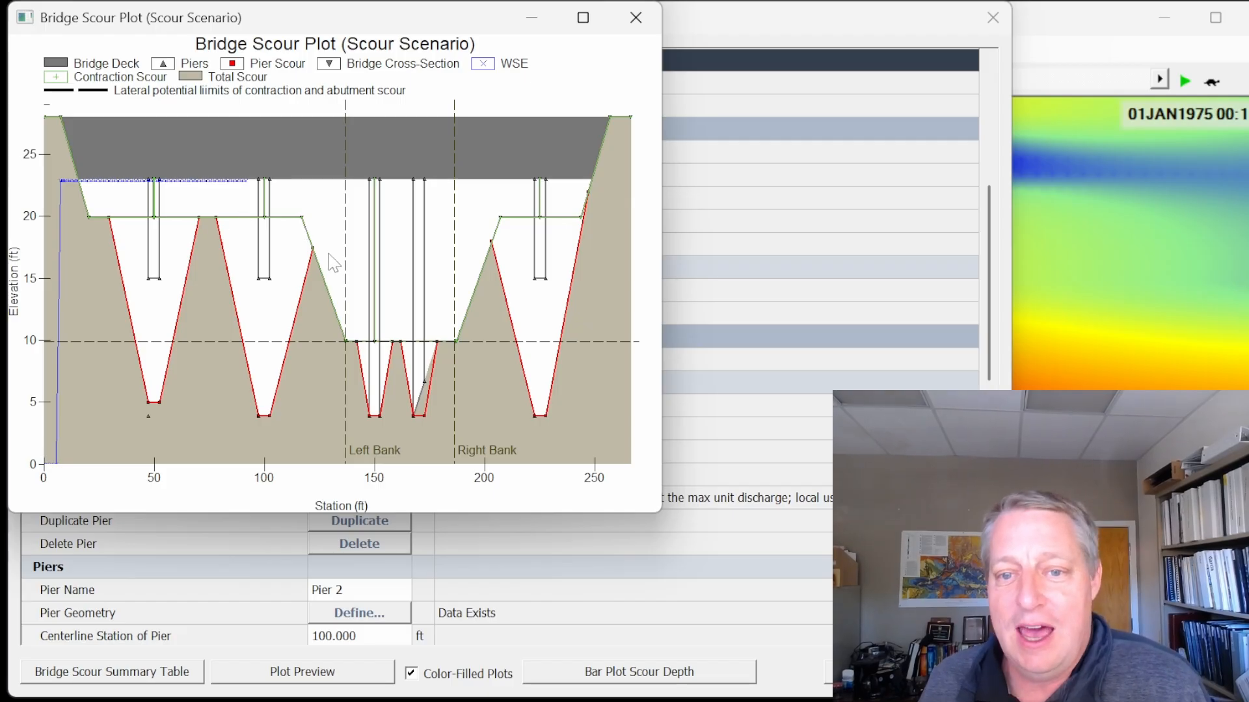
{"action": "mouse_move", "coordinate": [253, 232]}
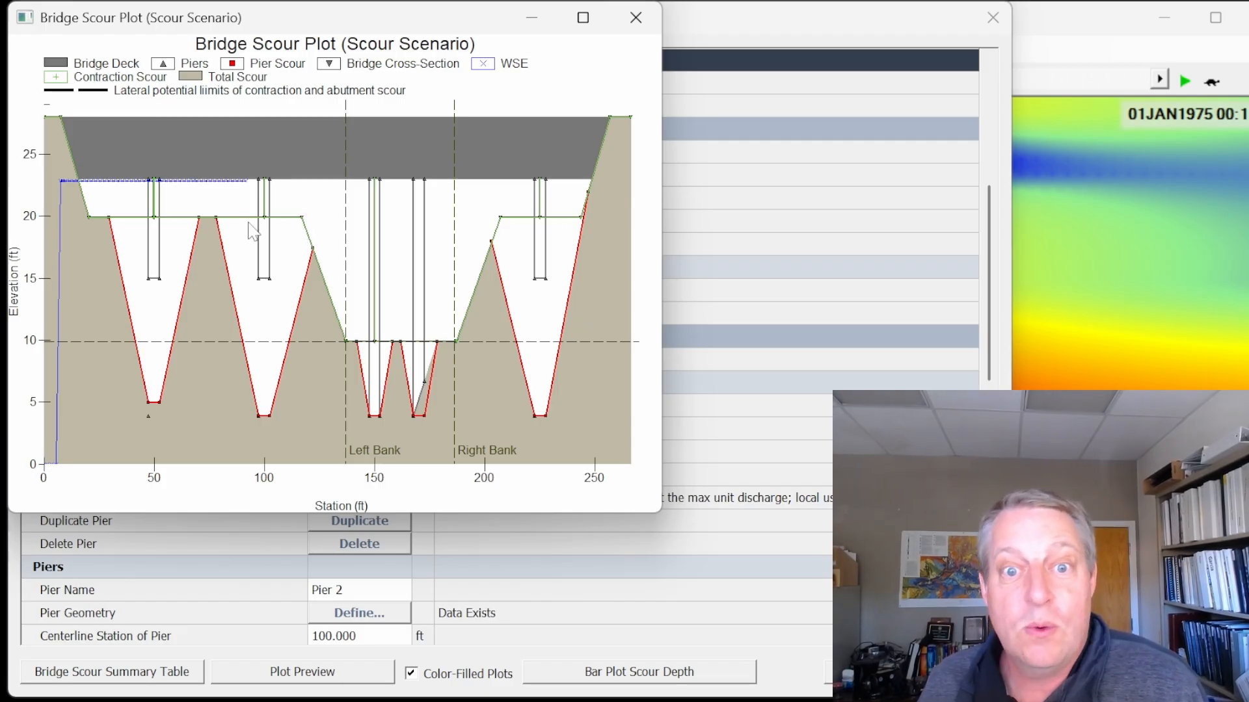
{"action": "mouse_move", "coordinate": [168, 276]}
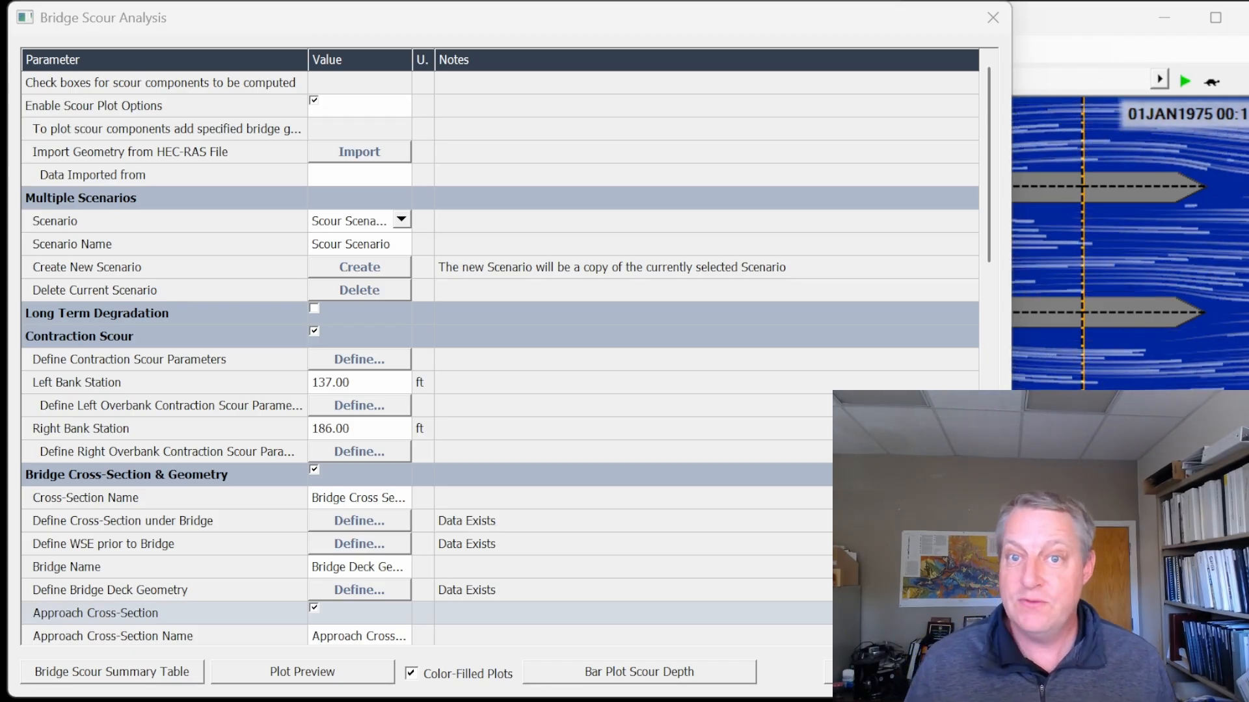
Recheck Pier 1's sharp-nose scour parameters, then show the bridge scour plot maximized
{"action": "scroll", "scroll_direction": "down", "scroll_amount": 3}
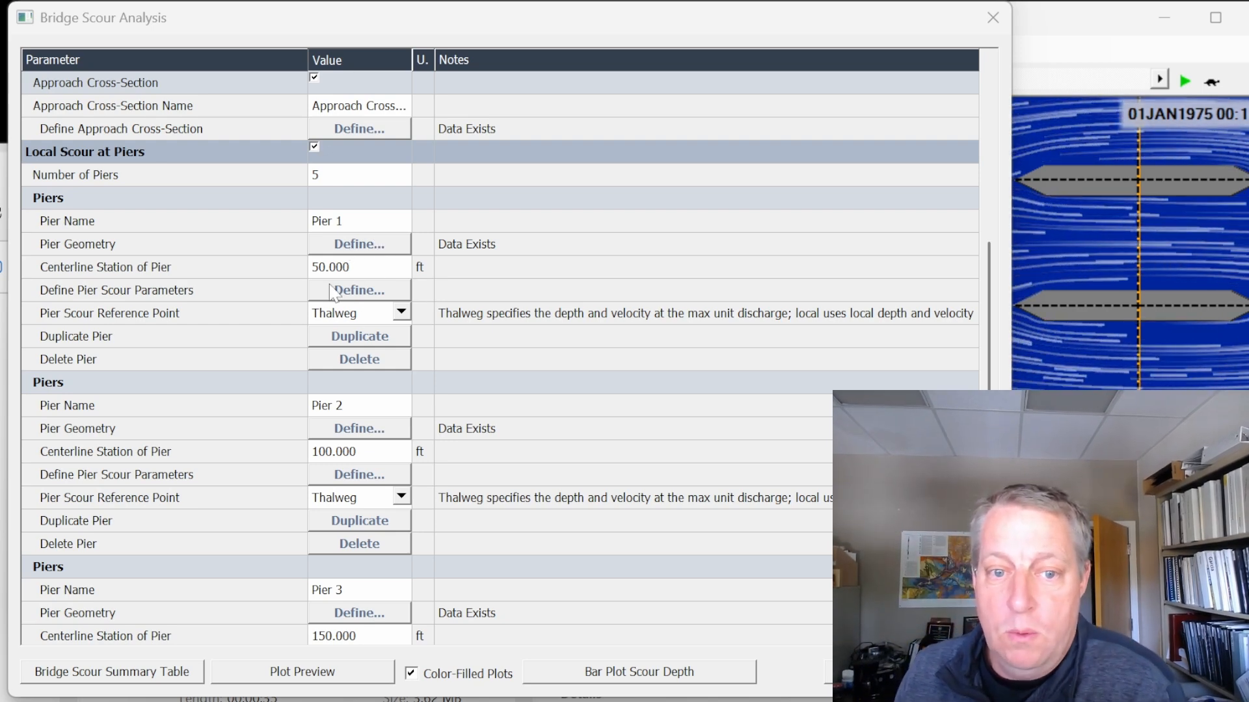
{"action": "left_click", "coordinate": [358, 290]}
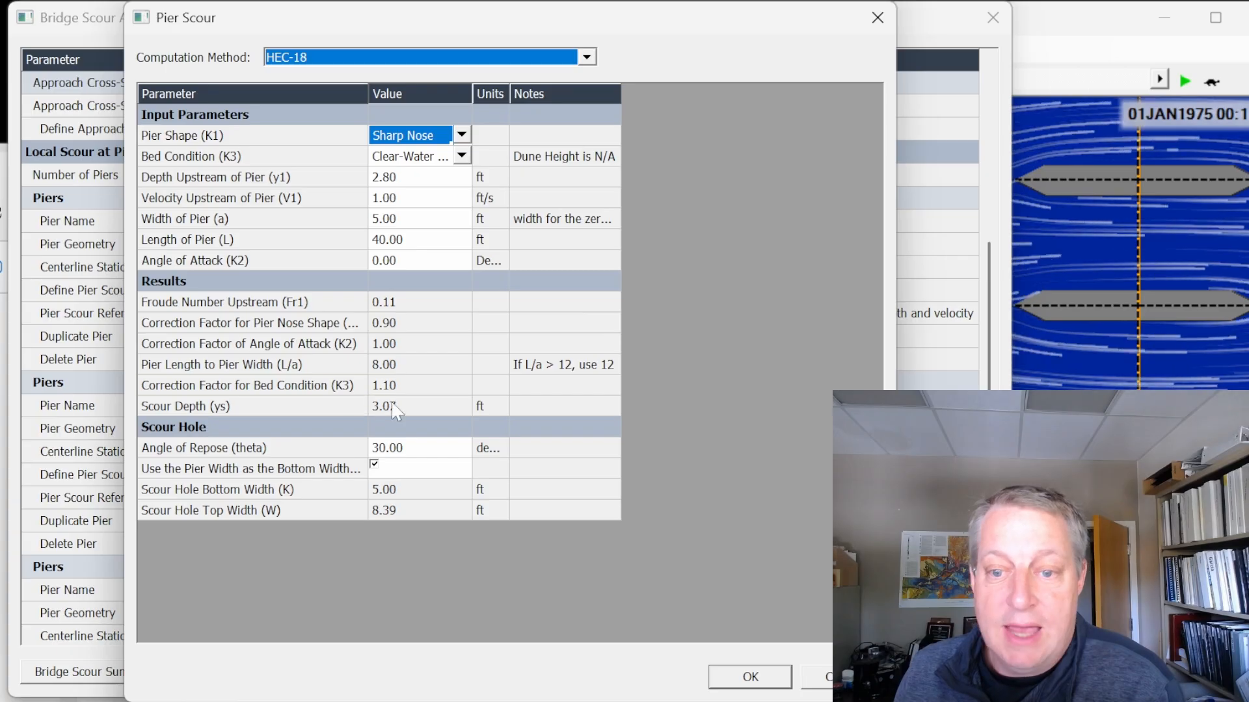
{"action": "left_click", "coordinate": [748, 676]}
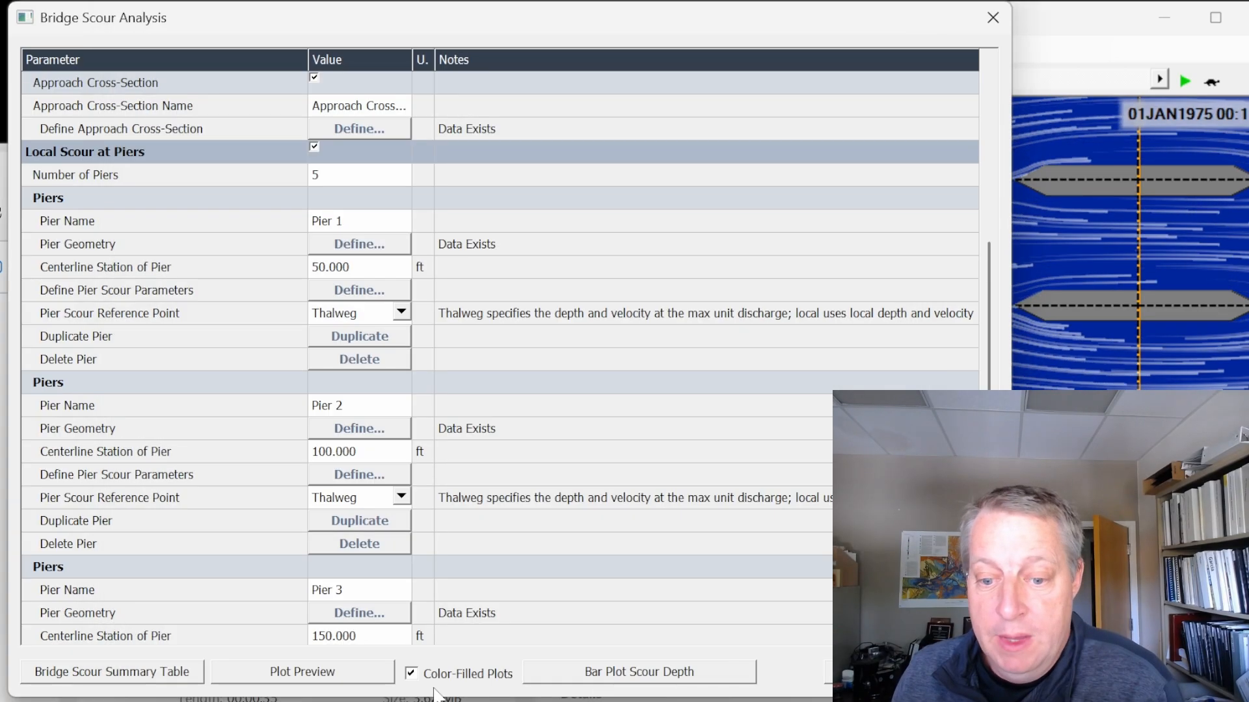
{"action": "left_click", "coordinate": [302, 671]}
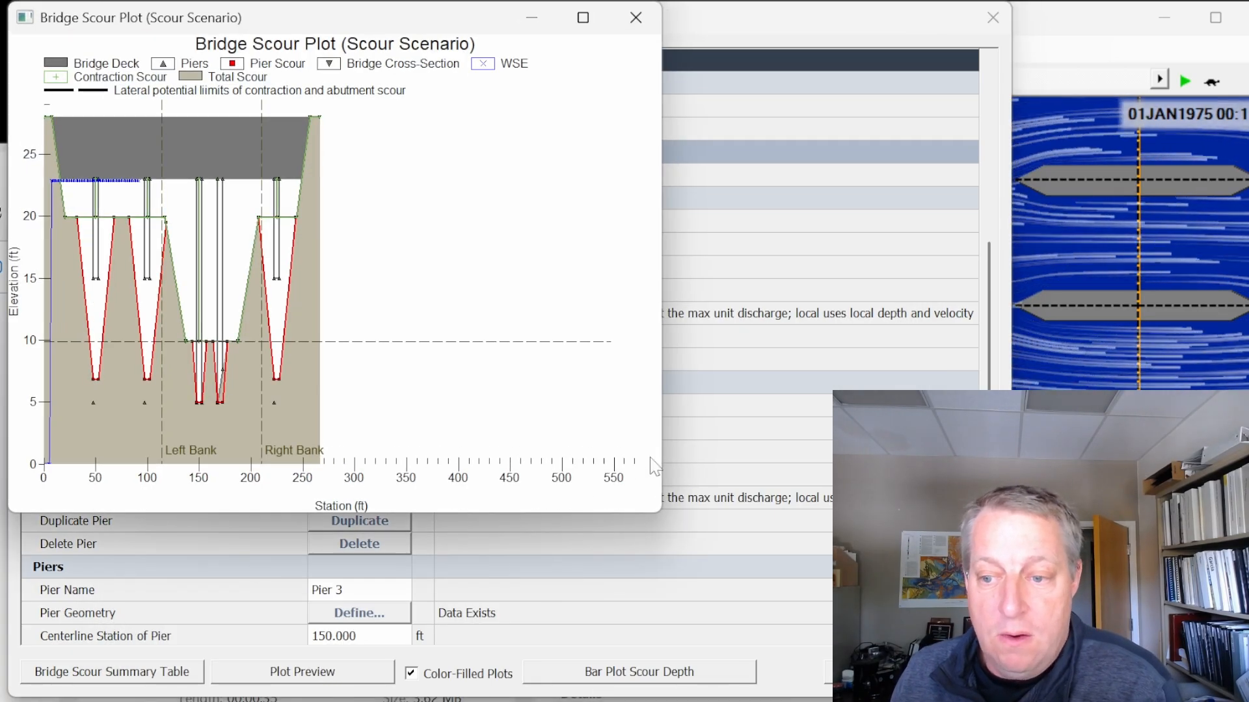
{"action": "left_click", "coordinate": [583, 17]}
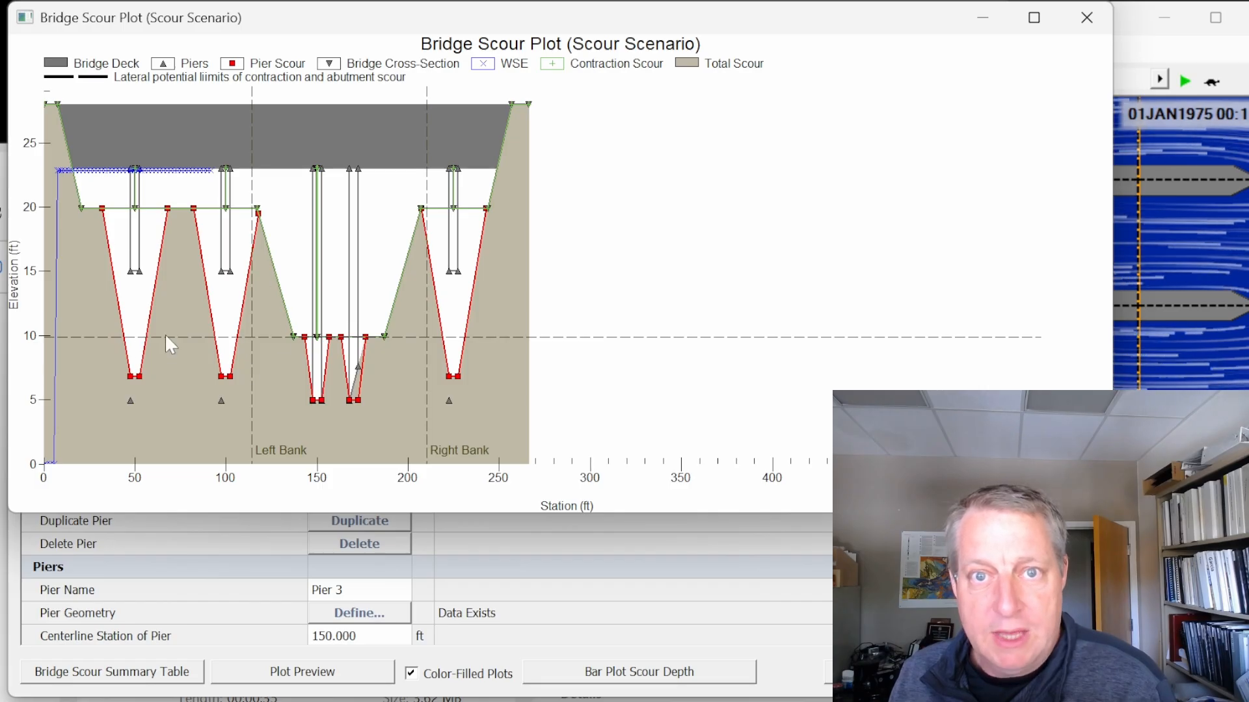
{"action": "mouse_move", "coordinate": [164, 266]}
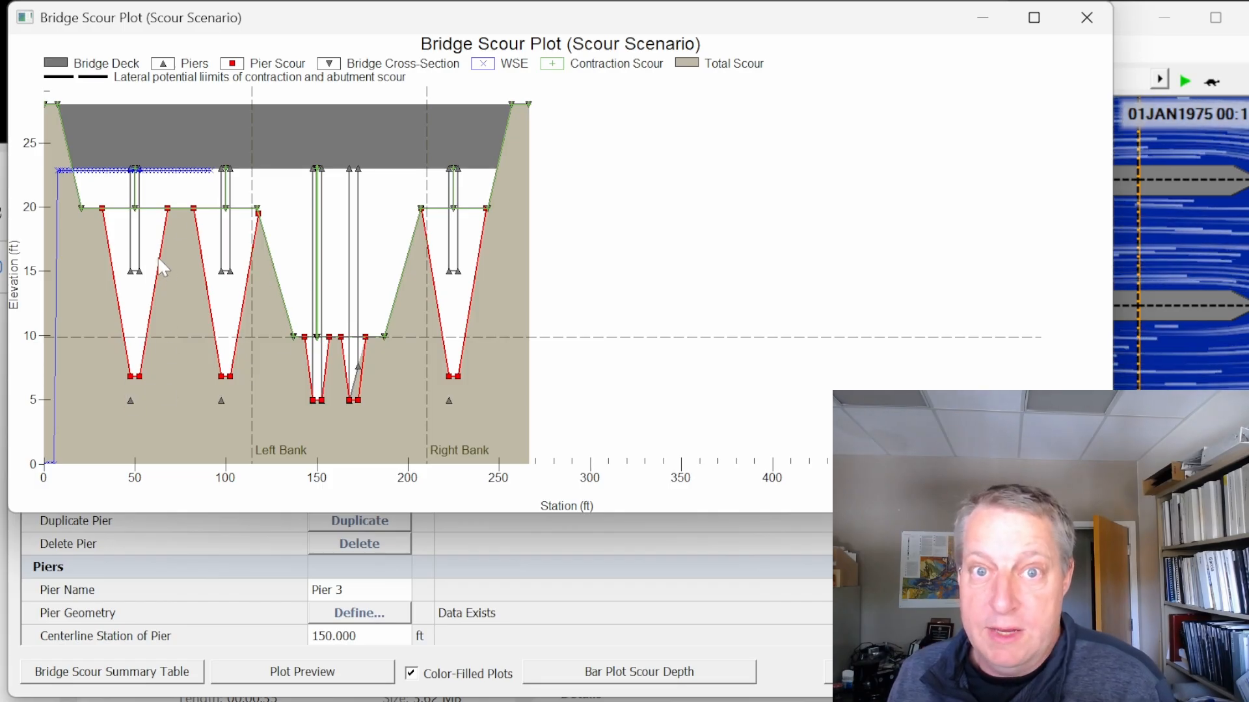
{"action": "mouse_move", "coordinate": [164, 334]}
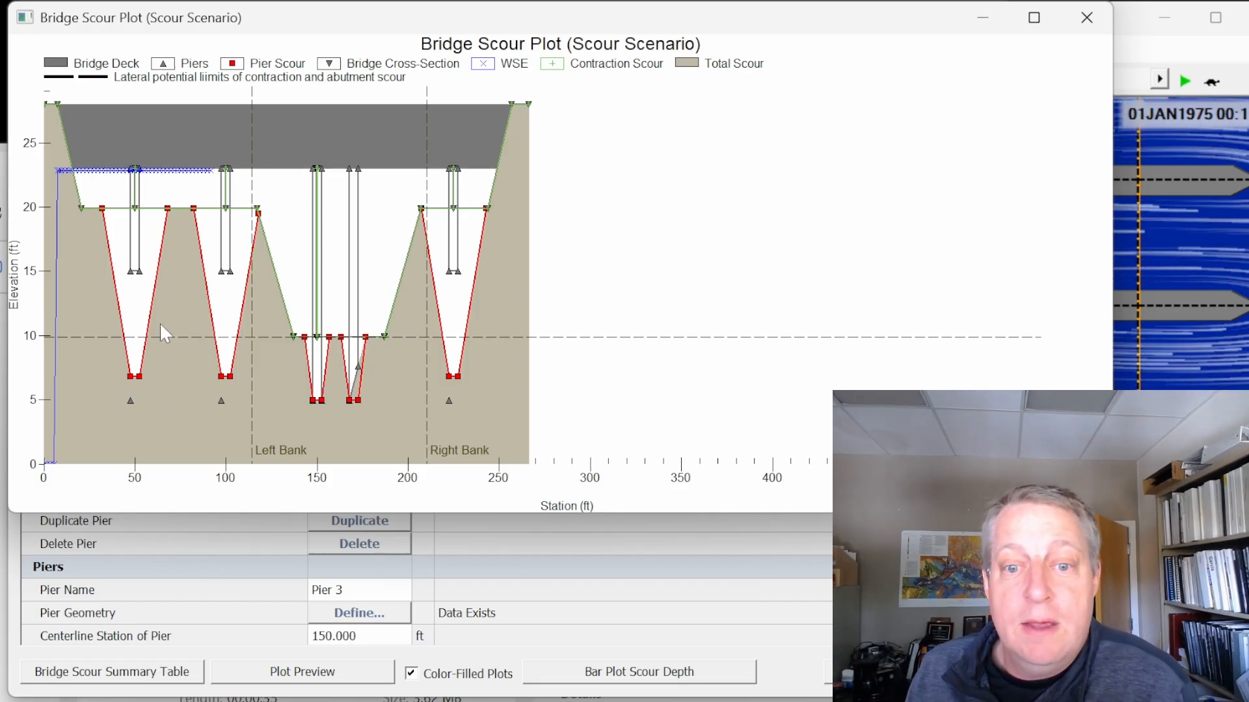
{"action": "mouse_move", "coordinate": [179, 342]}
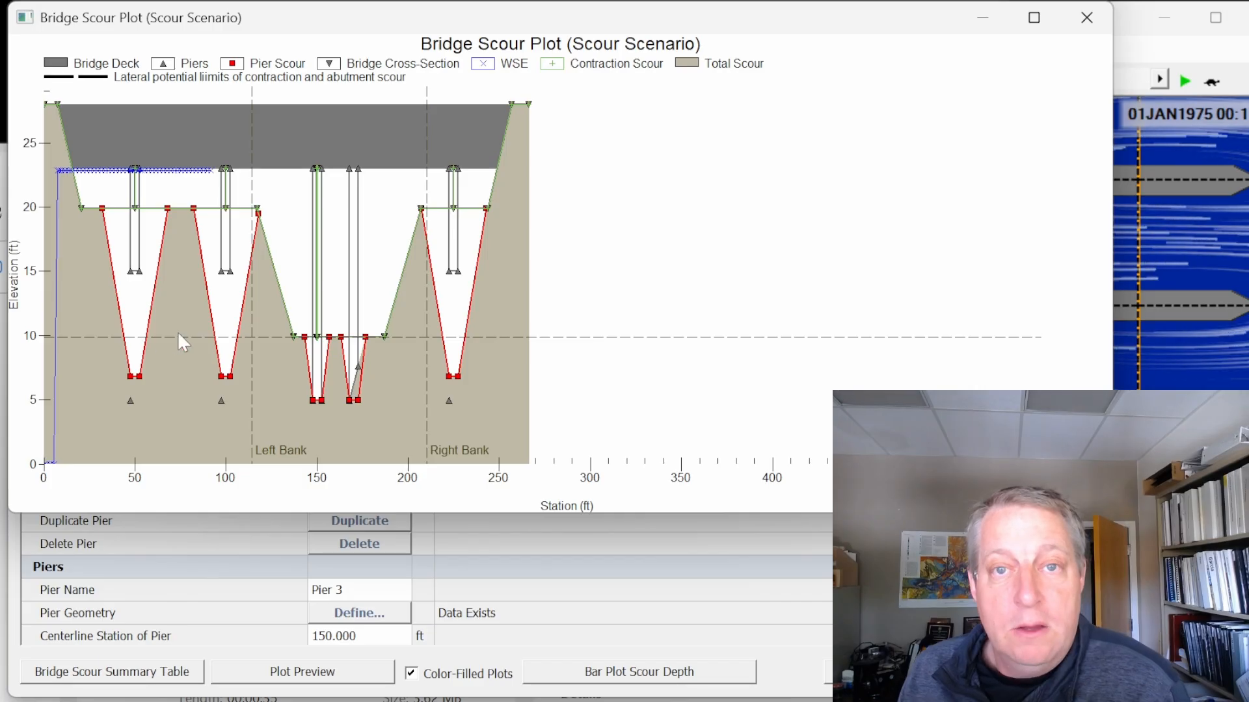
{"action": "mouse_move", "coordinate": [262, 334]}
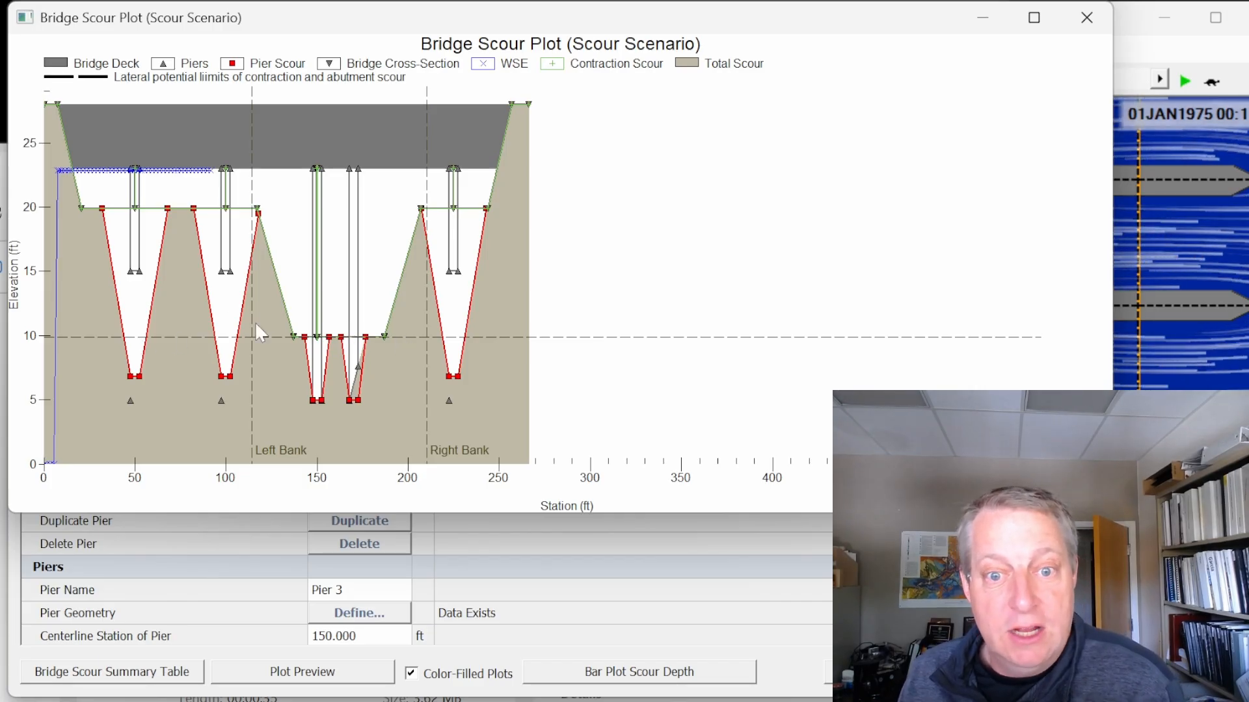
{"action": "mouse_move", "coordinate": [208, 372]}
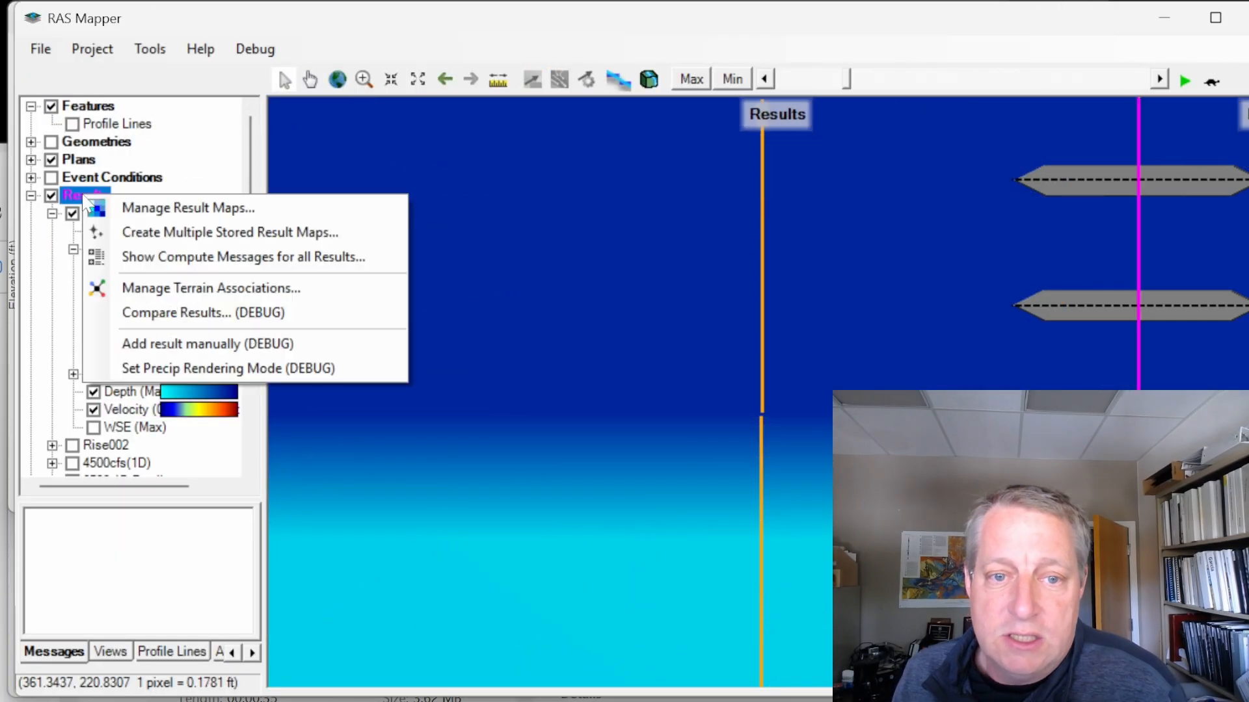
In the 2D Bridge Scour Pier Evaluation, set Pier 1's Scour Reference to Local and close the tool
{"action": "left_click", "coordinate": [187, 208]}
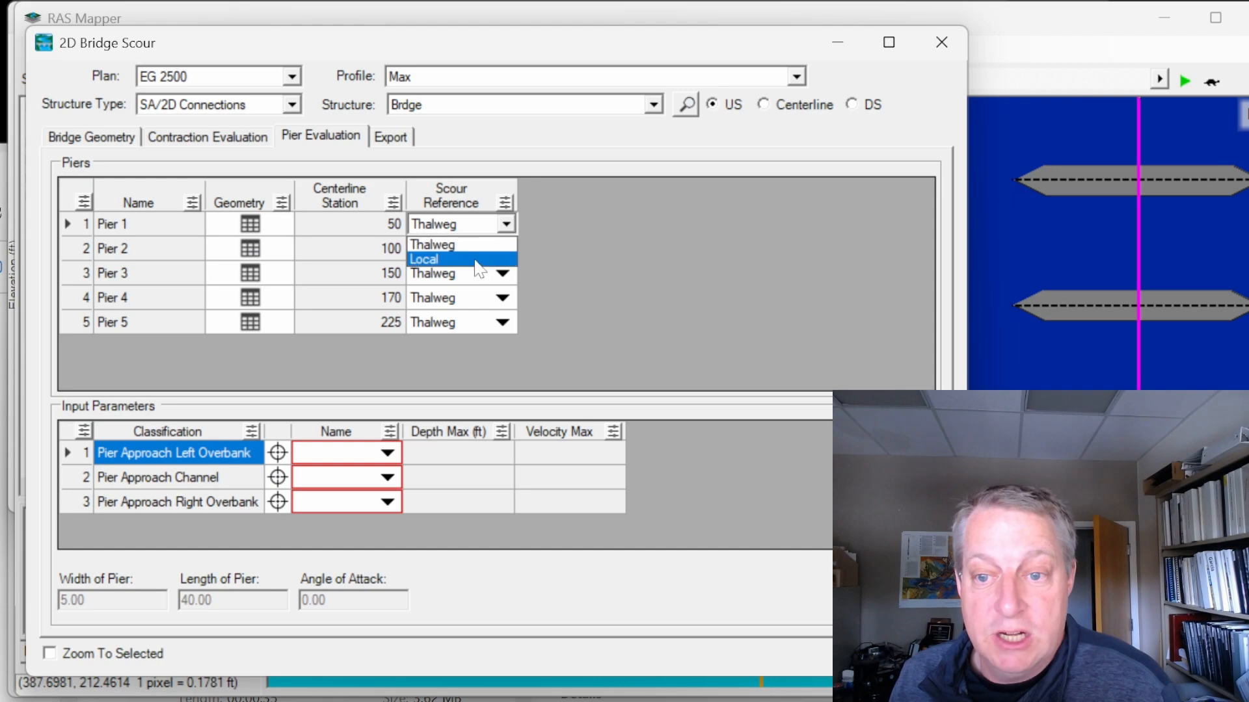
{"action": "left_click", "coordinate": [436, 259]}
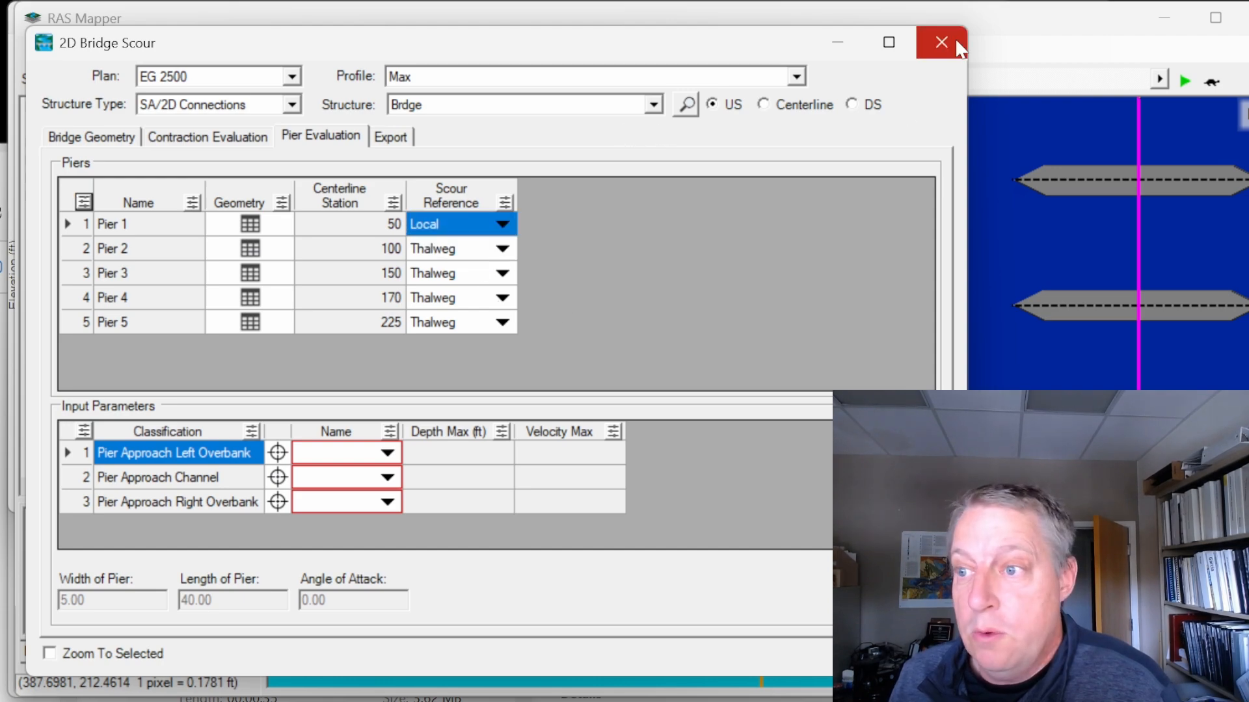
{"action": "left_click", "coordinate": [940, 42]}
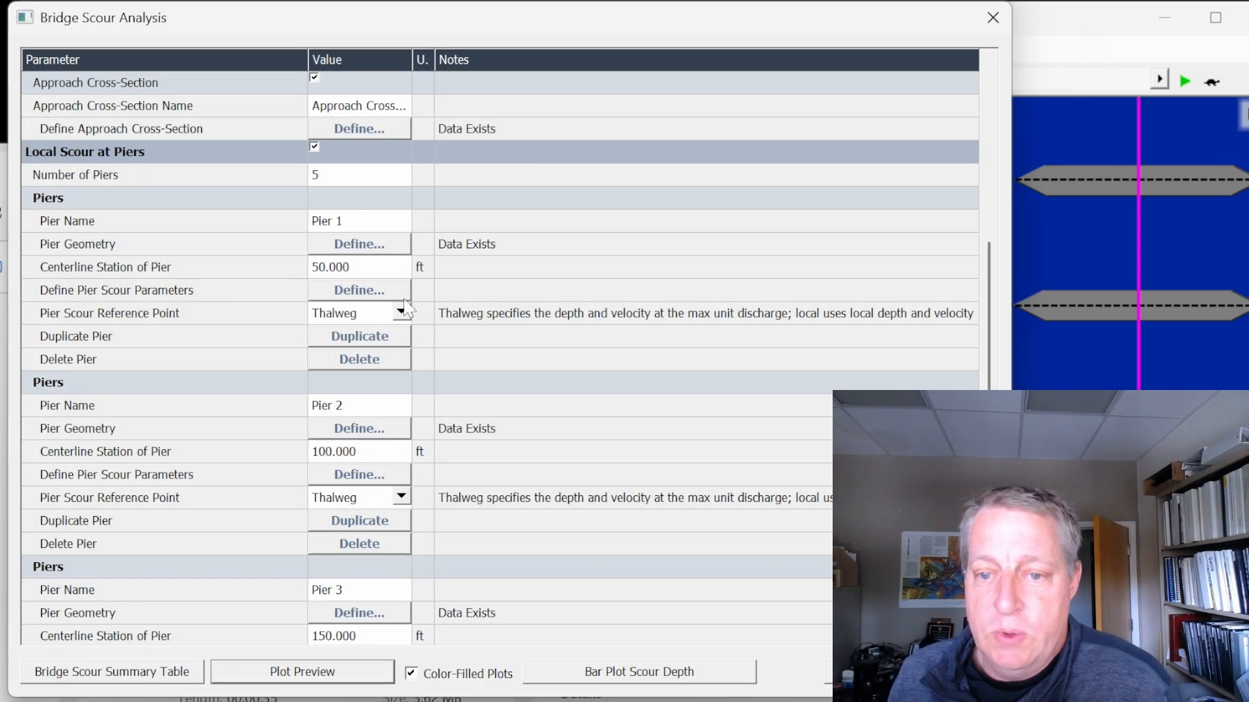
Set Piers 1 and 5 to the Local scour reference point and preview the updated scour plot
{"action": "scroll", "scroll_direction": "down", "scroll_amount": 3}
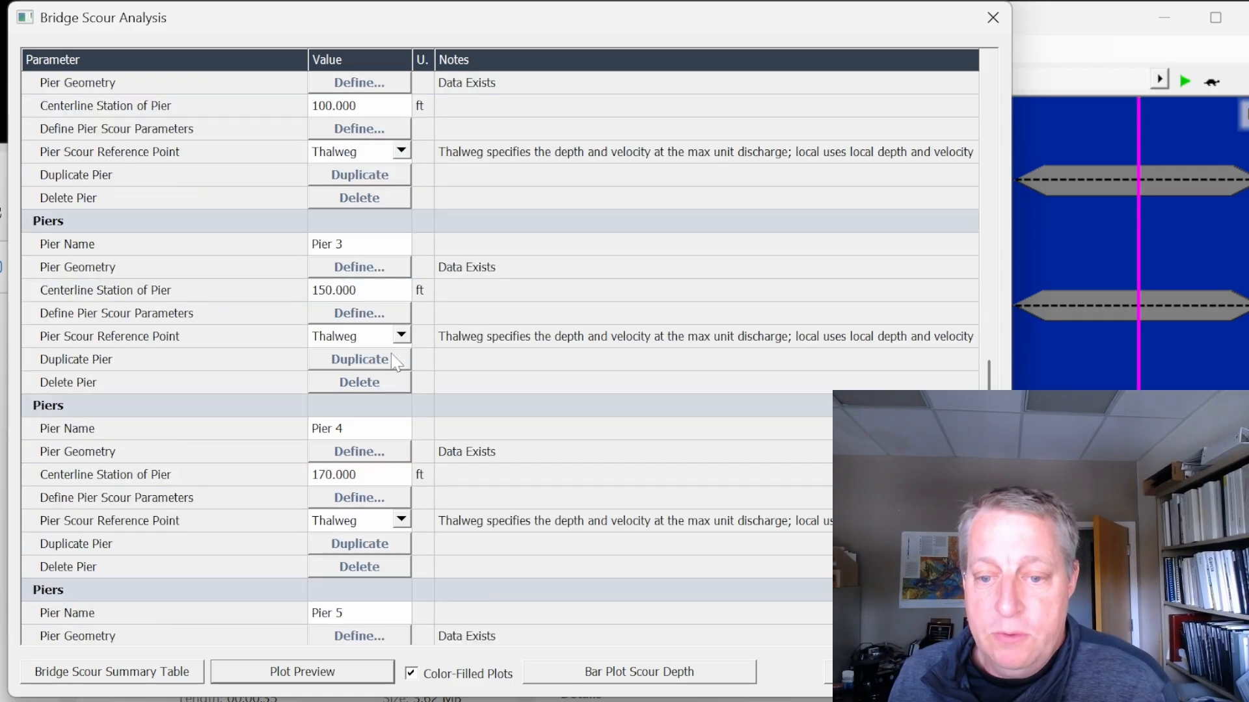
{"action": "mouse_move", "coordinate": [415, 383]}
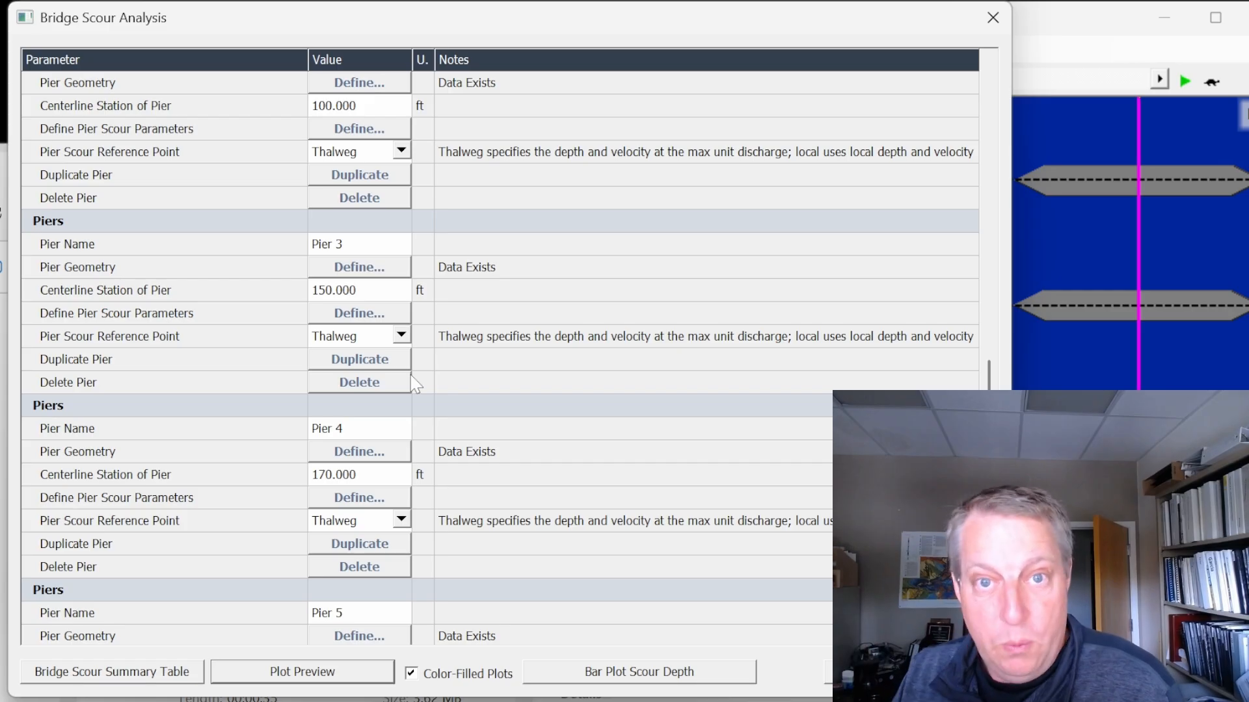
{"action": "scroll", "scroll_direction": "up", "scroll_amount": 3}
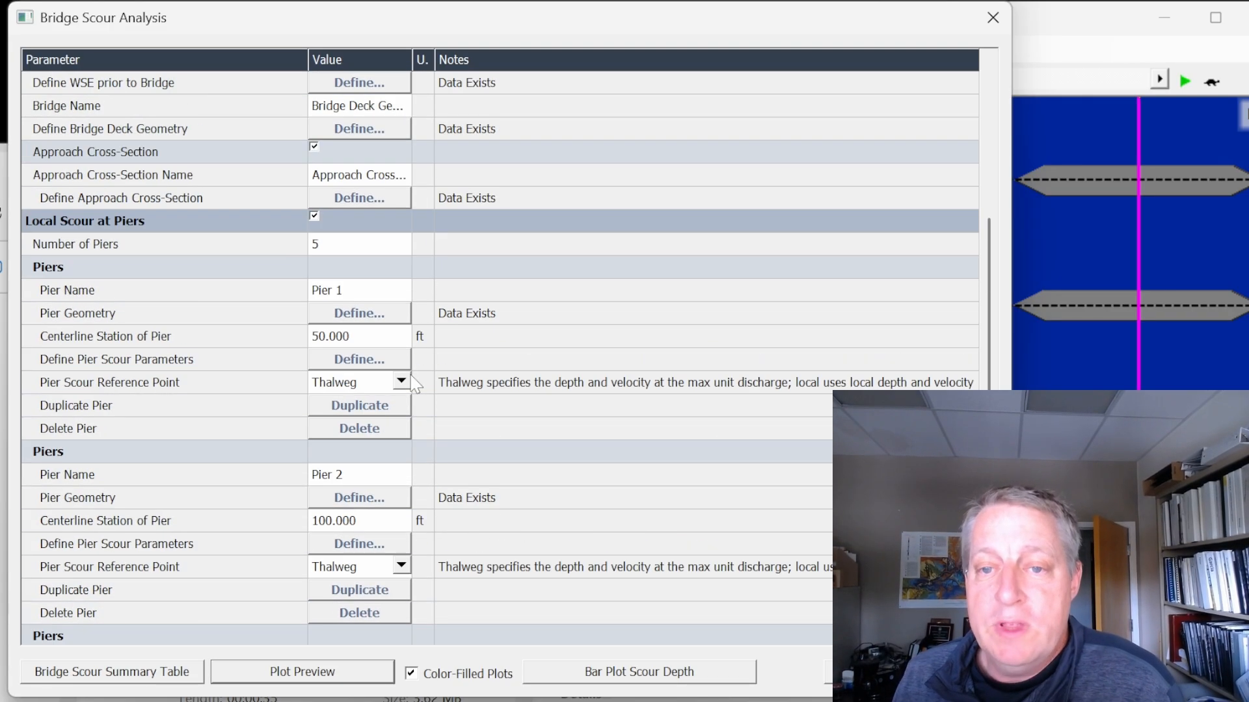
{"action": "scroll", "scroll_direction": "down", "scroll_amount": 3}
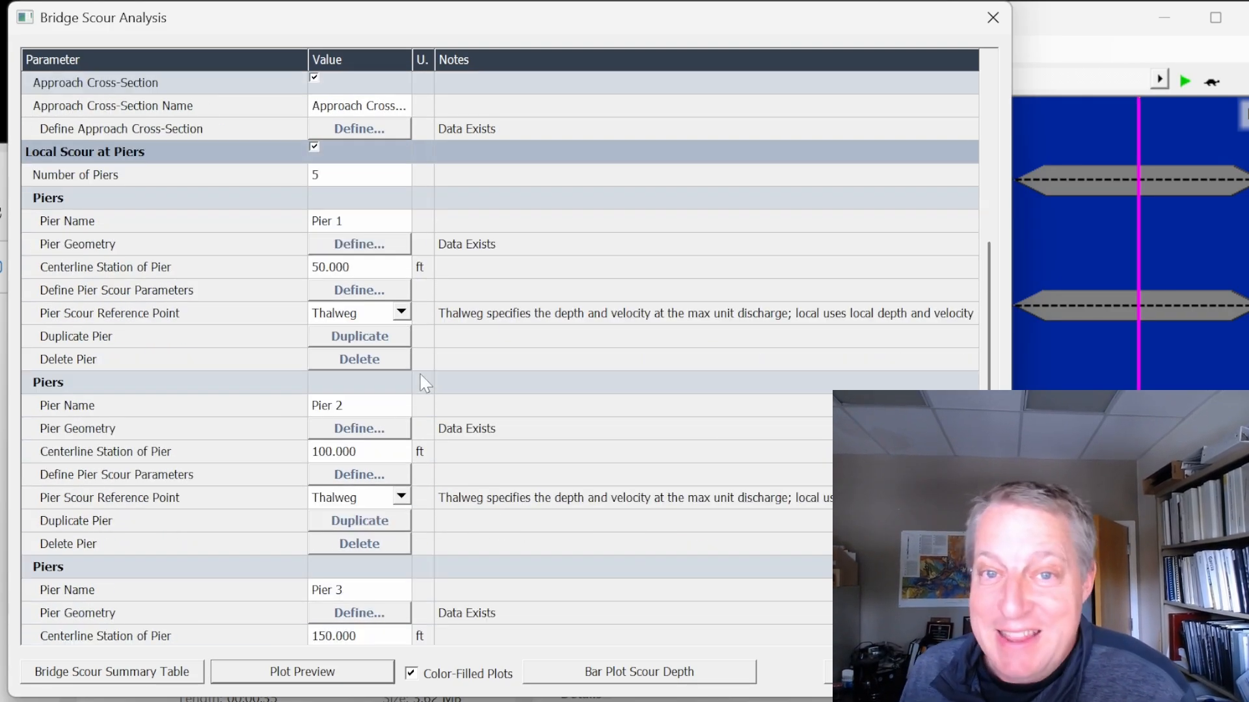
{"action": "left_click", "coordinate": [402, 312]}
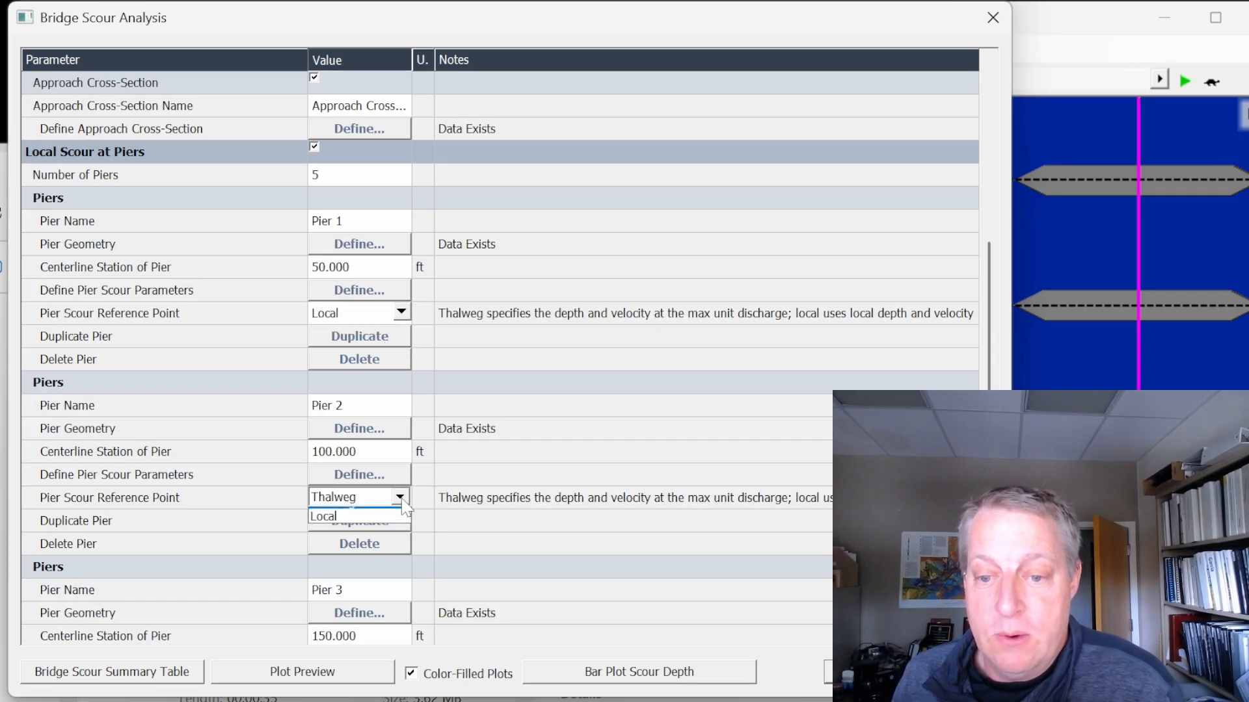
{"action": "scroll", "scroll_direction": "down", "scroll_amount": 3}
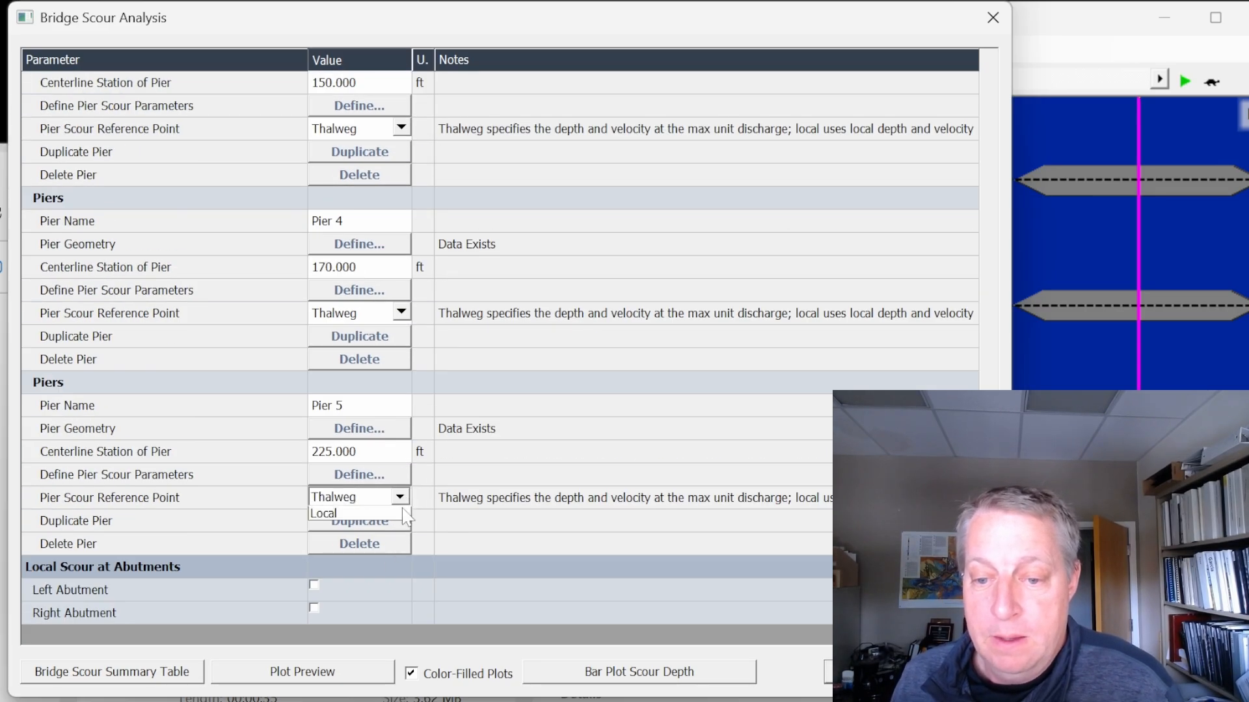
{"action": "left_click", "coordinate": [322, 513]}
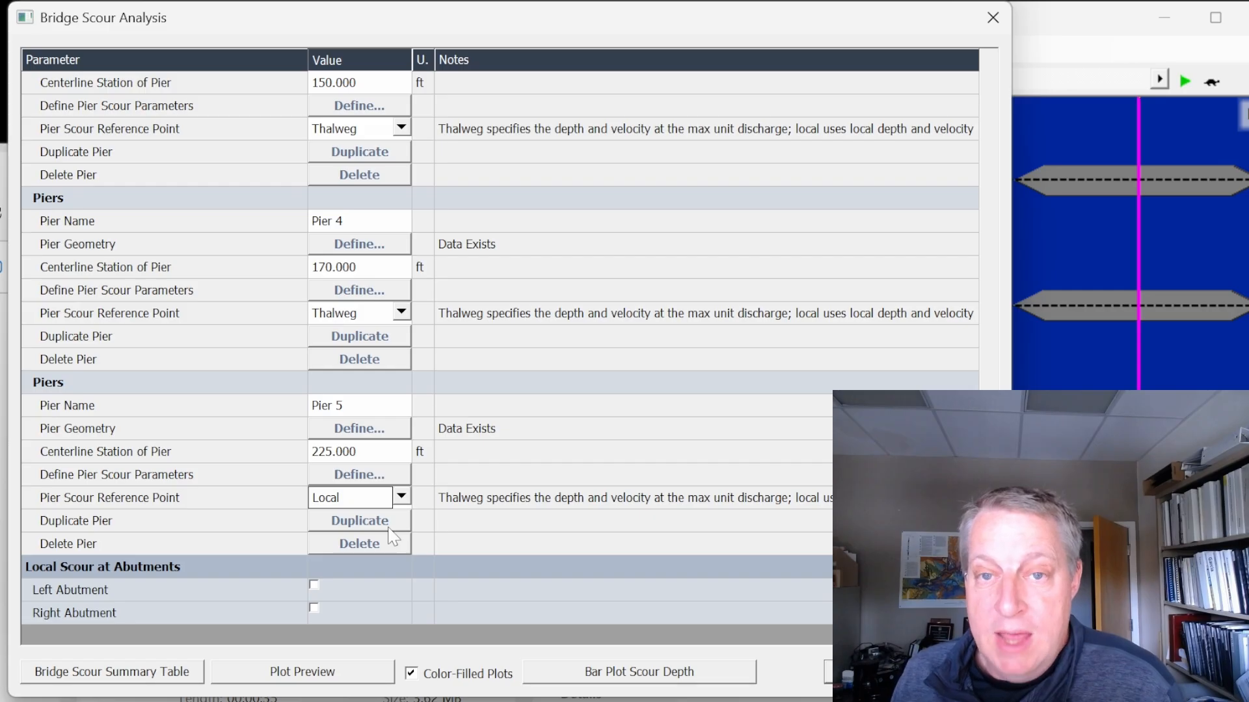
{"action": "left_click", "coordinate": [302, 671]}
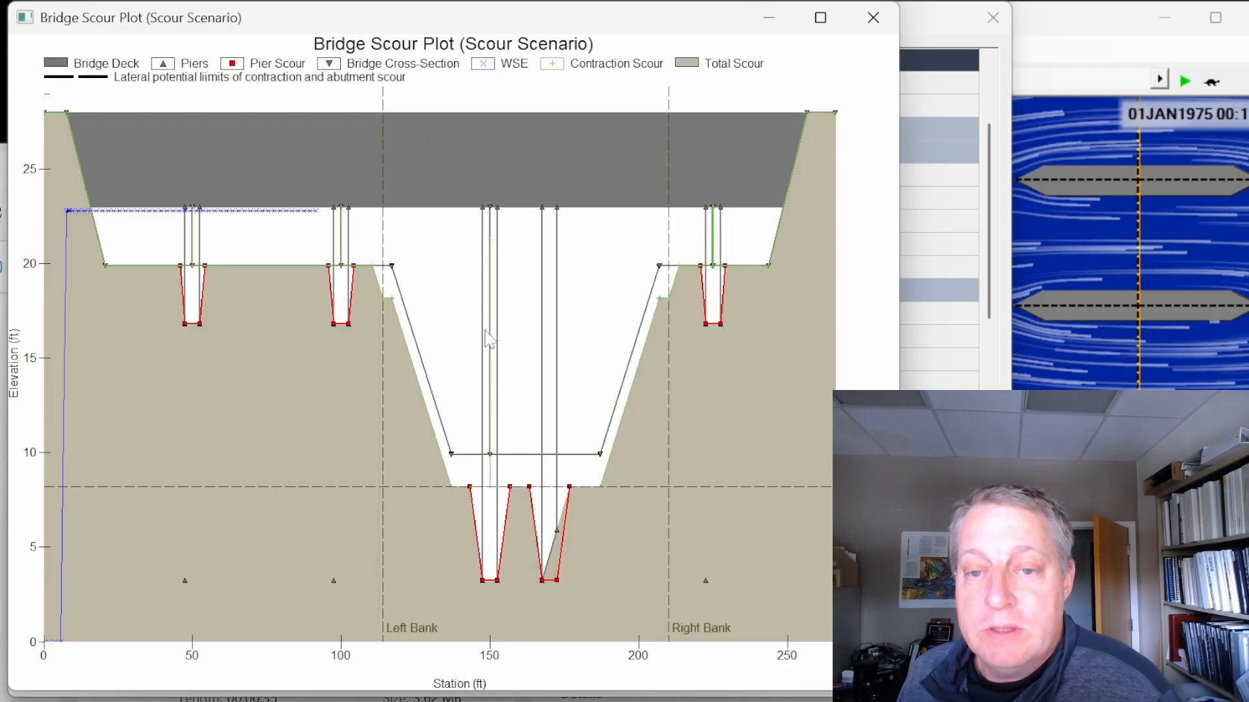
{"action": "mouse_move", "coordinate": [445, 518]}
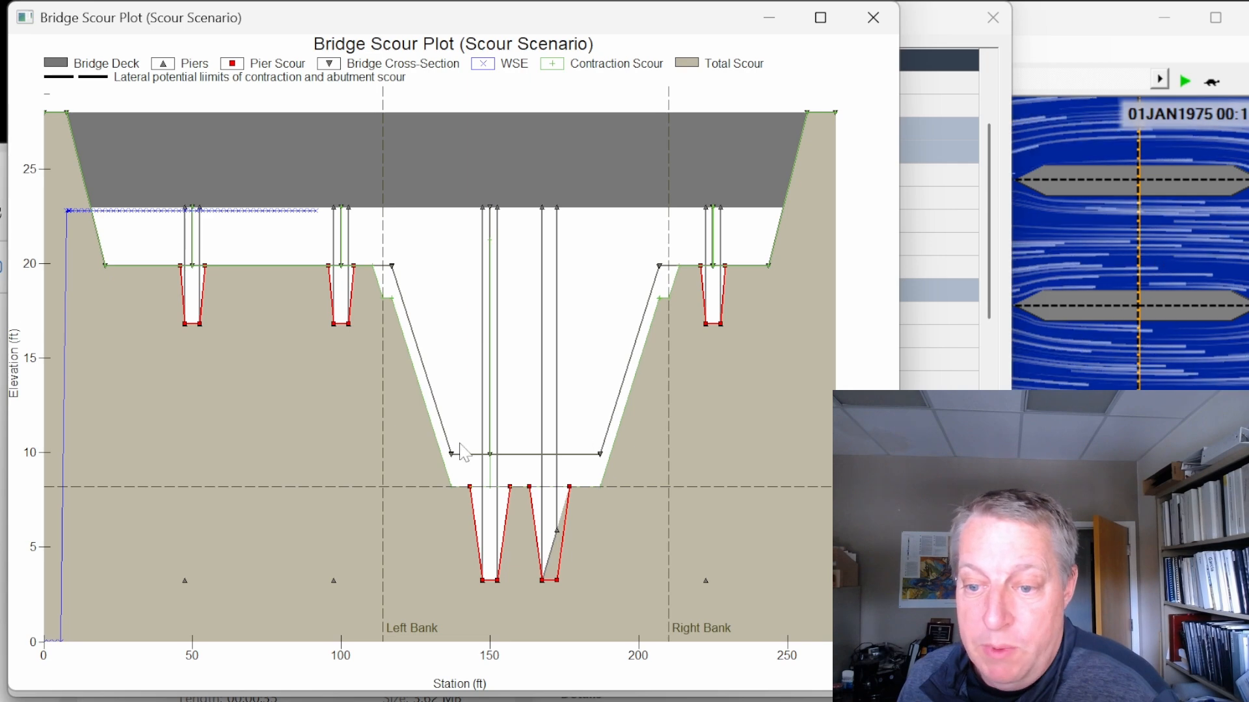
{"action": "mouse_move", "coordinate": [637, 476]}
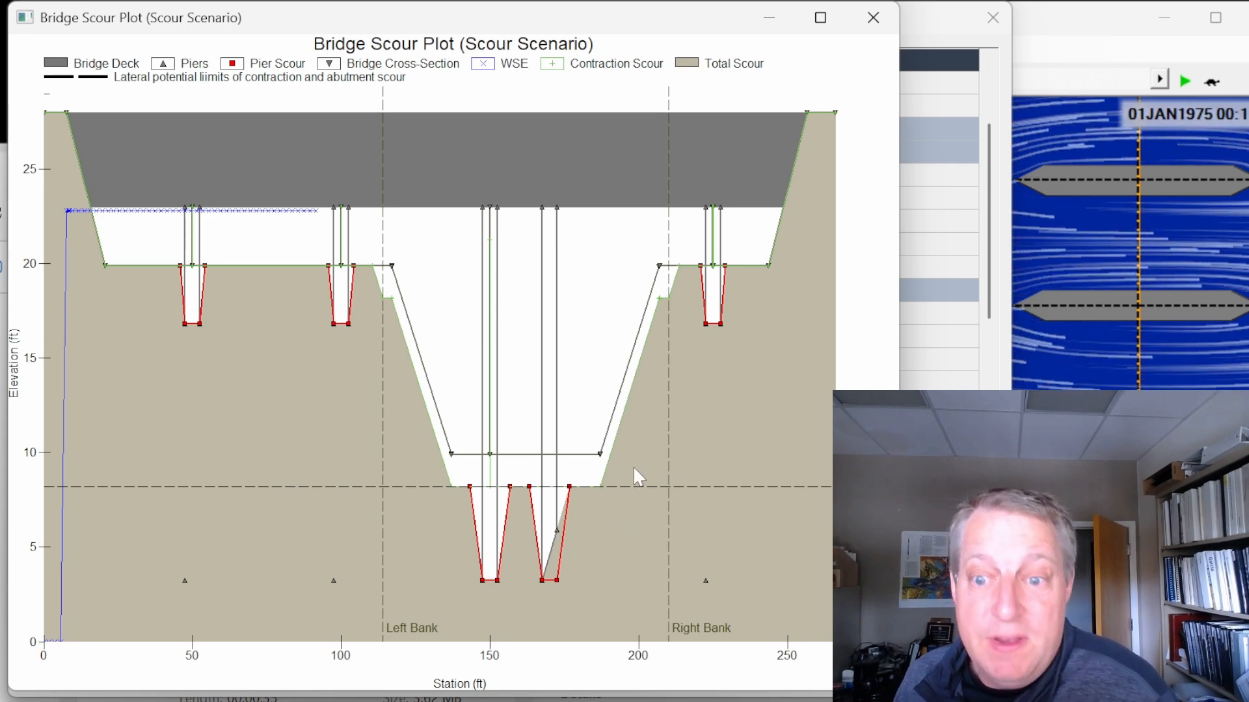
{"action": "mouse_move", "coordinate": [653, 417]}
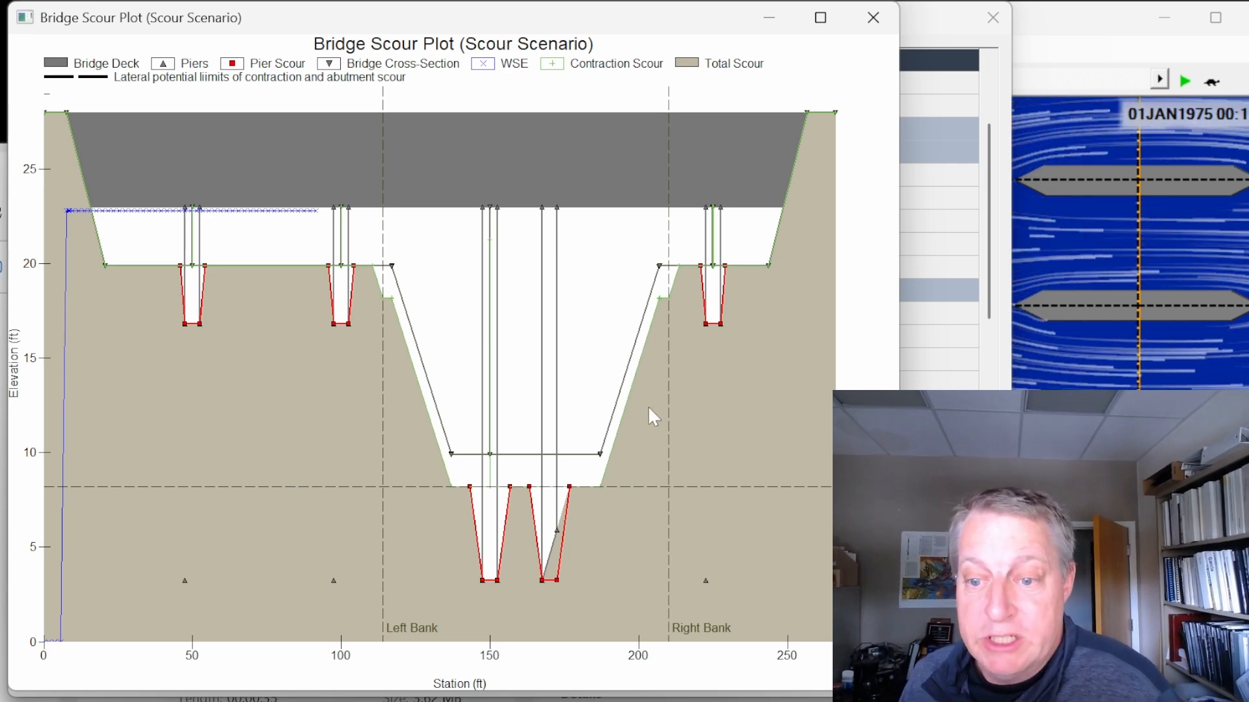
{"action": "mouse_move", "coordinate": [346, 538]}
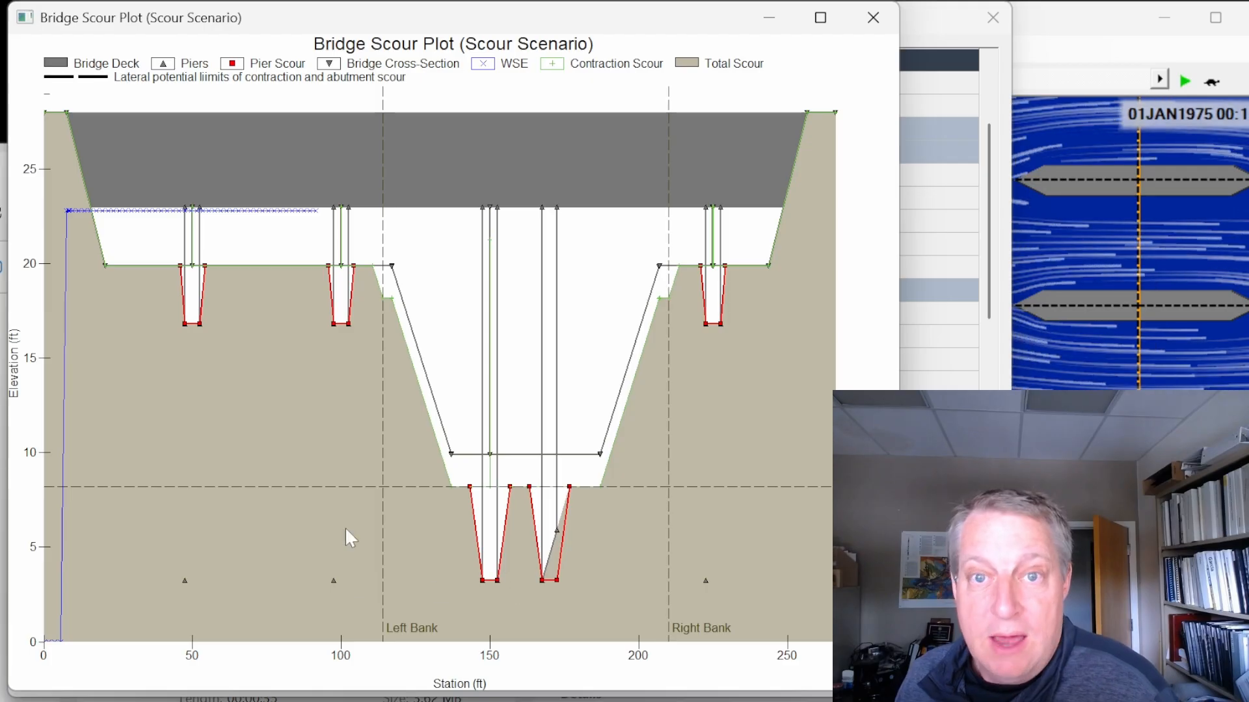